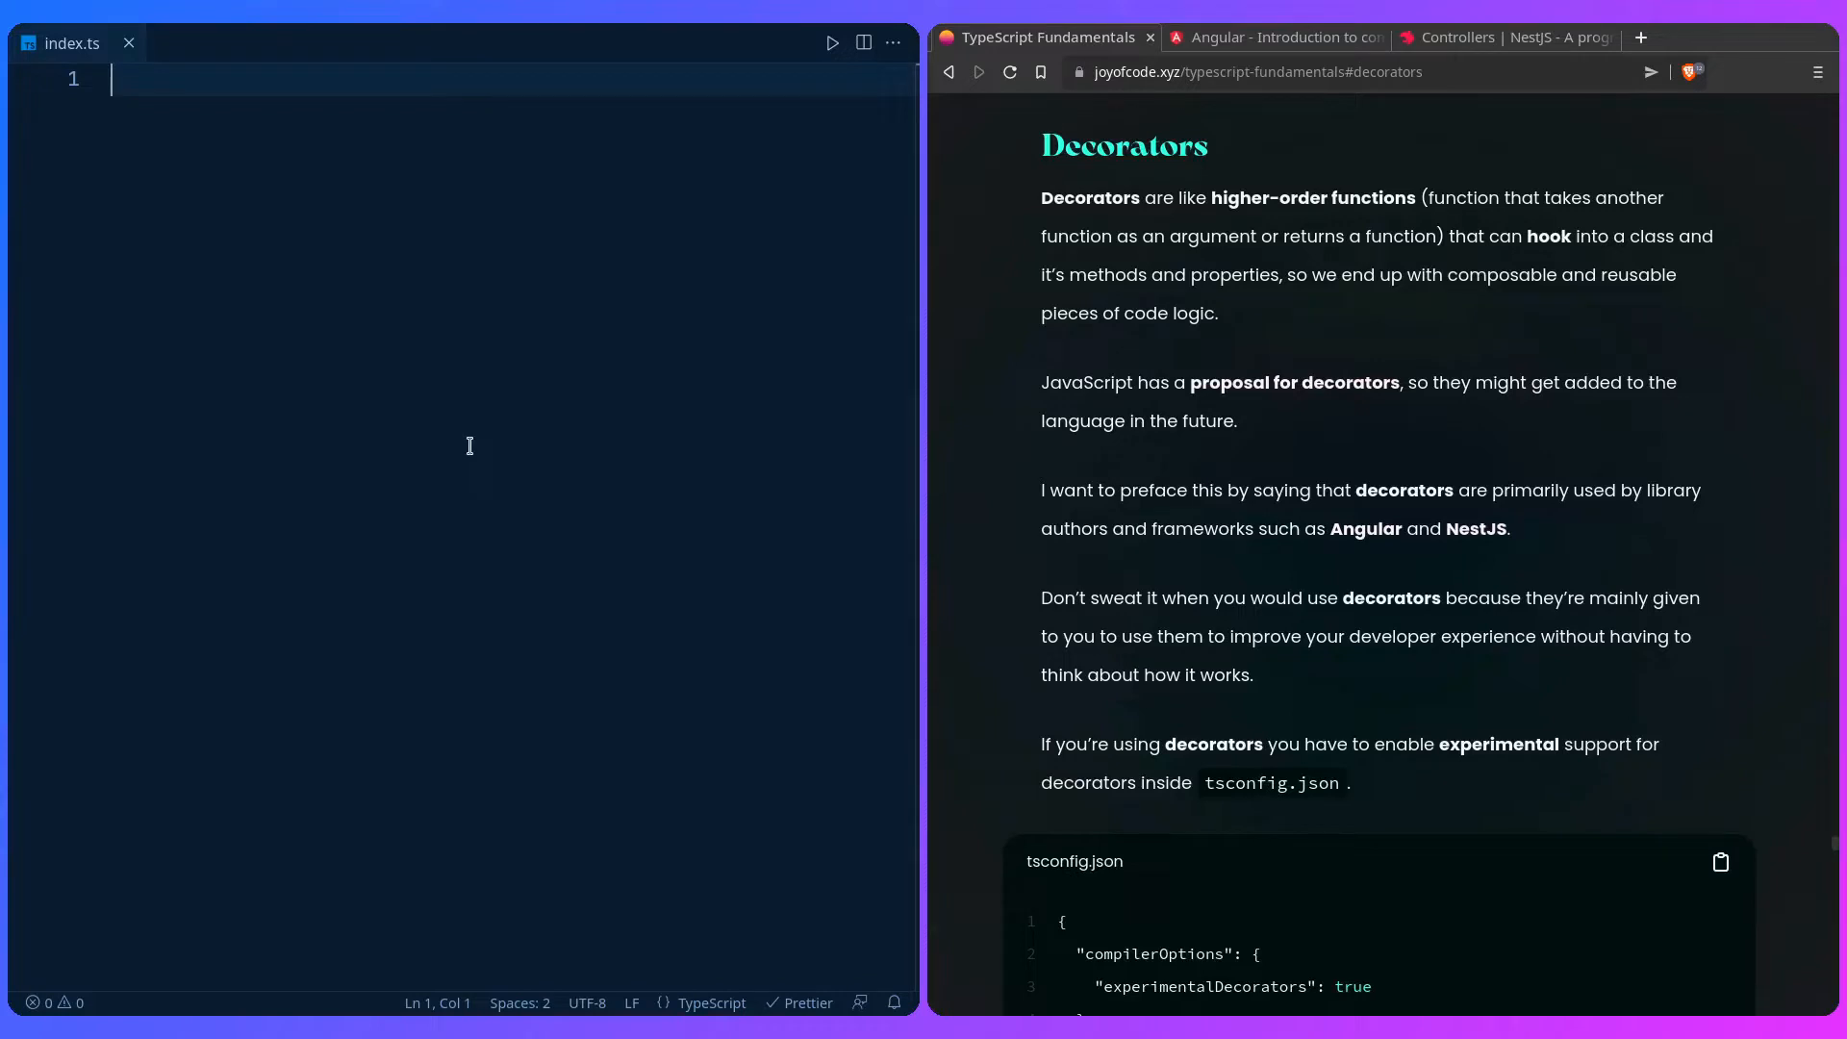
type("function")
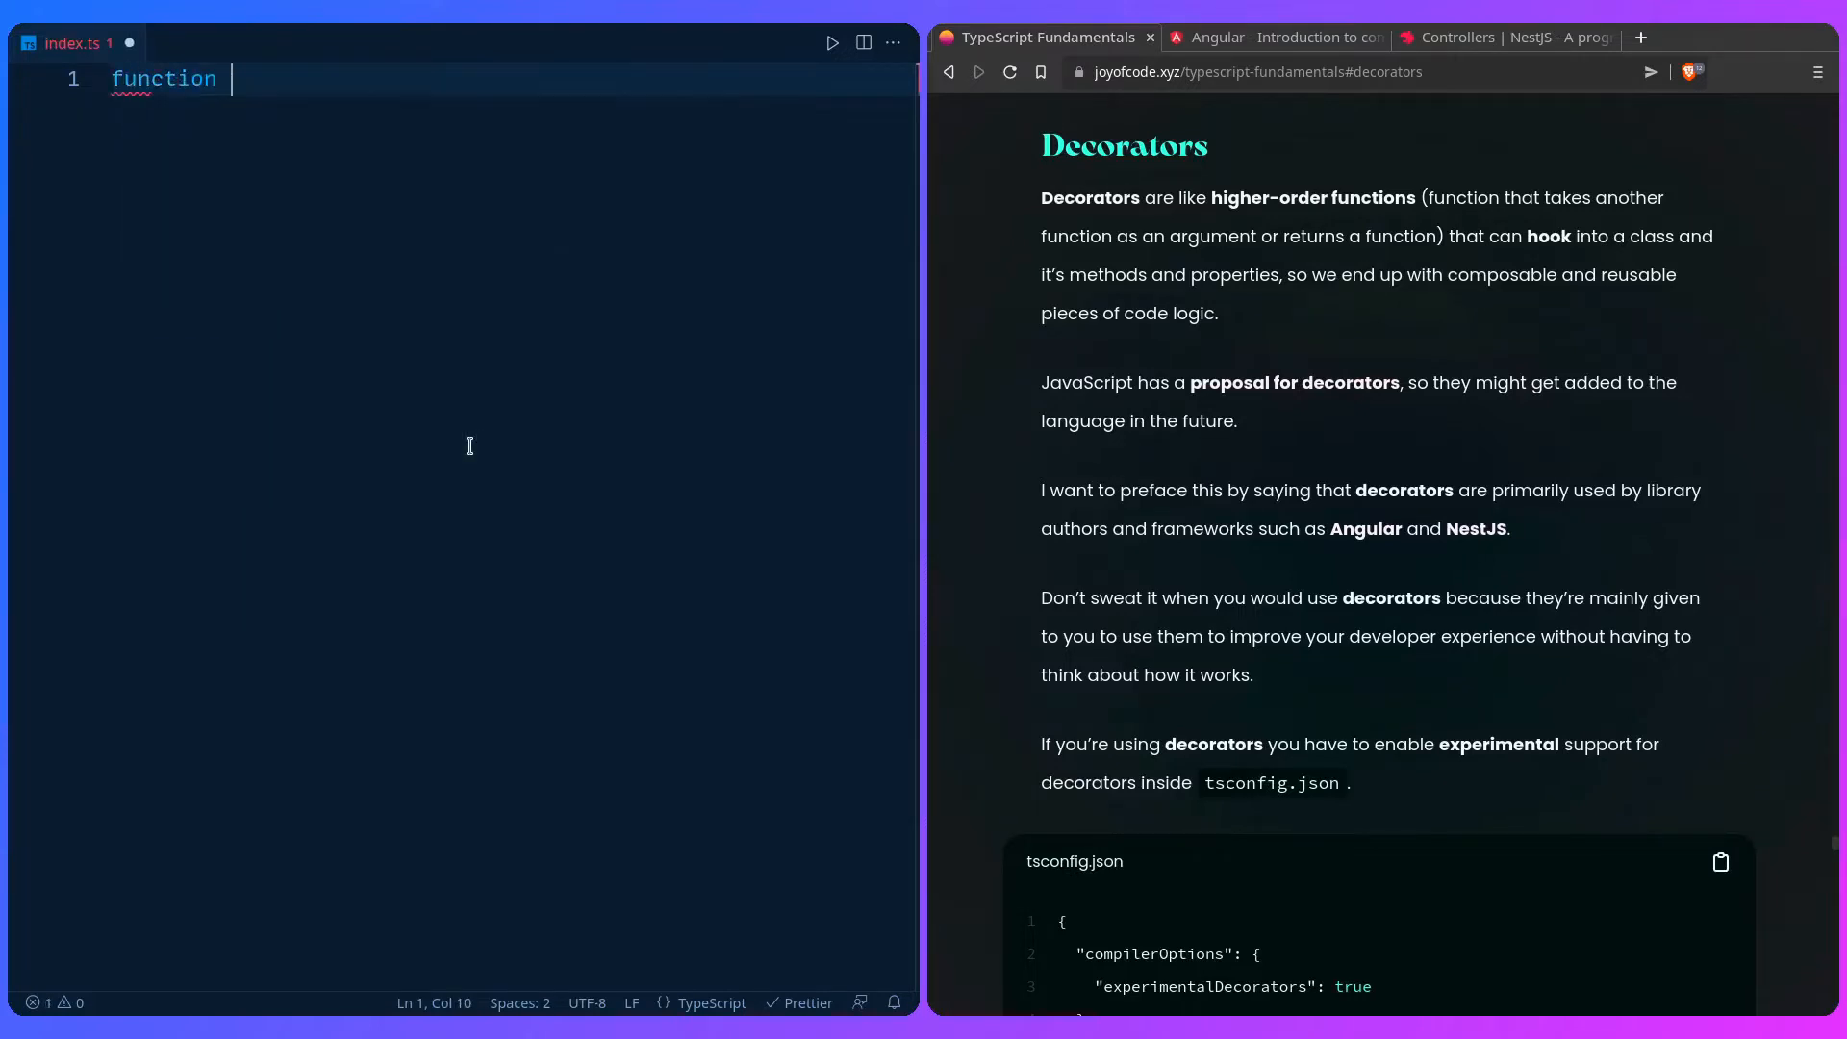
type("outer(args) {")
type("// ")
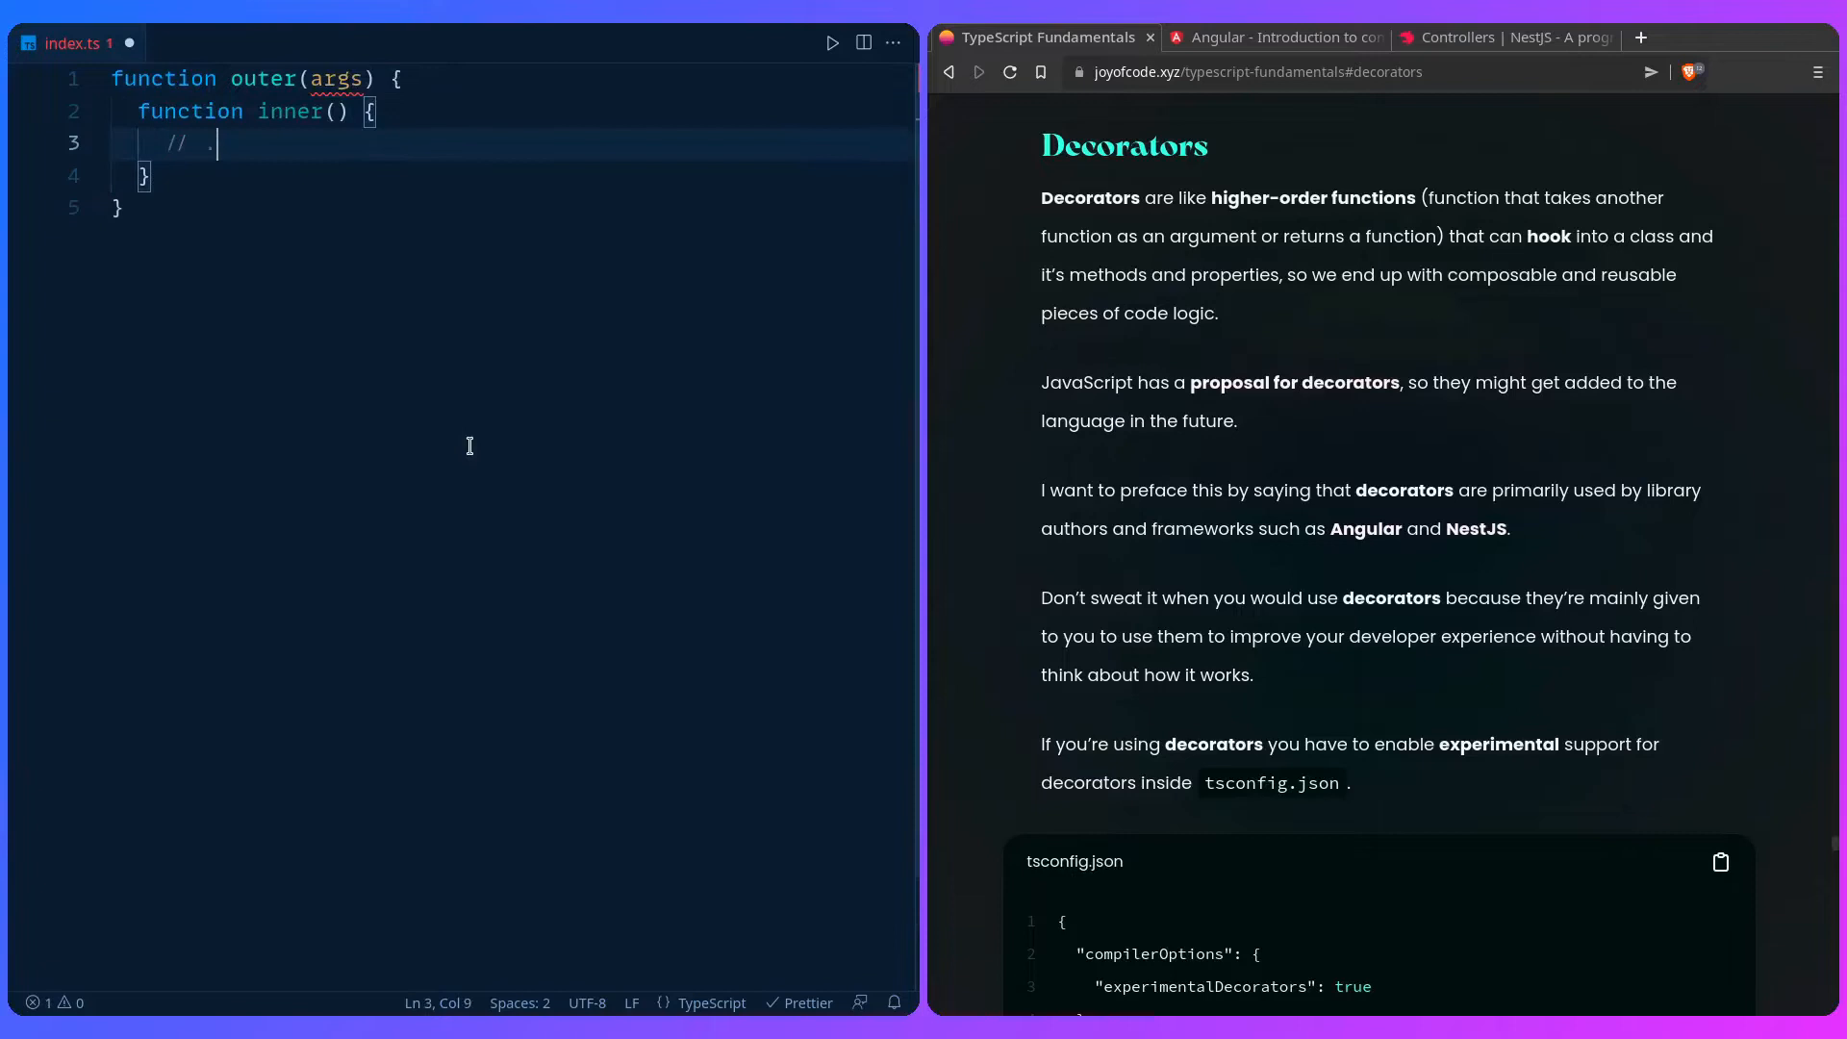
type("..")
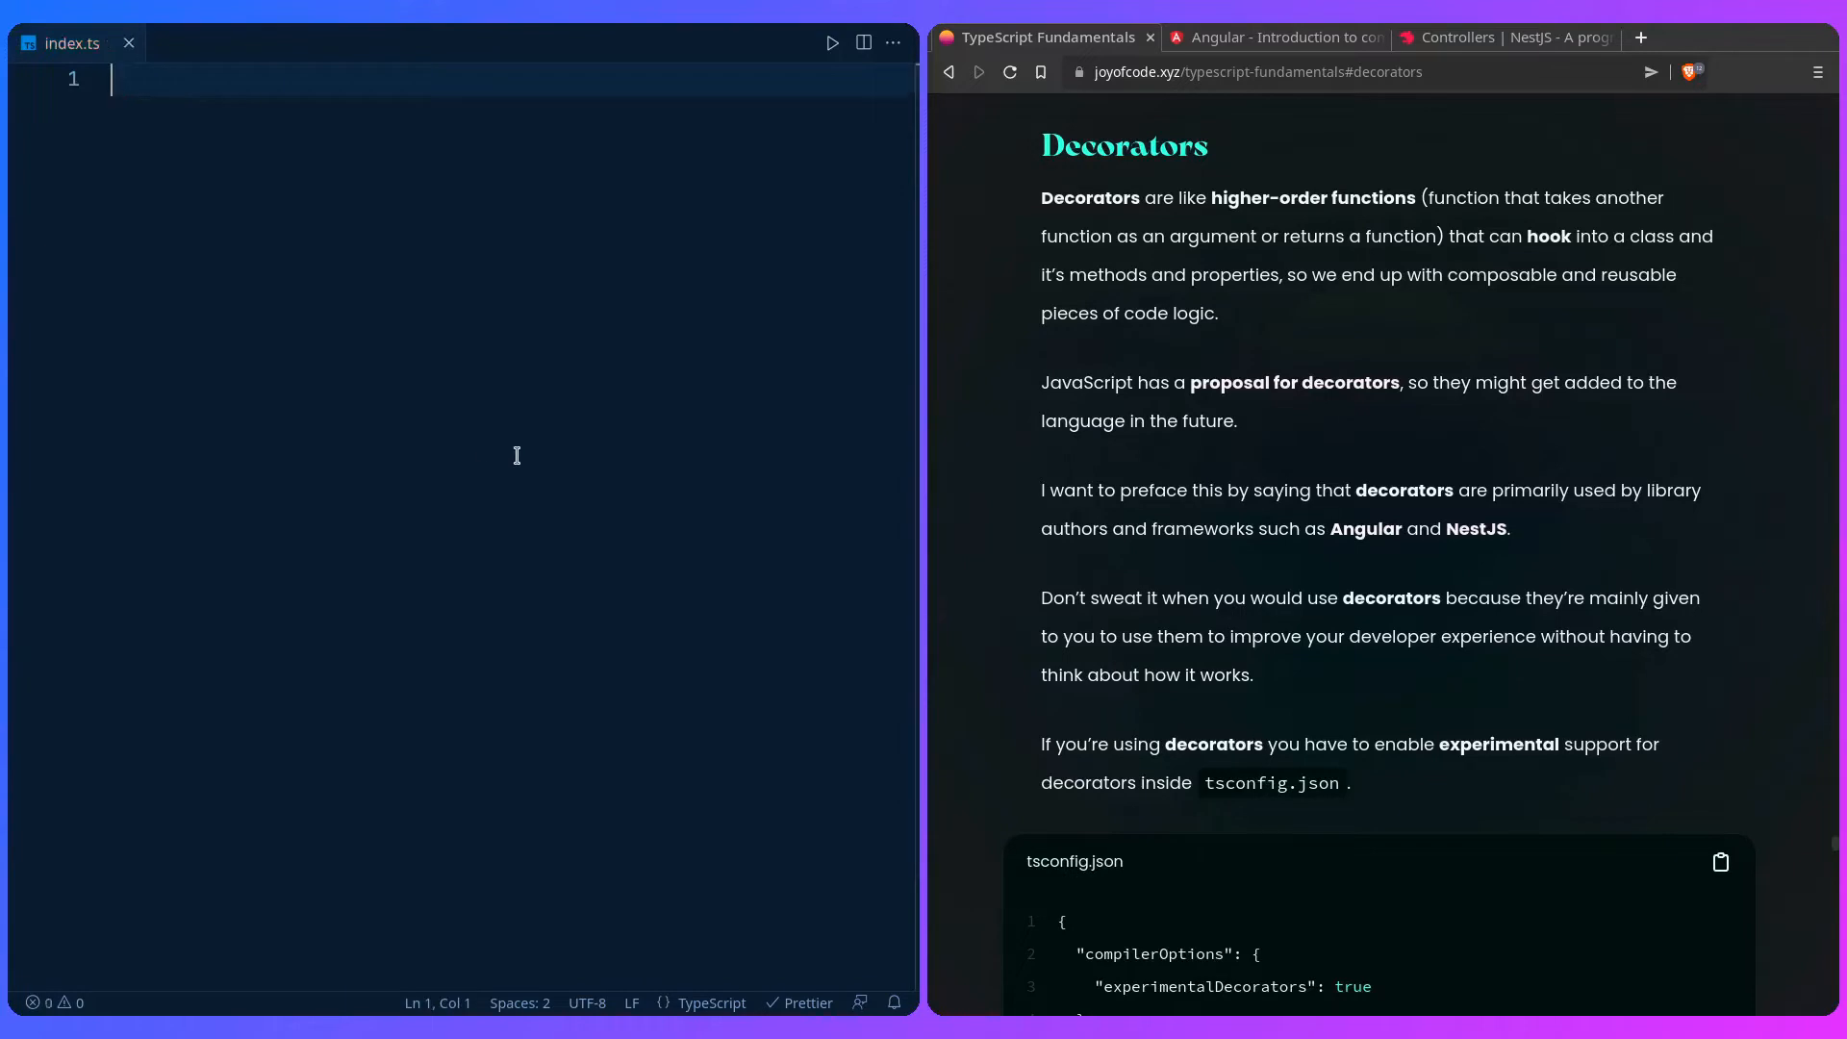
left_click(1281, 36)
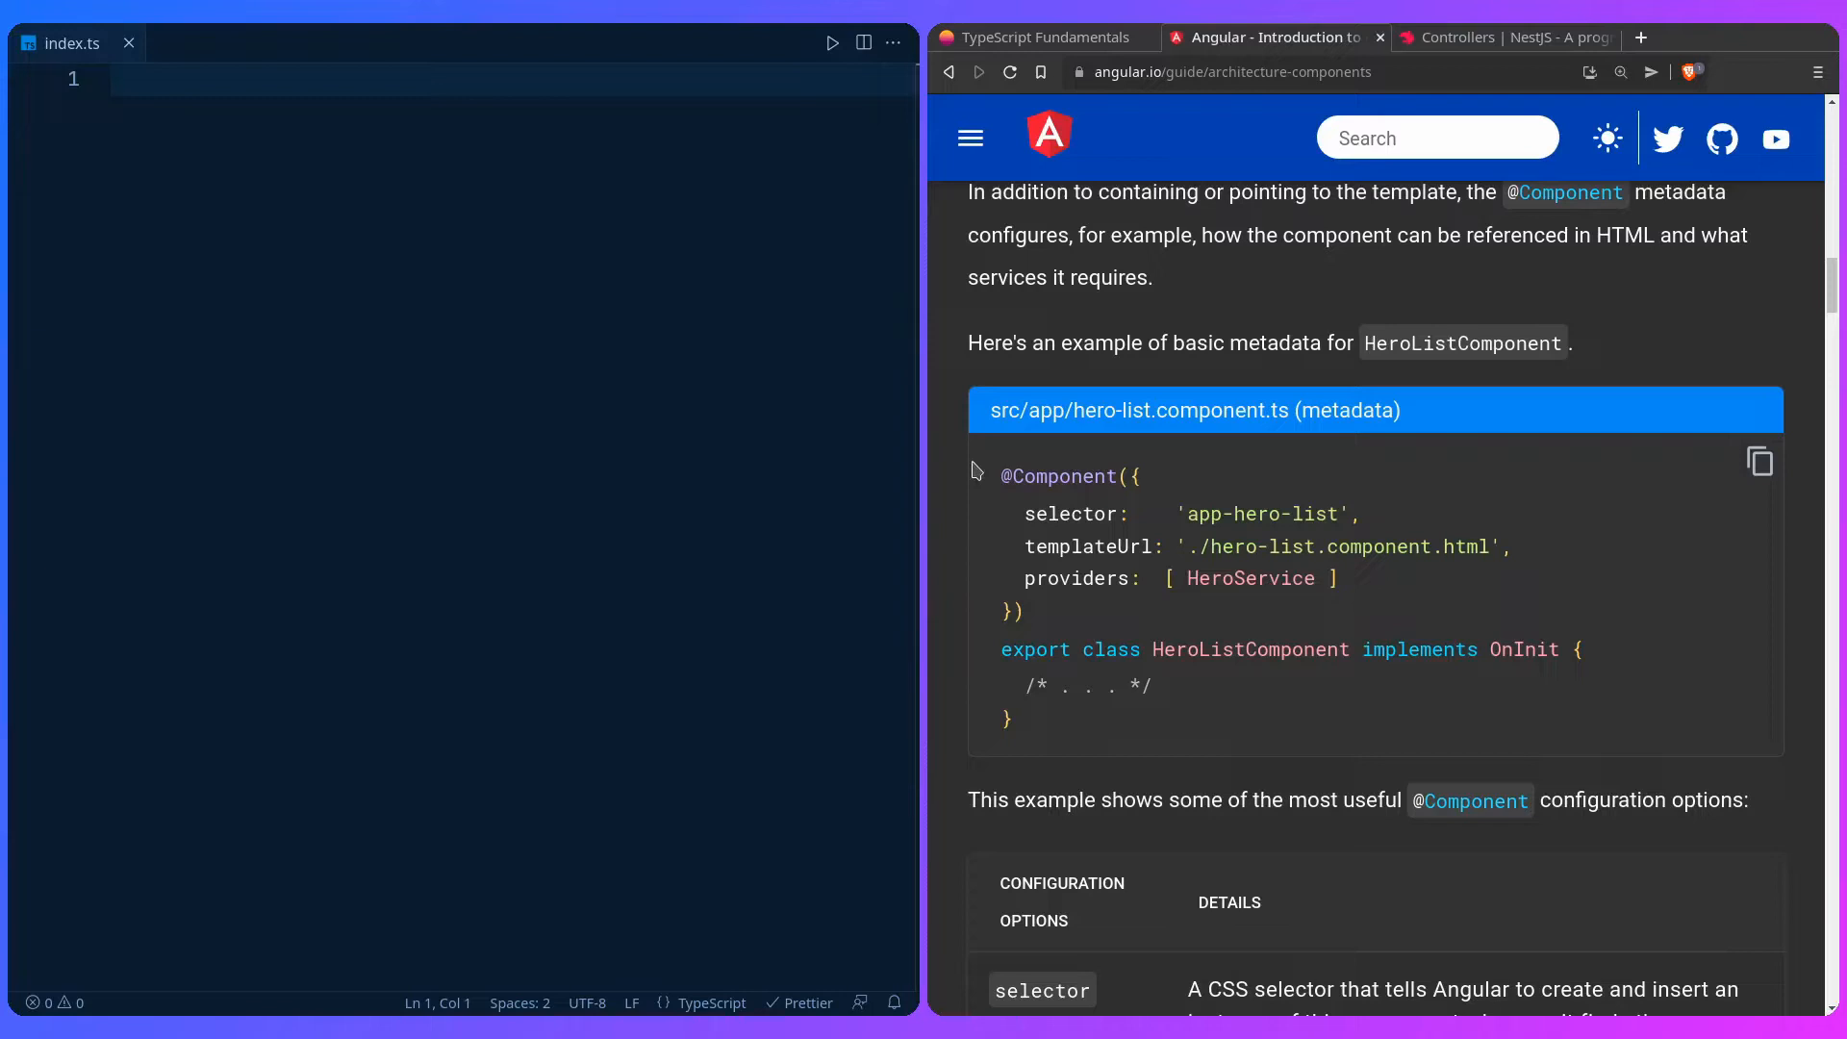
mouse_move(990, 492)
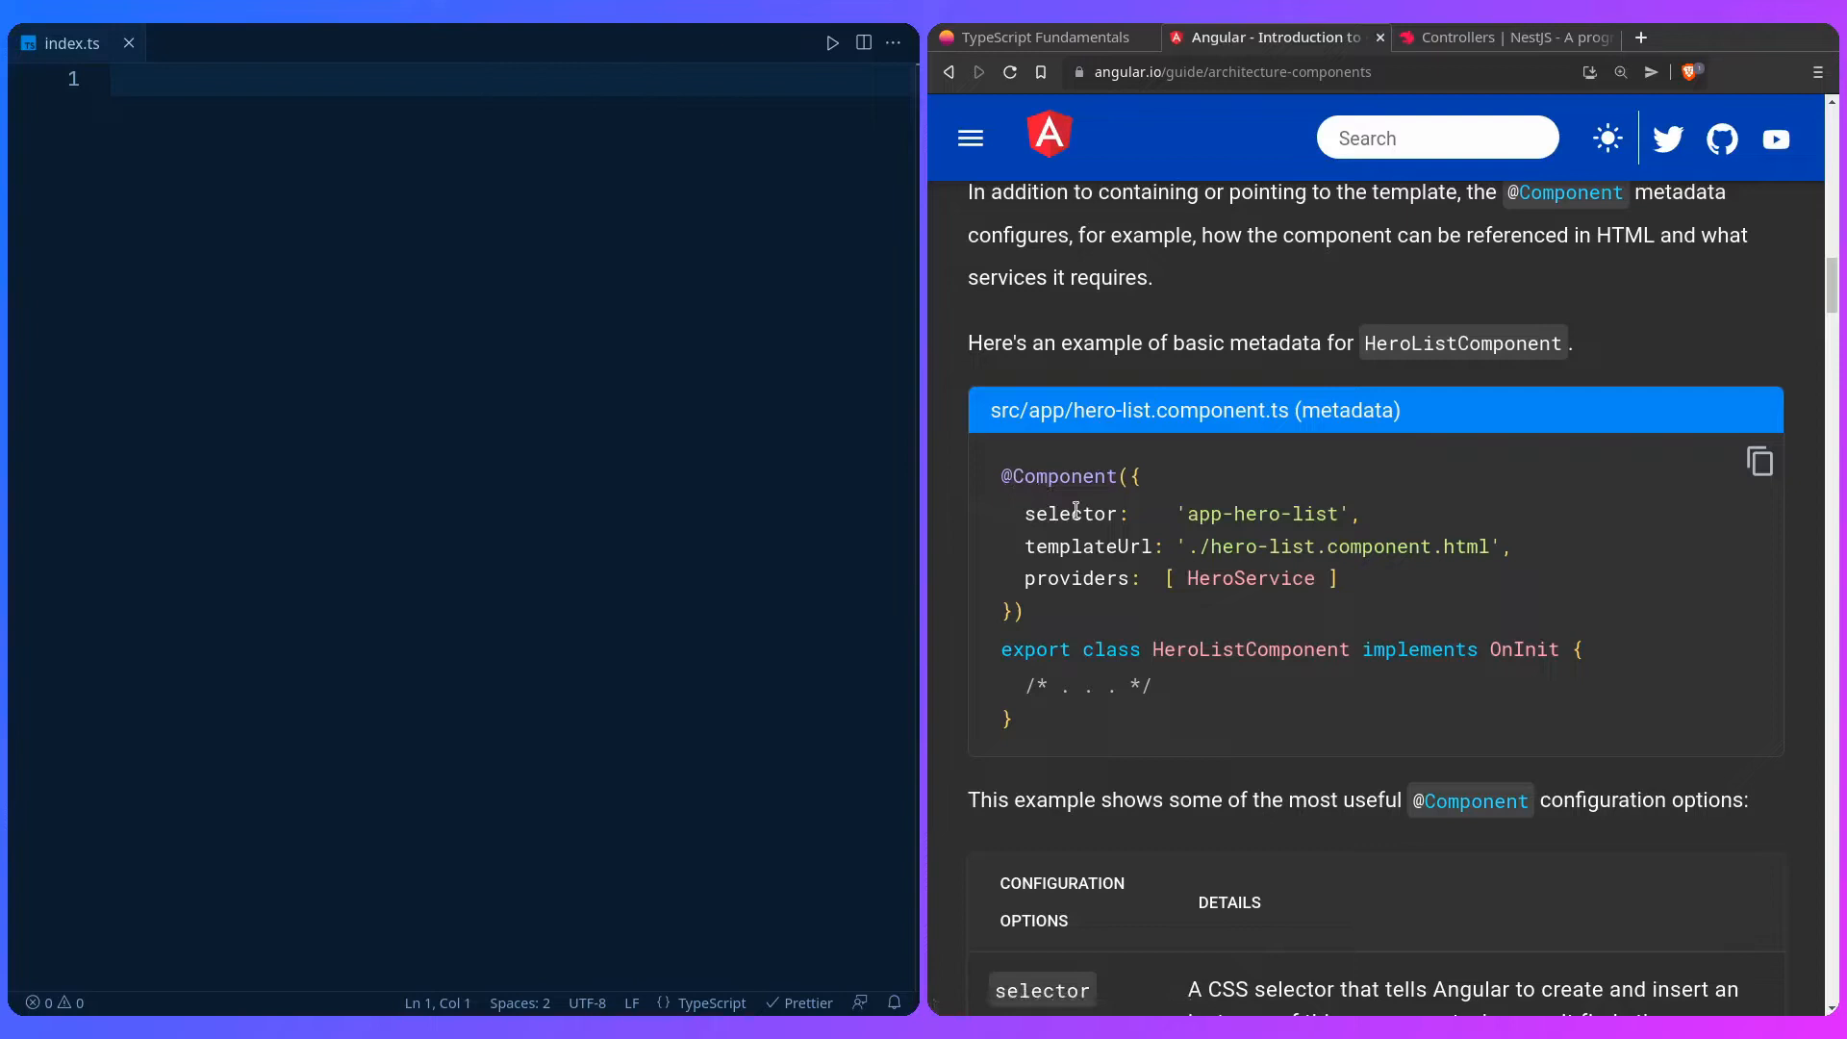
mouse_move(1096, 604)
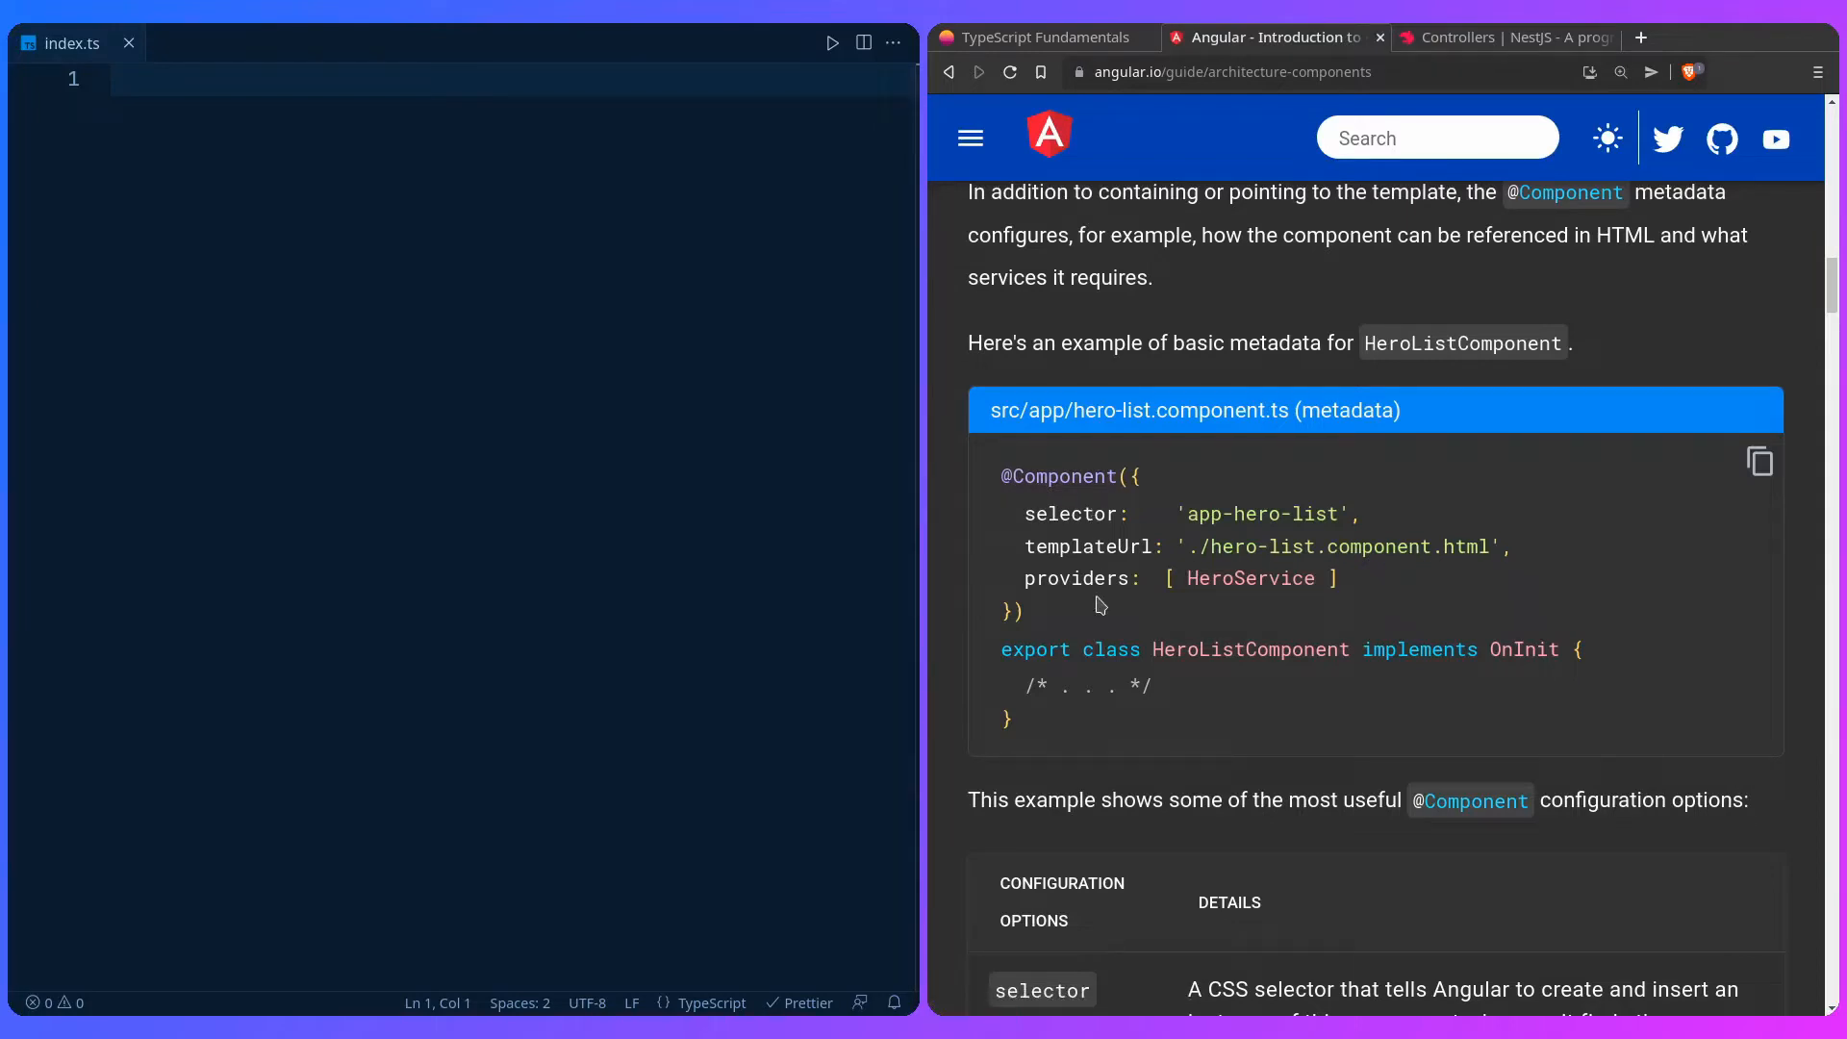
mouse_move(1008, 655)
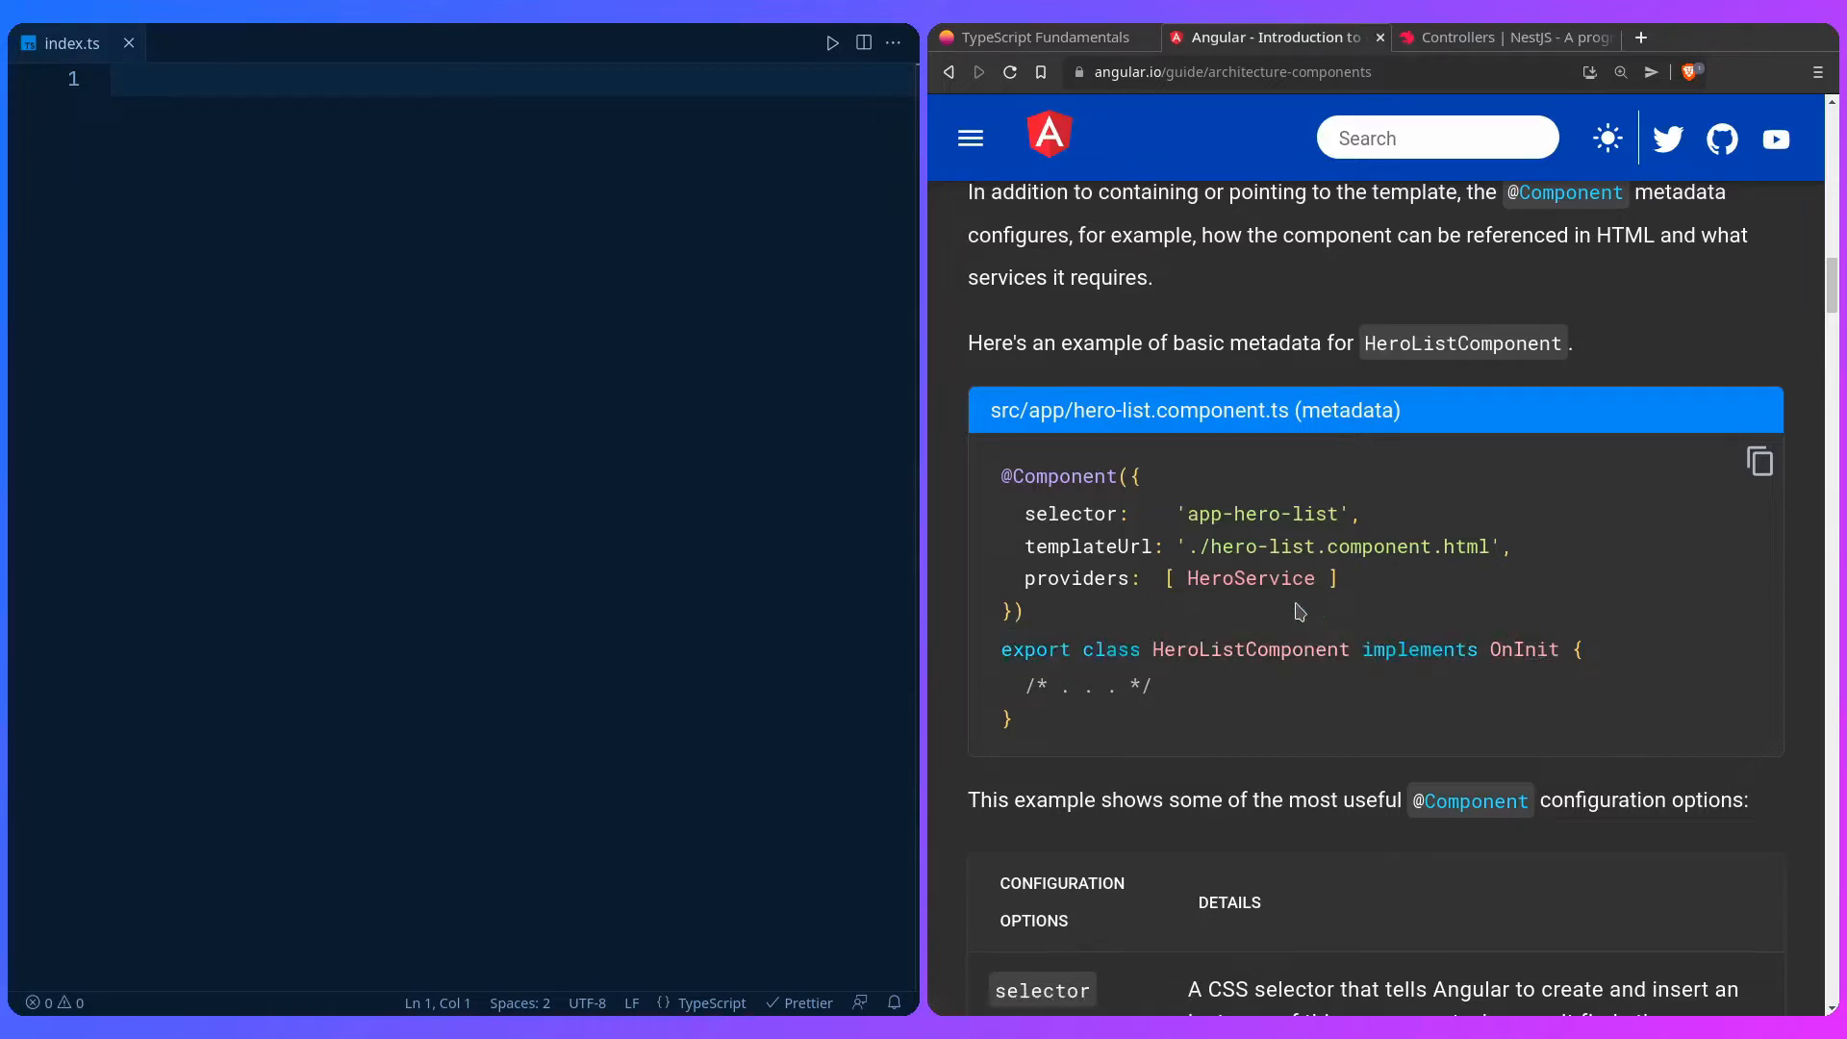
mouse_move(1207, 617)
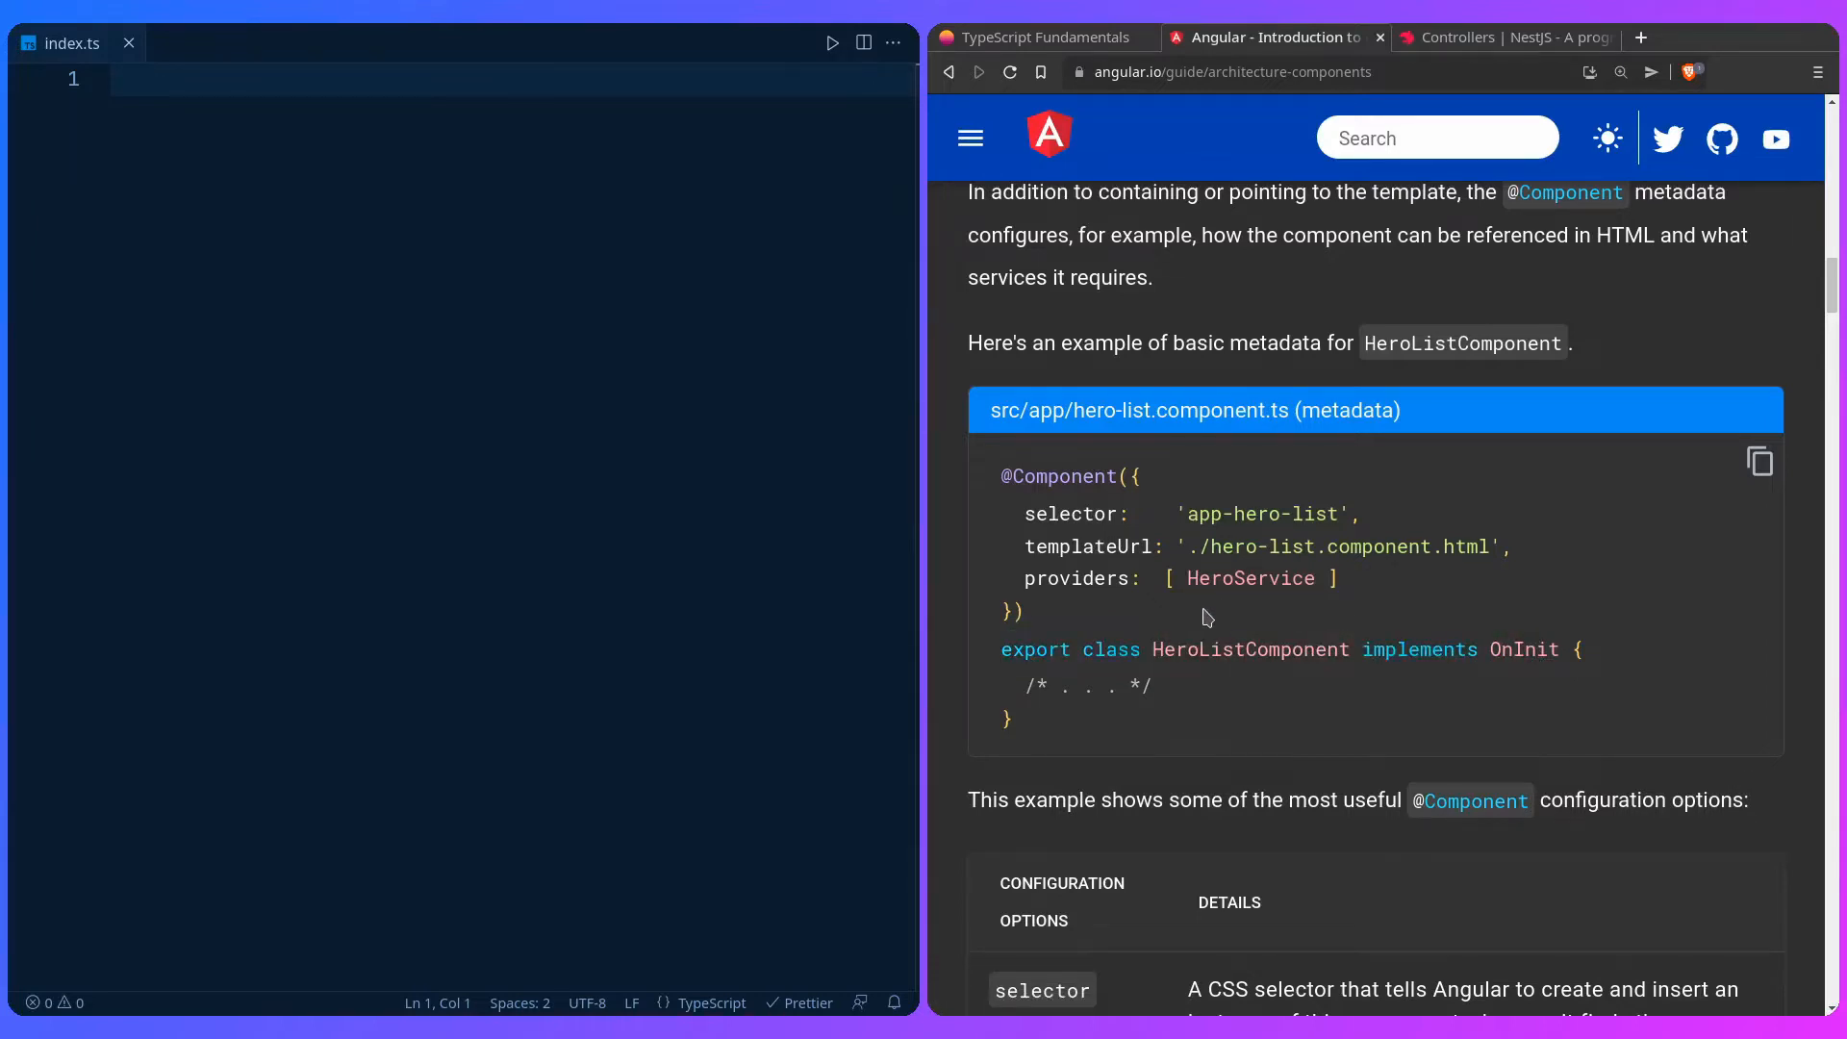
scroll("up", 3)
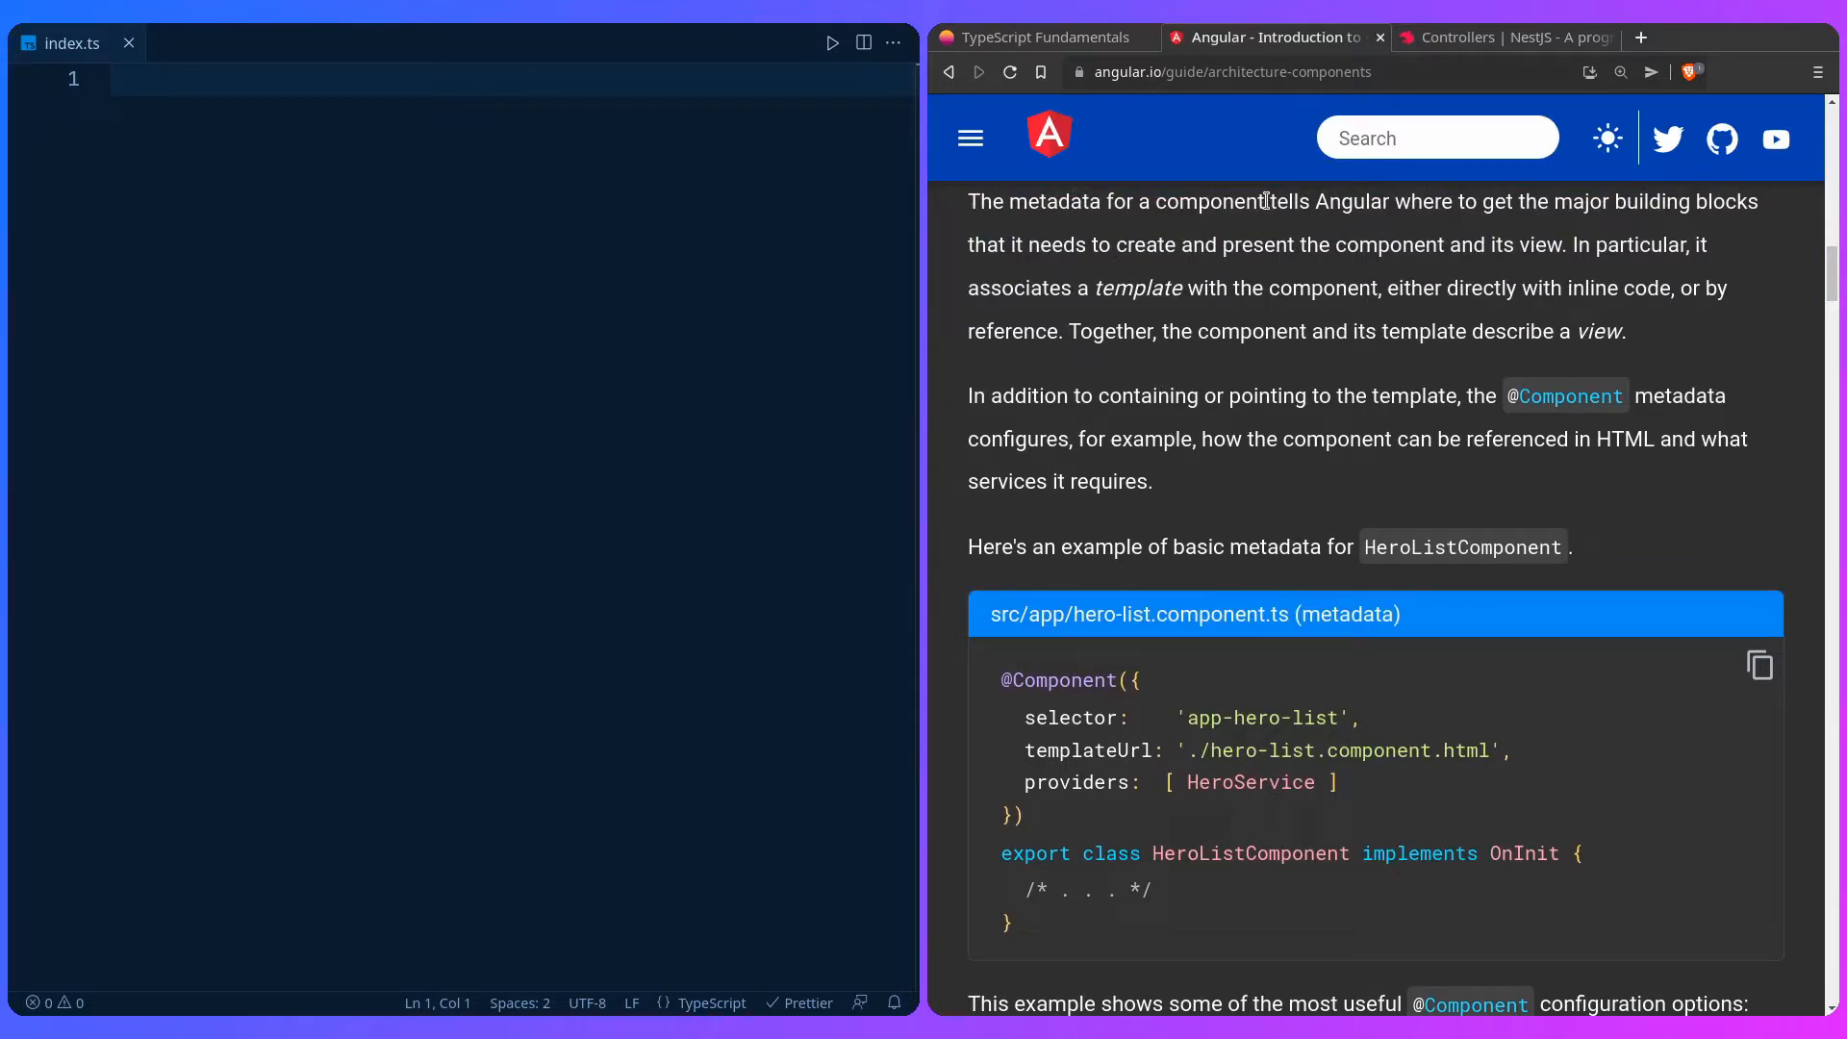
scroll("down", 3)
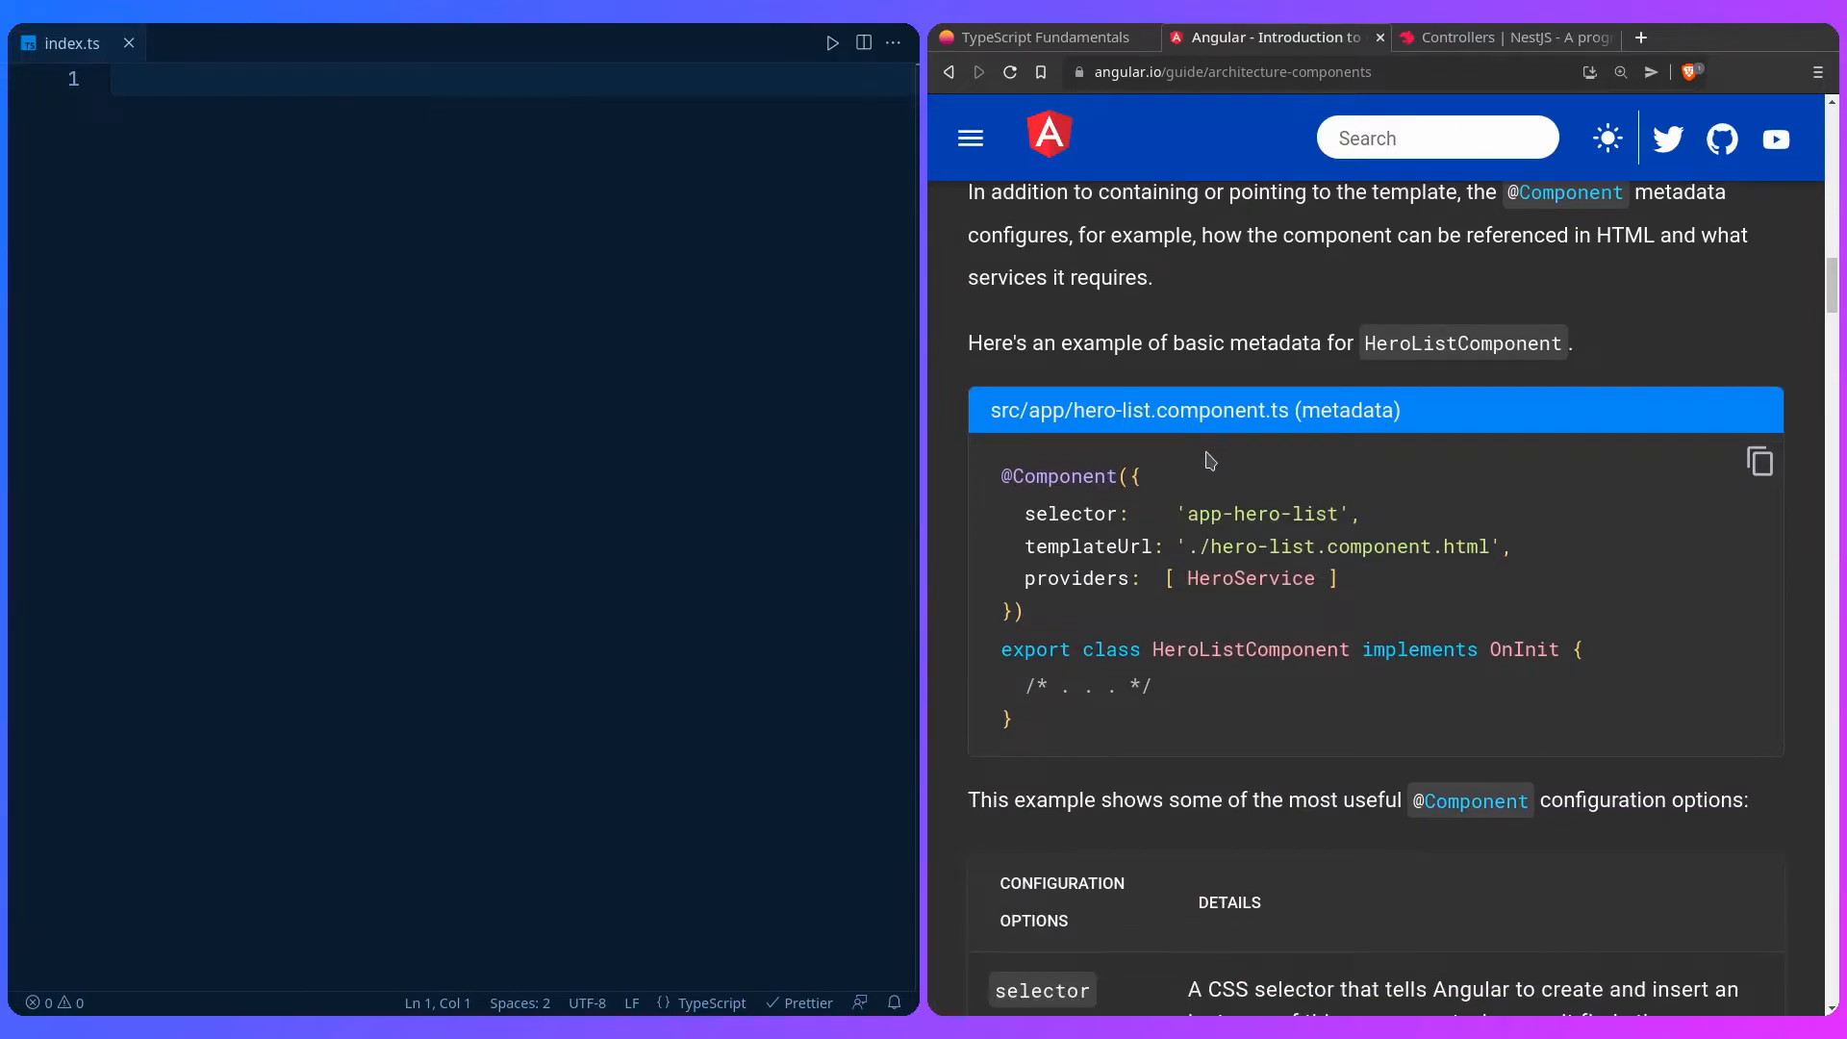
left_click(1505, 37)
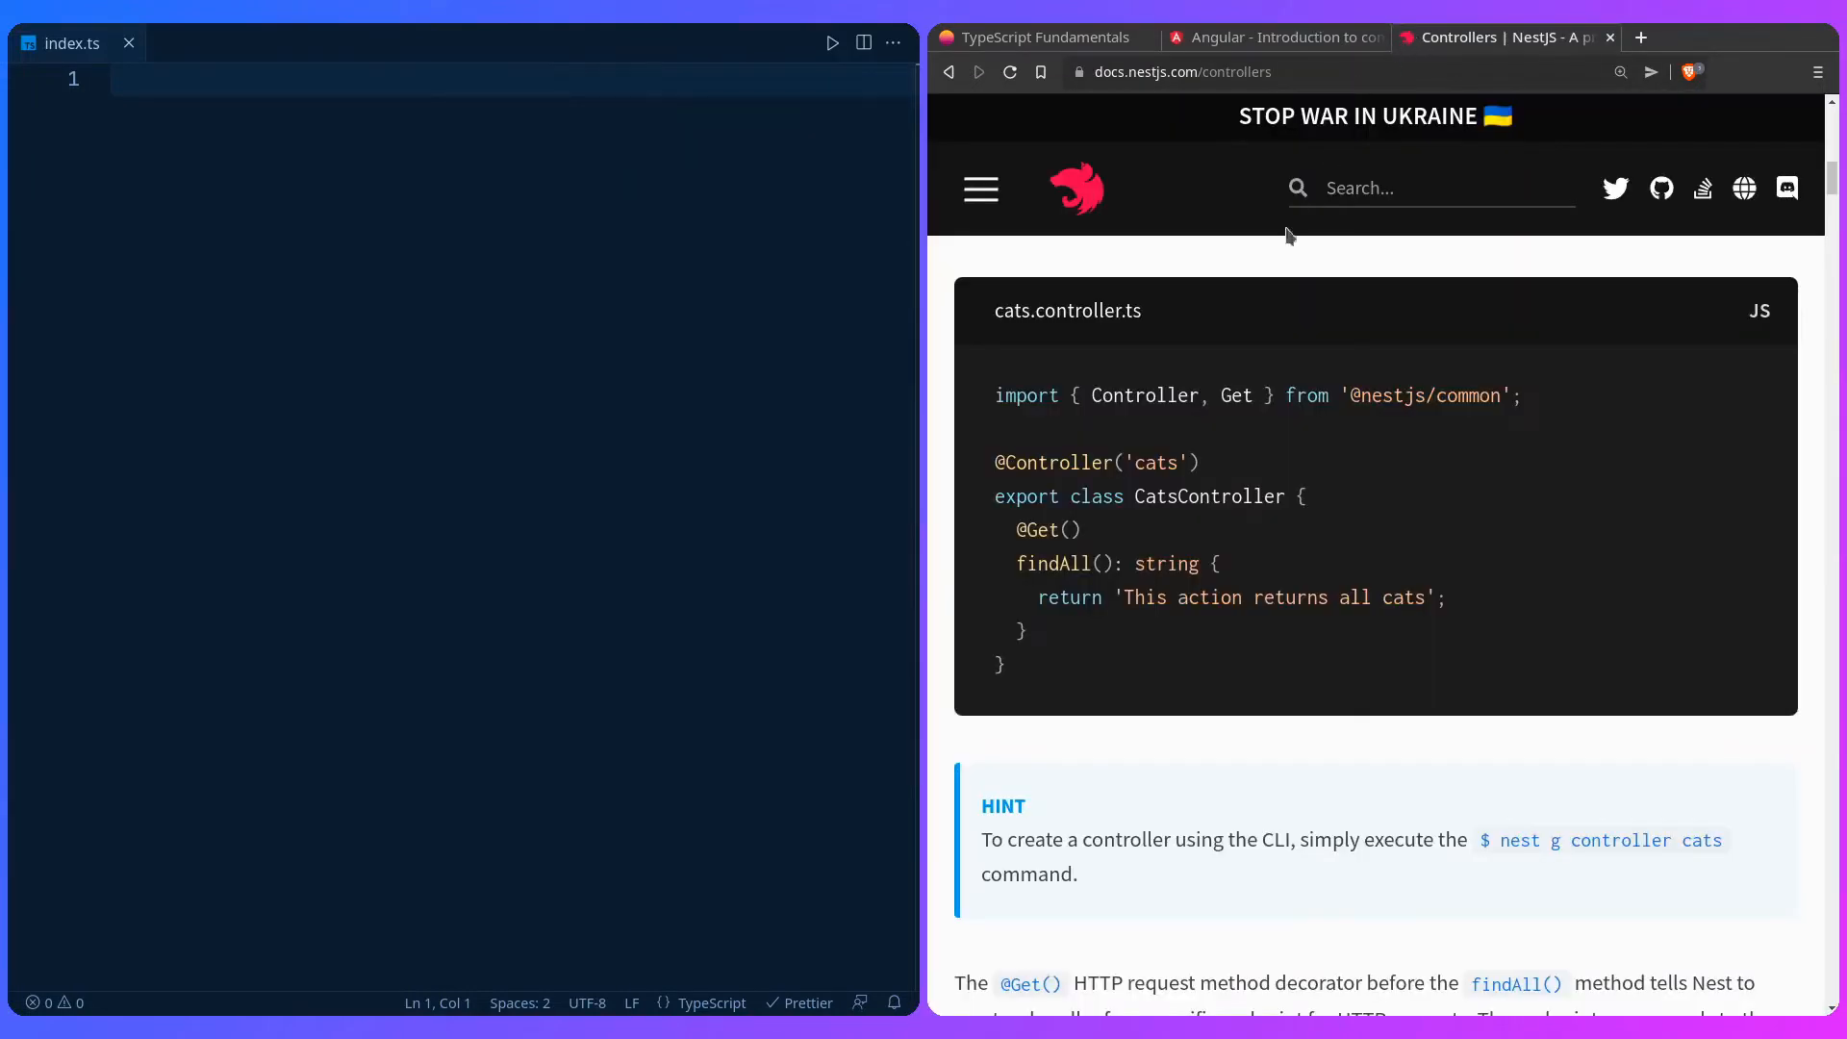
mouse_move(1254, 320)
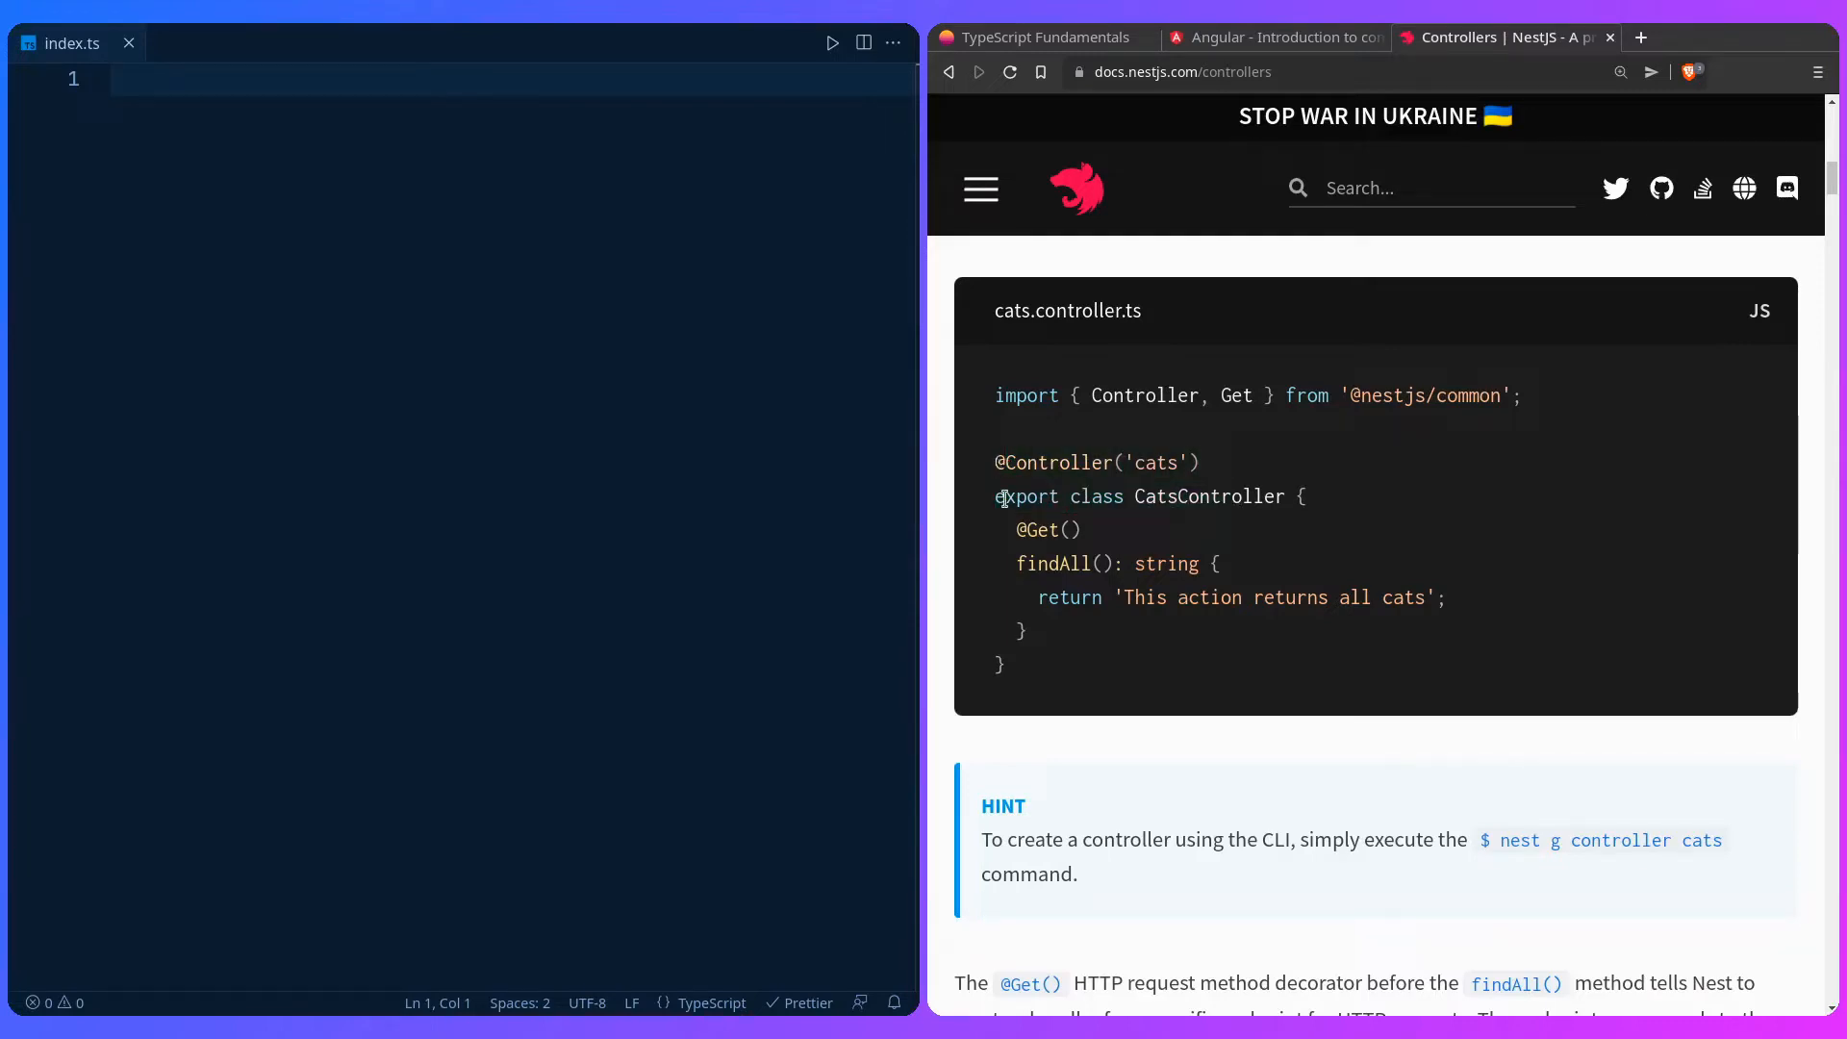
mouse_move(1021, 532)
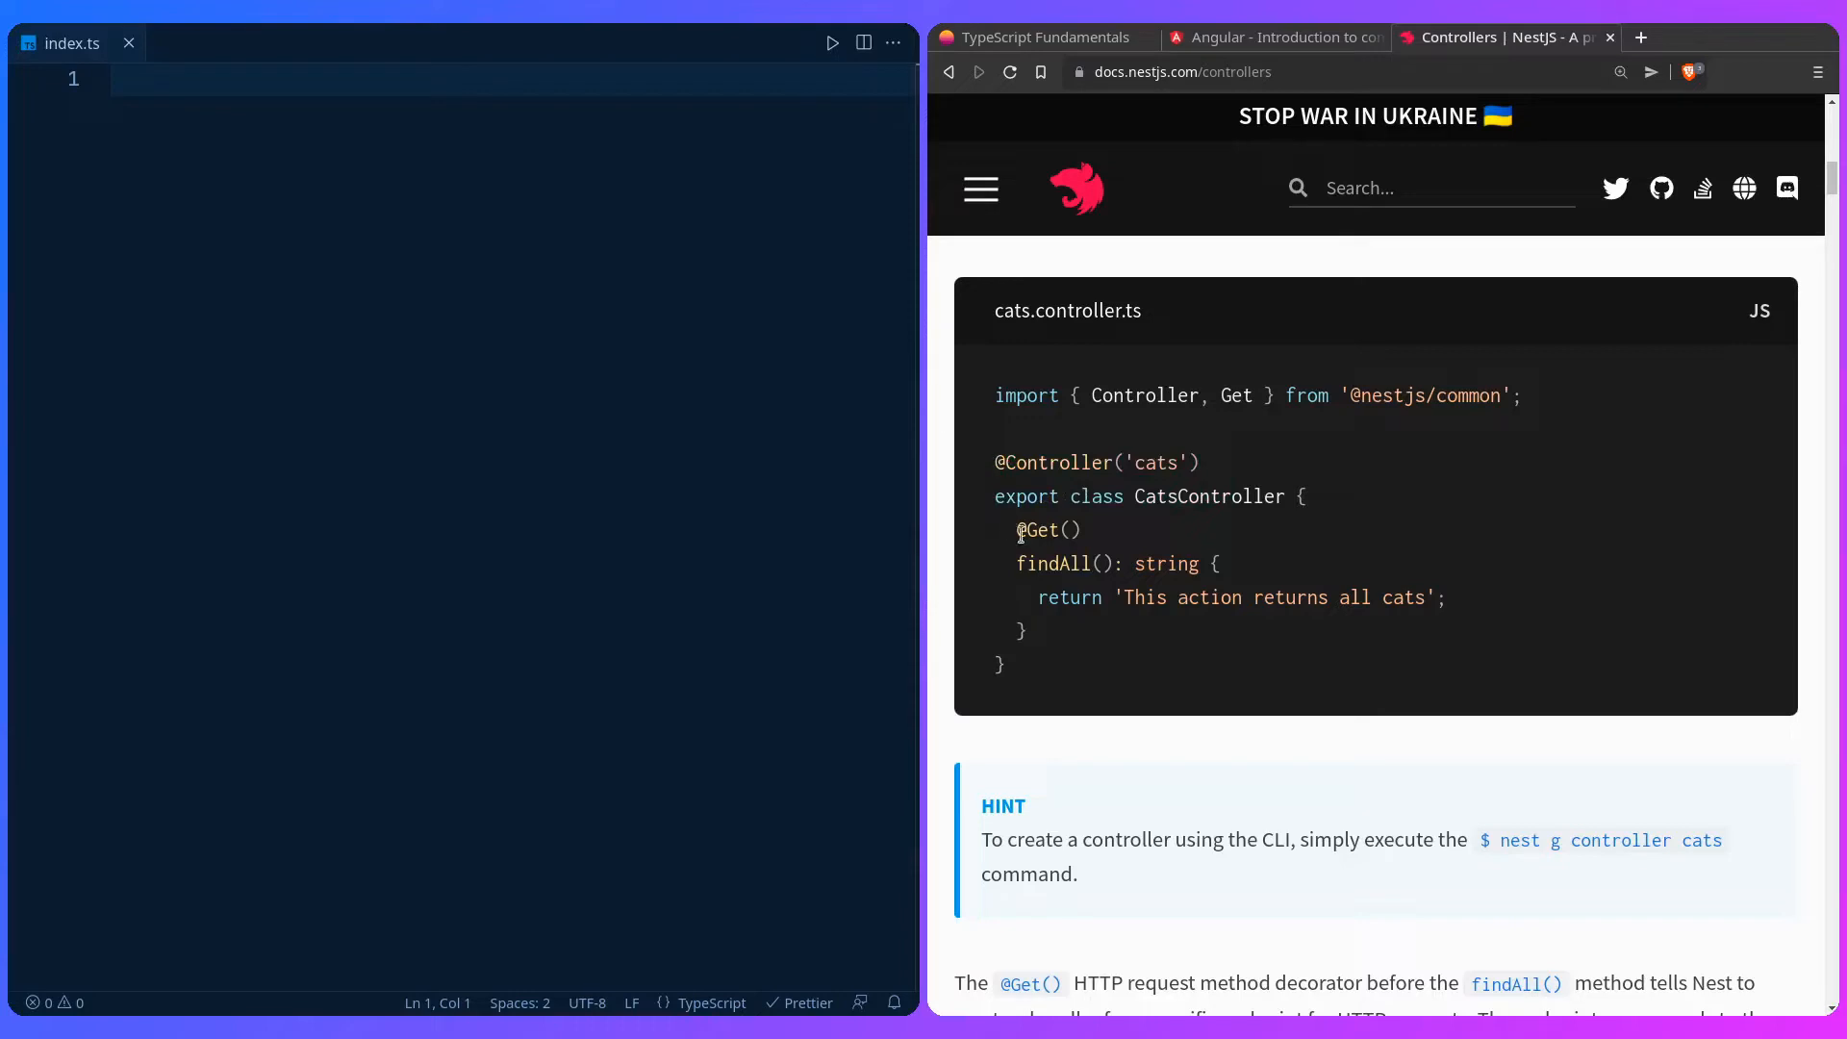
double_click(1039, 530)
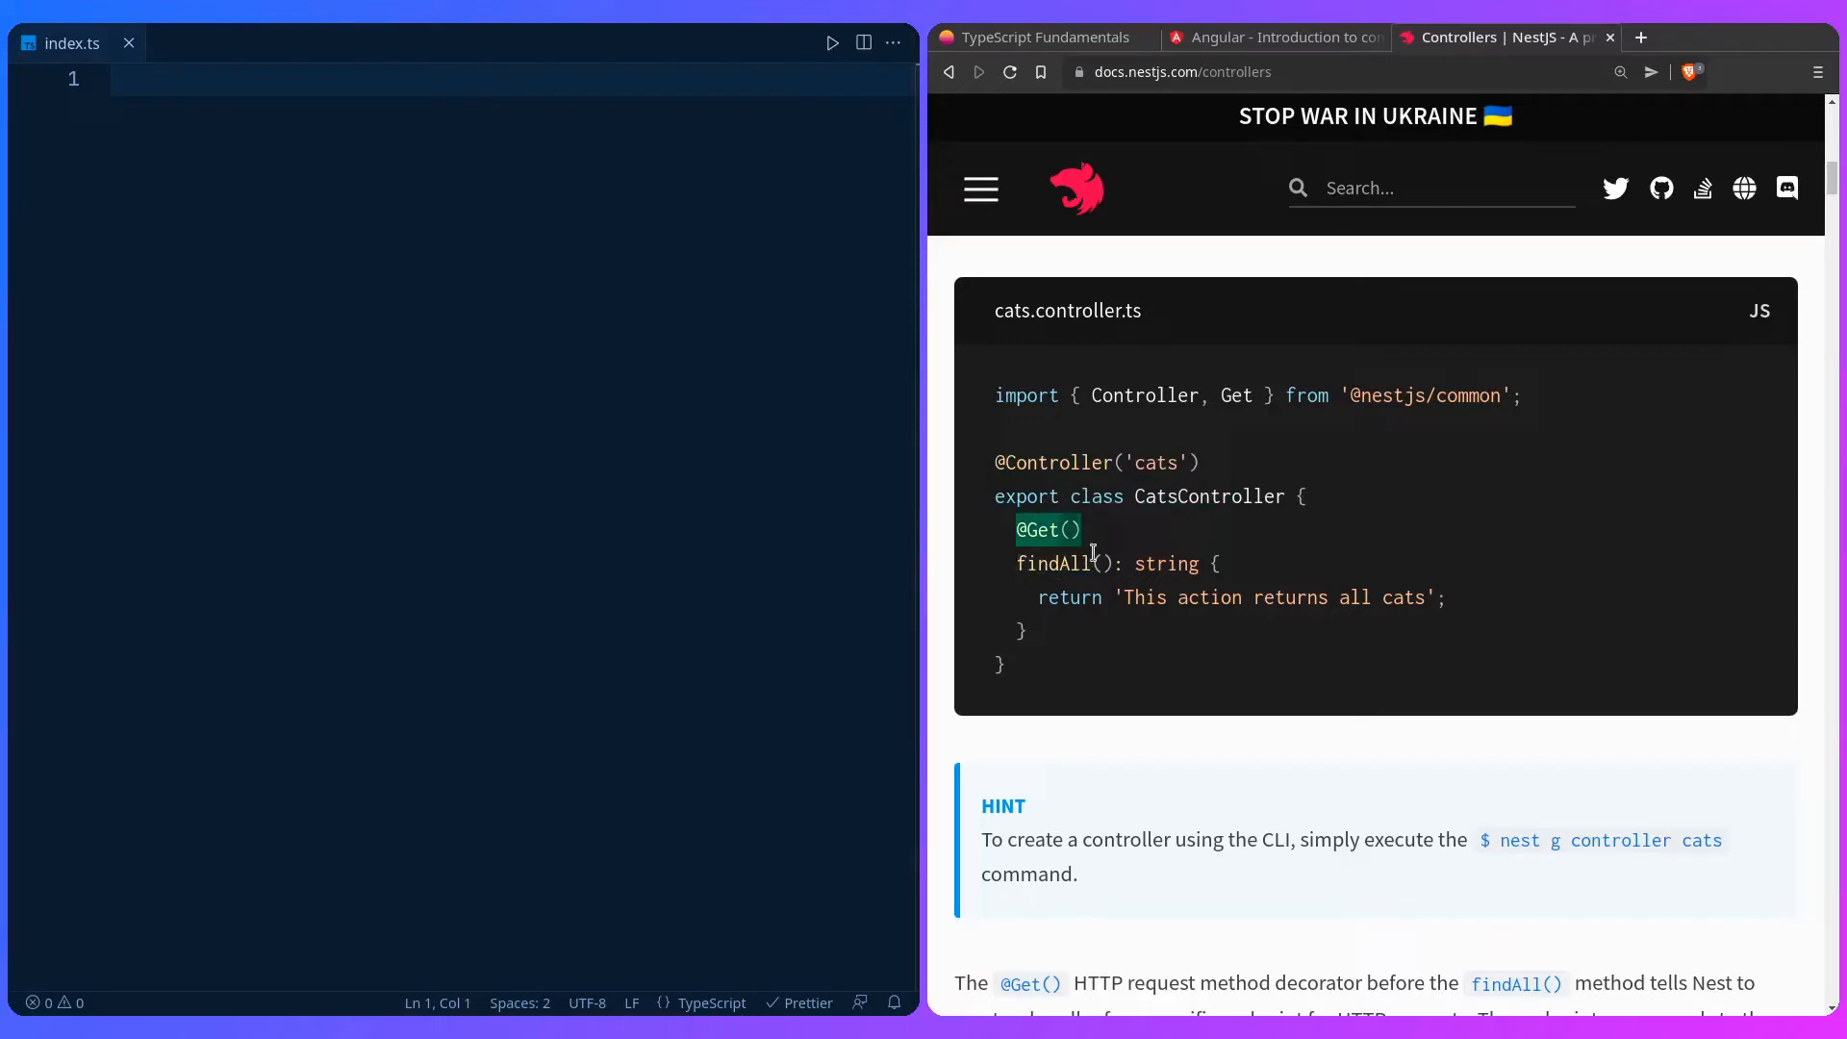
scroll("down", 3)
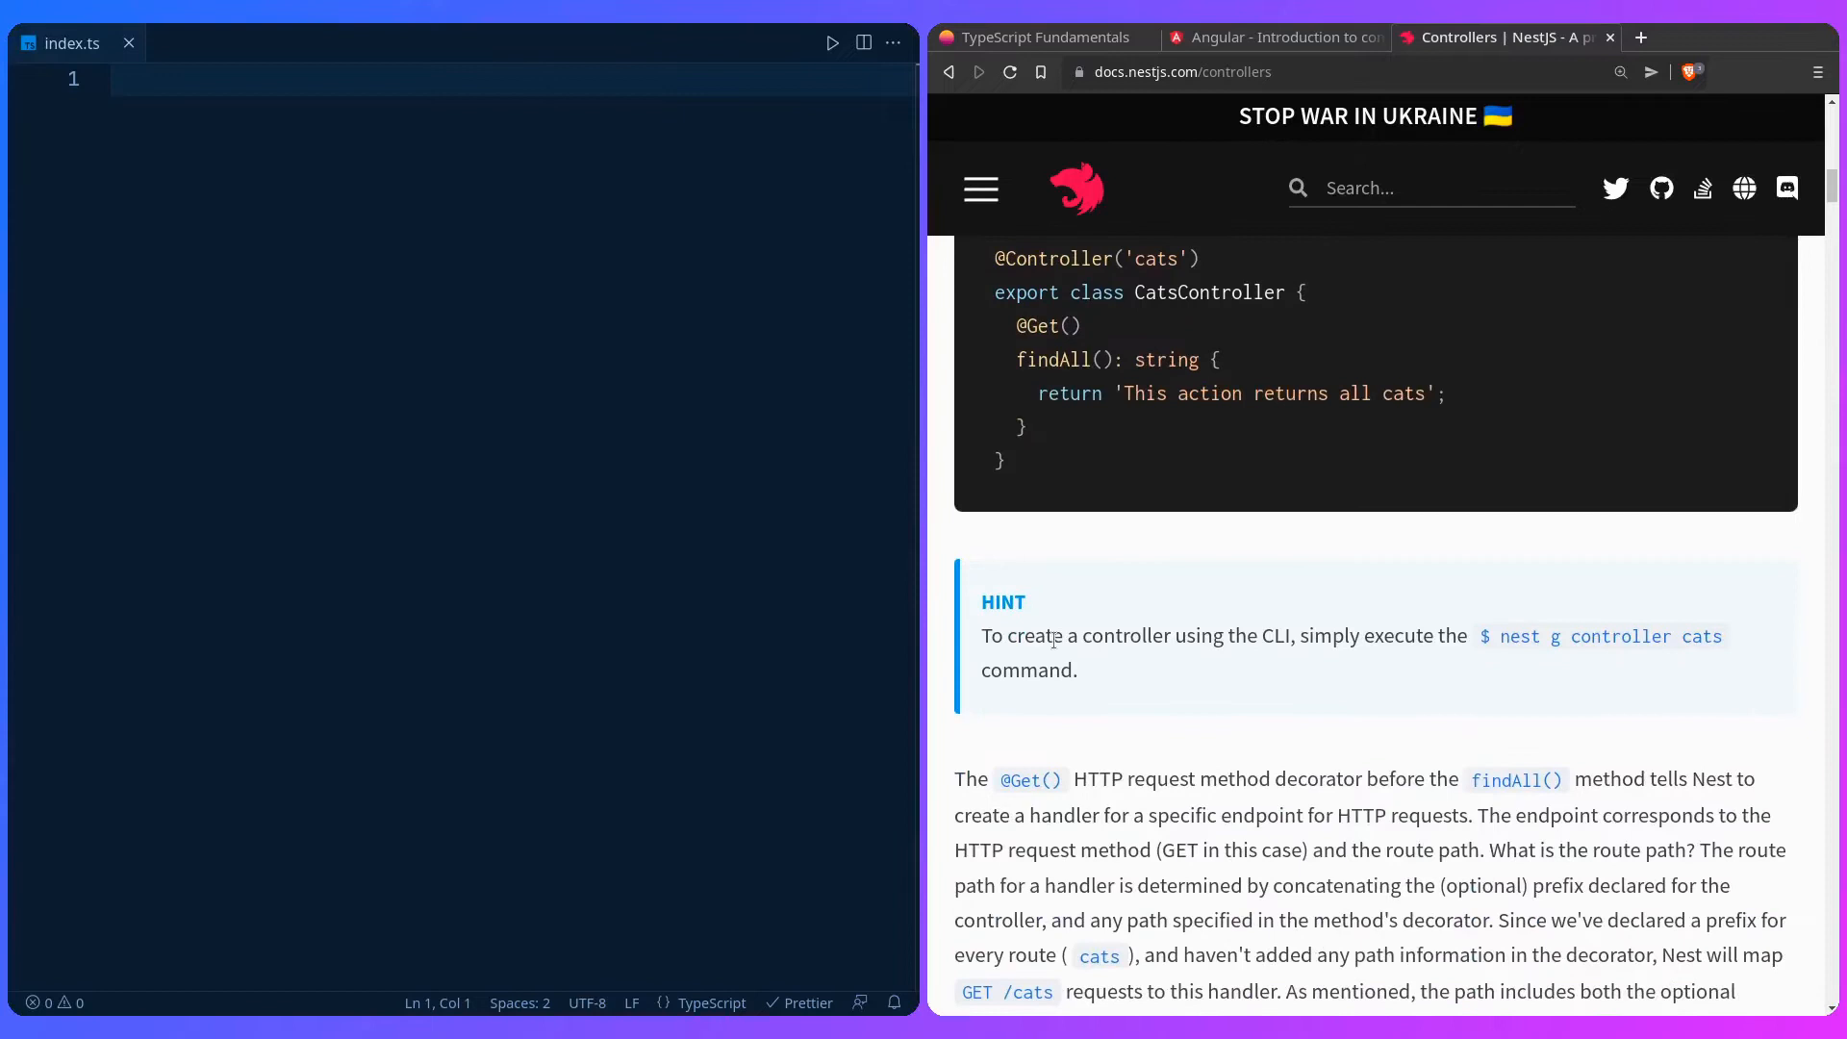
mouse_move(1253, 779)
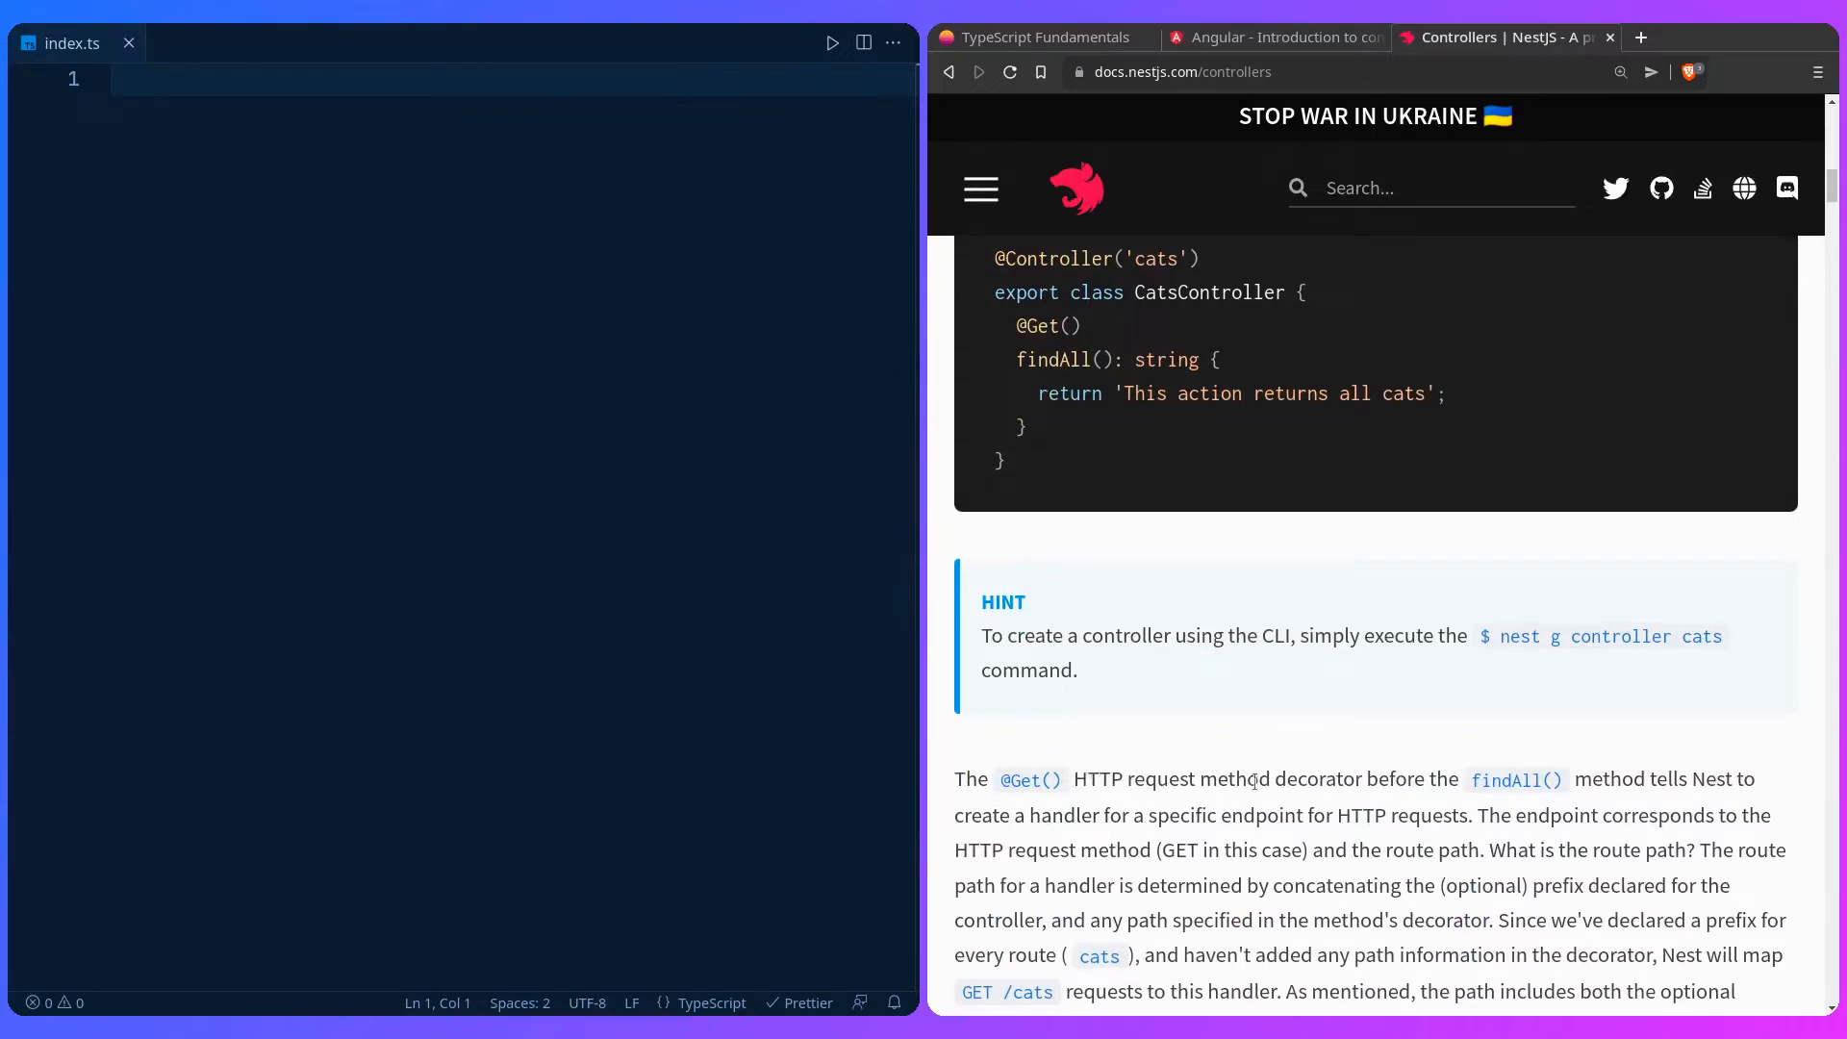
mouse_move(1380, 802)
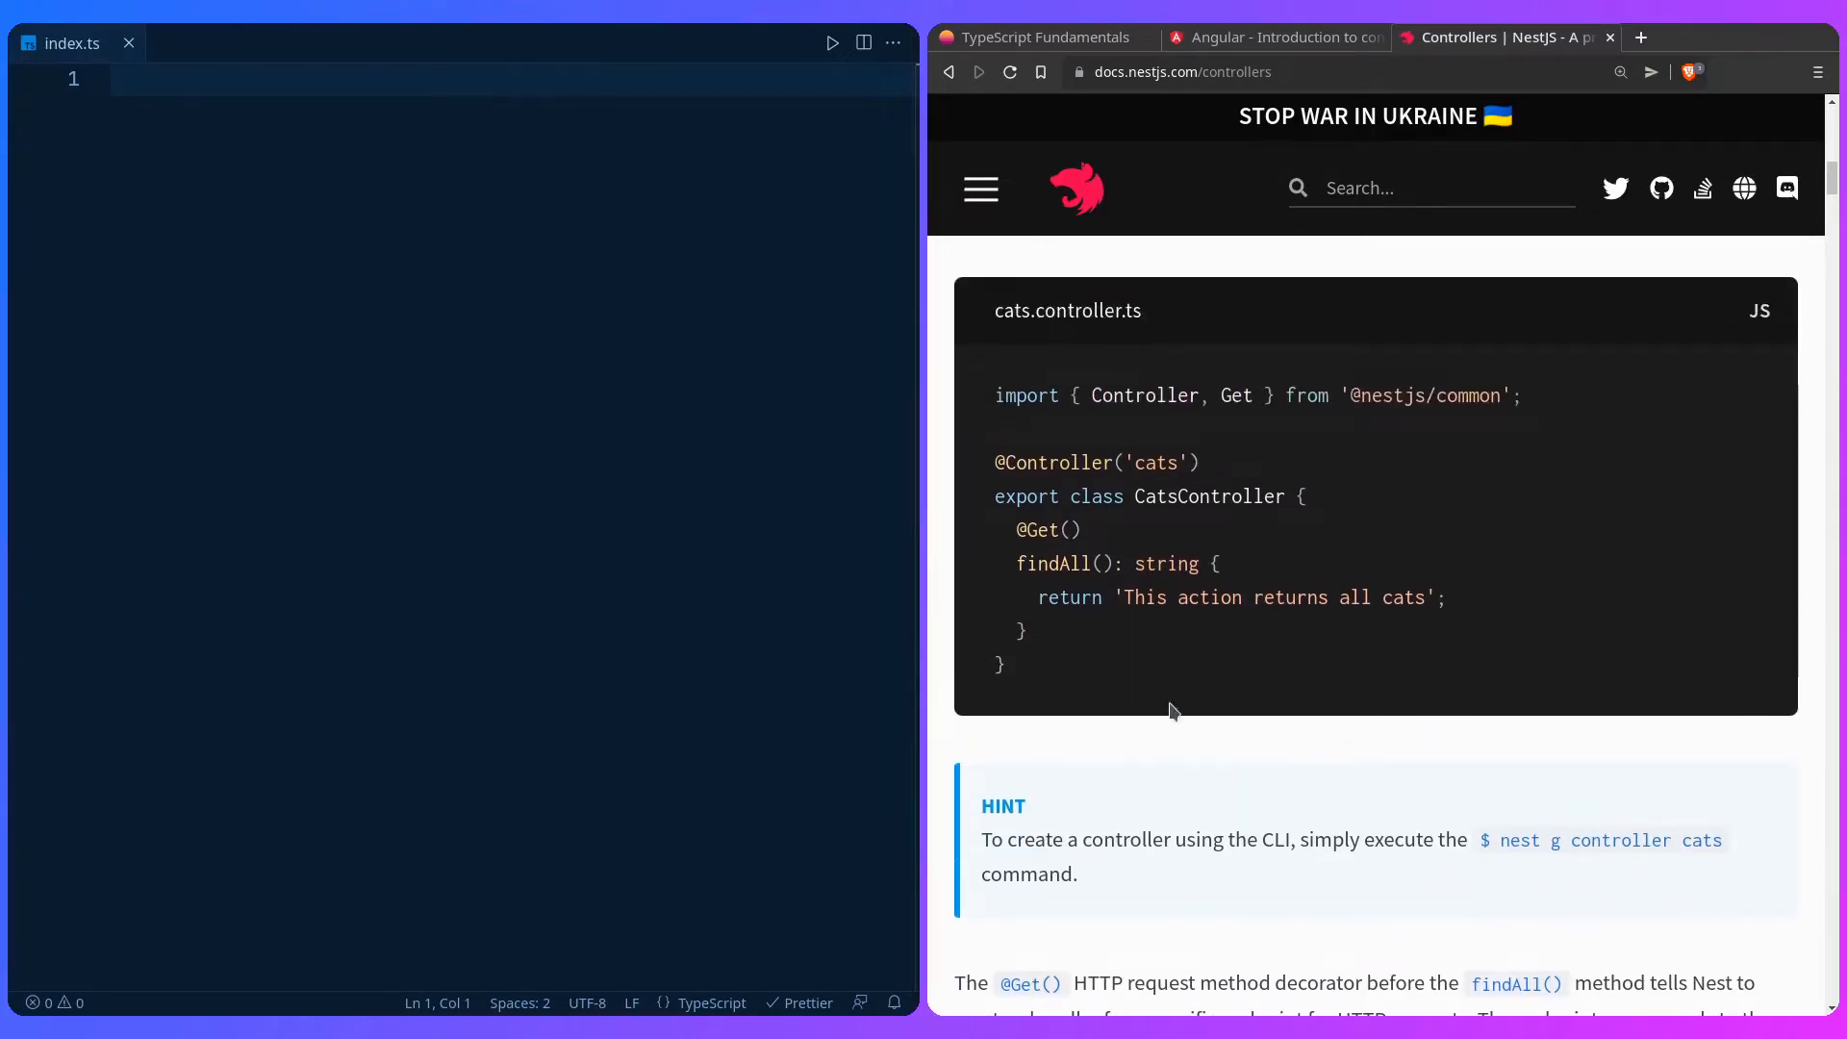
mouse_move(1224, 749)
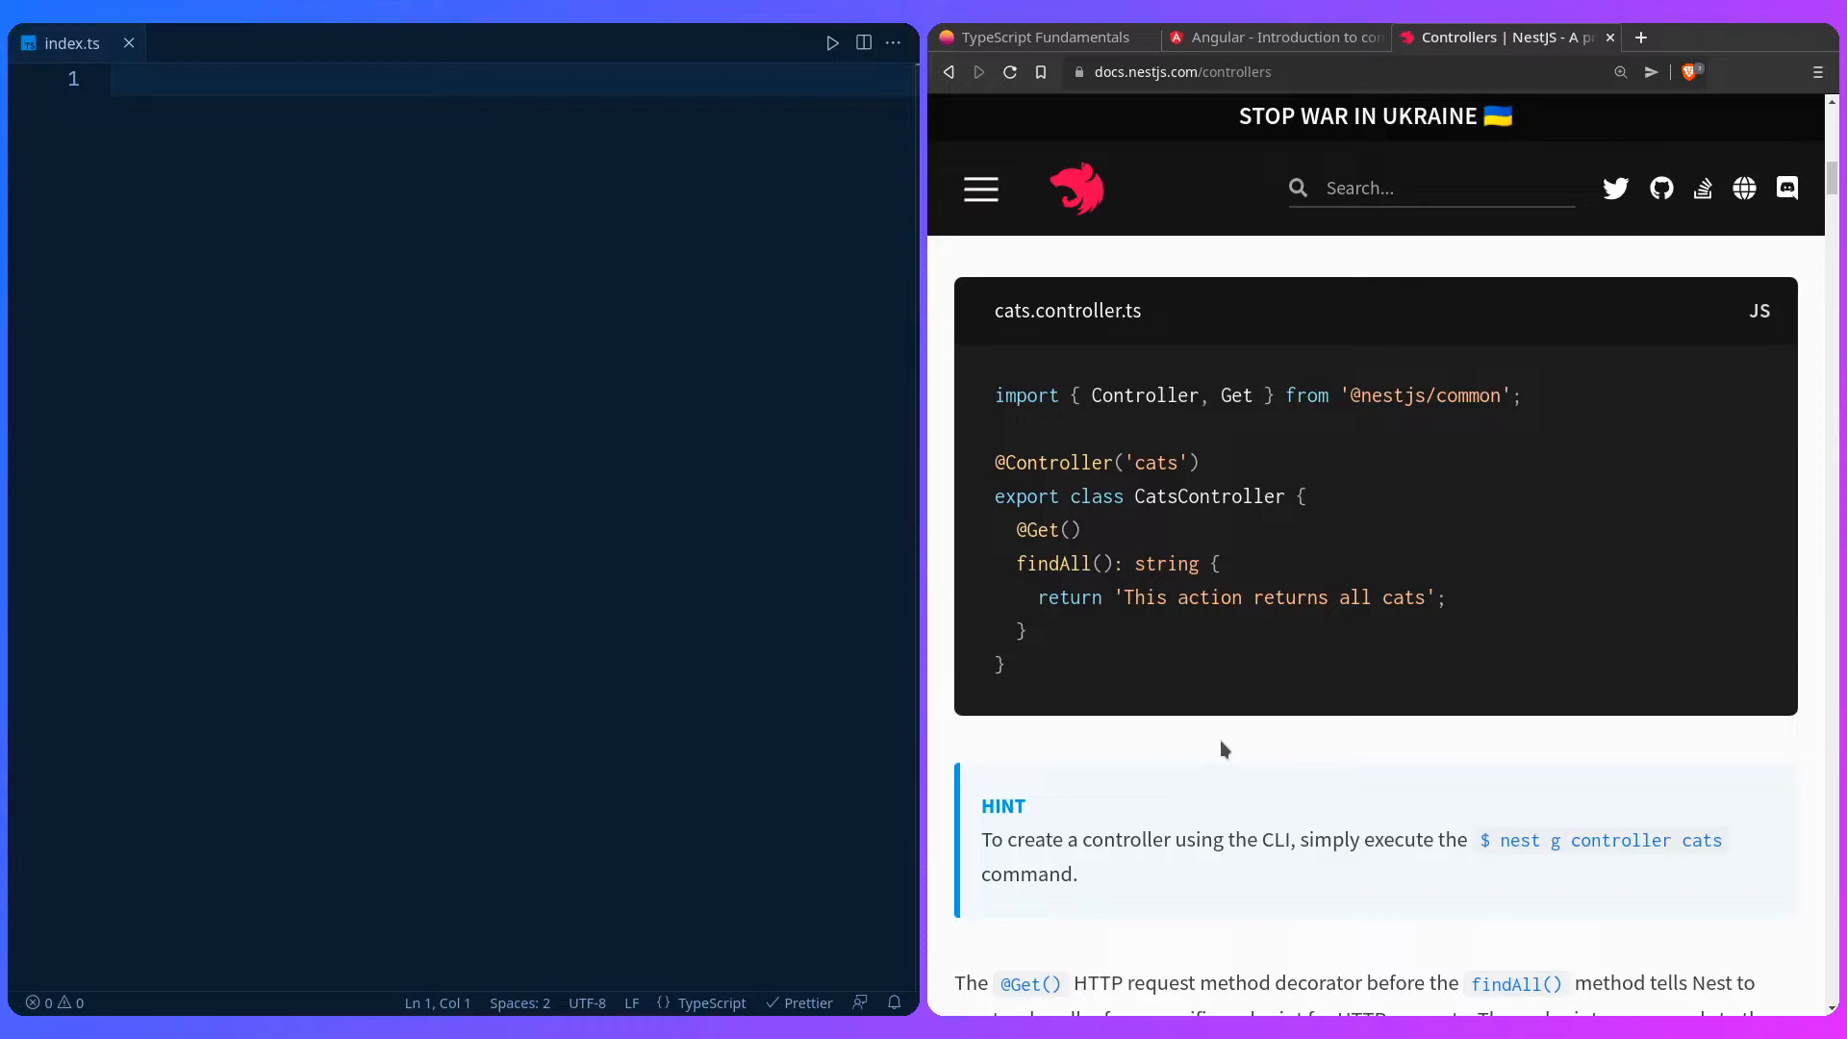
Step: Review the decorators article and add an "experimentalDecorators" option line to tsconfig.json
left_click(1046, 36)
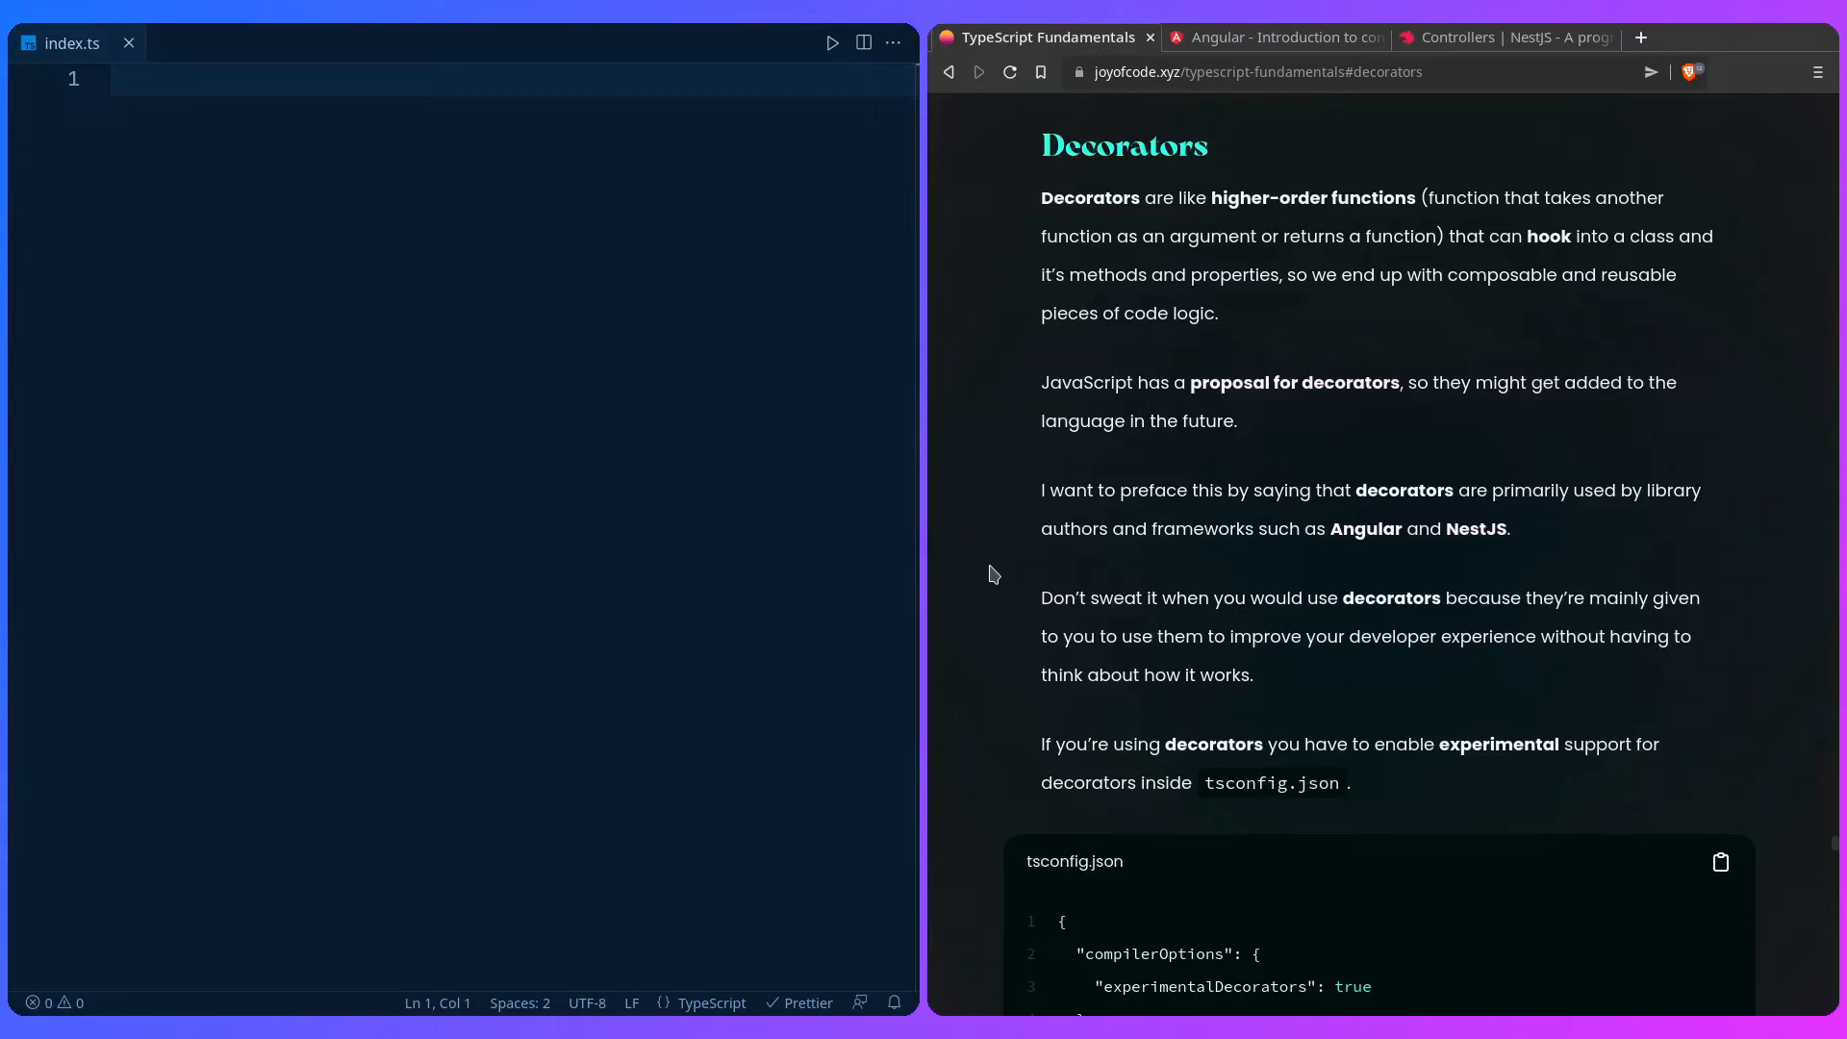
scroll("down", 3)
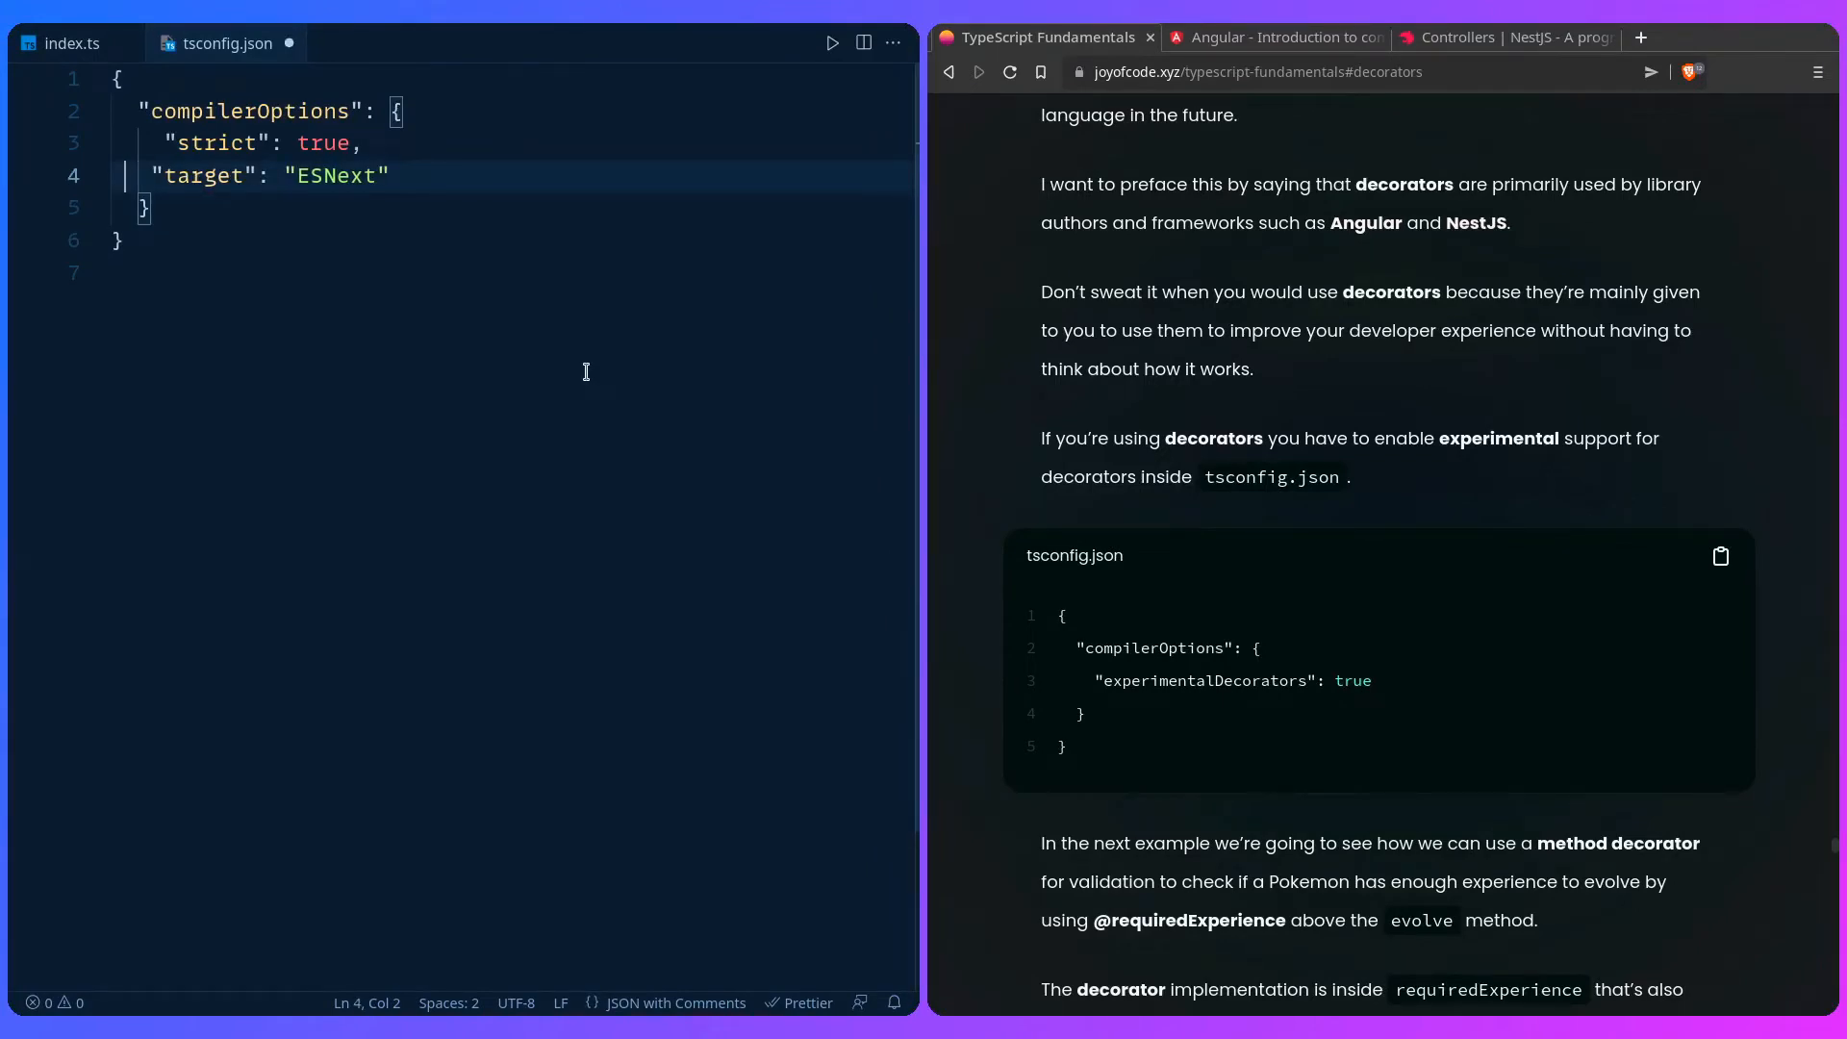
key("Enter")
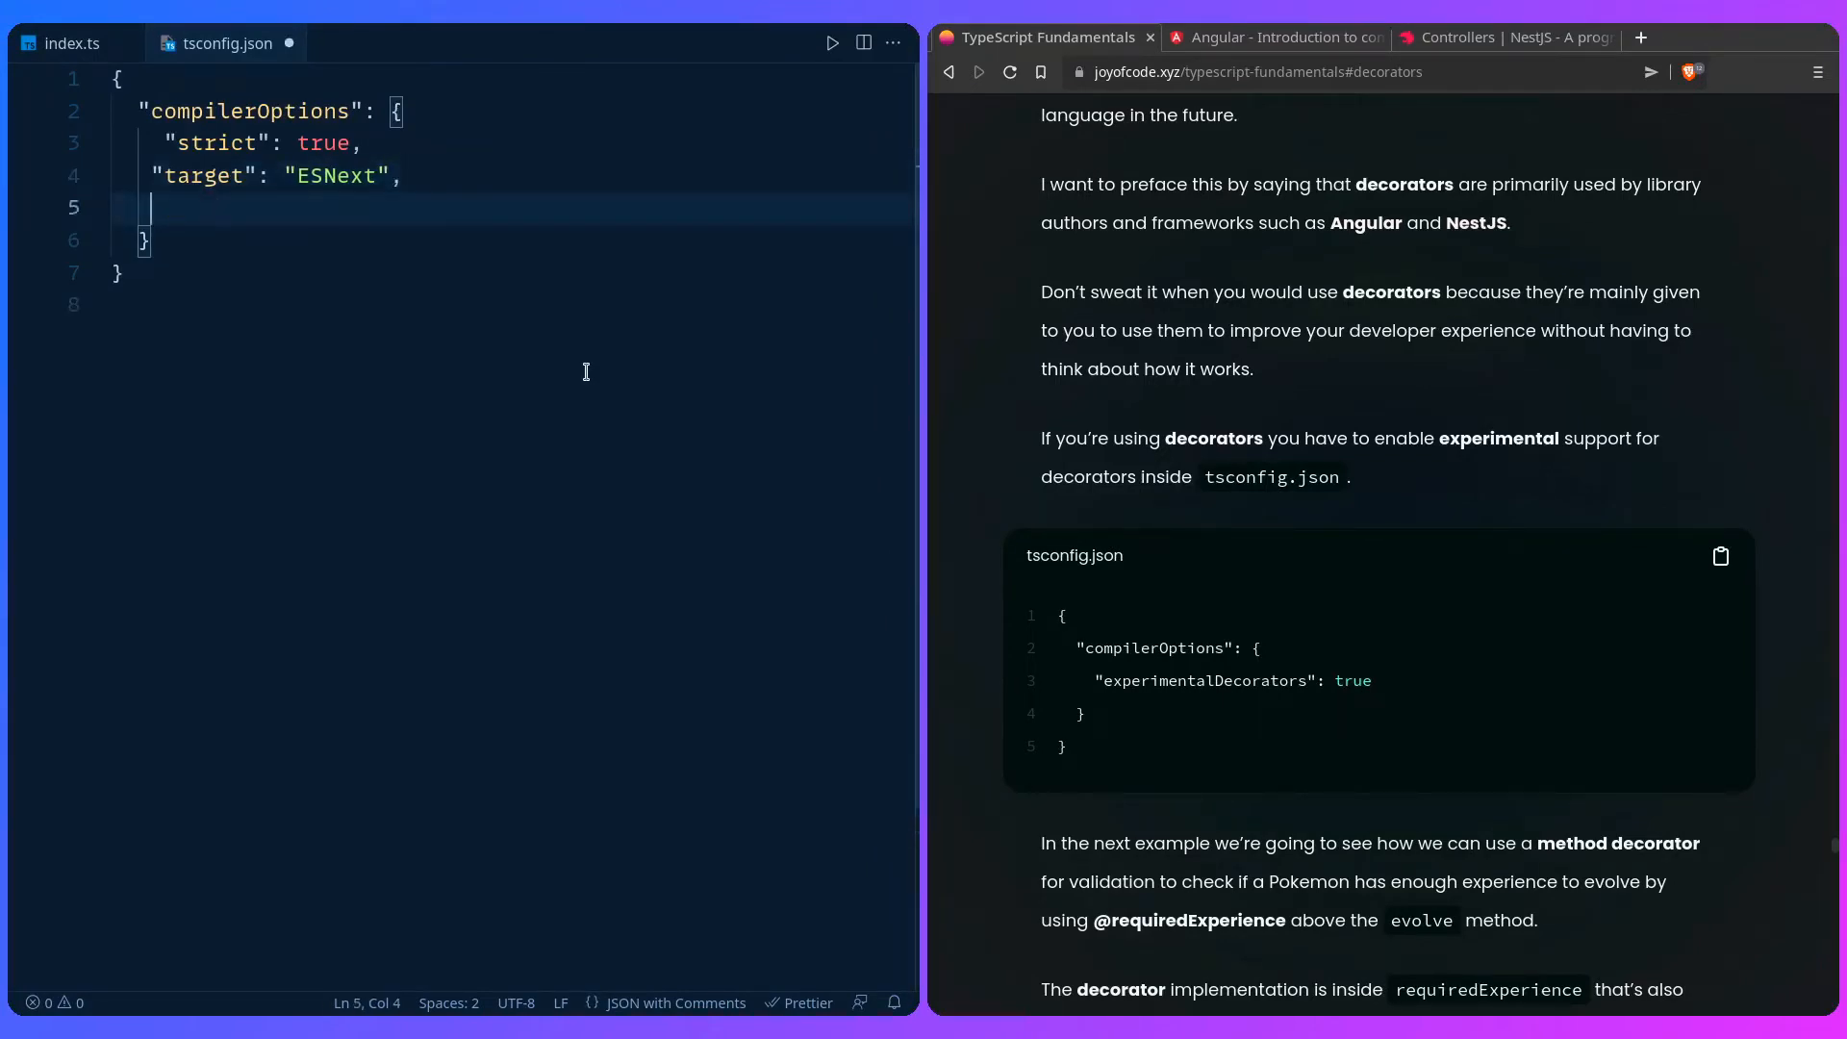
type("\"experimentalDecorators\":")
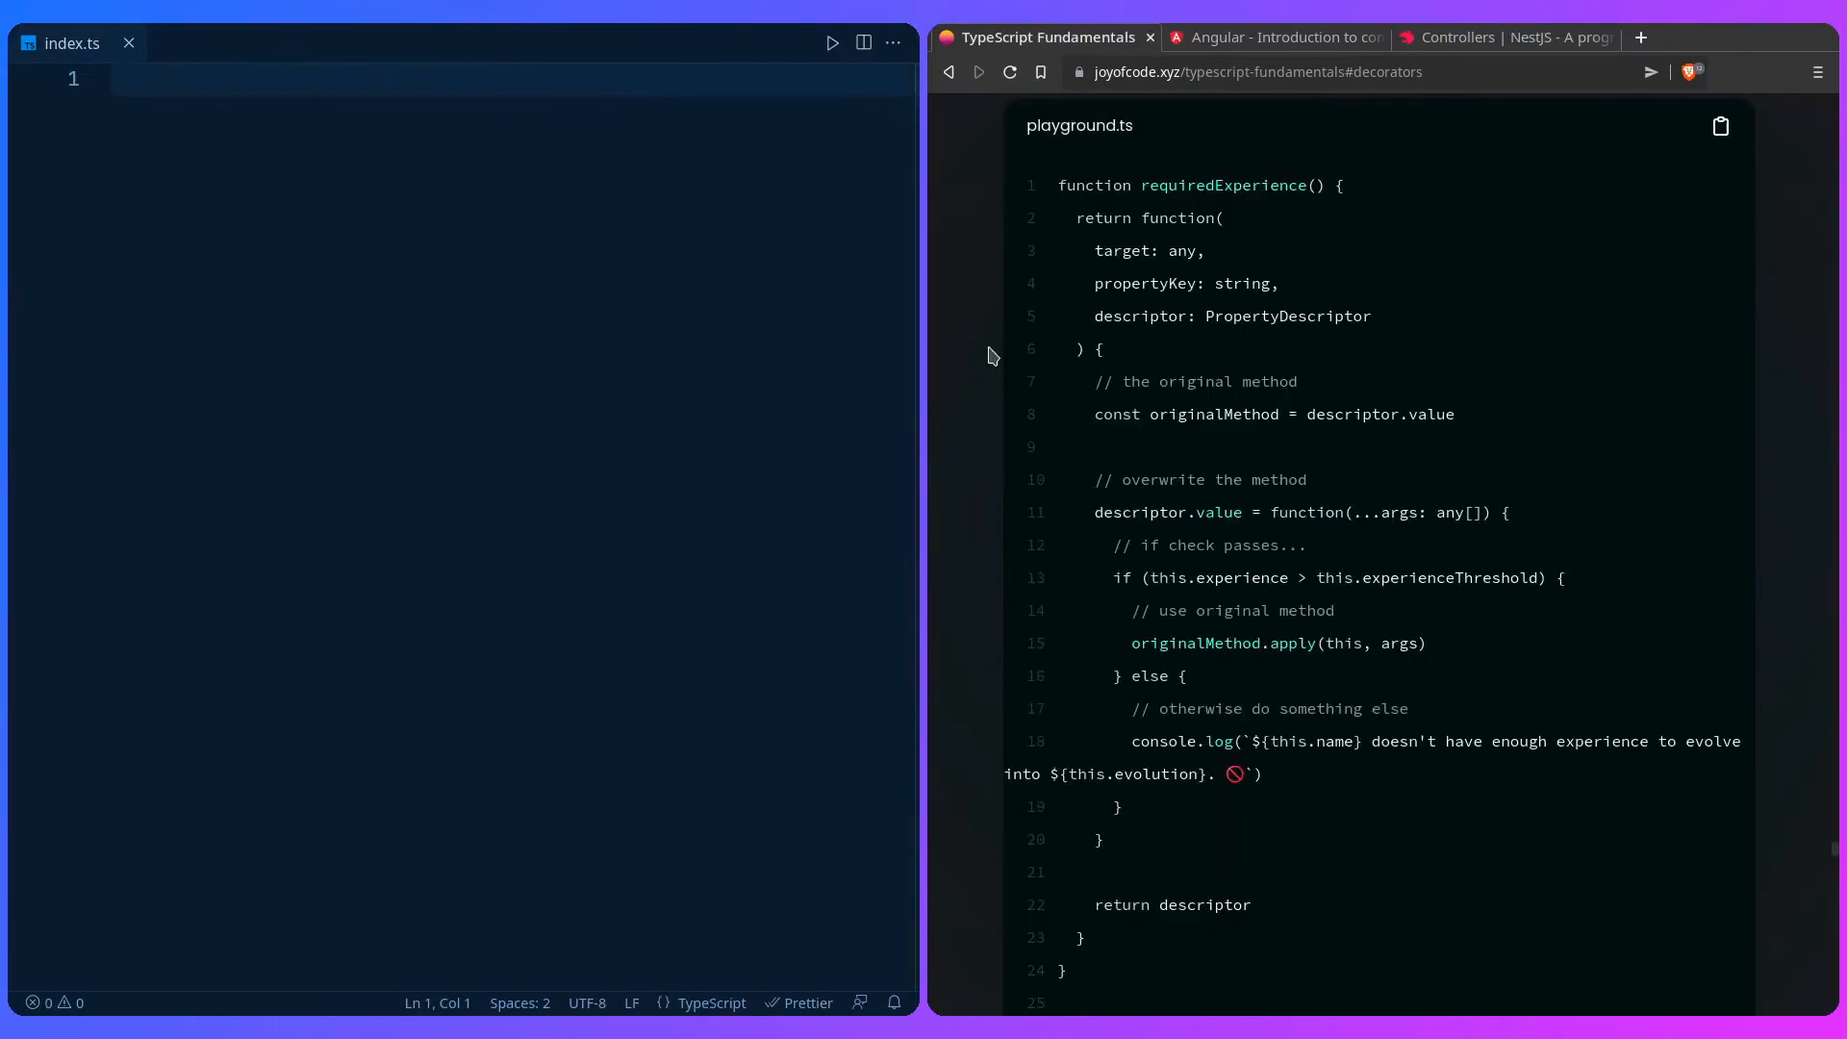
Step: Declare class Pokemon with a constructor of private name, experience, evolution and experienceThreshold: number
scroll("down", 3)
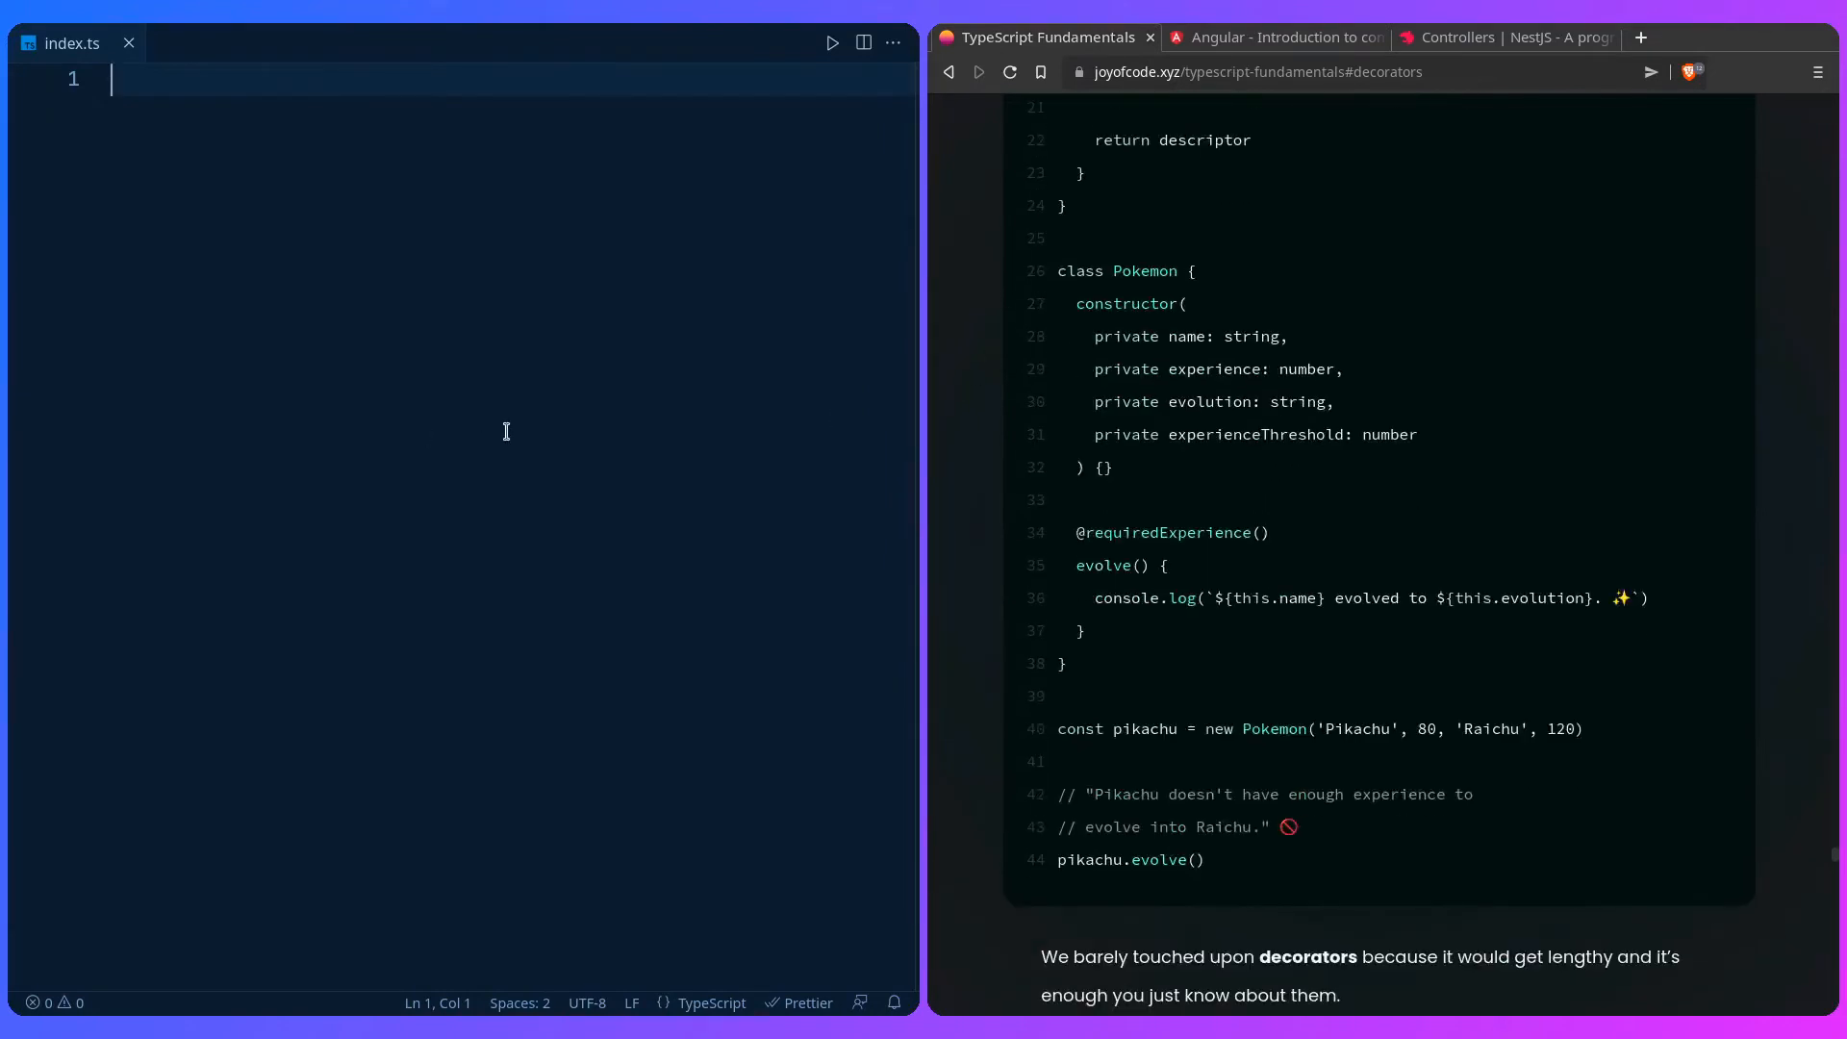
type("class Pokemon {")
type("constructor")
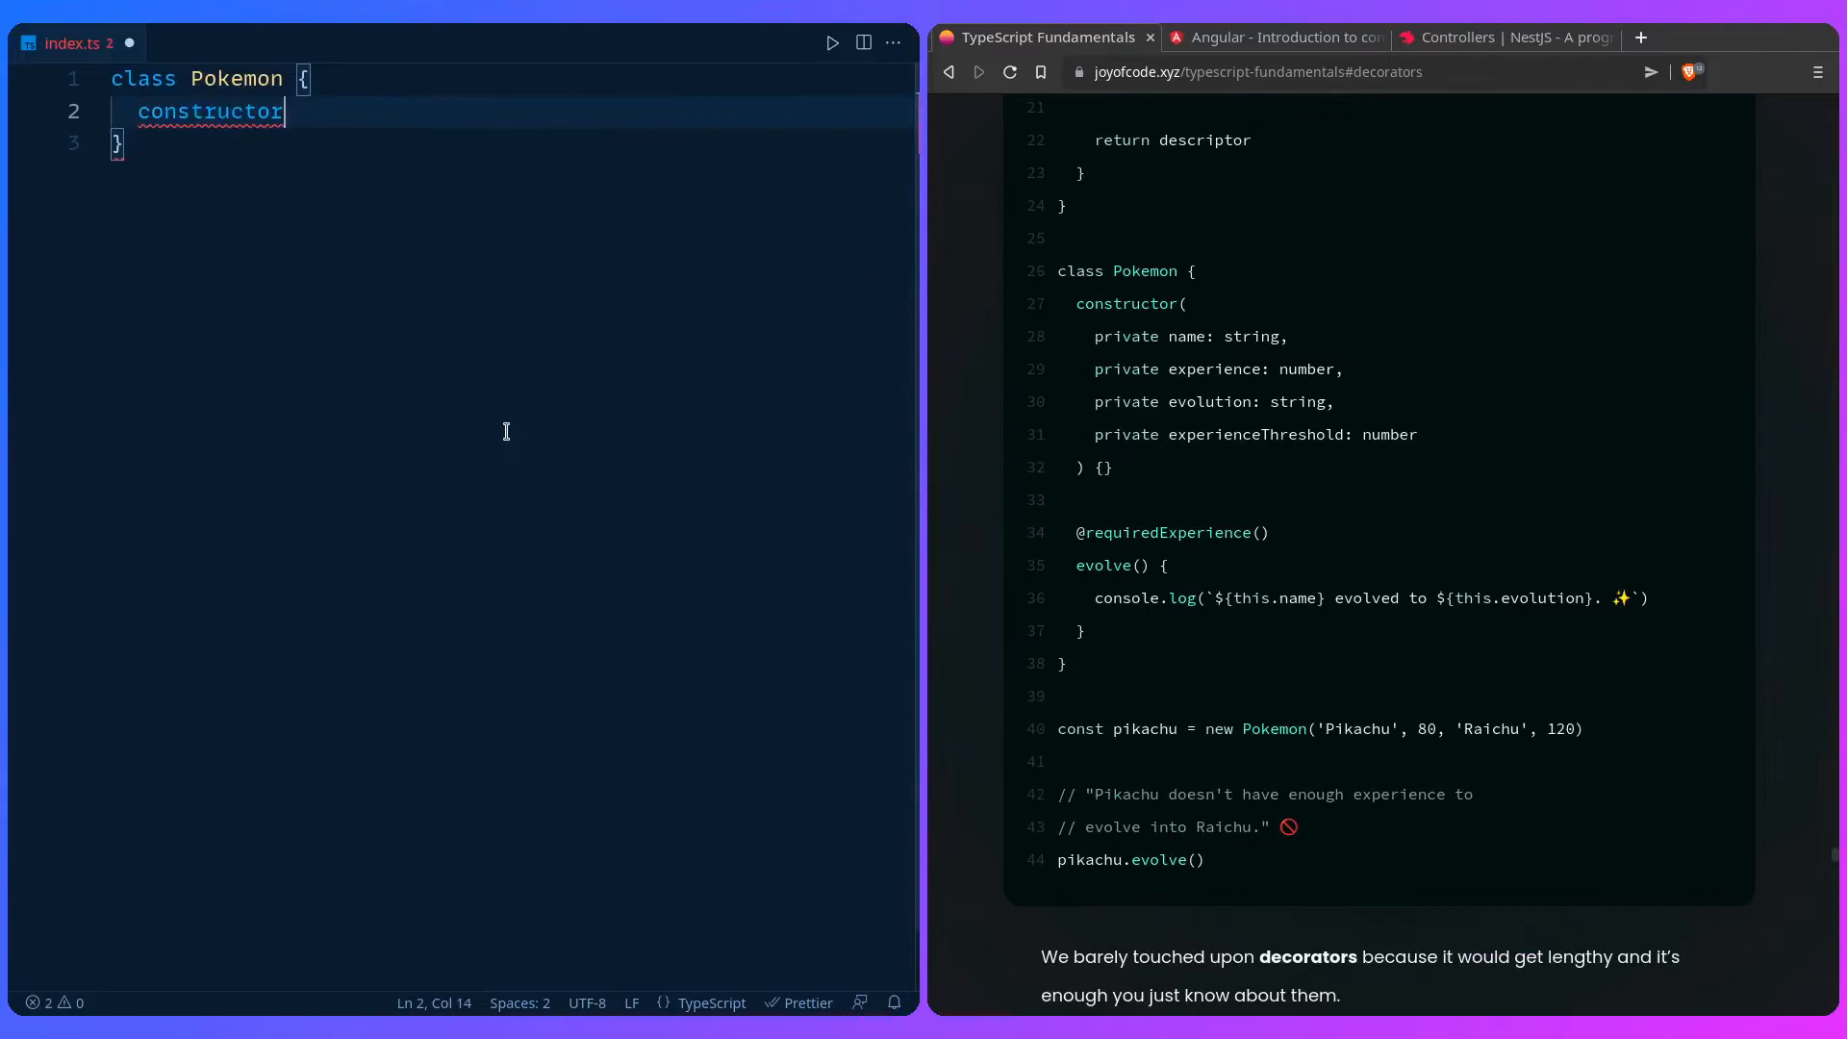
type("(")
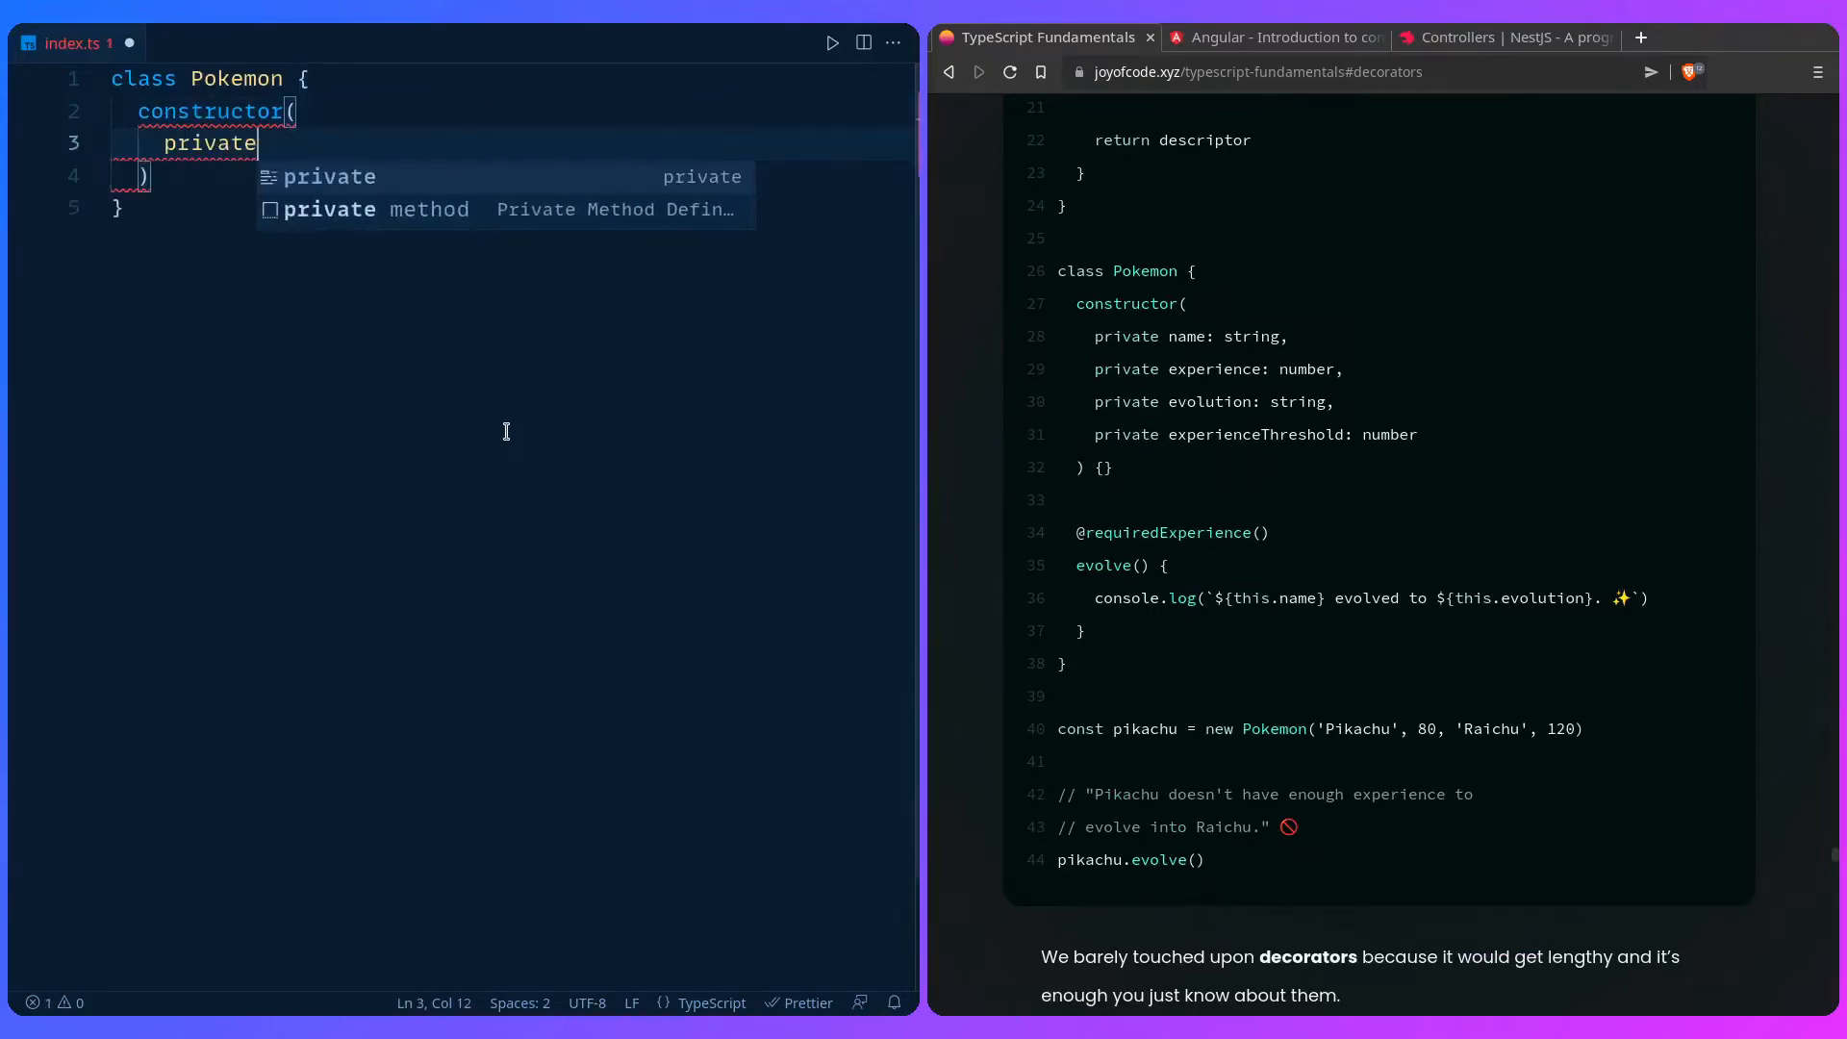
type("name: string")
type("private experience:number")
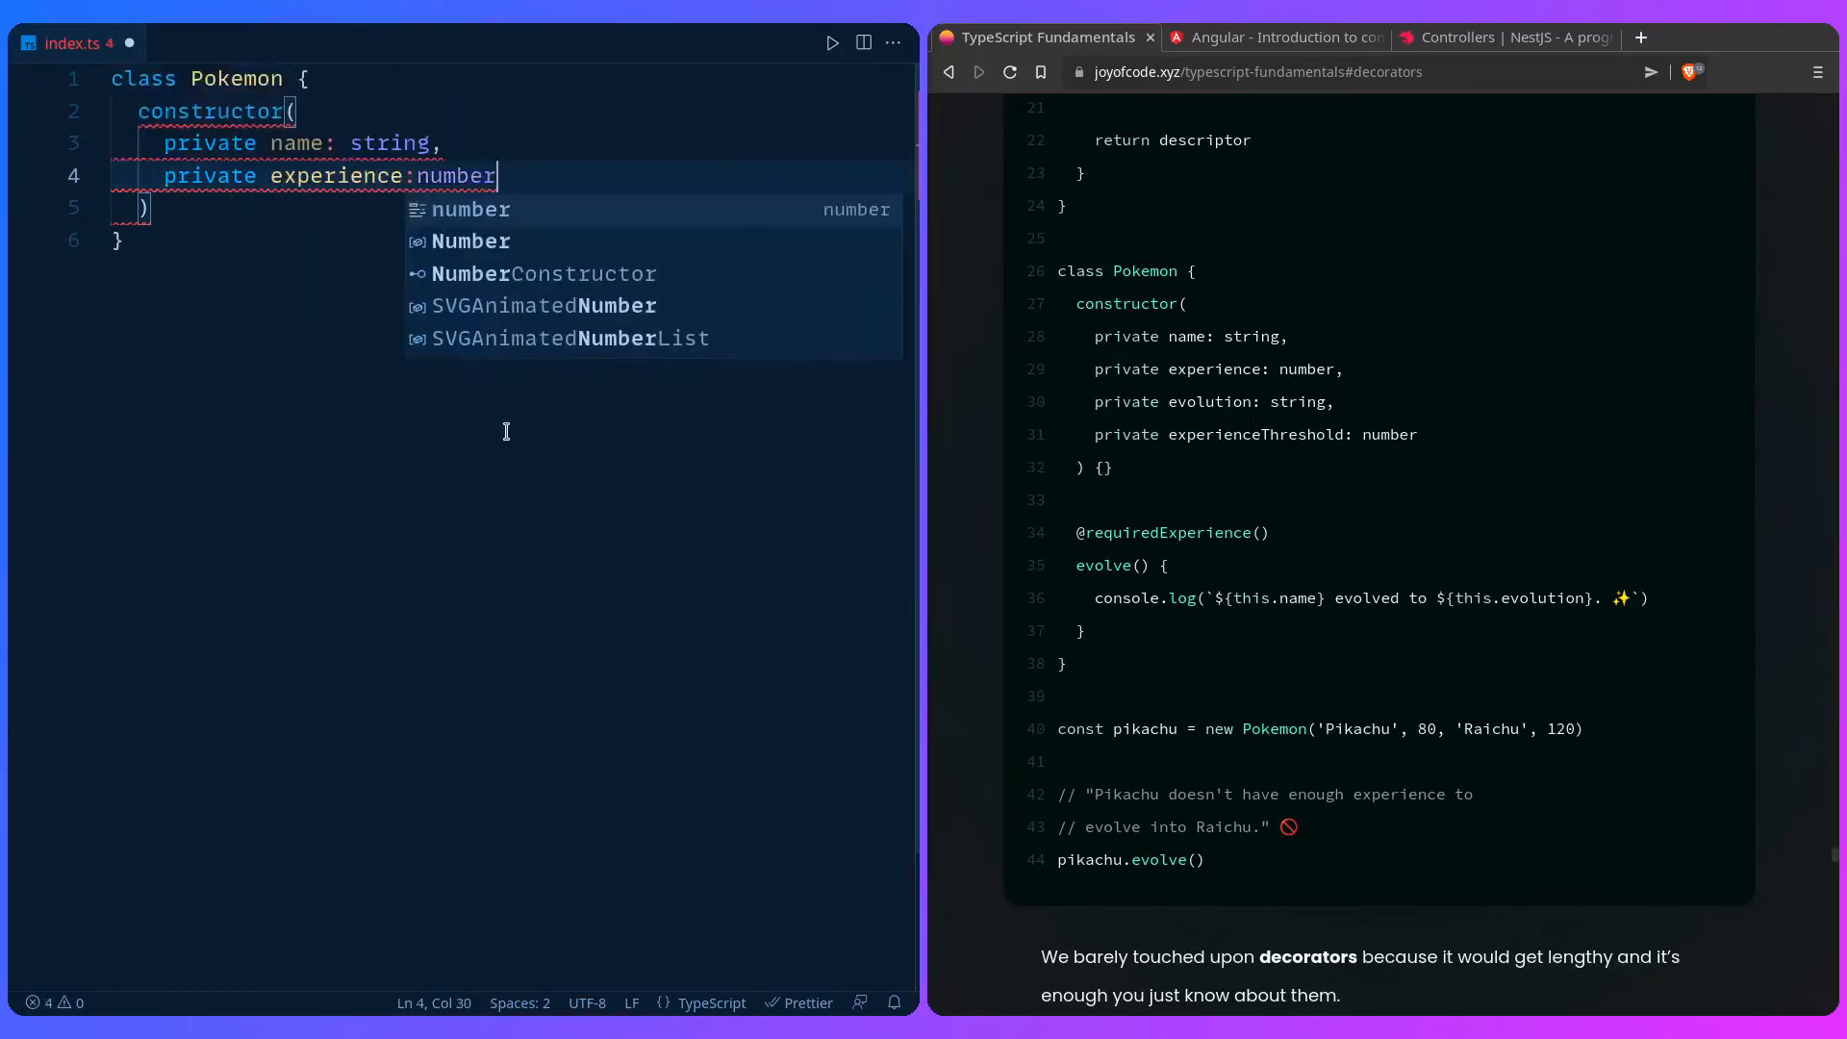
type(",")
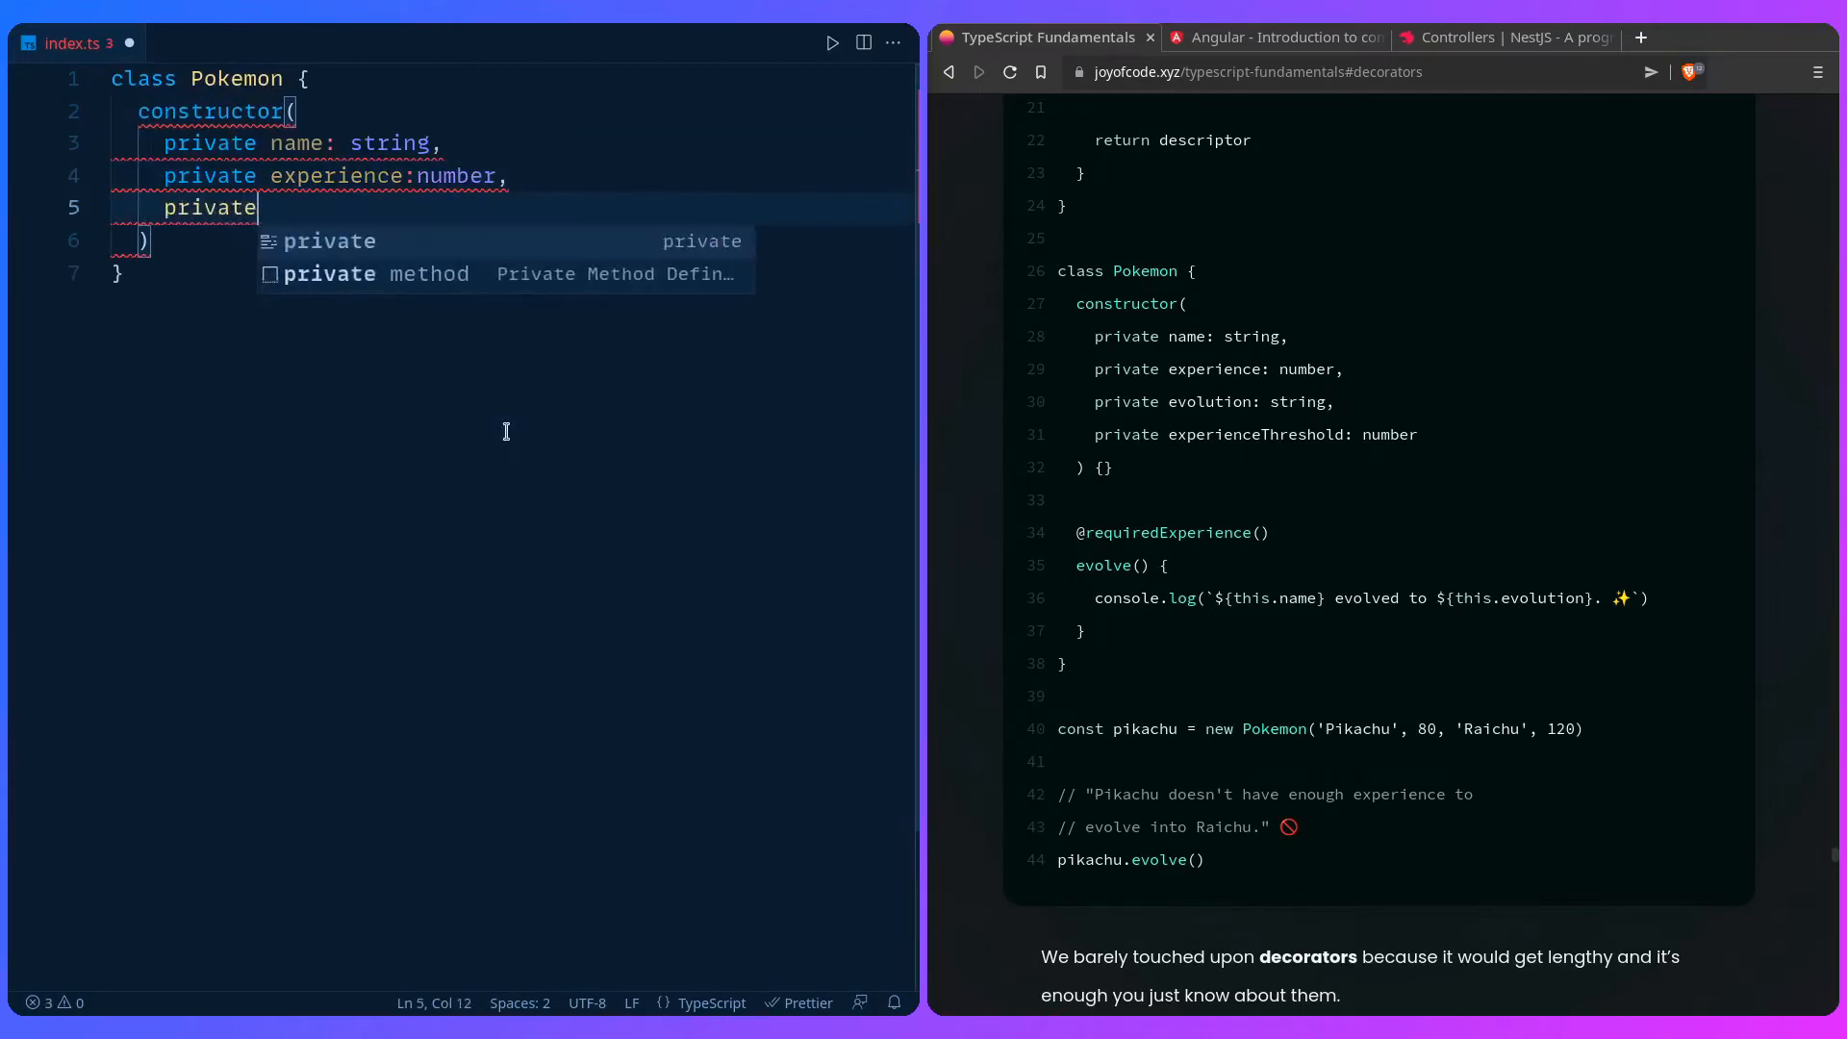
type("evolution:")
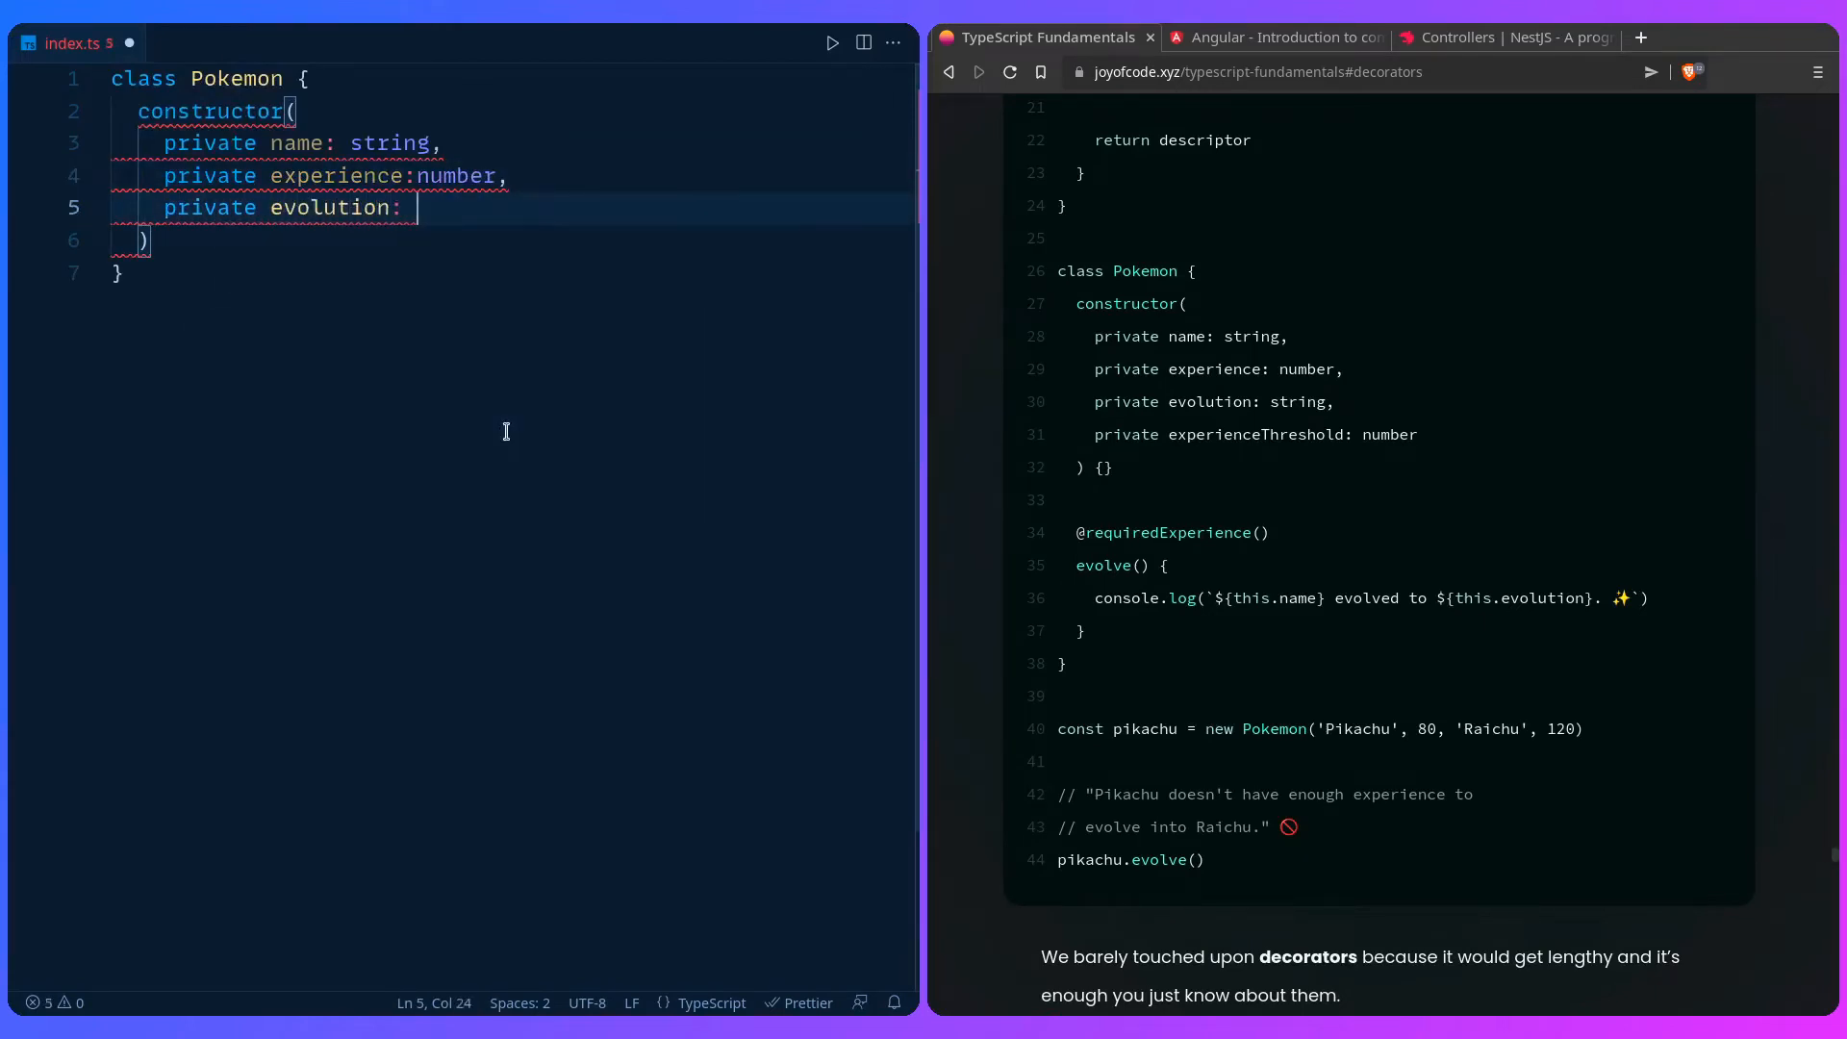
type("string,")
type("private experience")
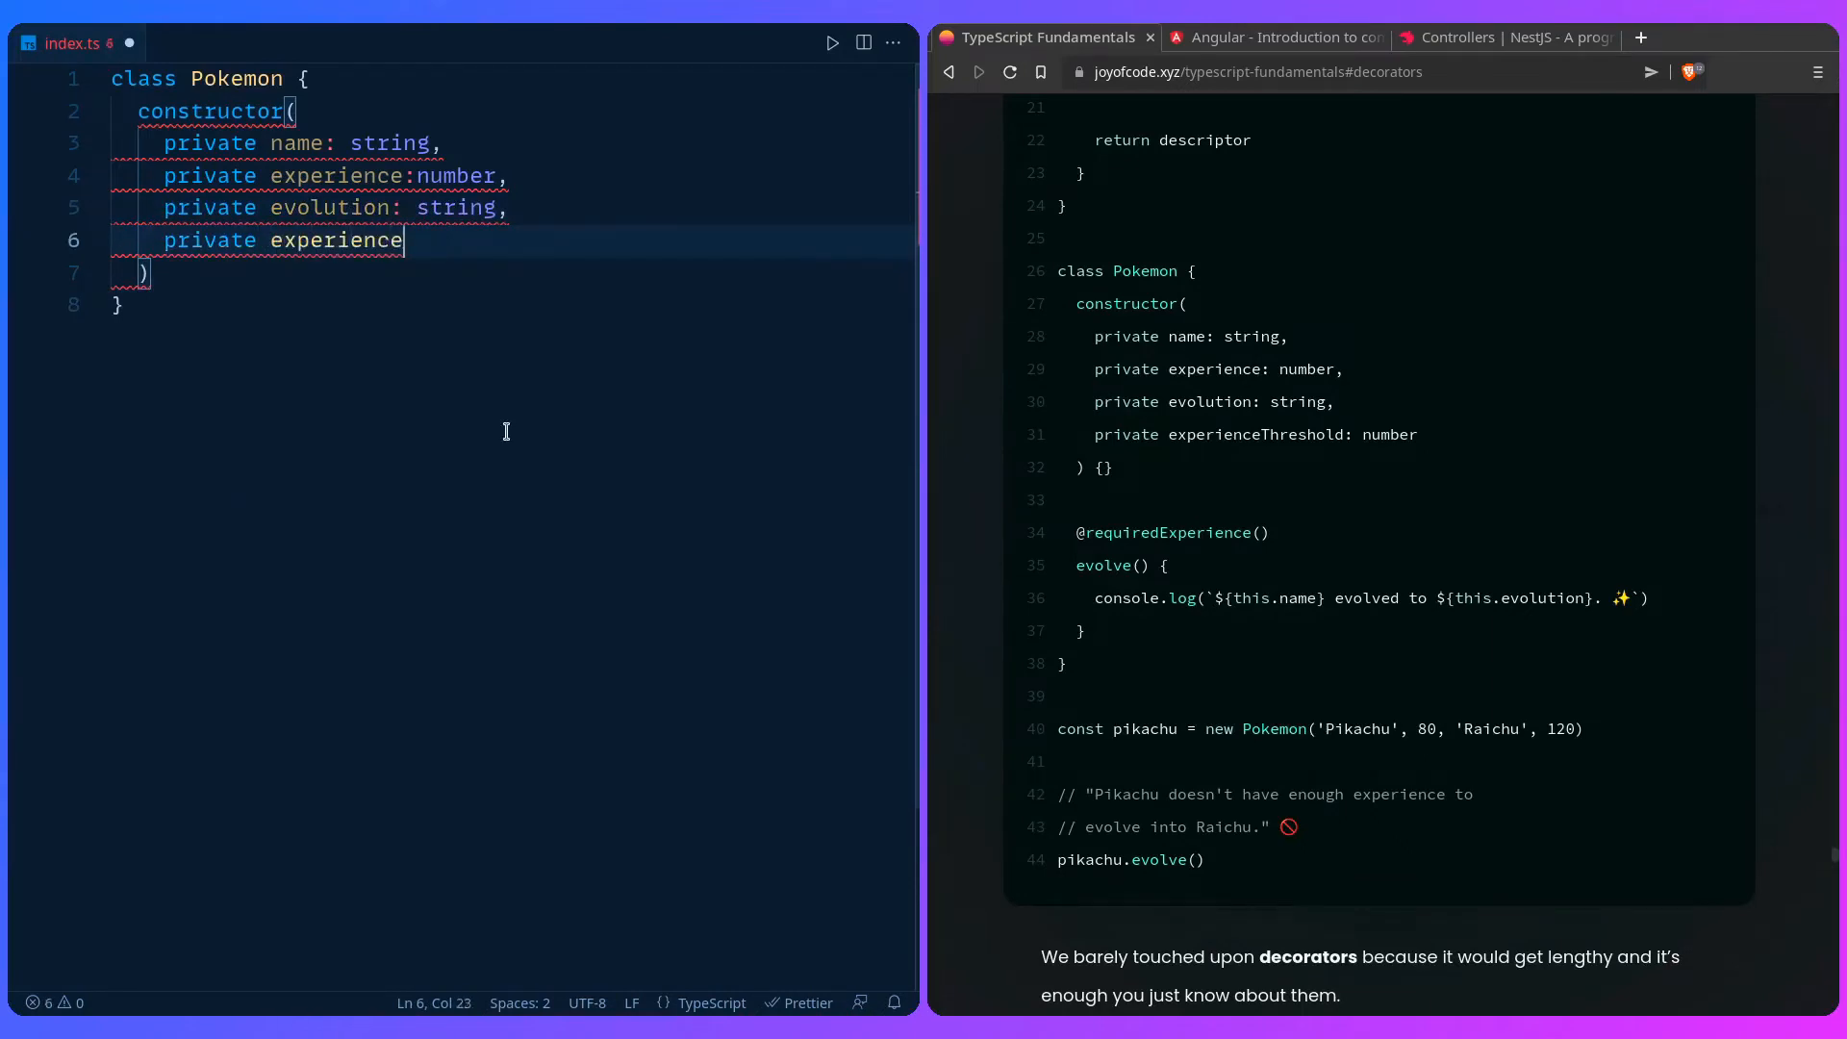
type("Threshold: num")
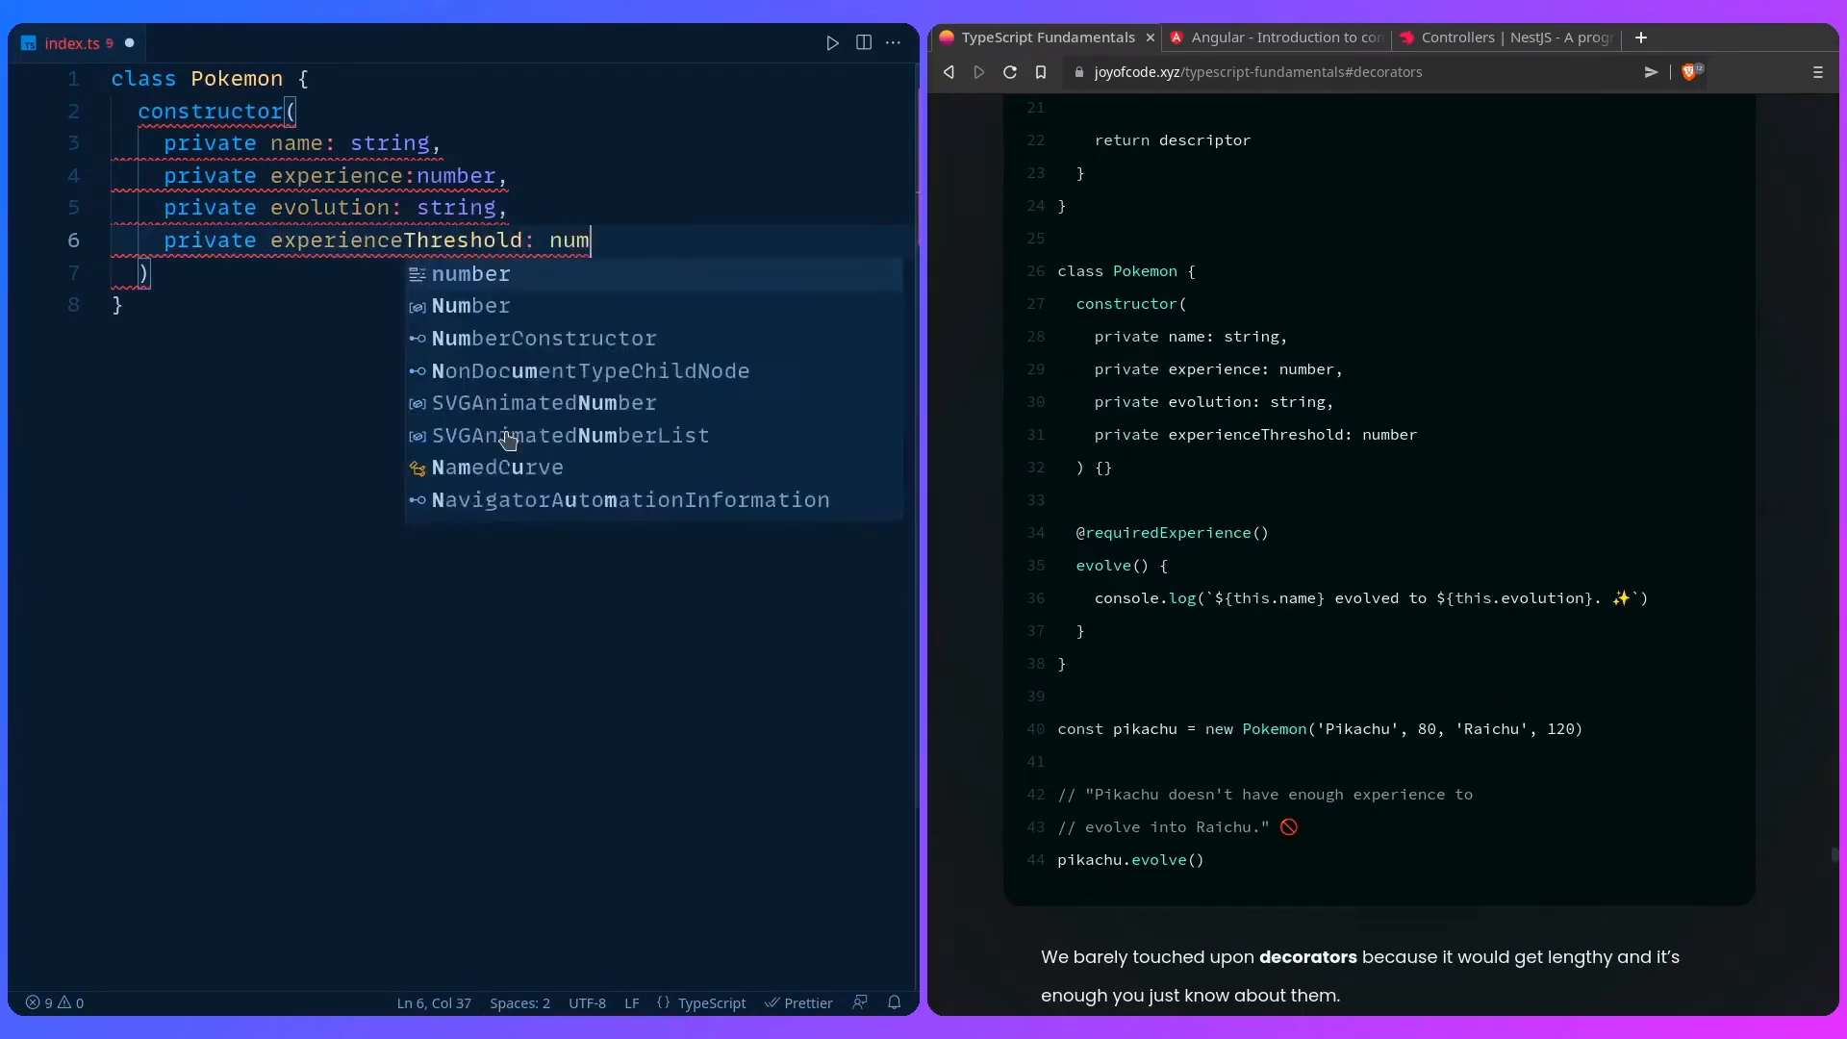
key("Tab")
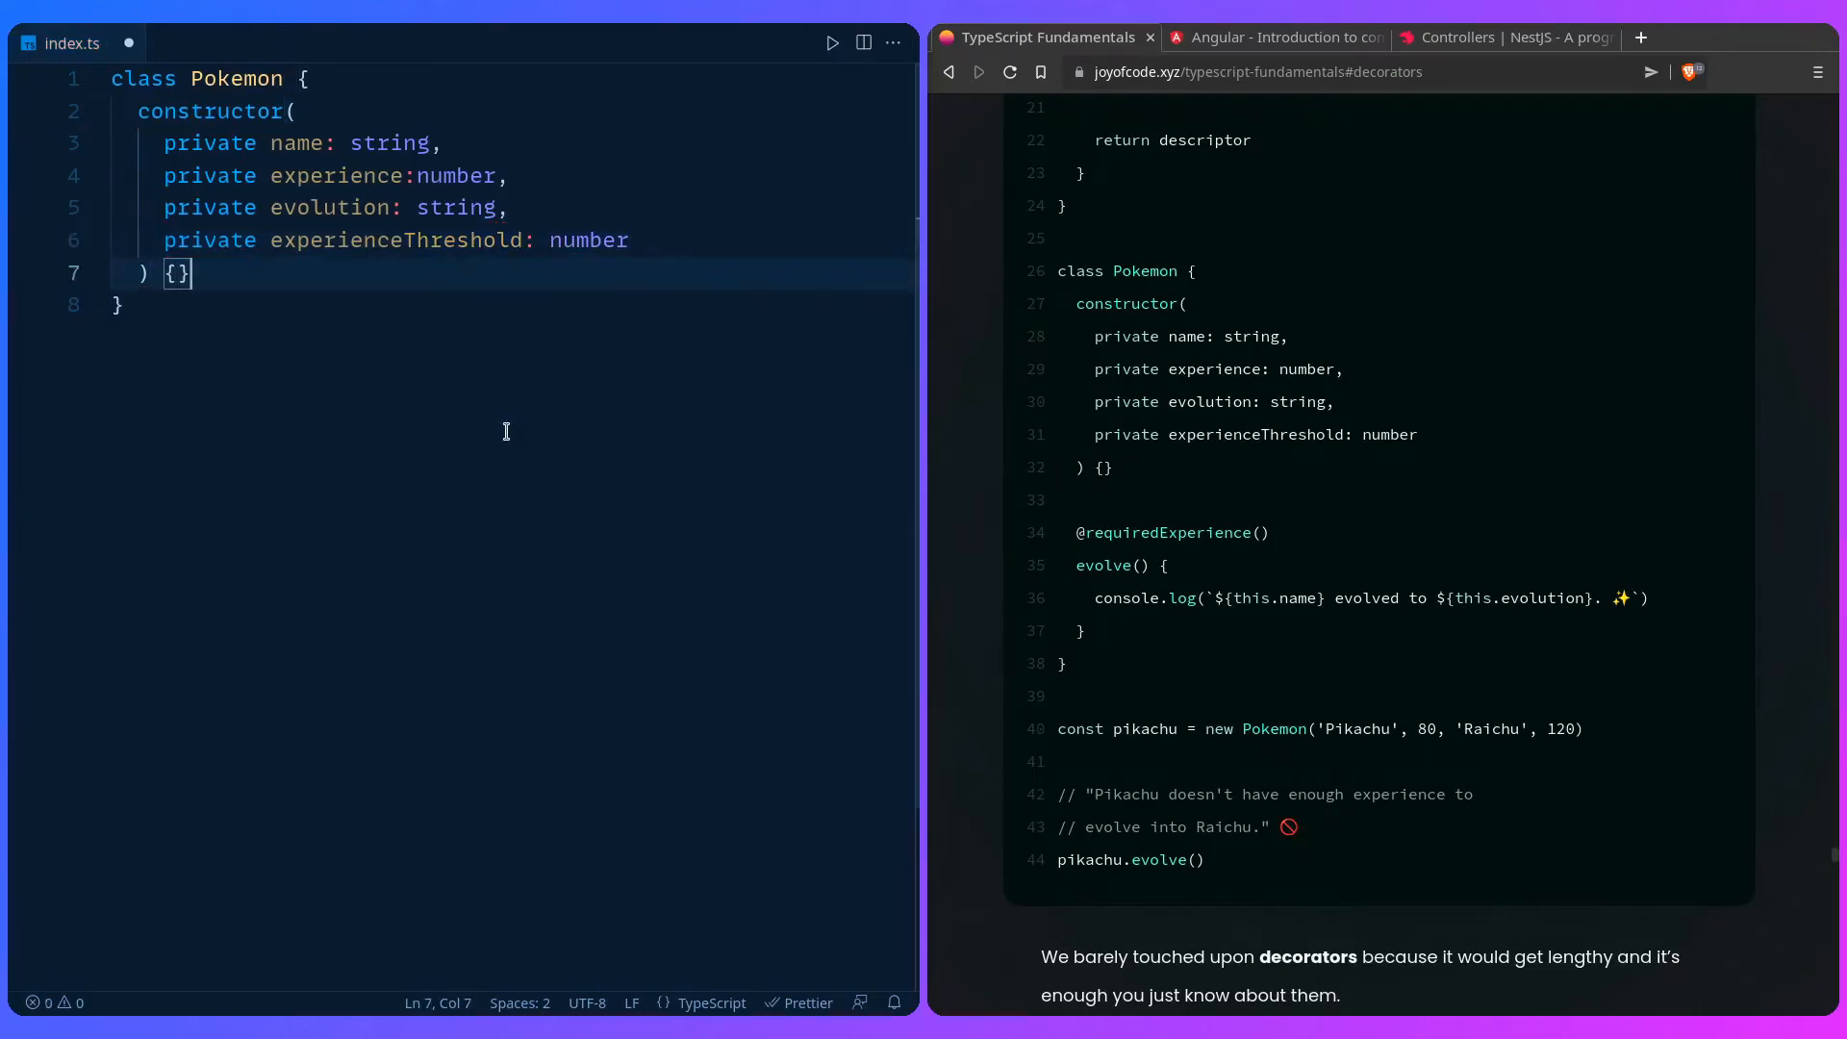
Step: Add an evolve() method logging a template string with this.name and this.evolution
type("evolc")
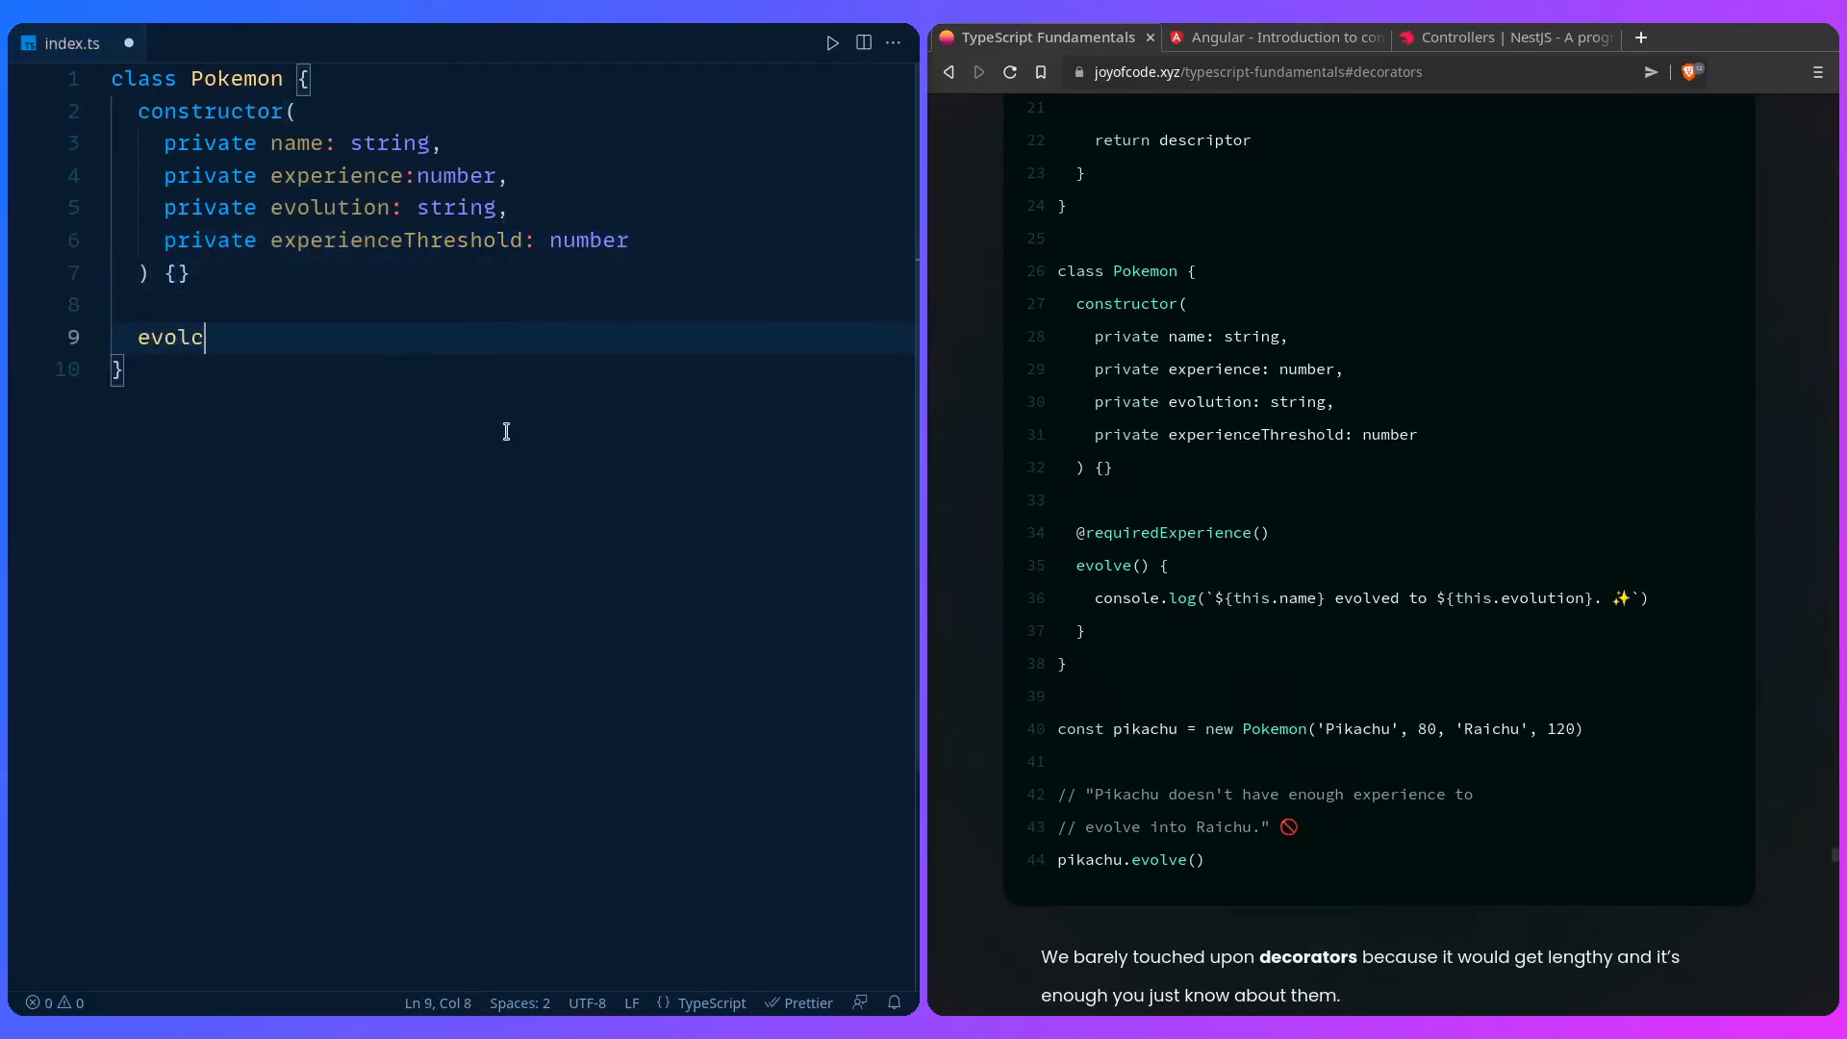
type("ve() {")
type("console.log(")
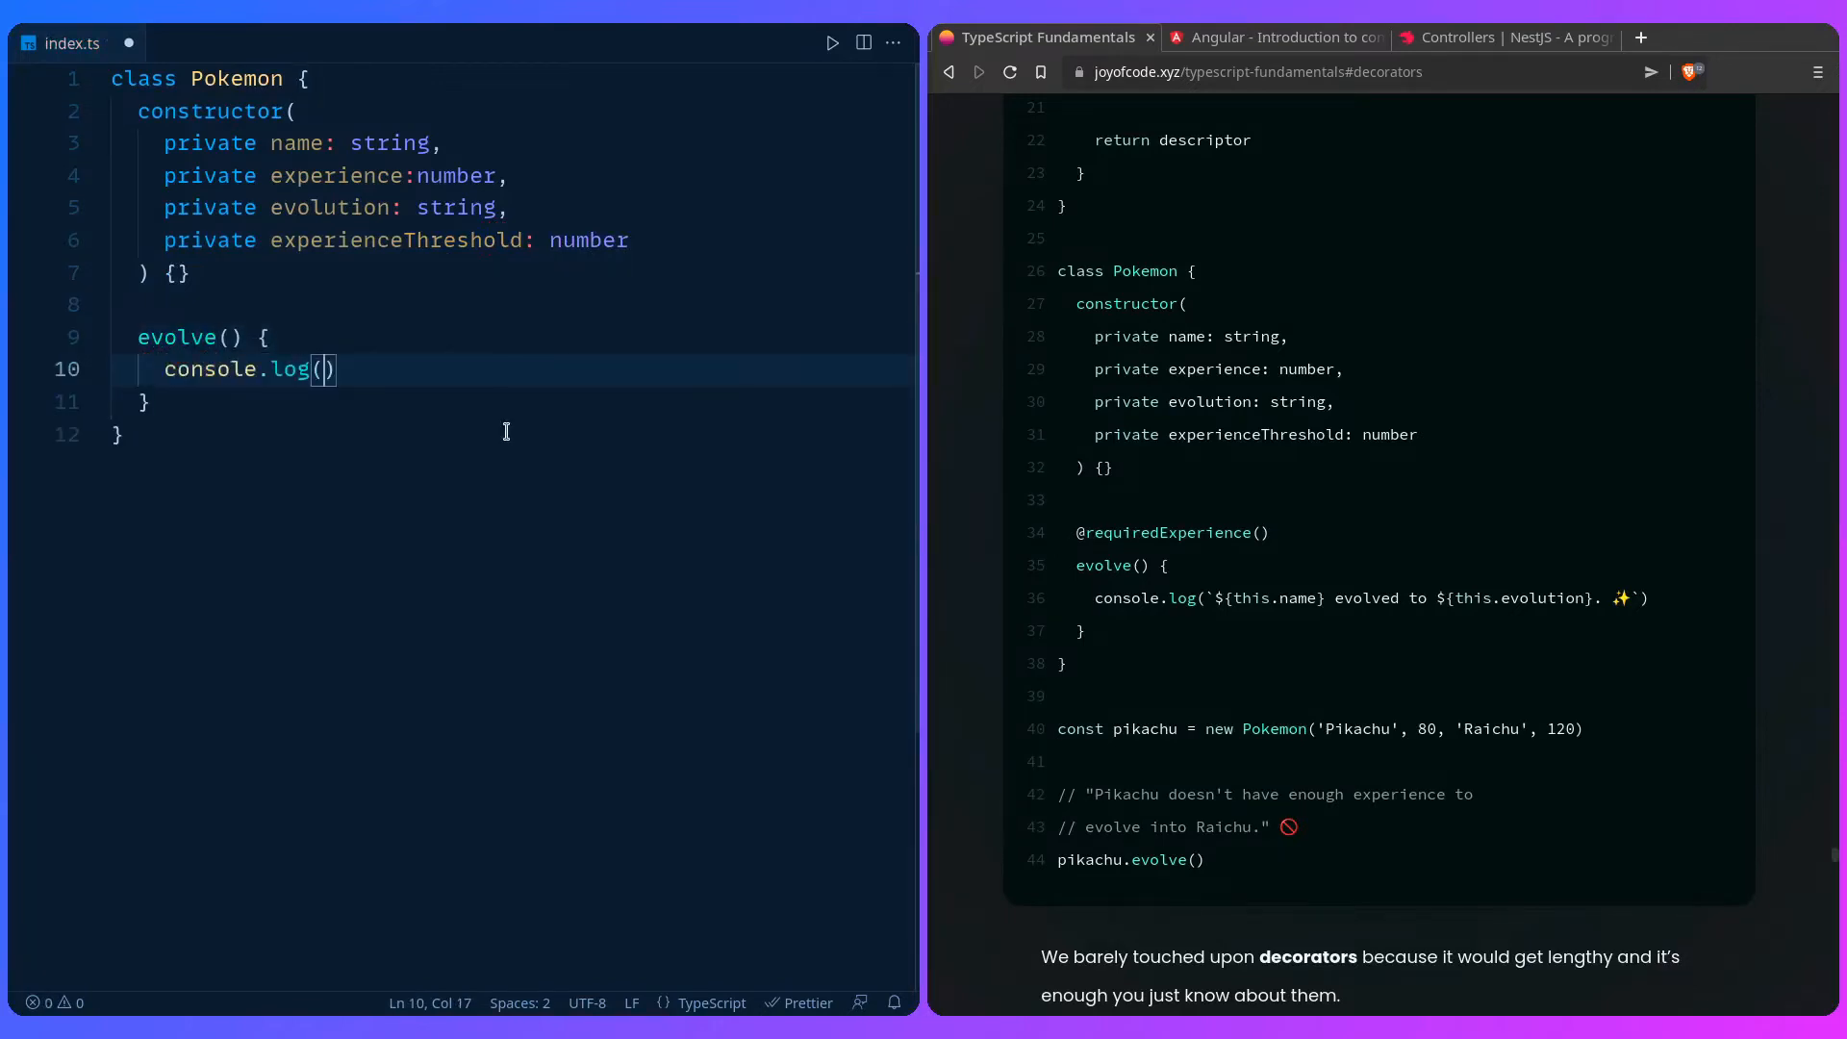
type("`")
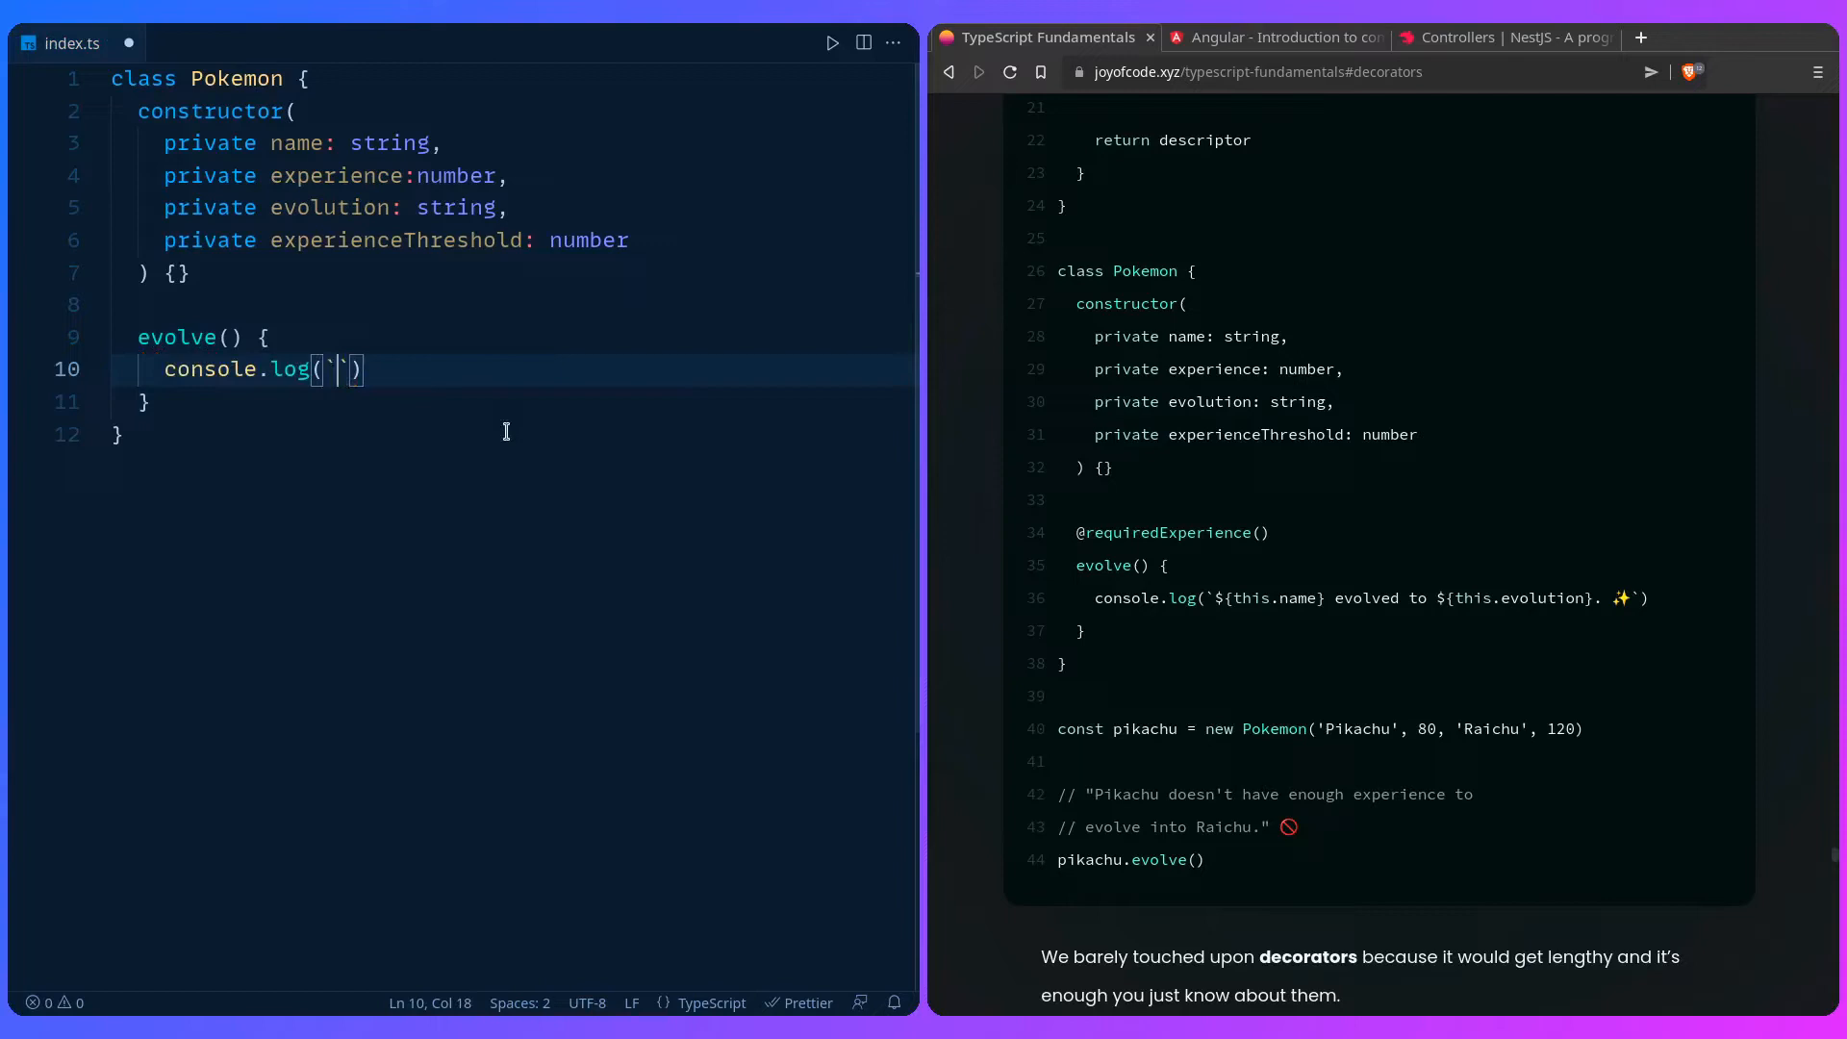
type("${this.name} evolved to ${t")
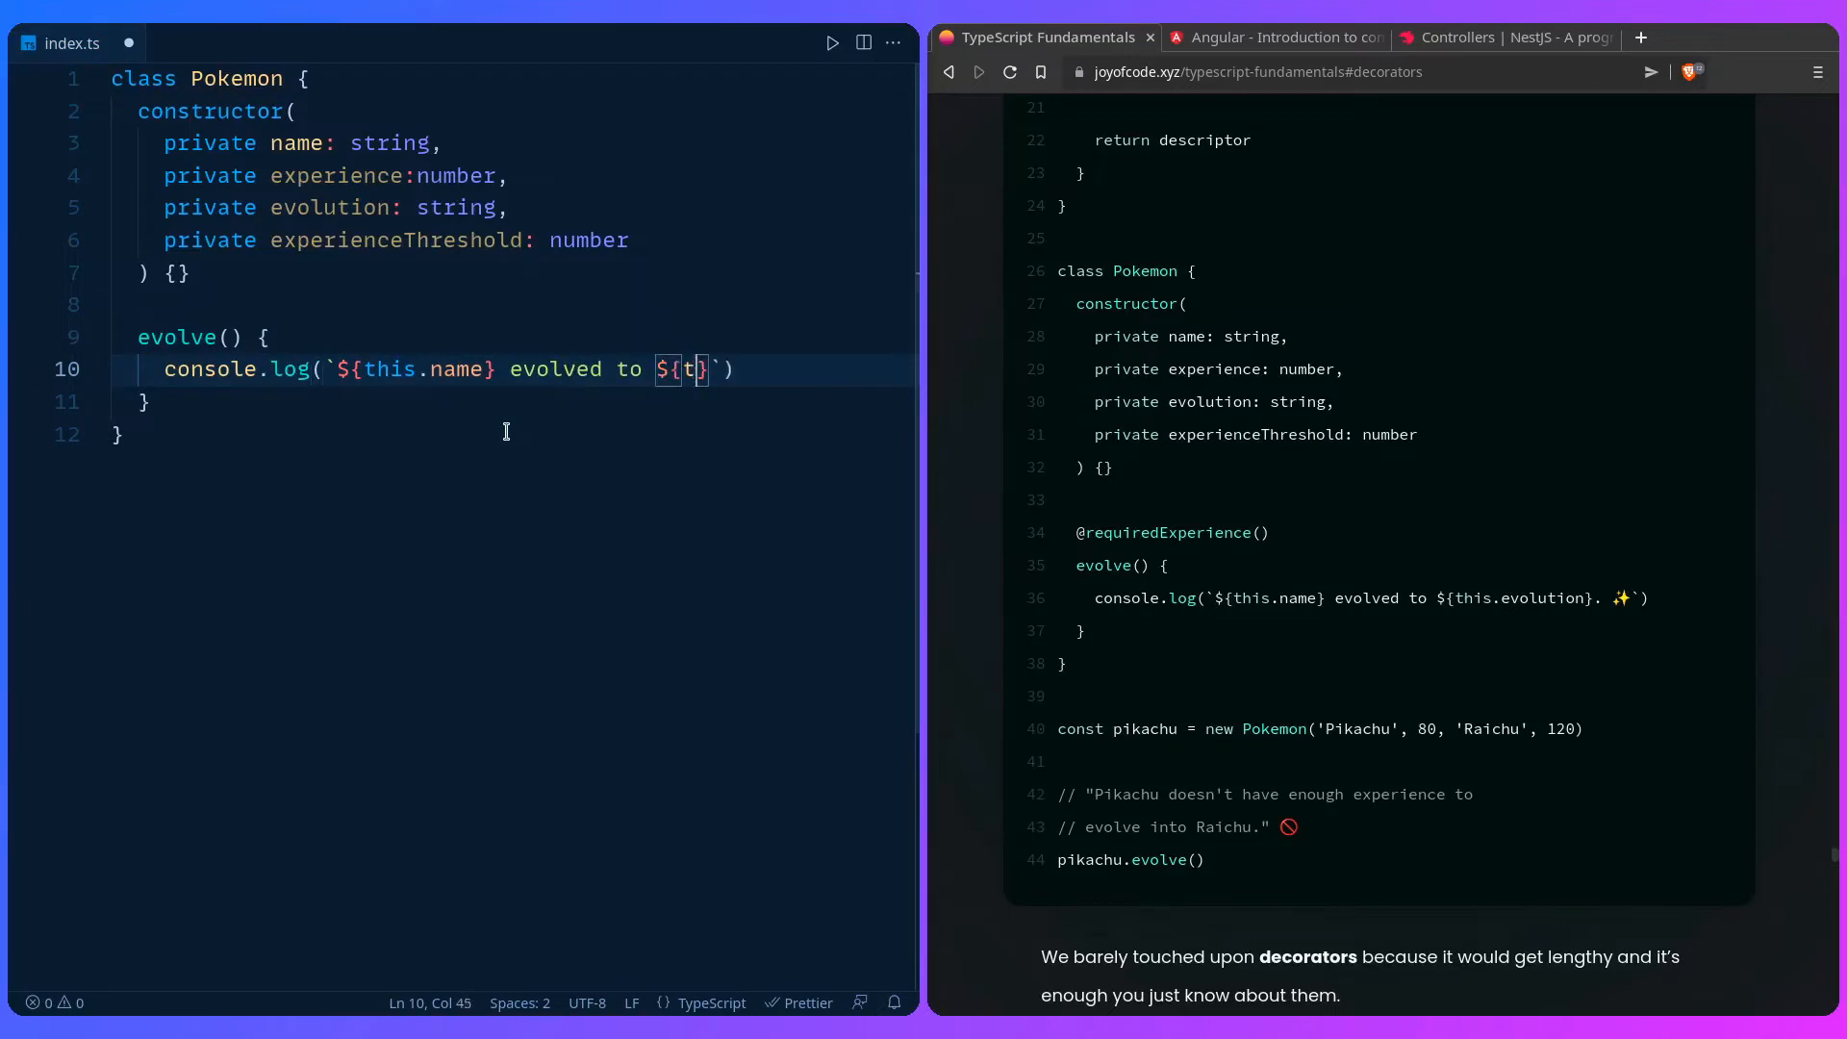
type("this.evolution")
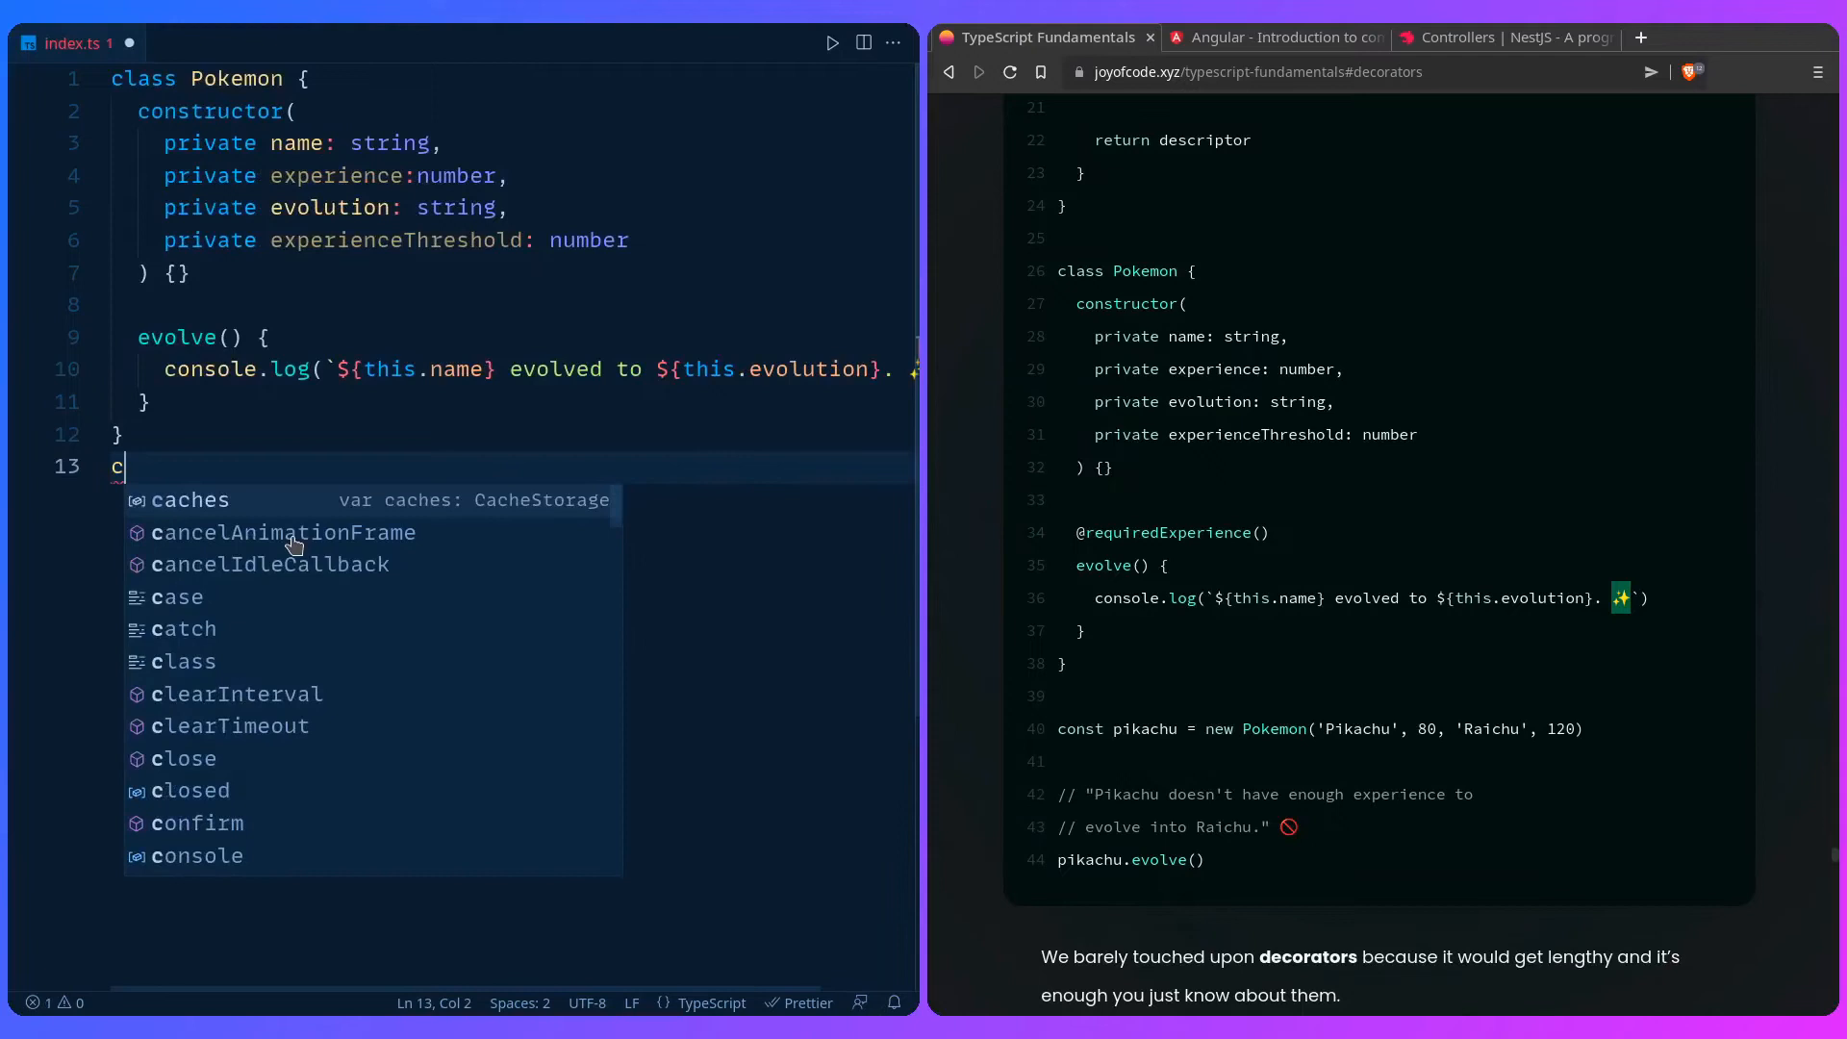
Step: Create const pikachu = new Pokemon('Pikachu', 80, 'Raichu', 120) and call pikachu.evolve()
type("const pikachu = new Poke")
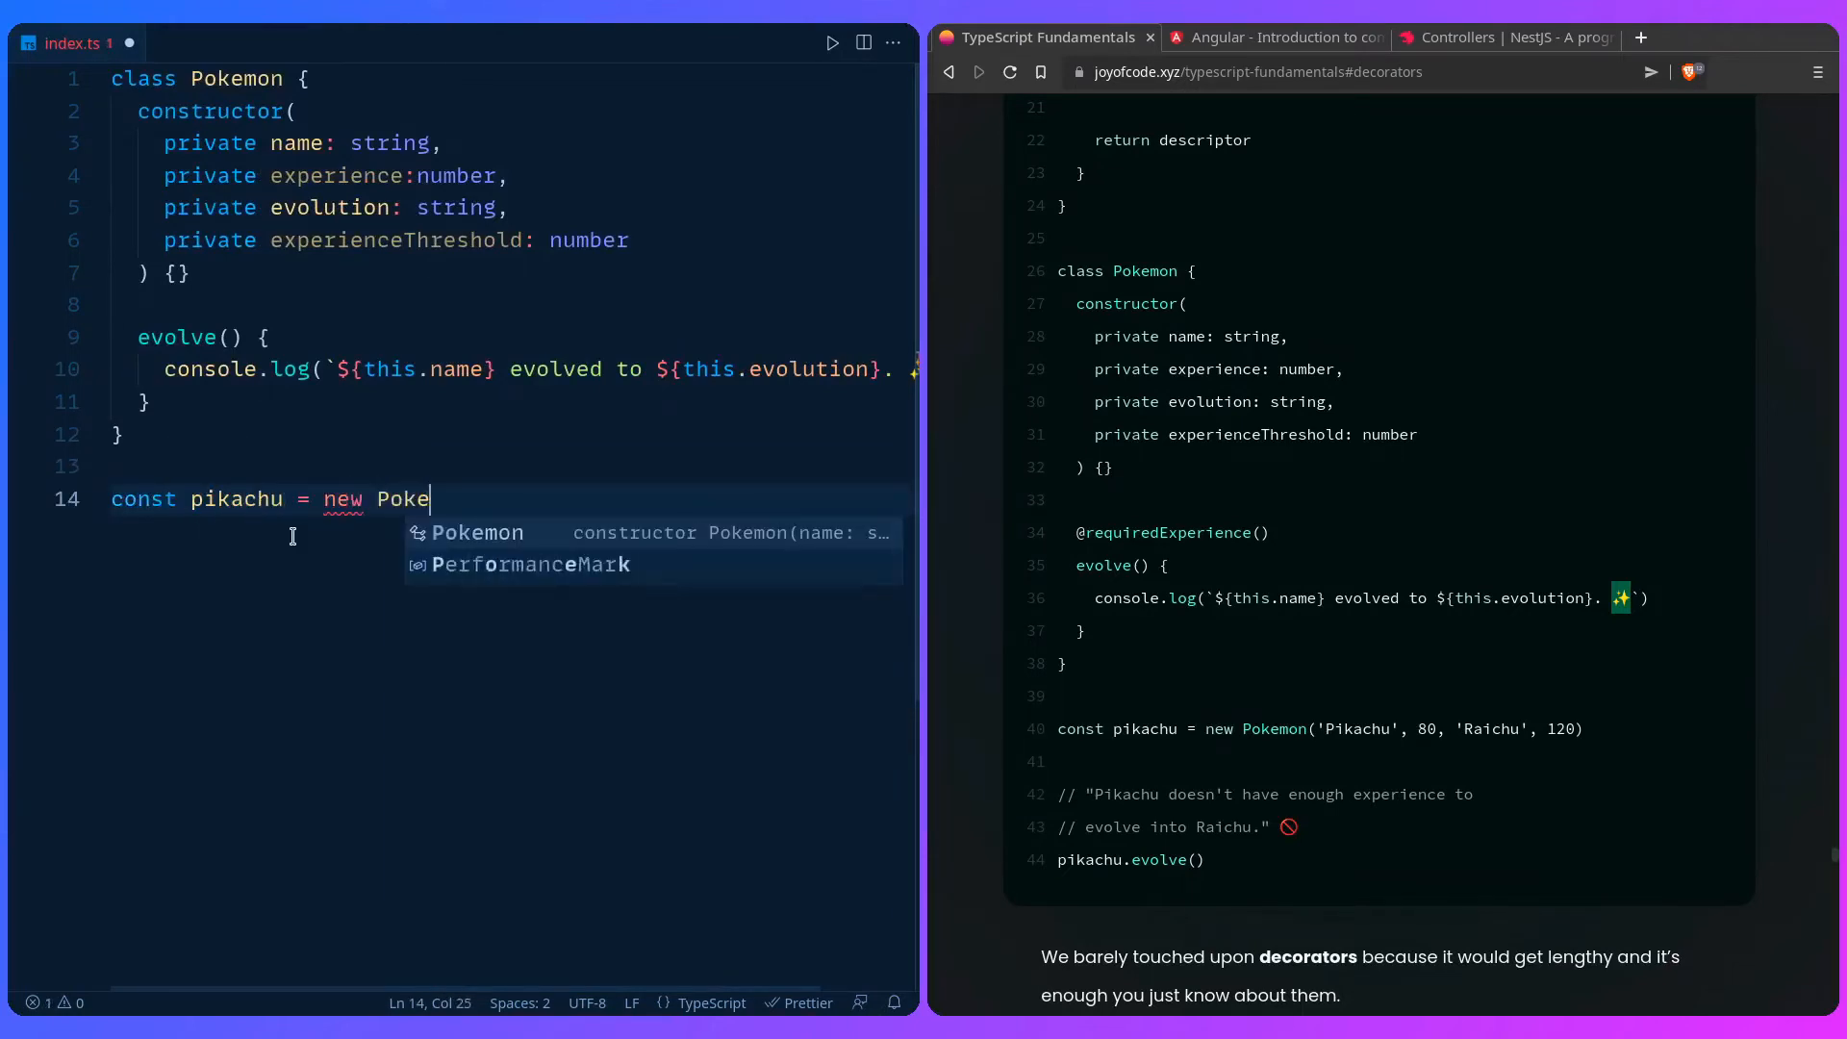
type("mon('Pika'")
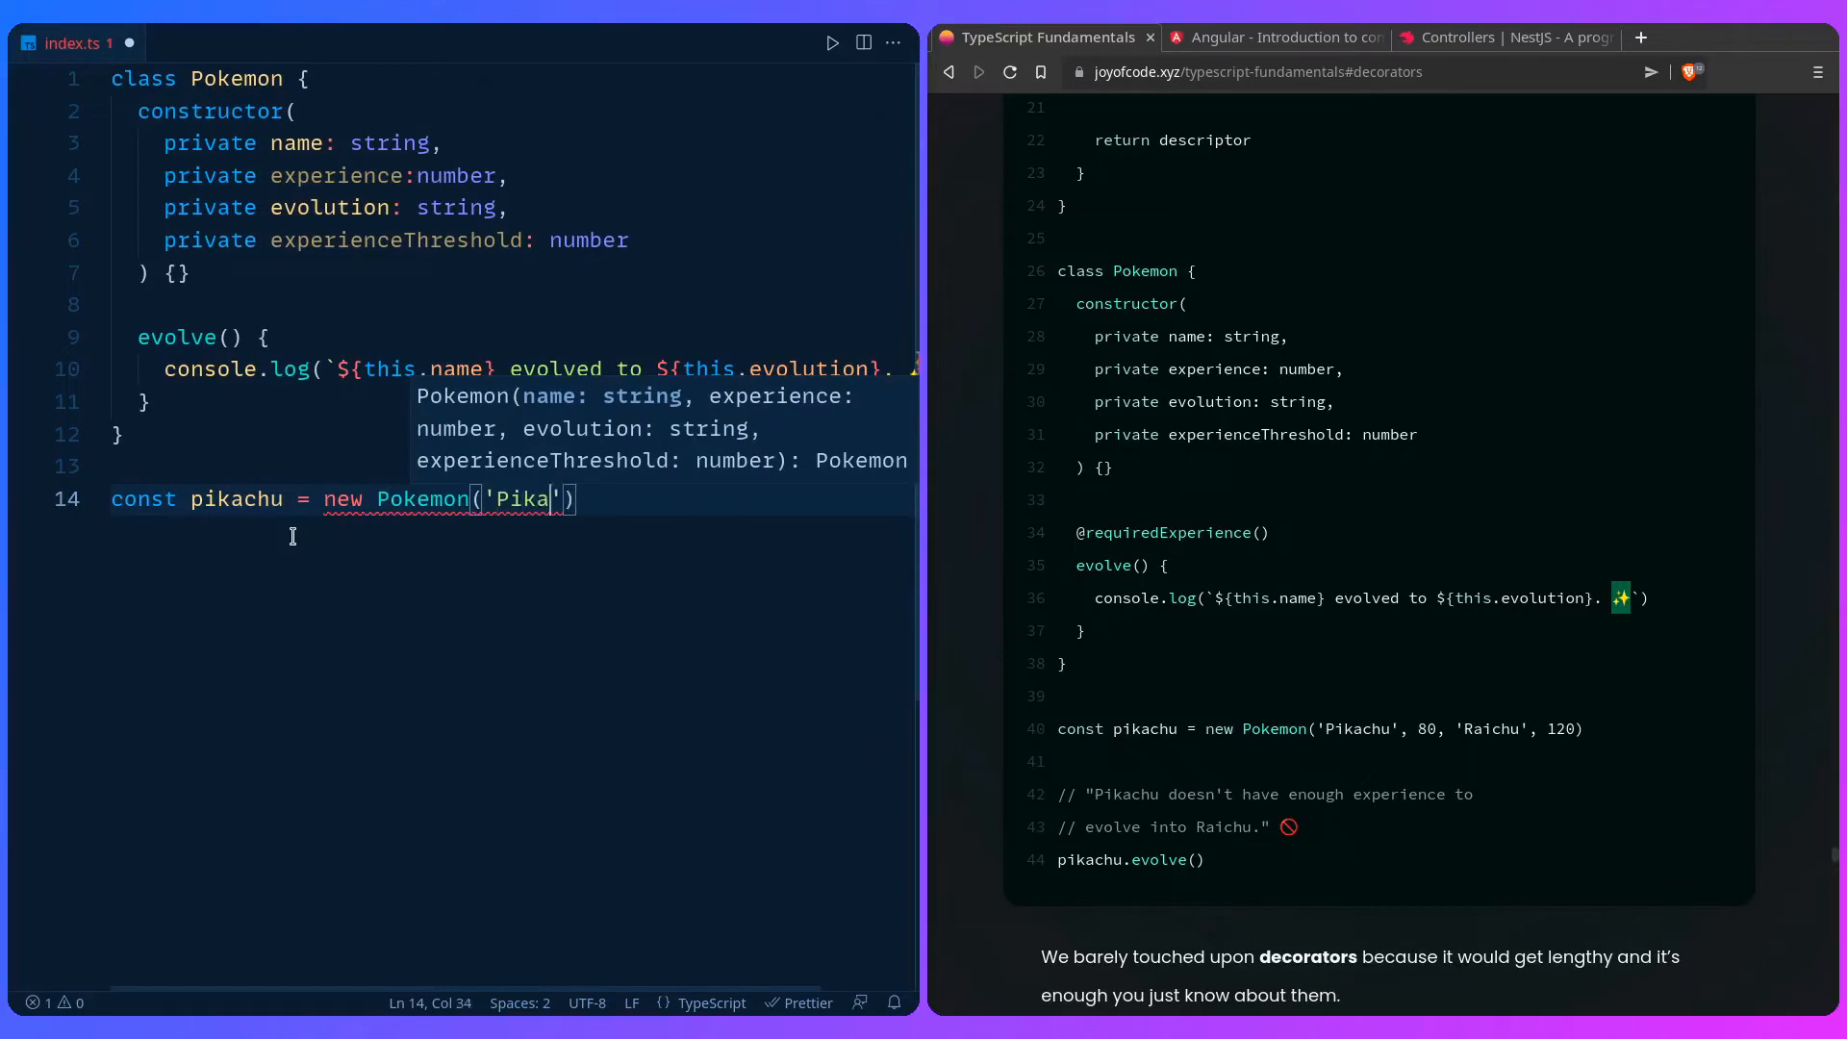
type("chu', 80")
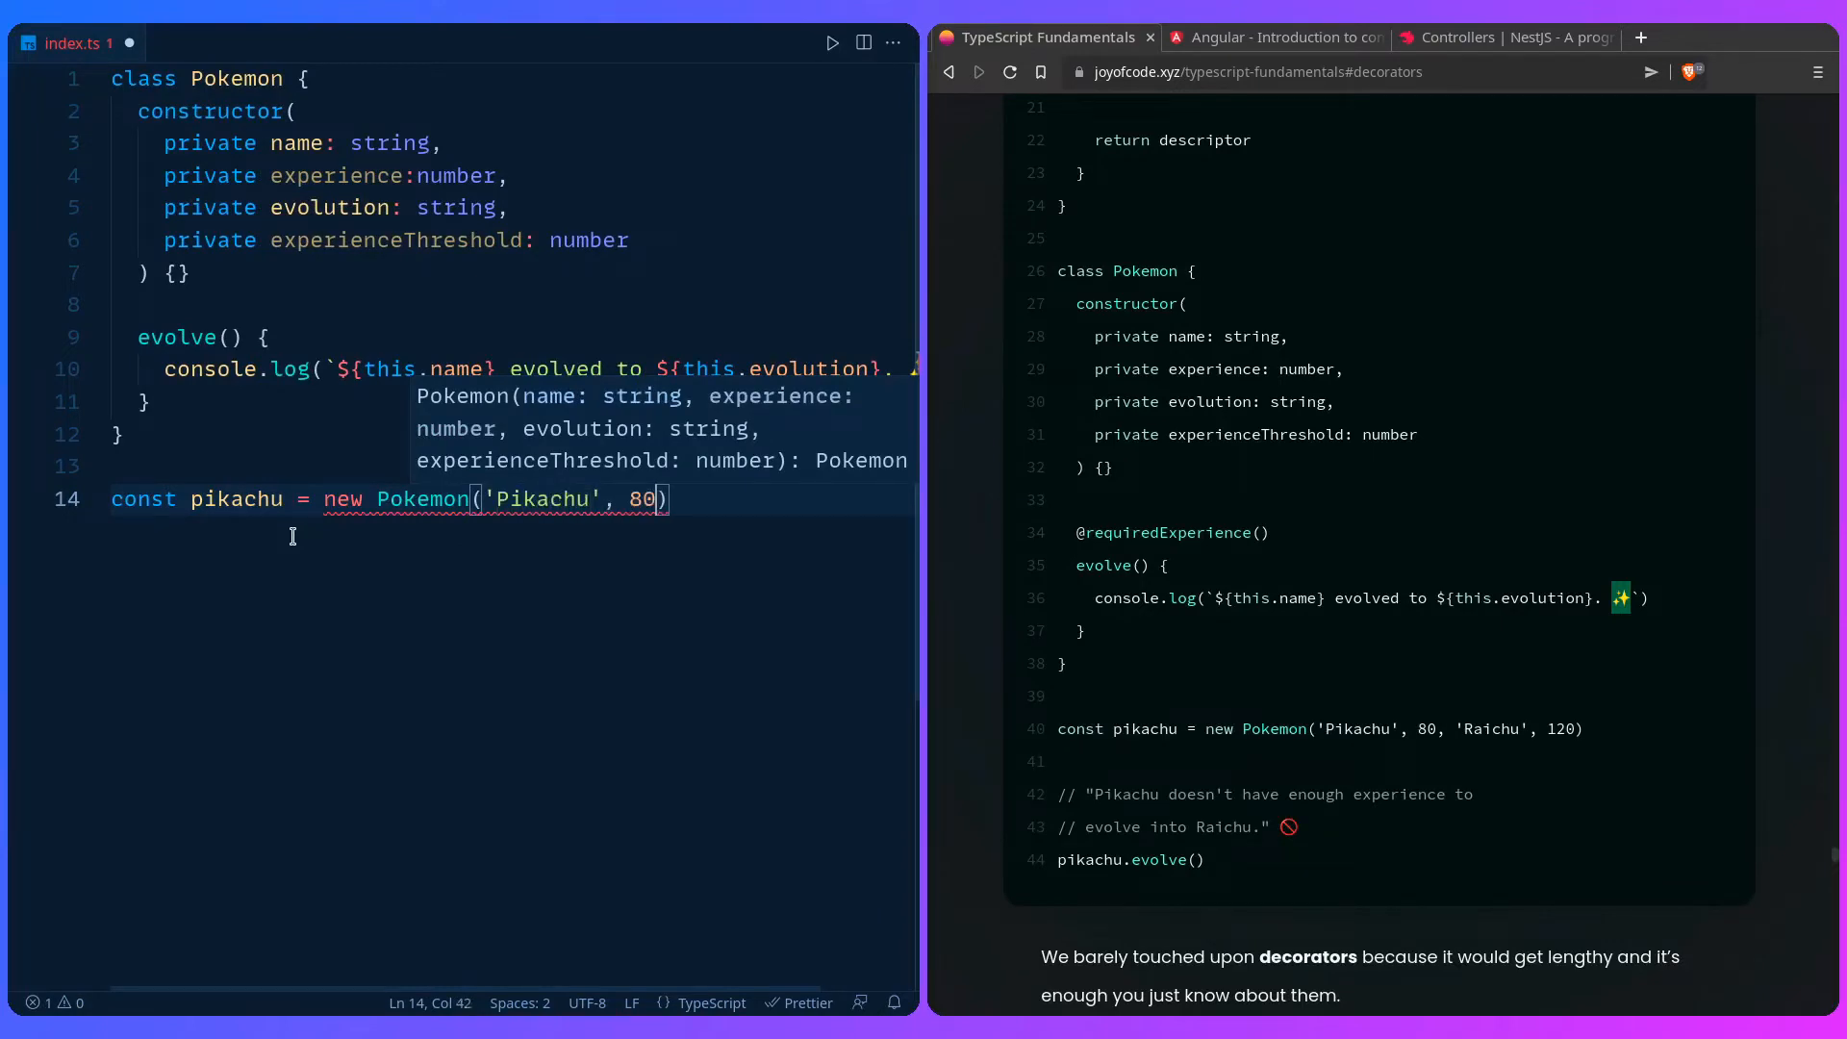
type(", 'Raichu'")
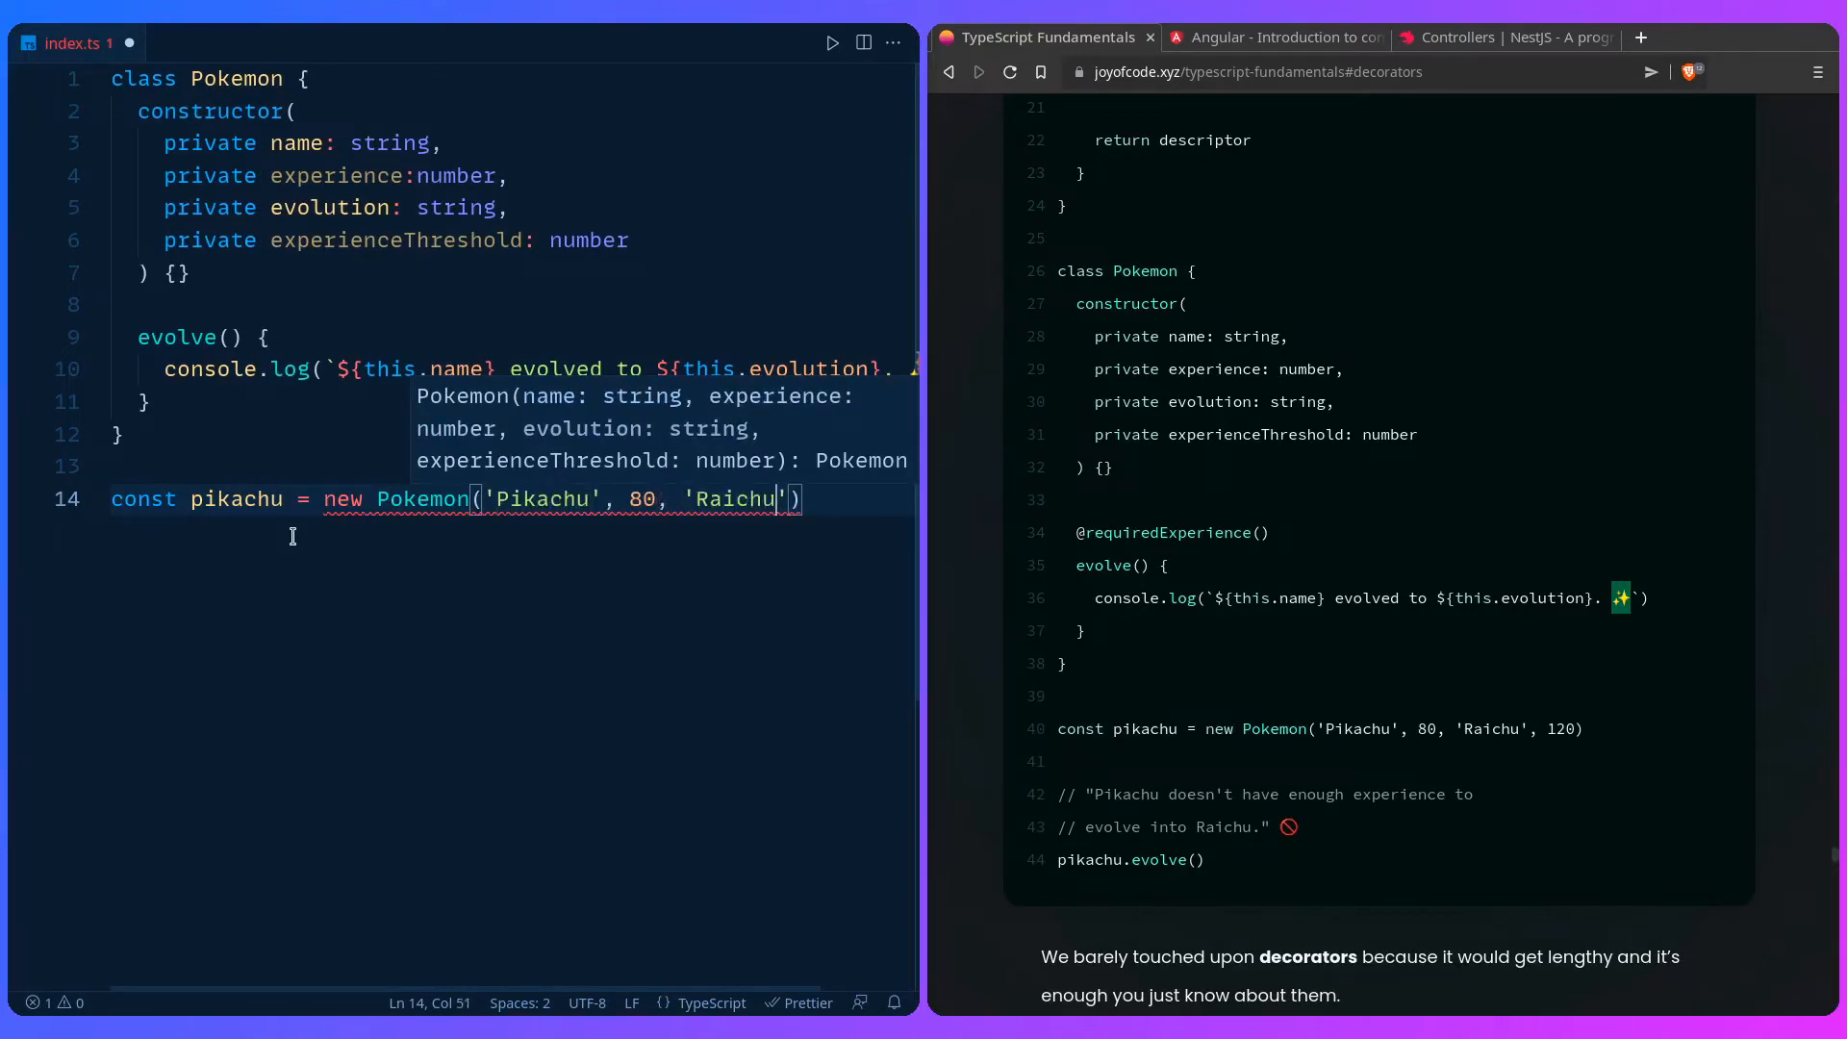
type(", 120")
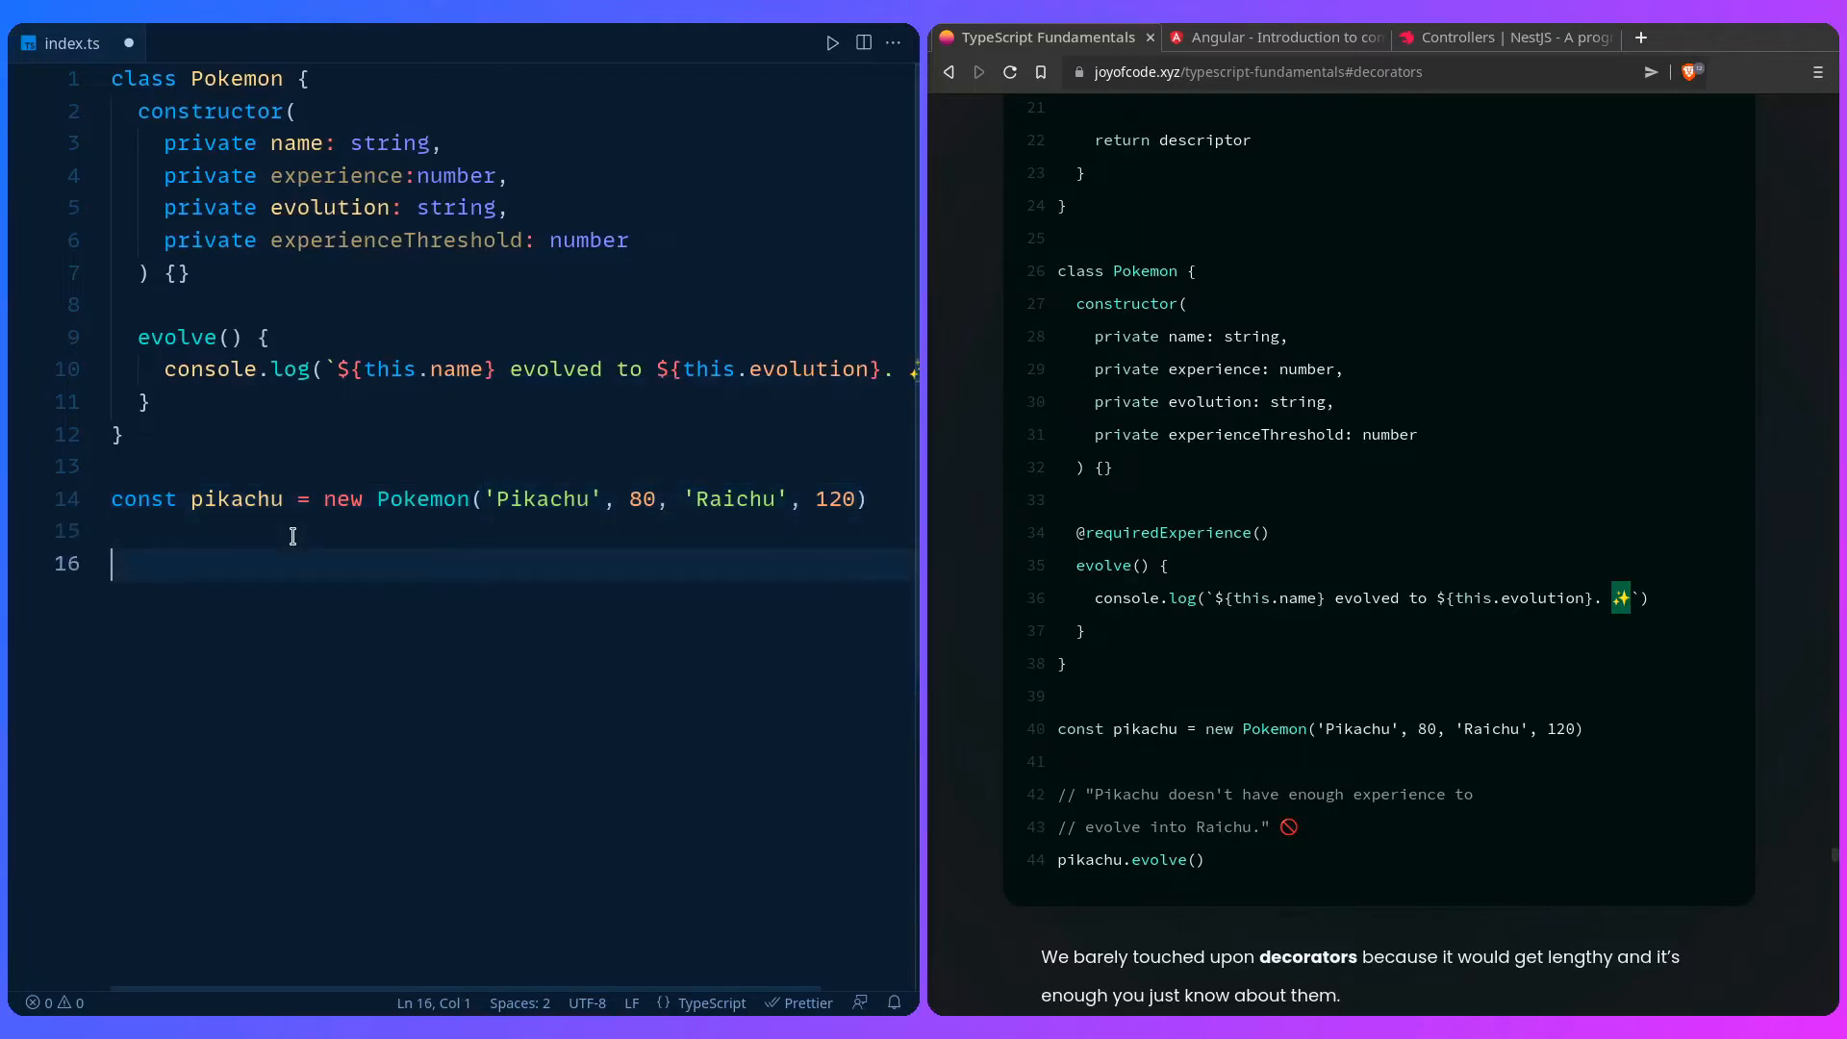
type("pikachu")
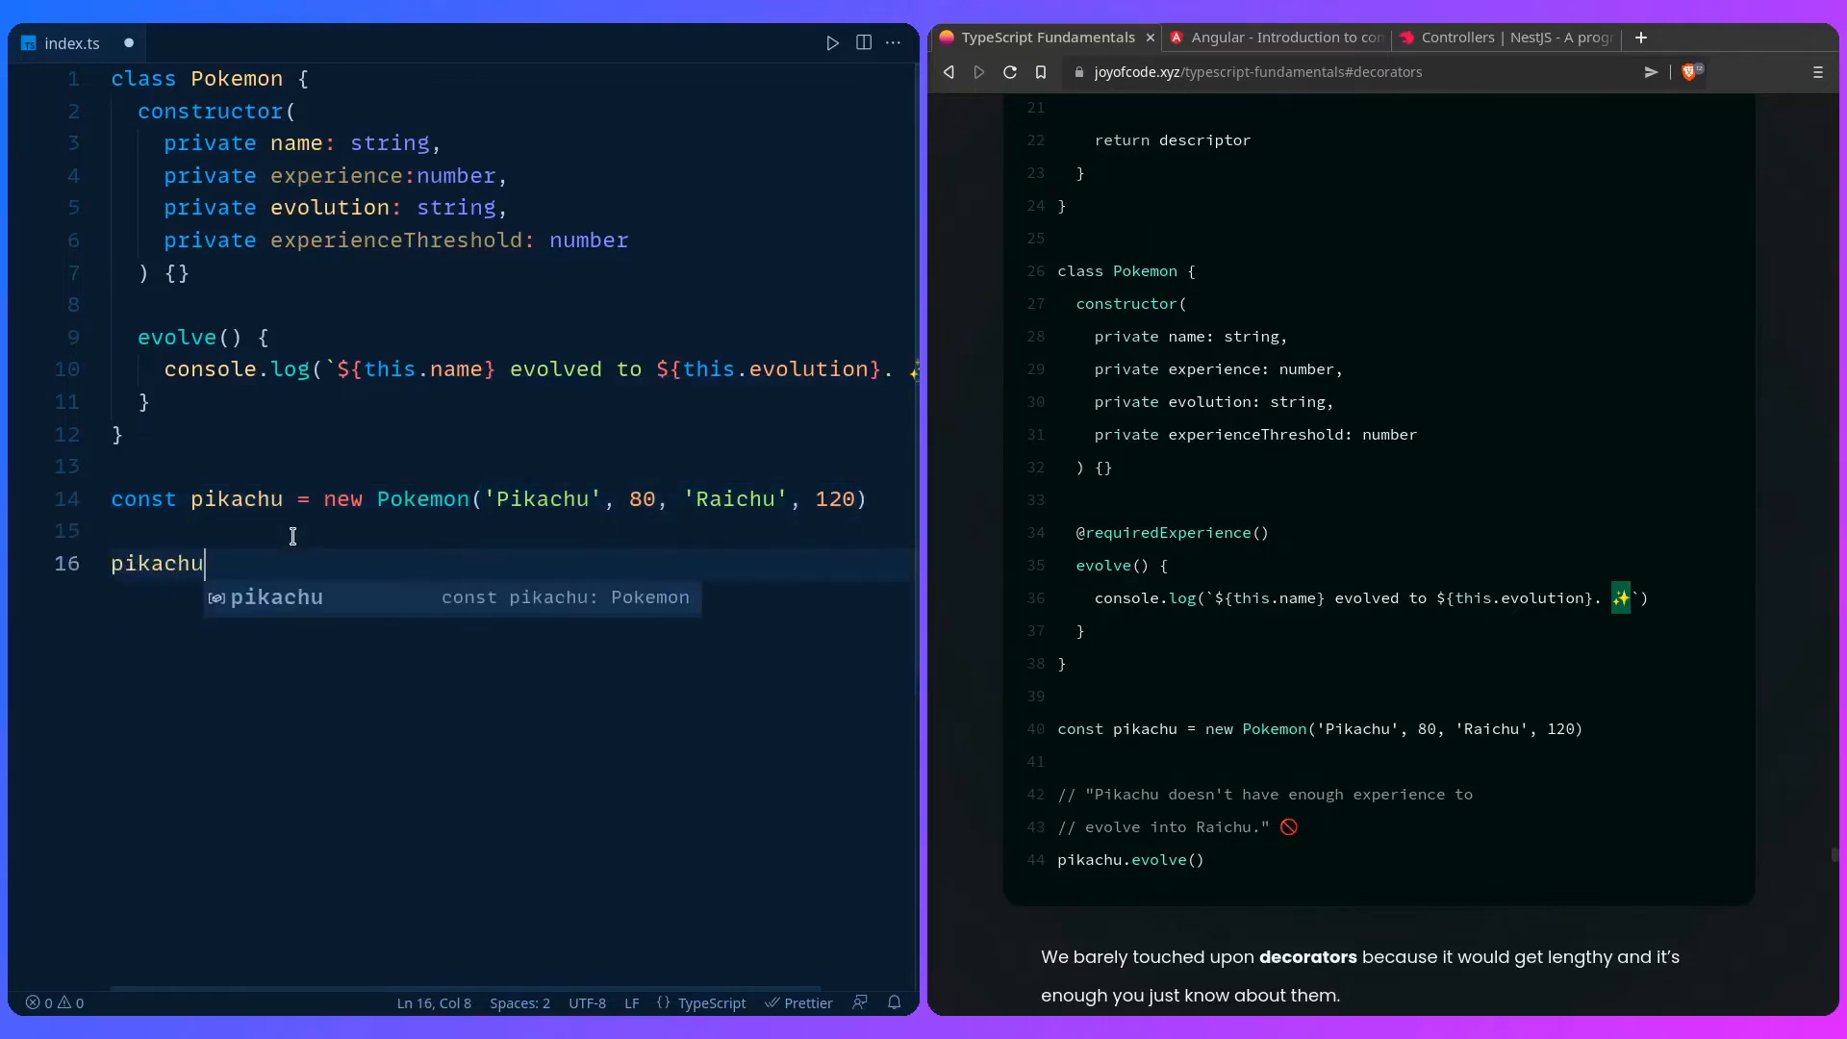
type(".evolve(")
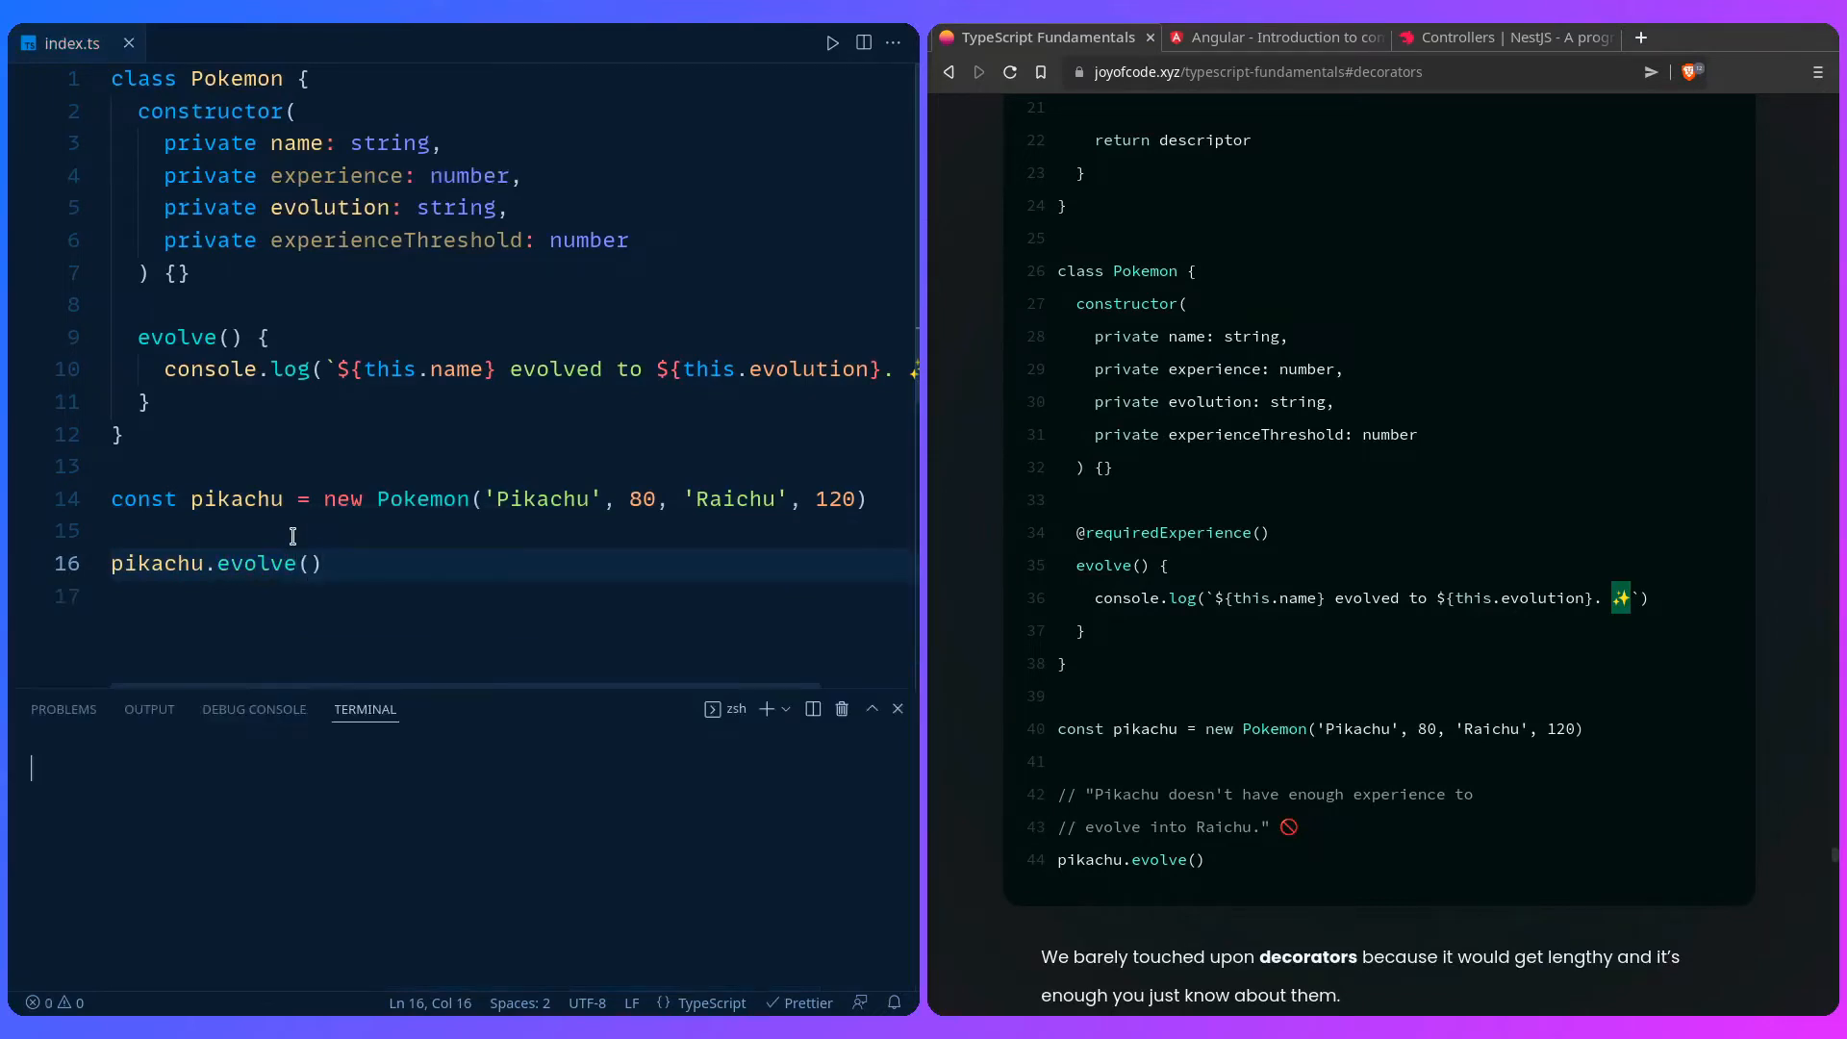
Step: Run npx ts-node . from the typescript folder in the terminal, then hide the terminal
type("npx ts-node .")
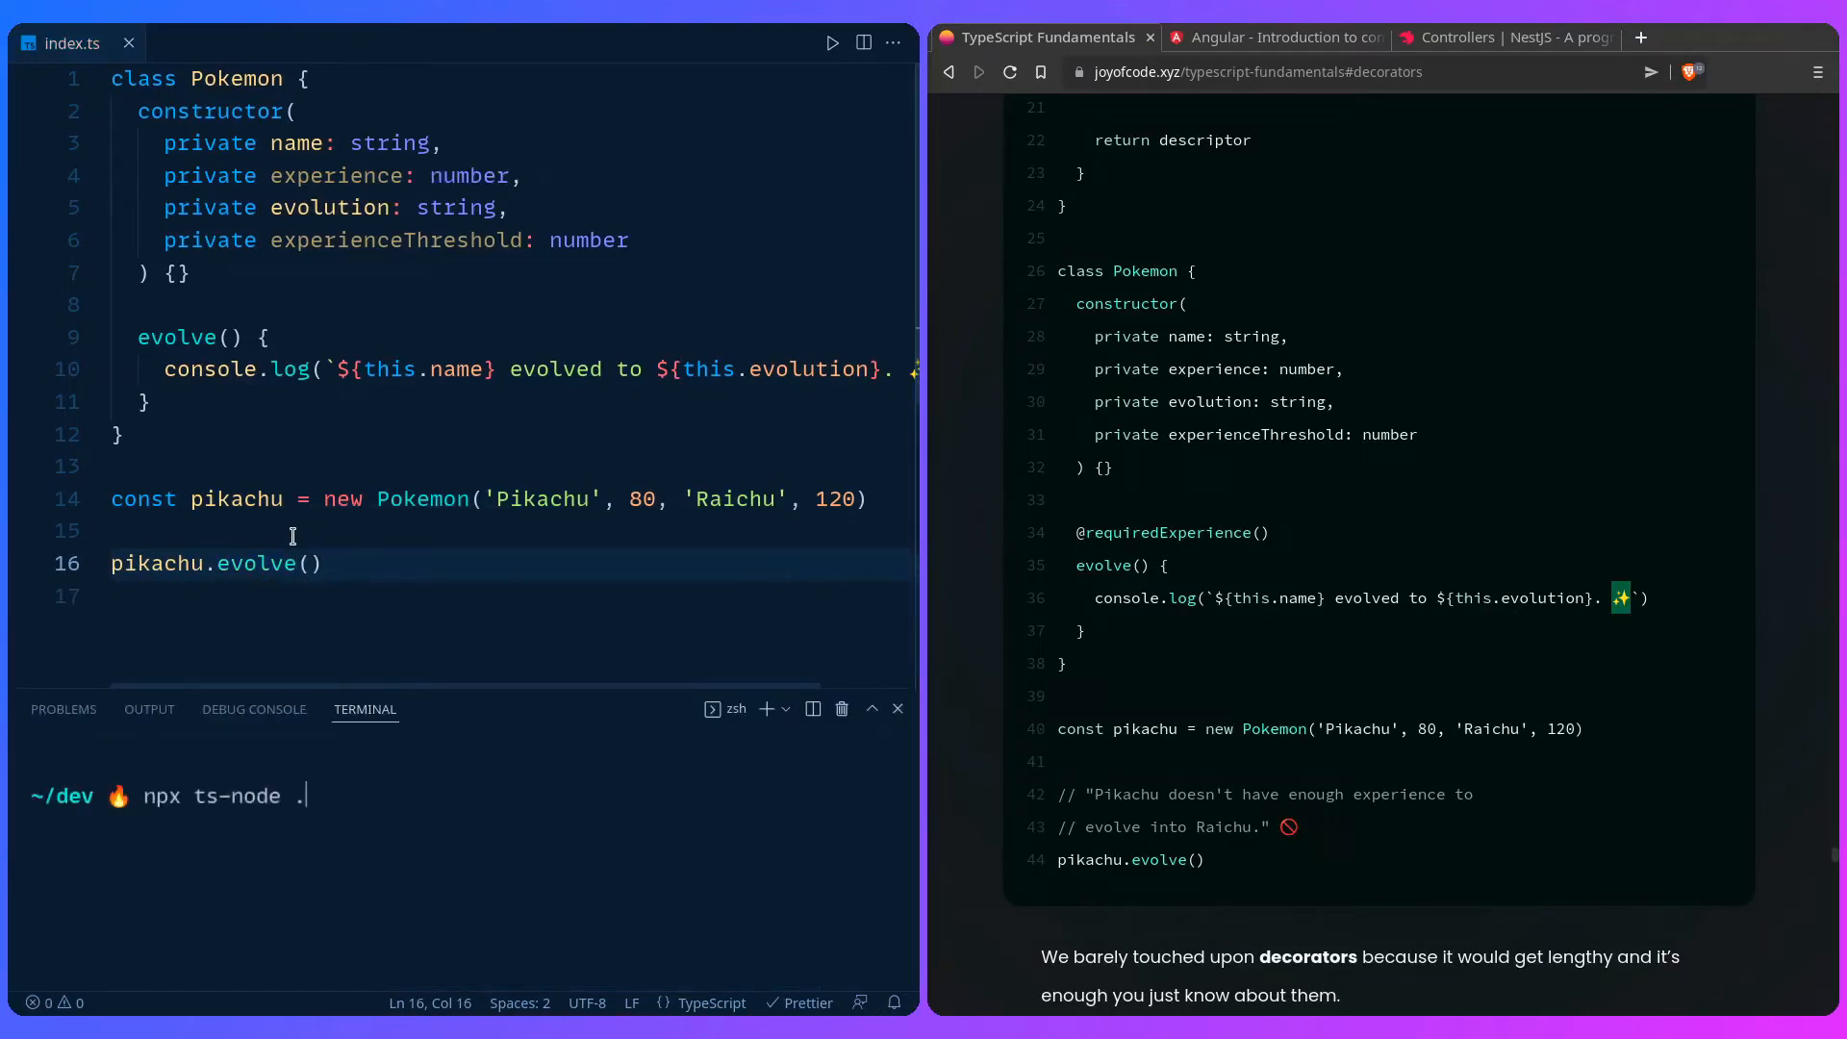
type("cd typescript")
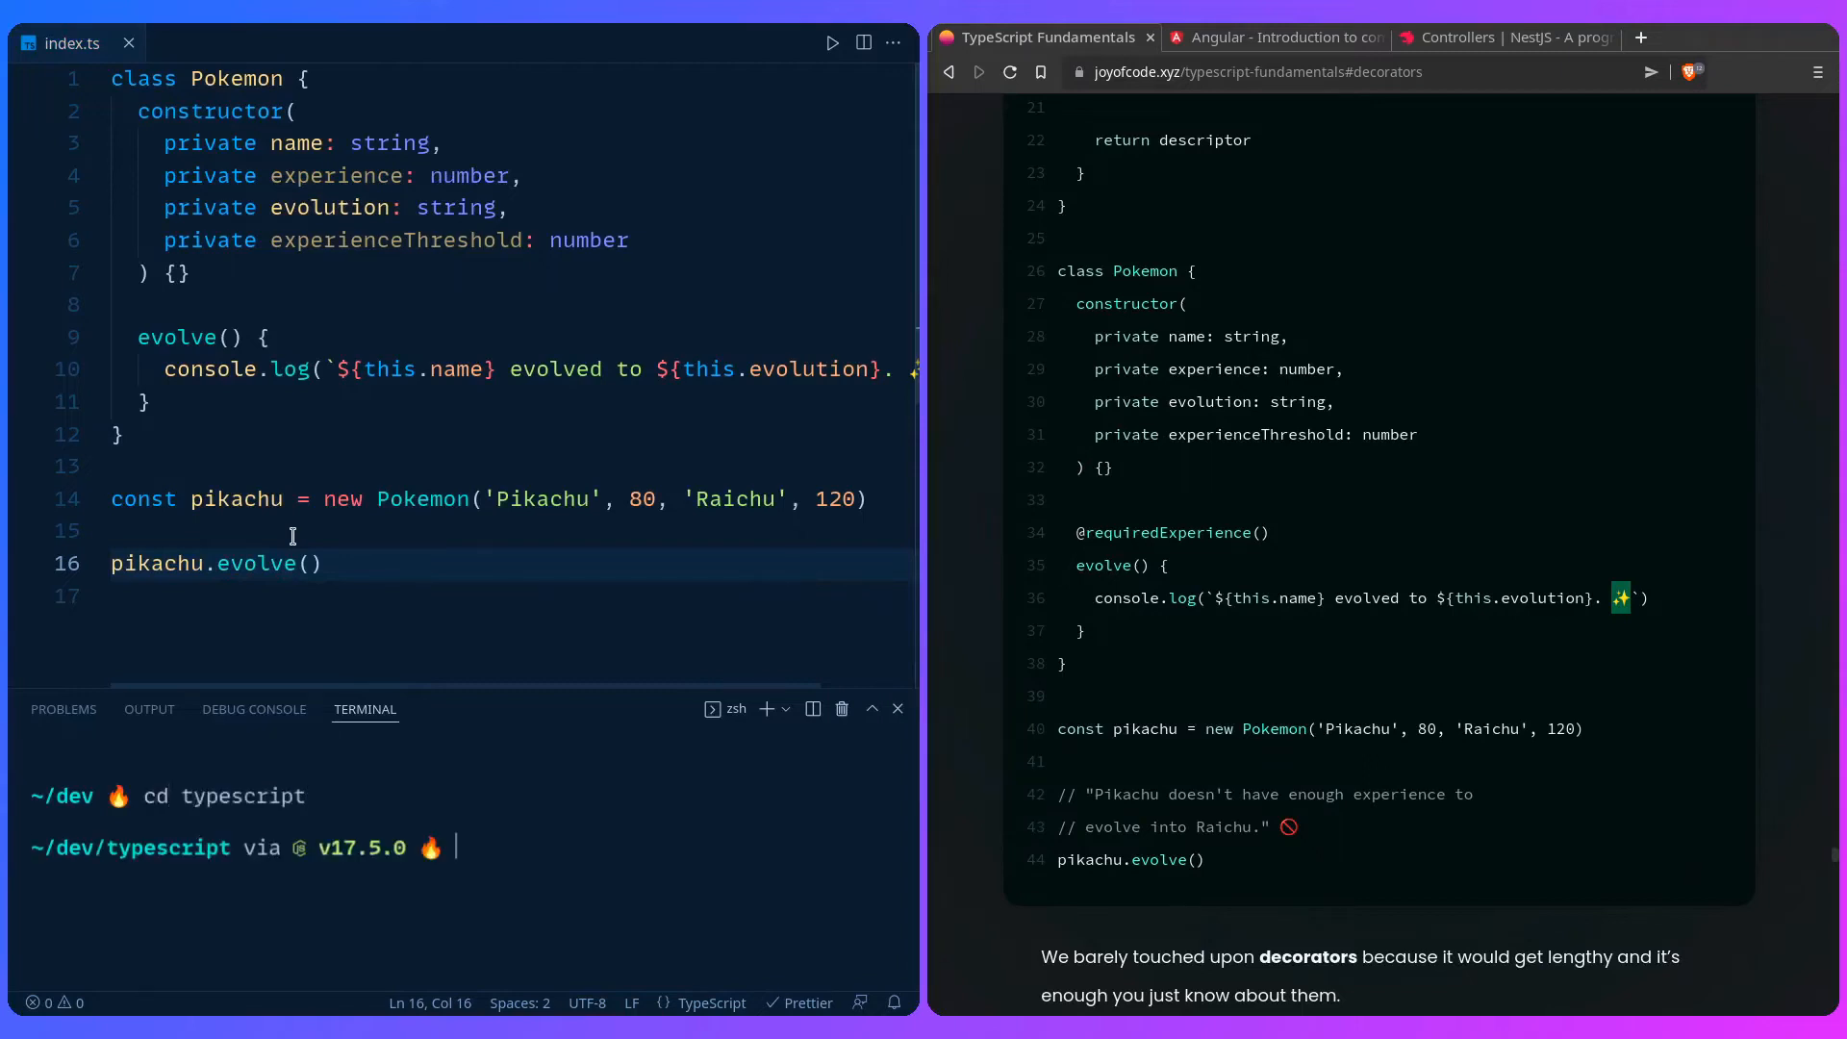
type("npx ts-node .")
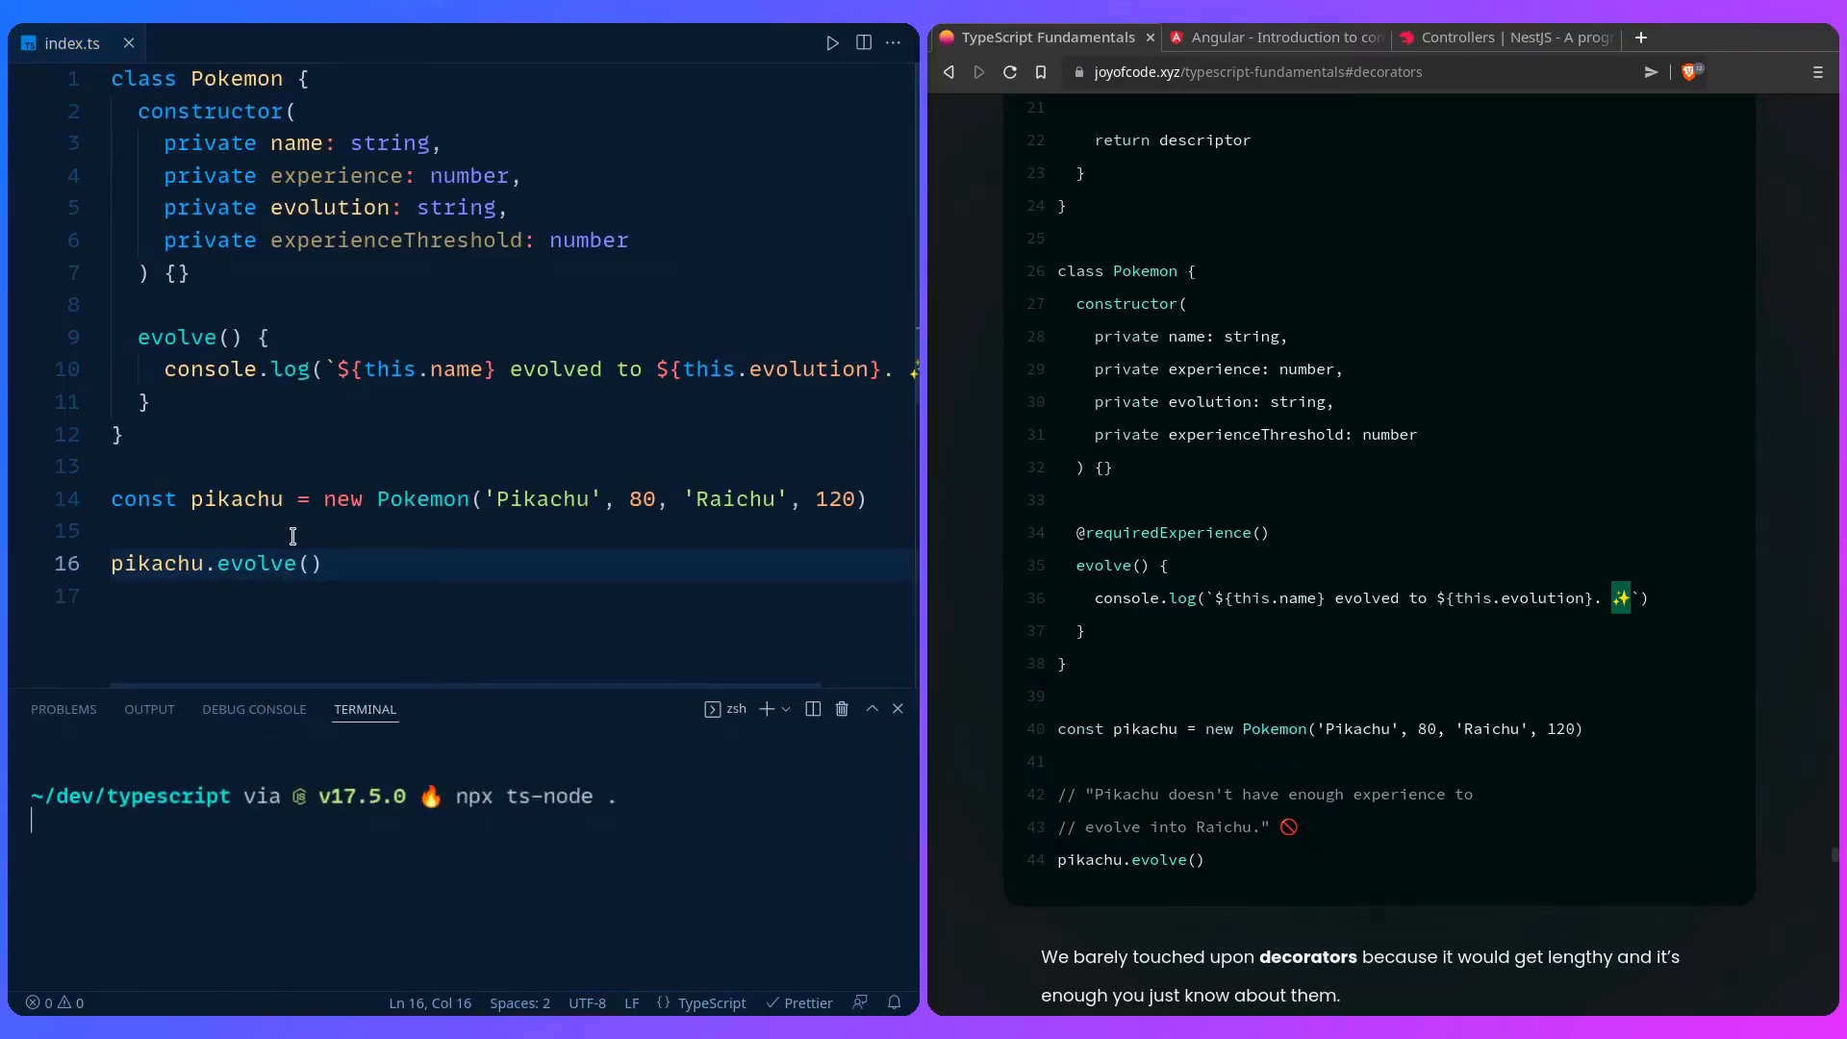
key("Enter")
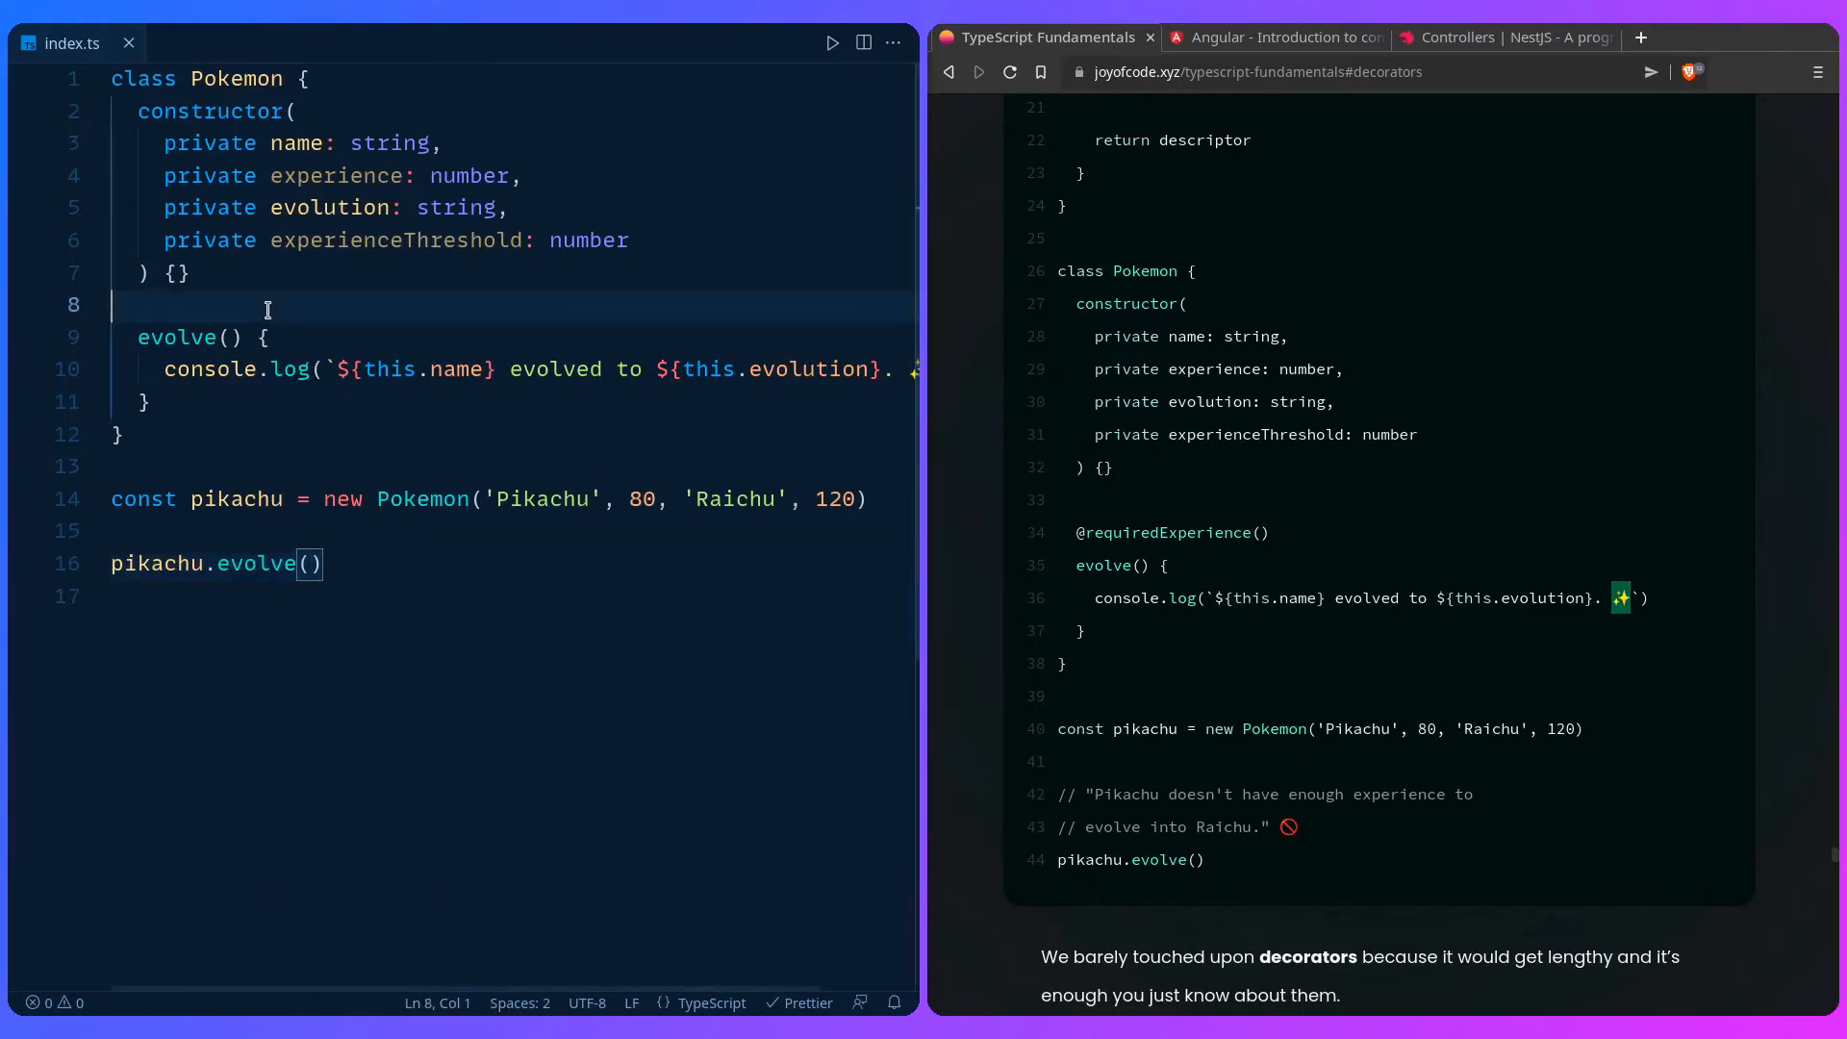
key("Enter")
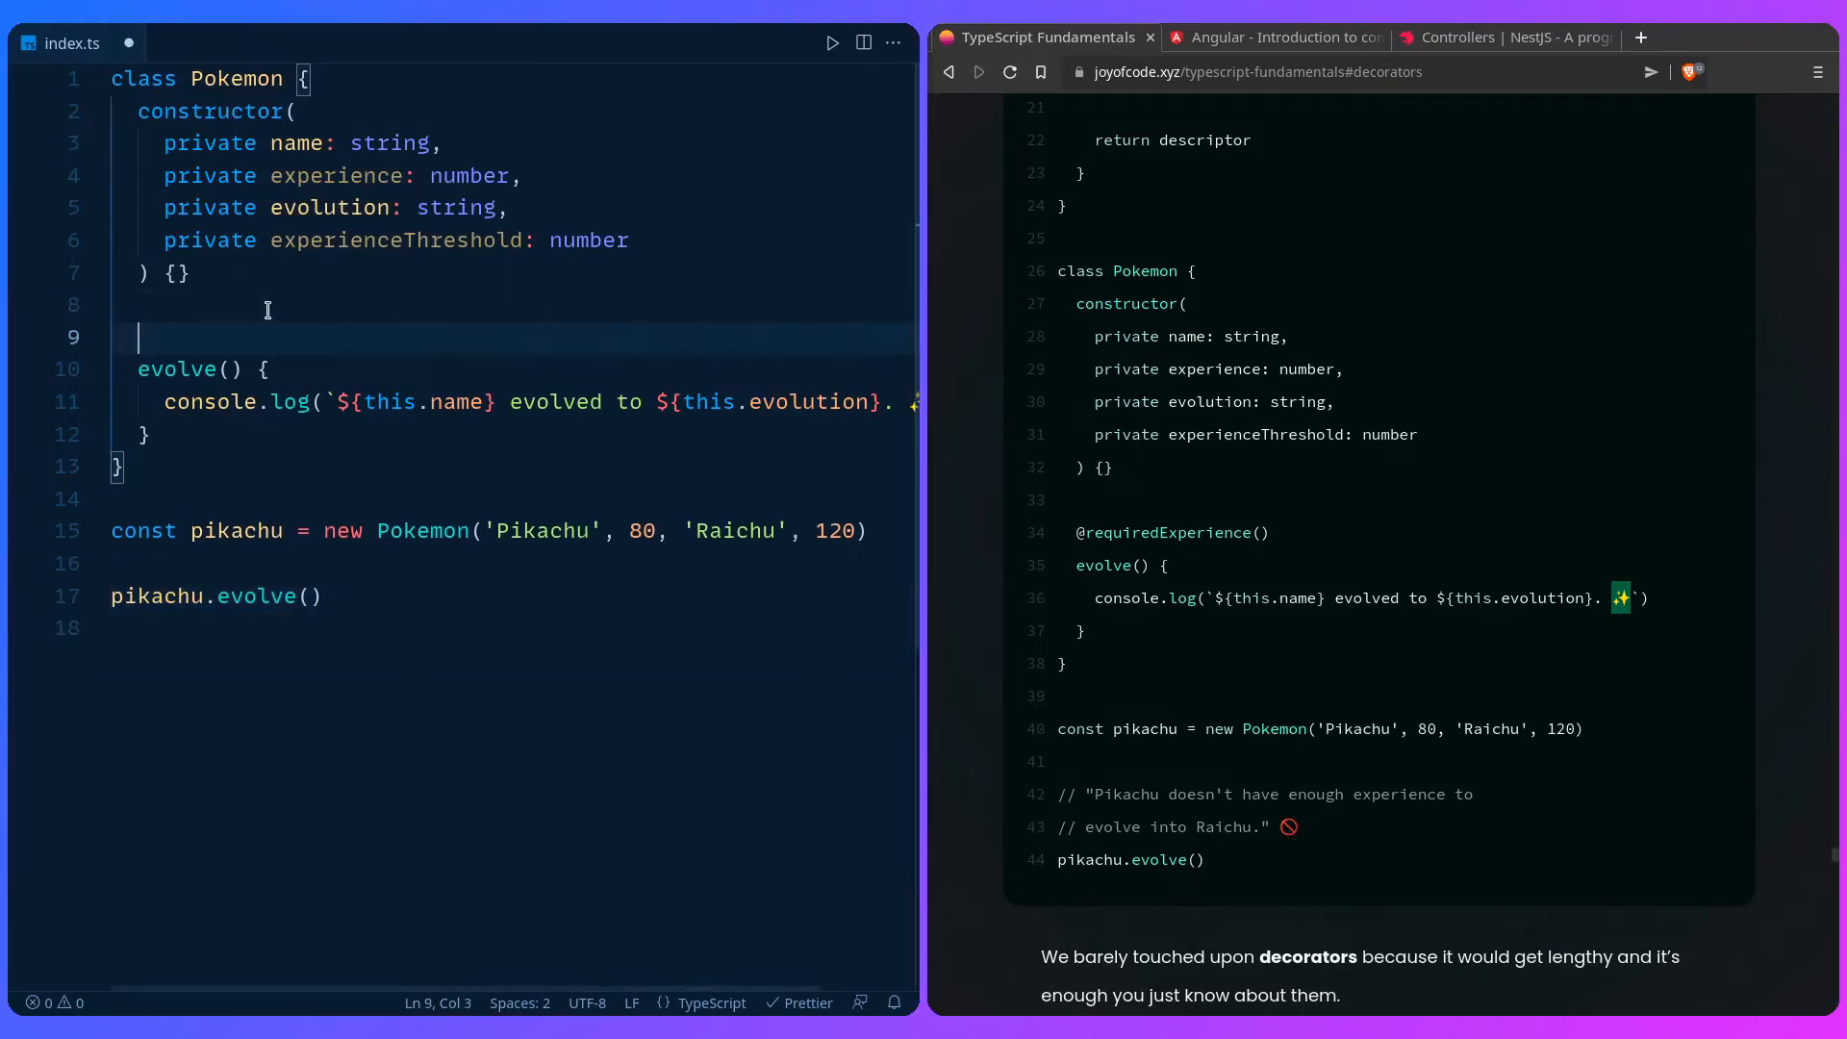
type("@requiredE")
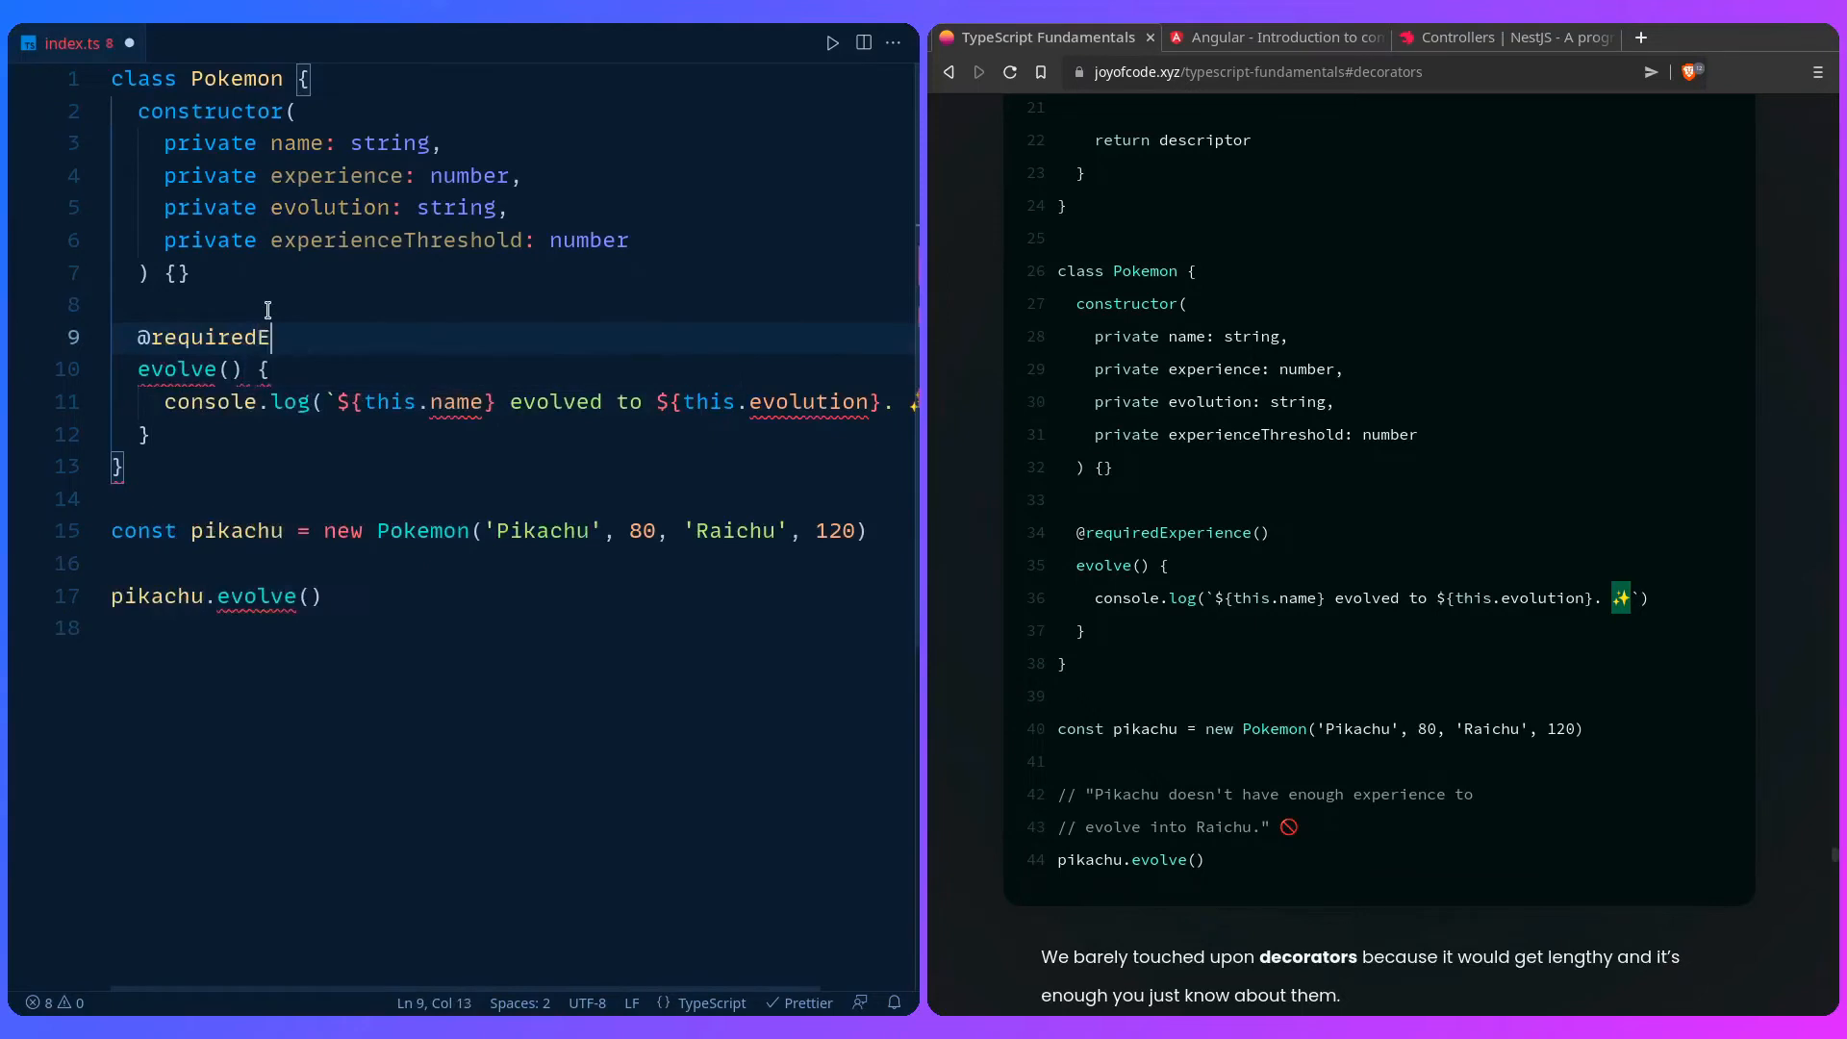
type("xperience()")
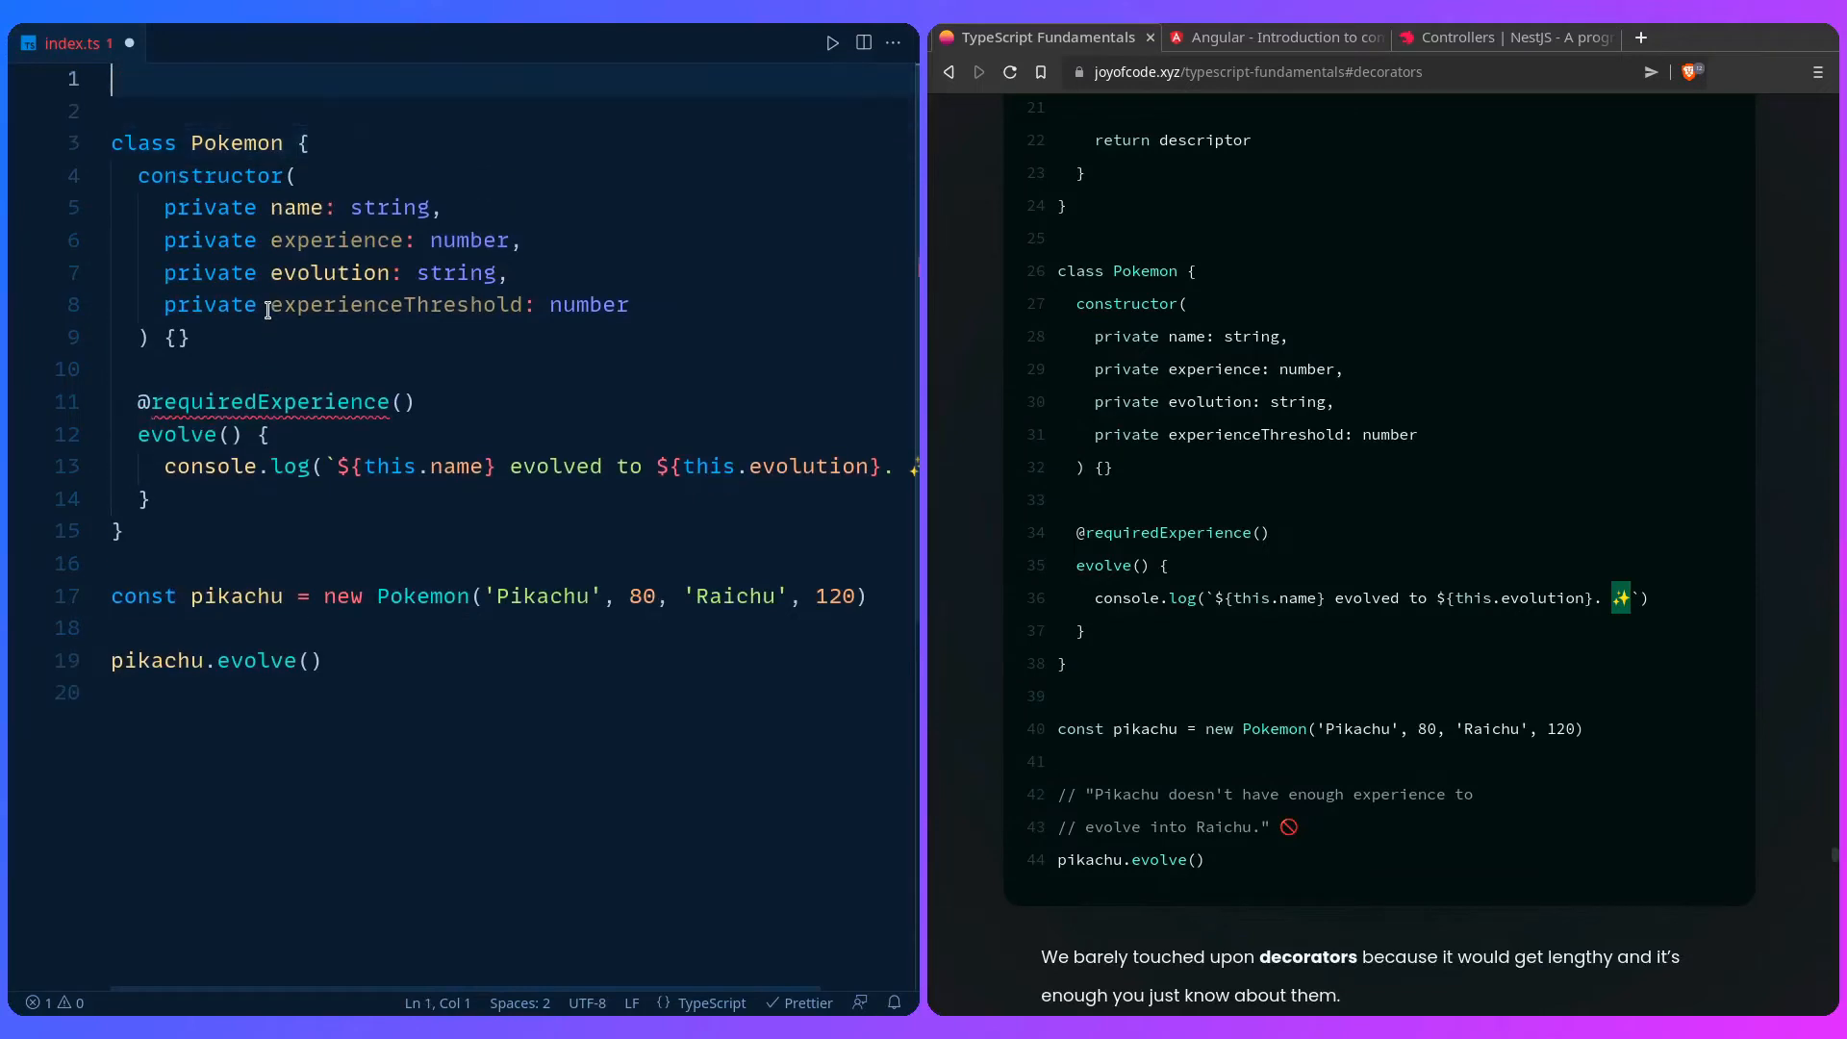
Step: Write function requiredExperience() {} on line 1 whose body returns an inner function
type("function requiredExperience")
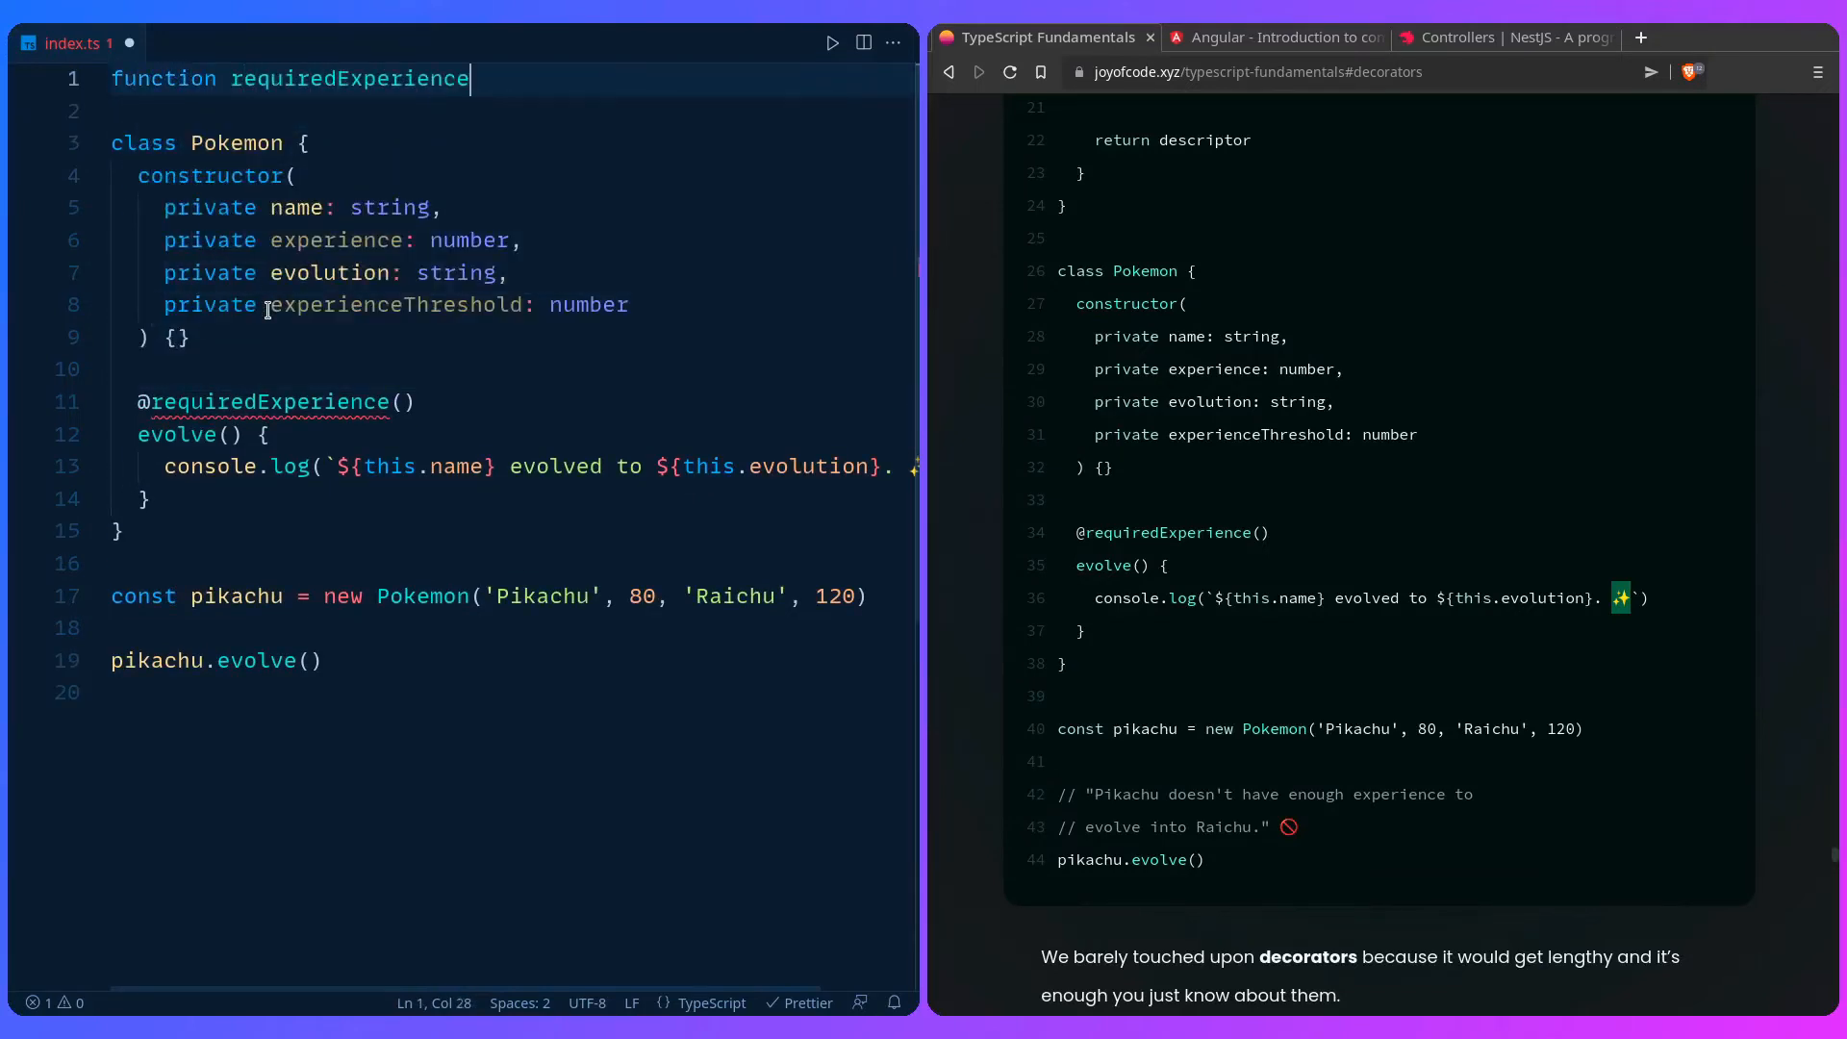
type("() {}")
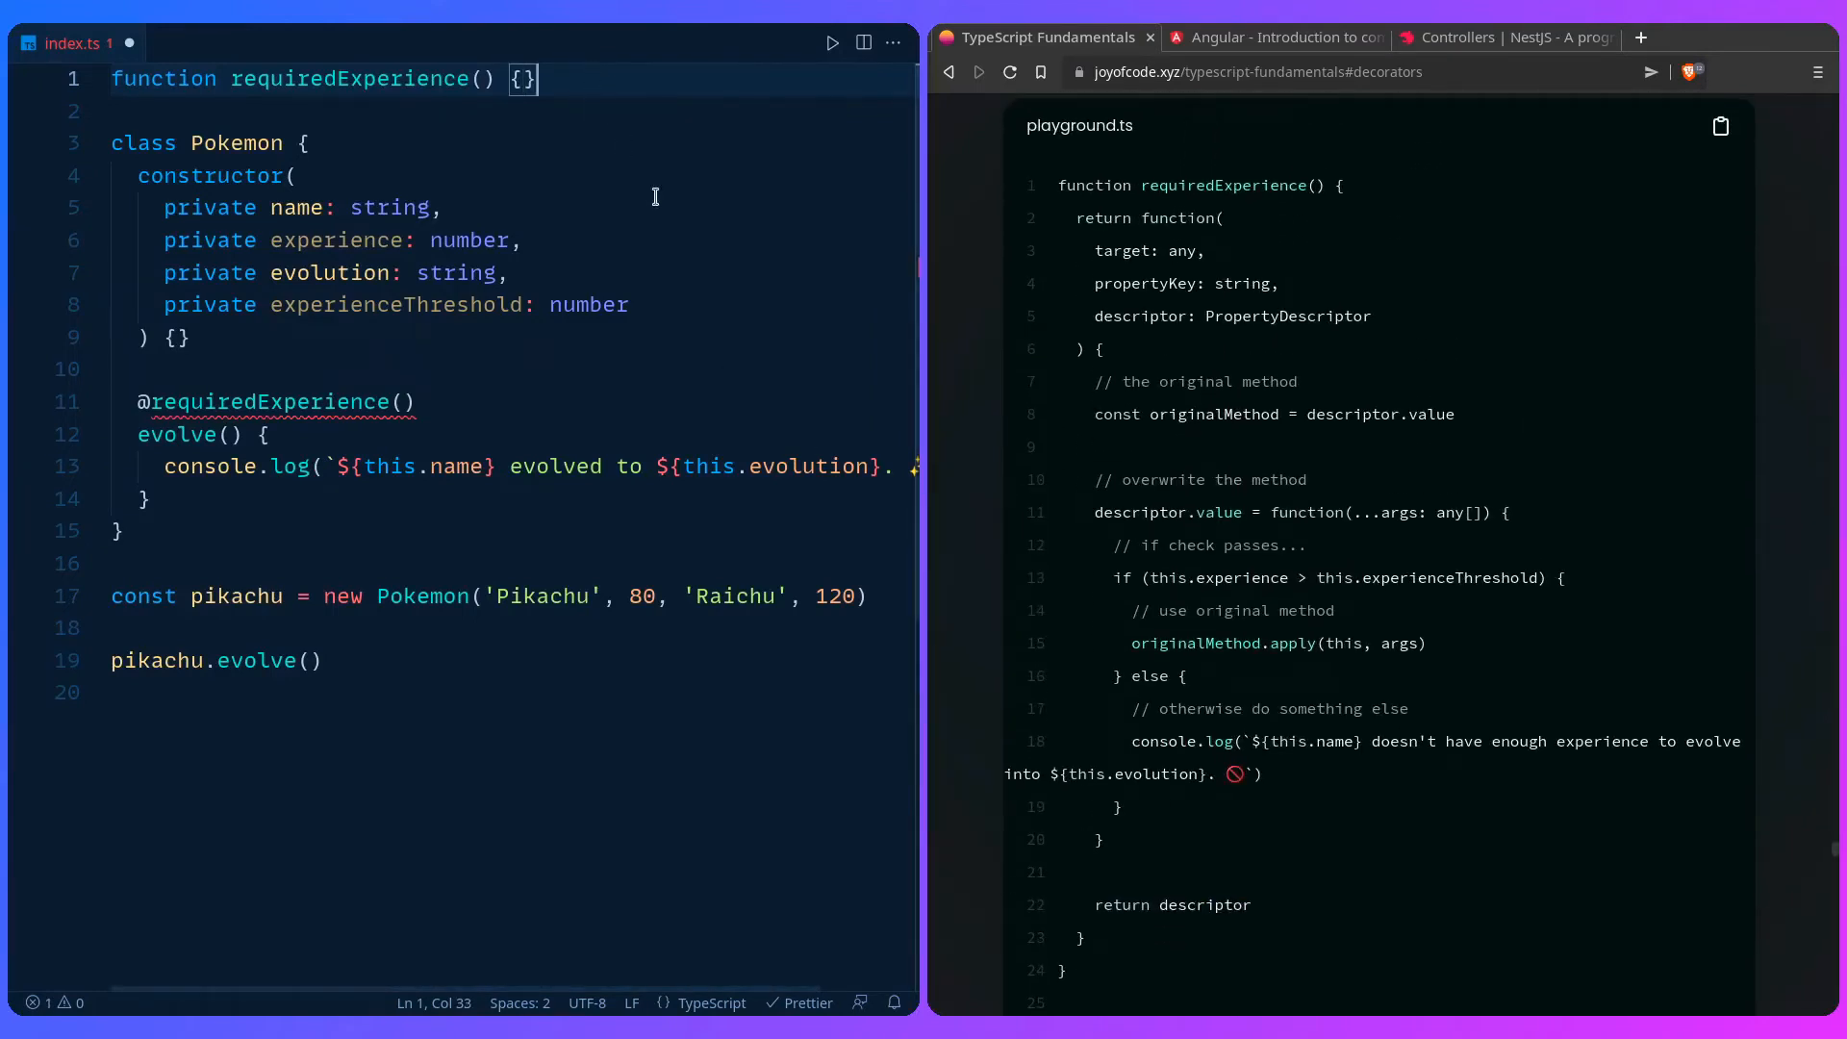
type("return")
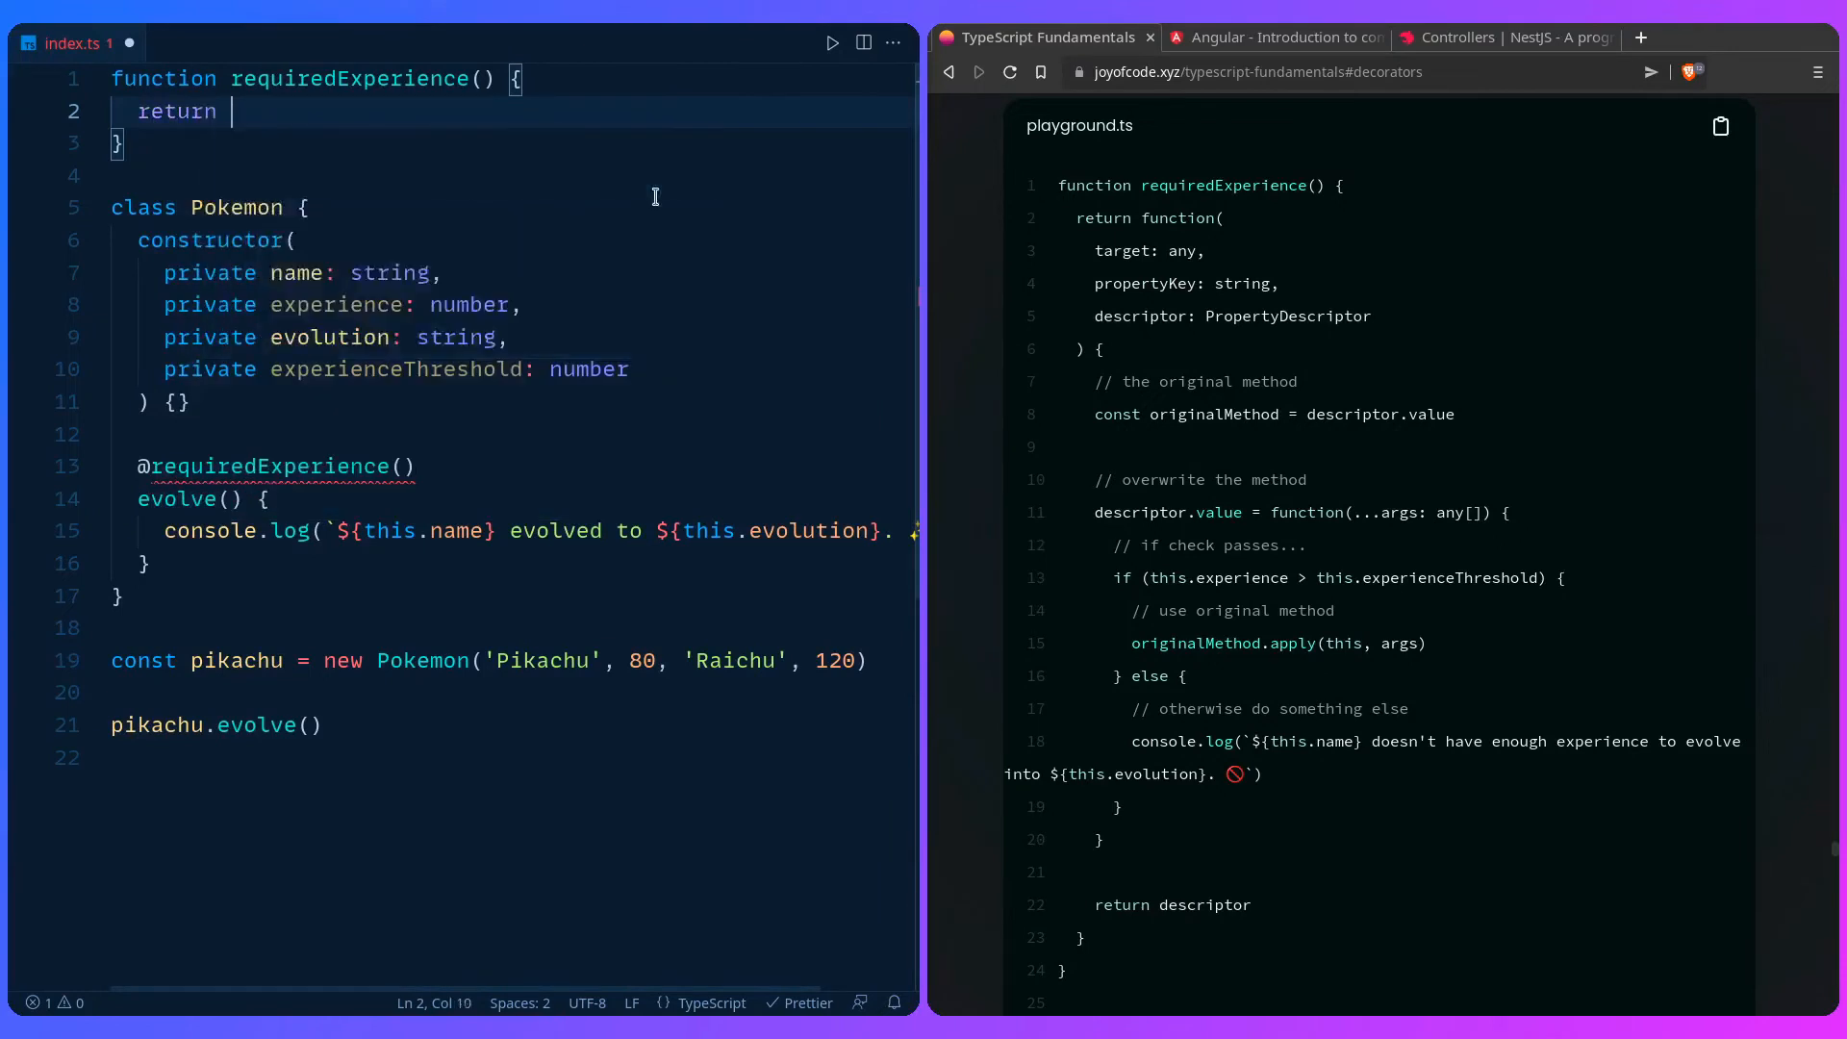
type("function")
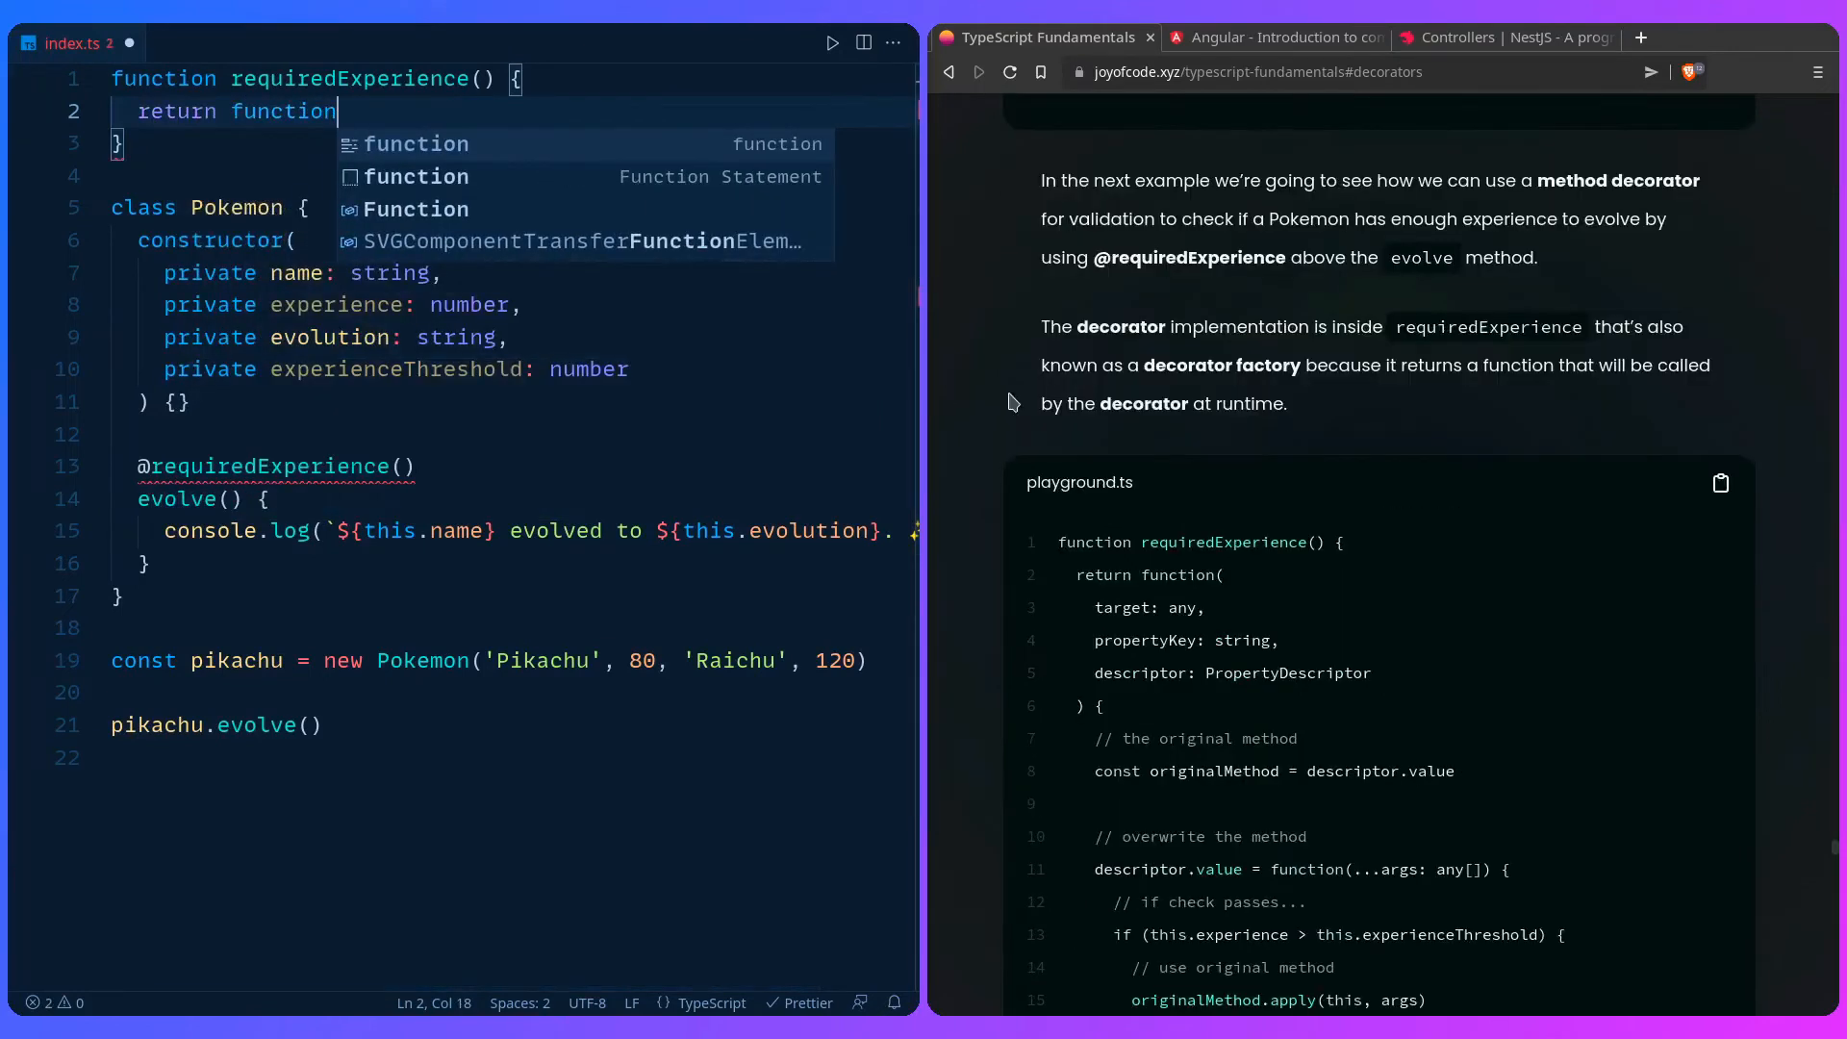
mouse_move(1481, 320)
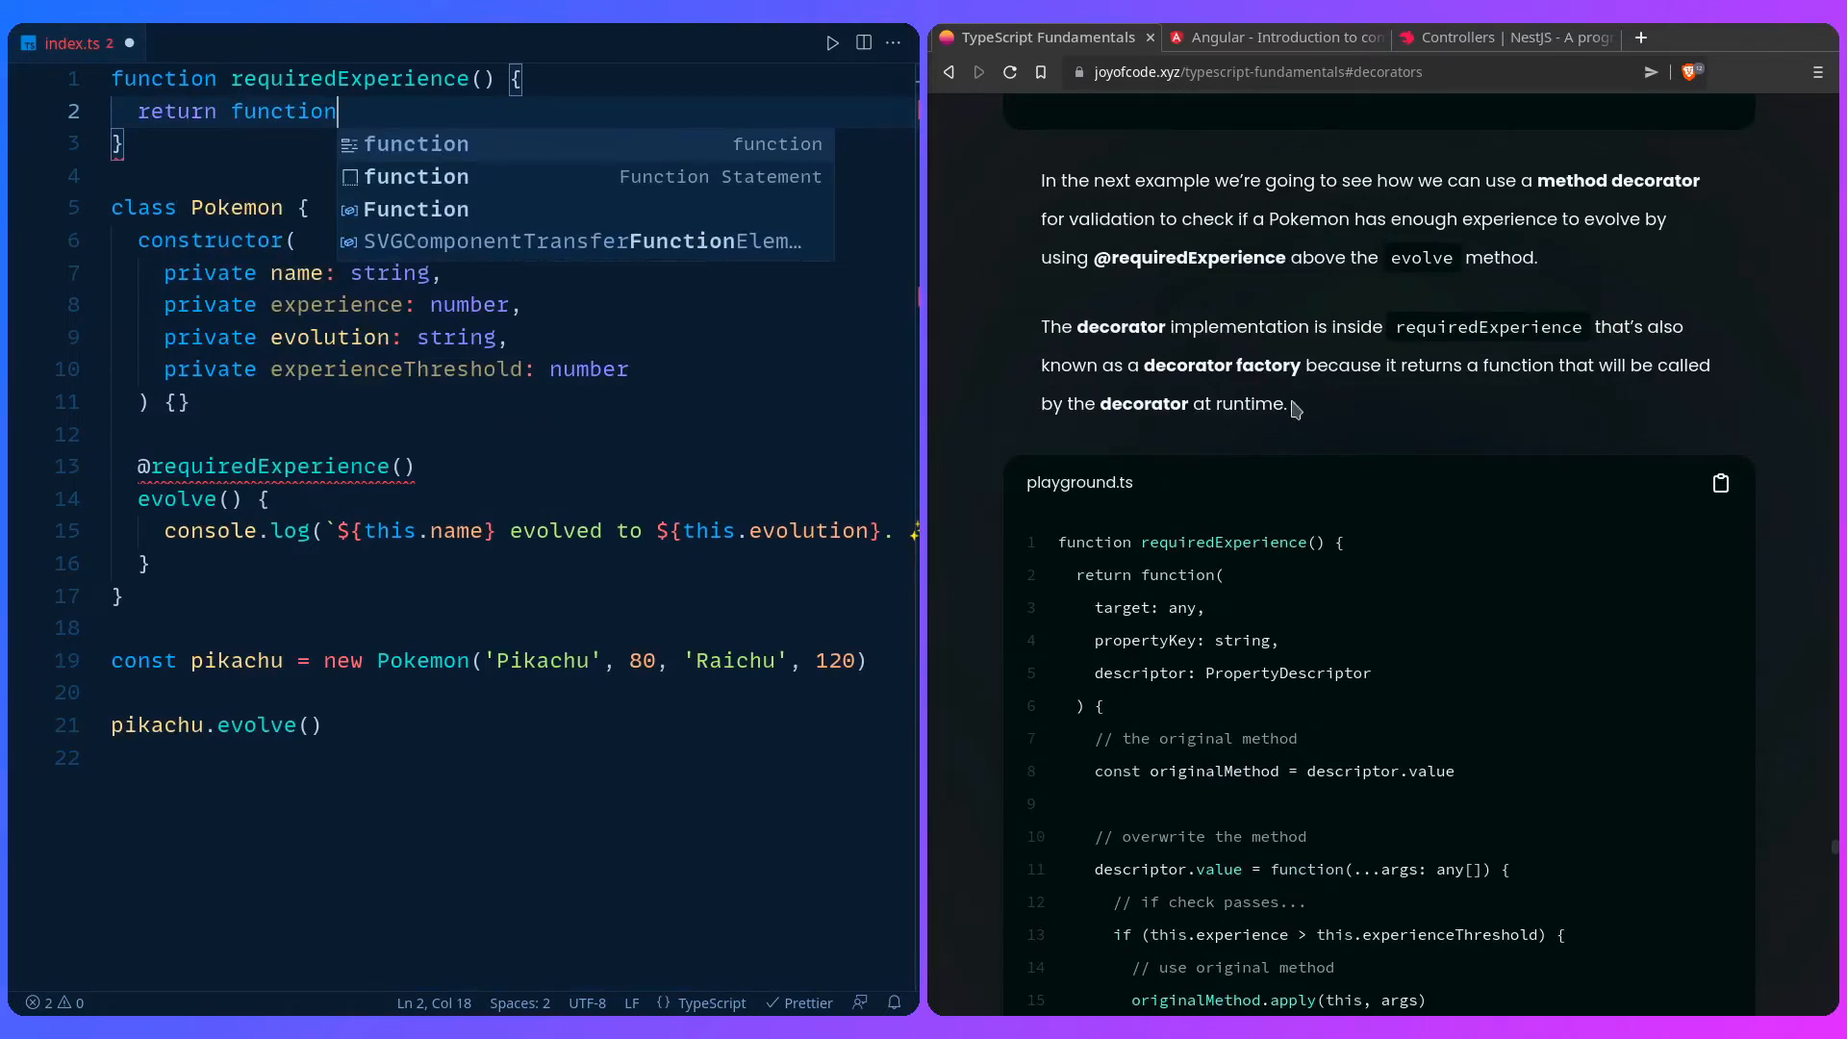
mouse_move(1289, 401)
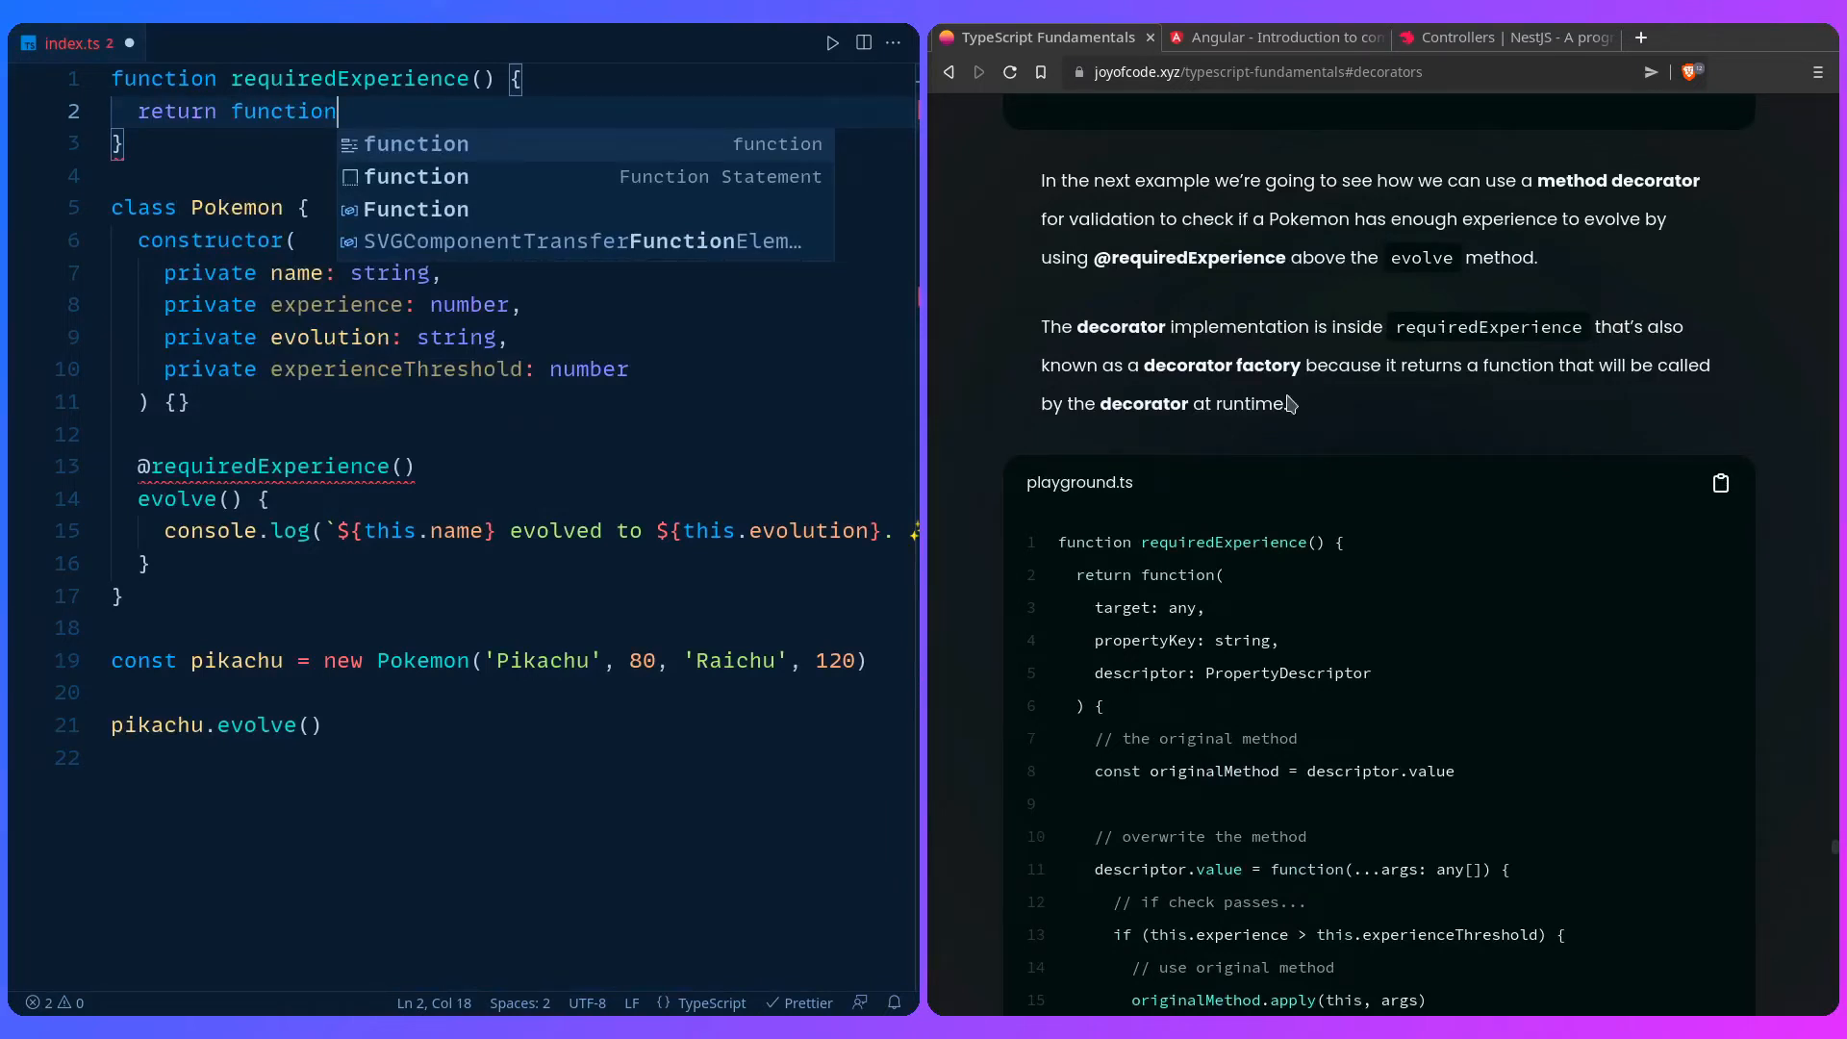
mouse_move(1280, 359)
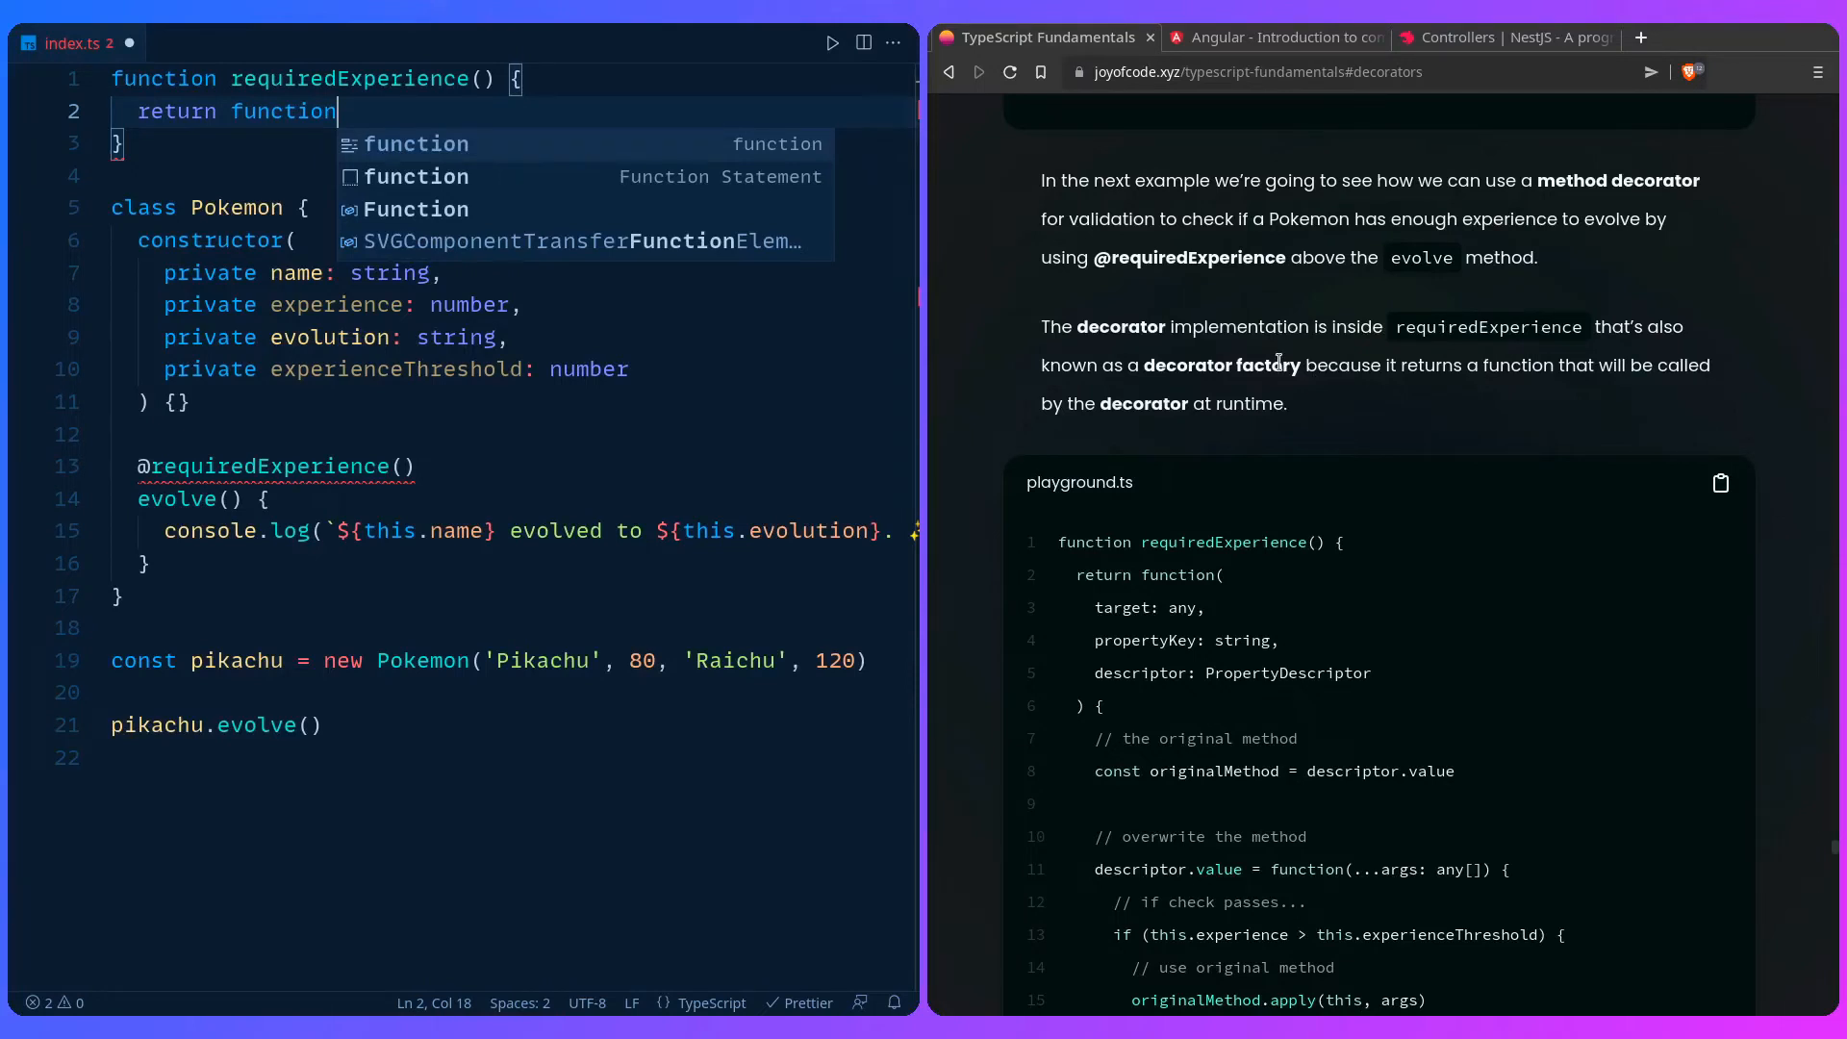
scroll("down", 3)
type("(")
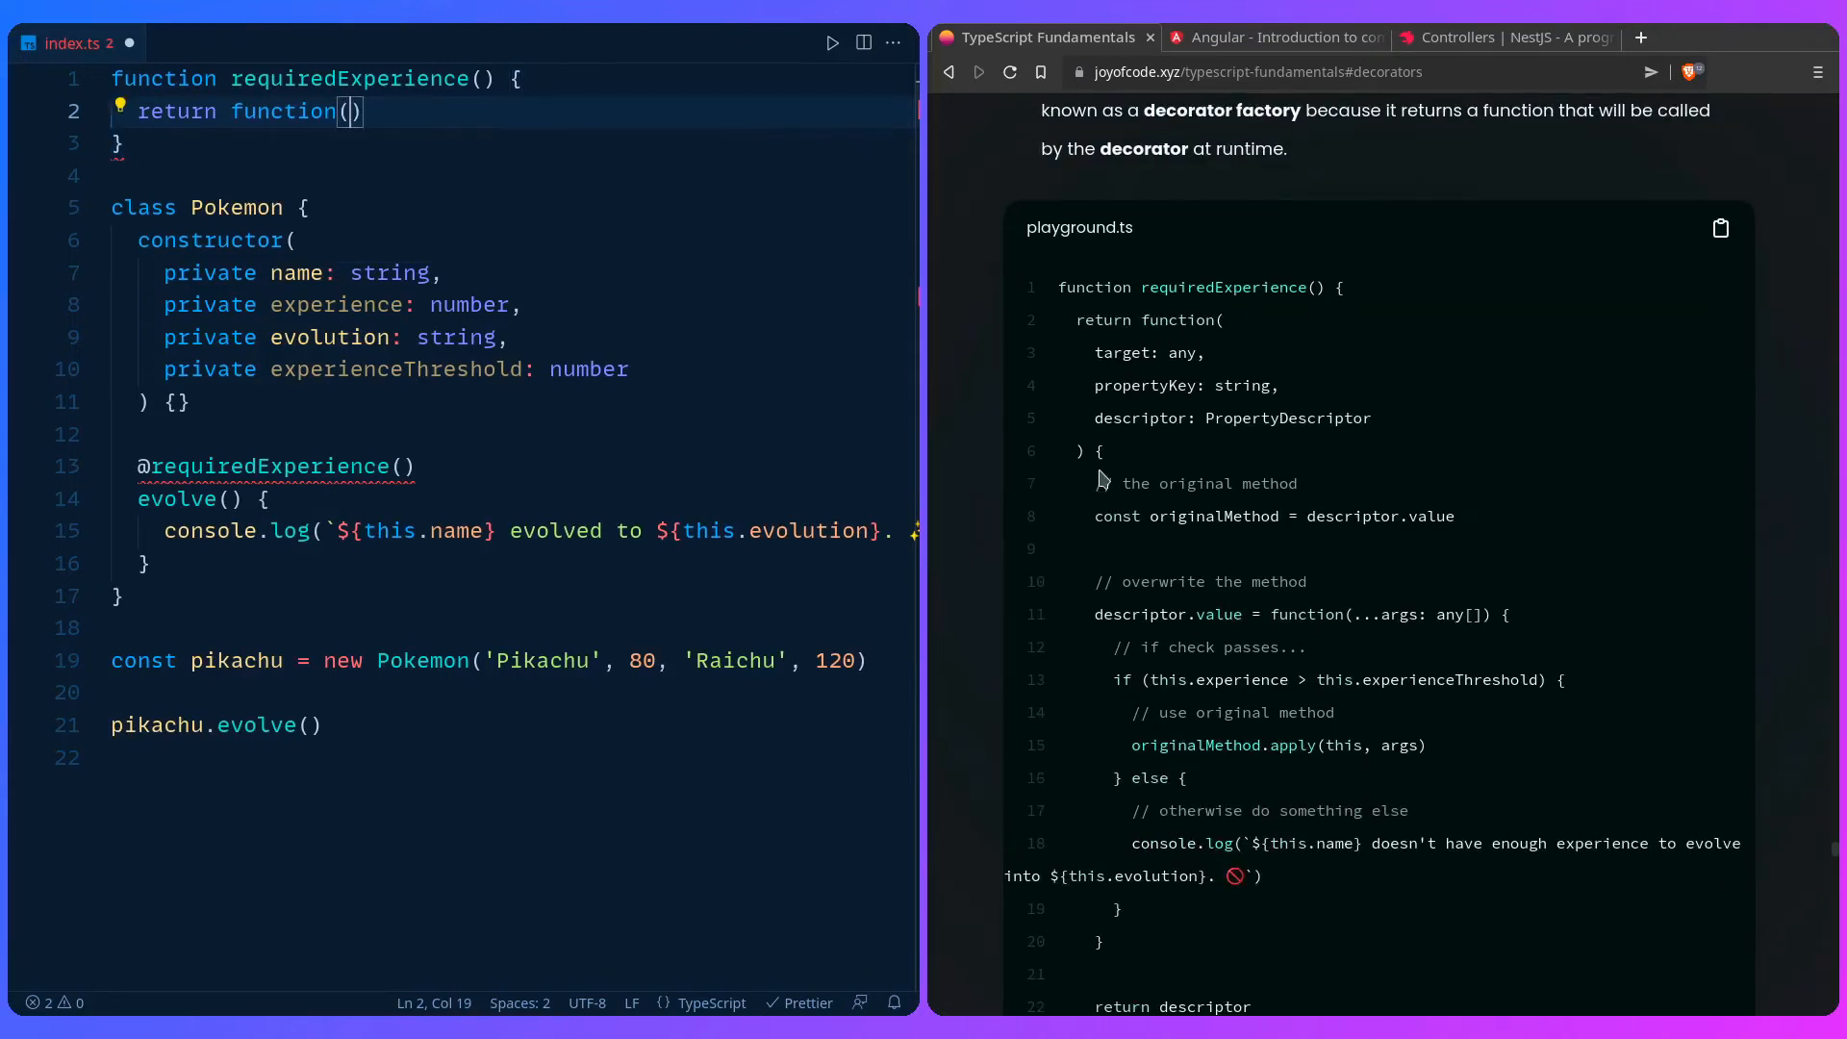
Step: Give the inner function parameters target: any, propertyKey: string, descriptor: PropertyDescriptor and open its body
type("target: any,")
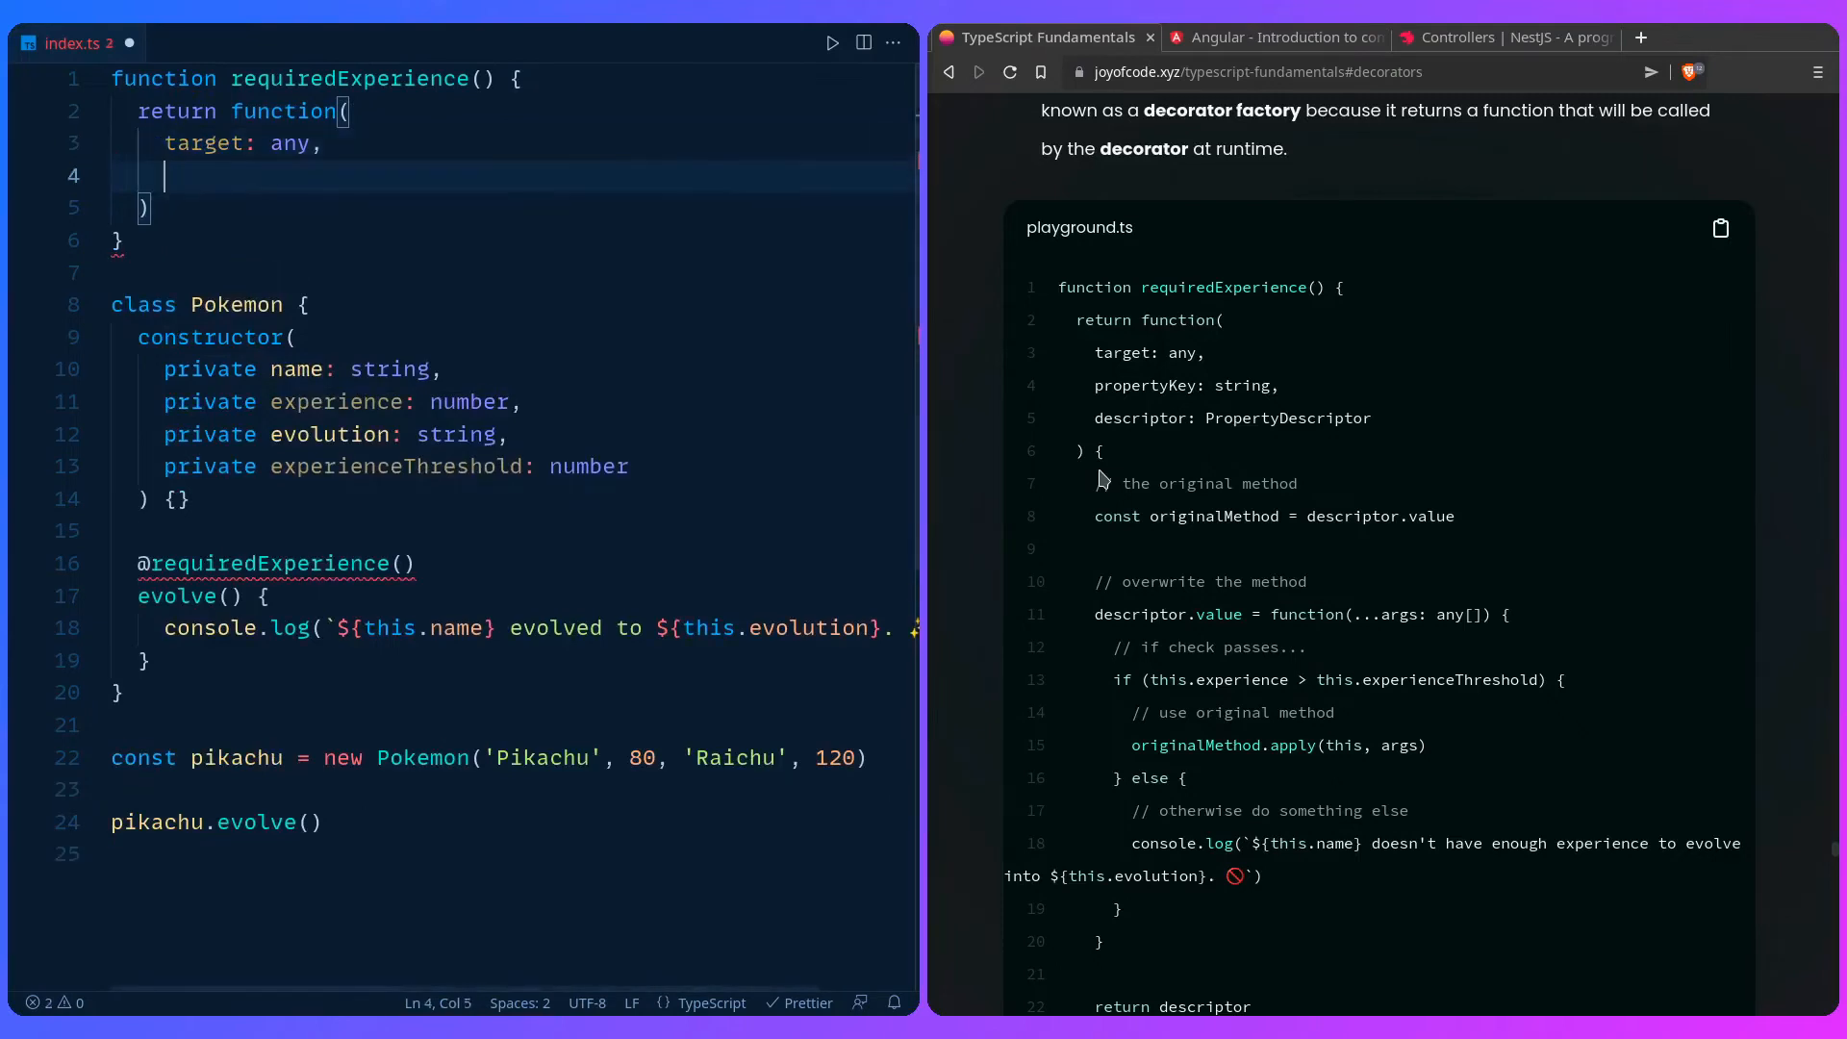
type("propertyKey: s")
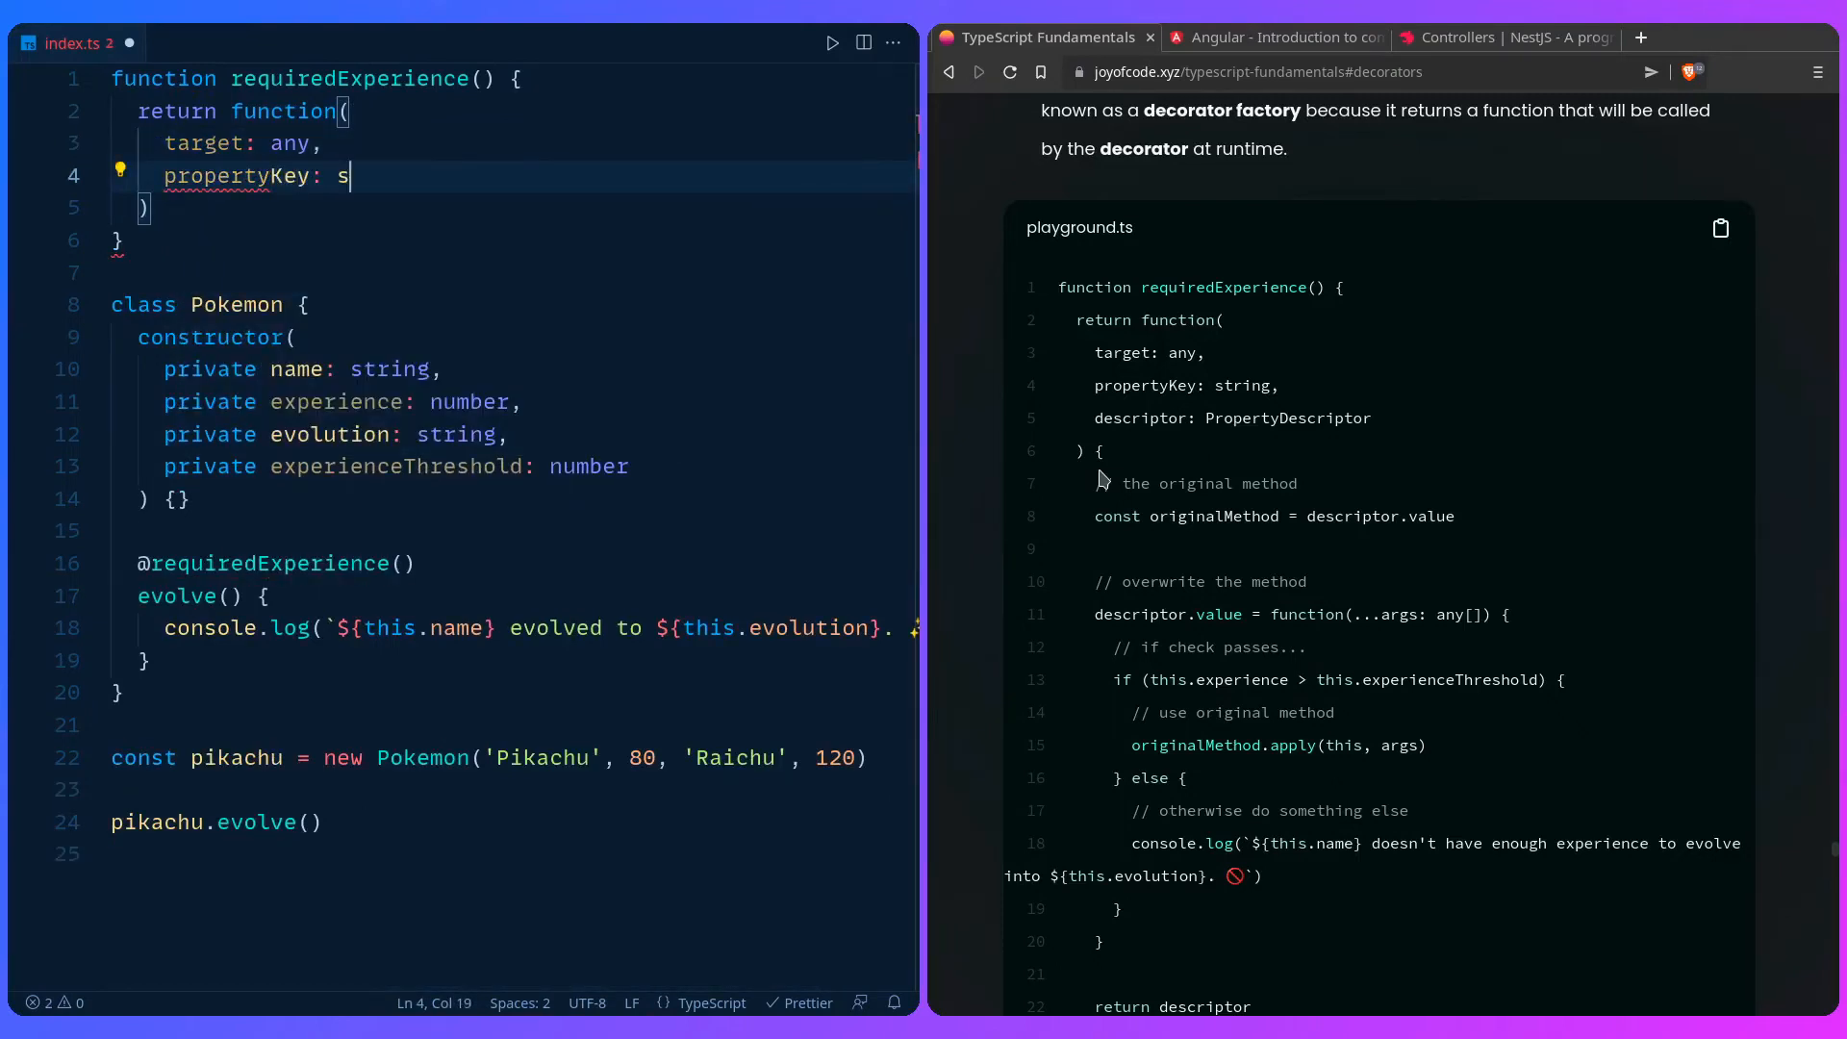
type("tring,")
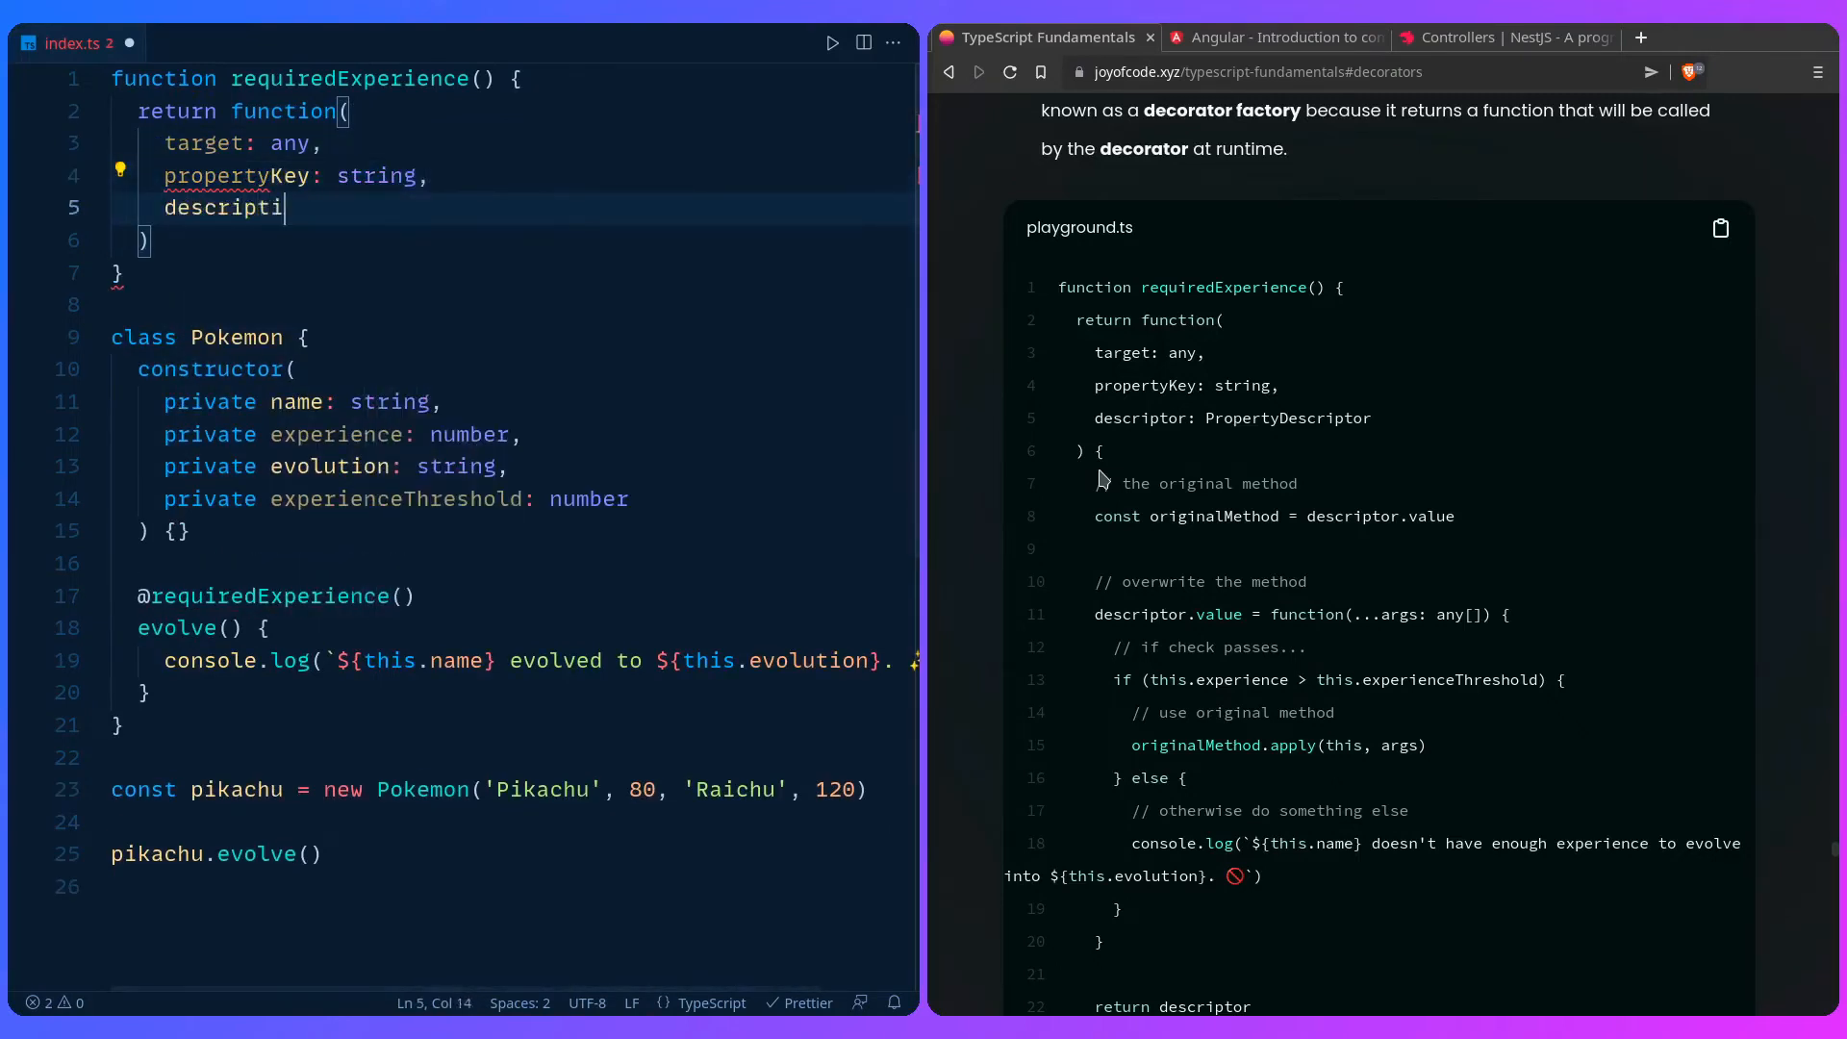
type("on:PropertyDescripti")
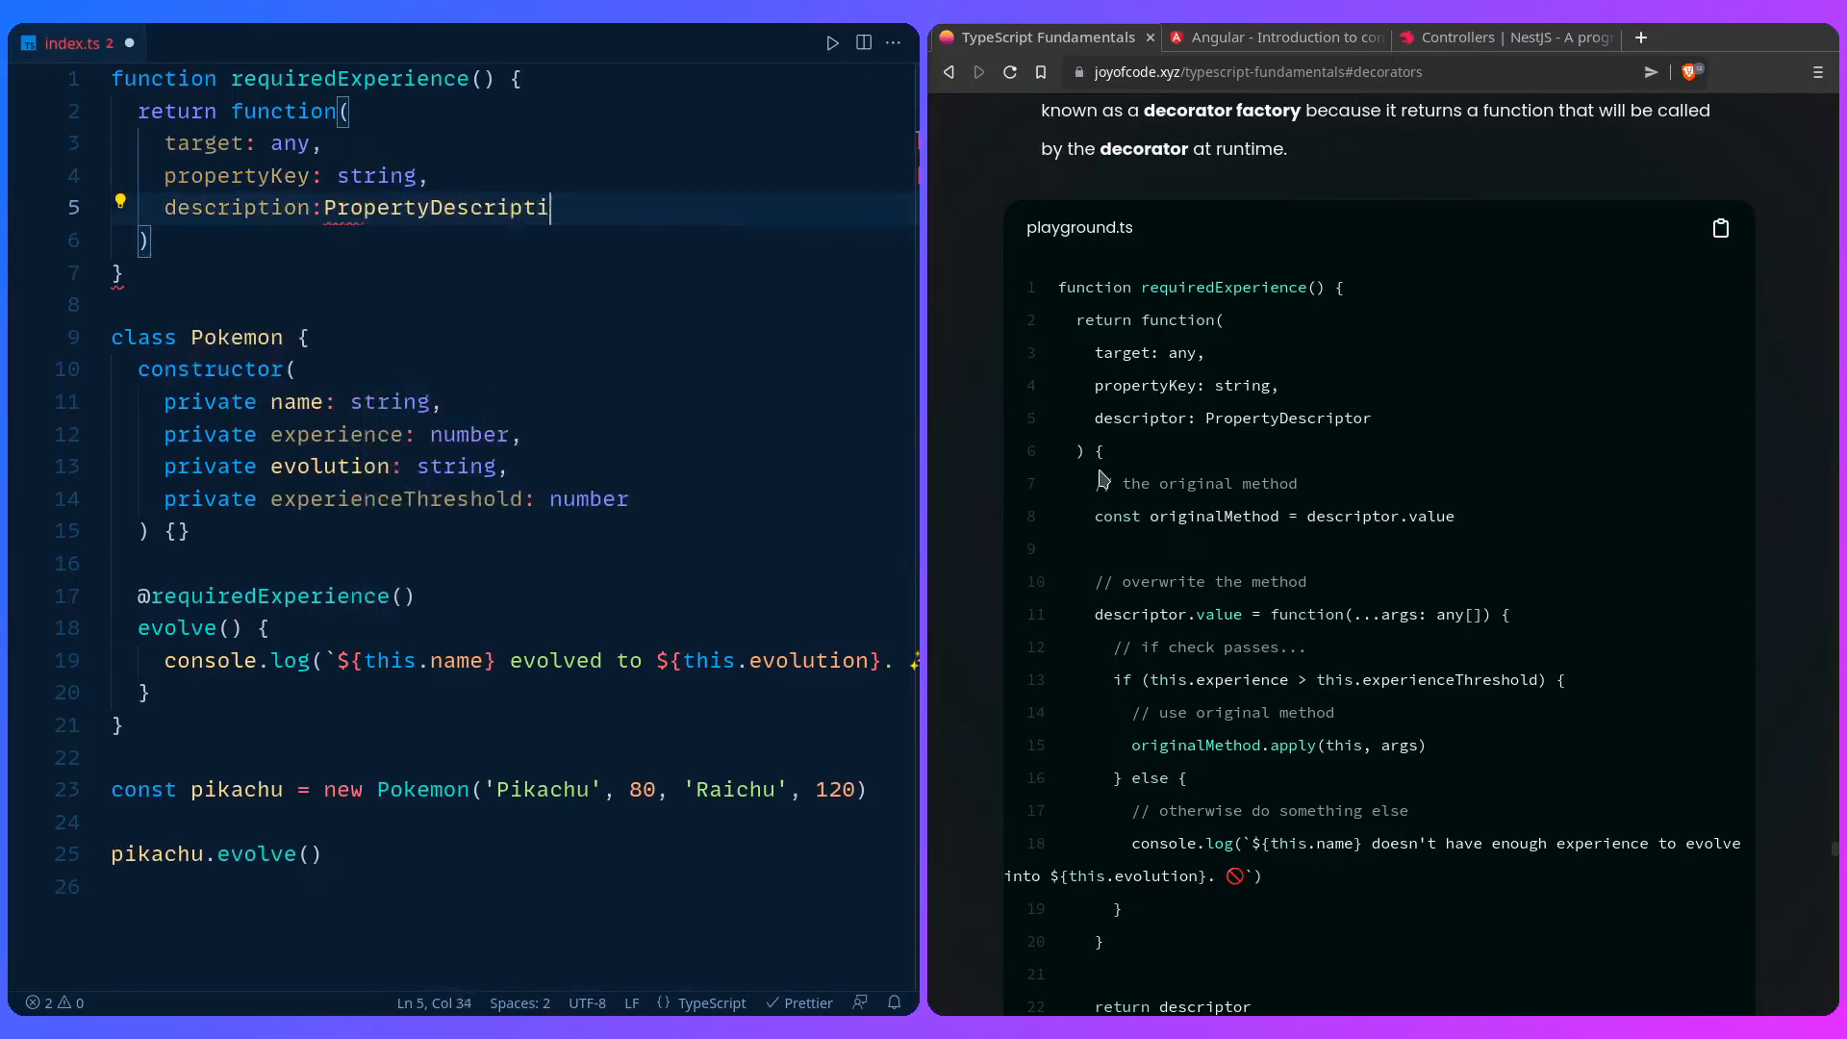
type("r")
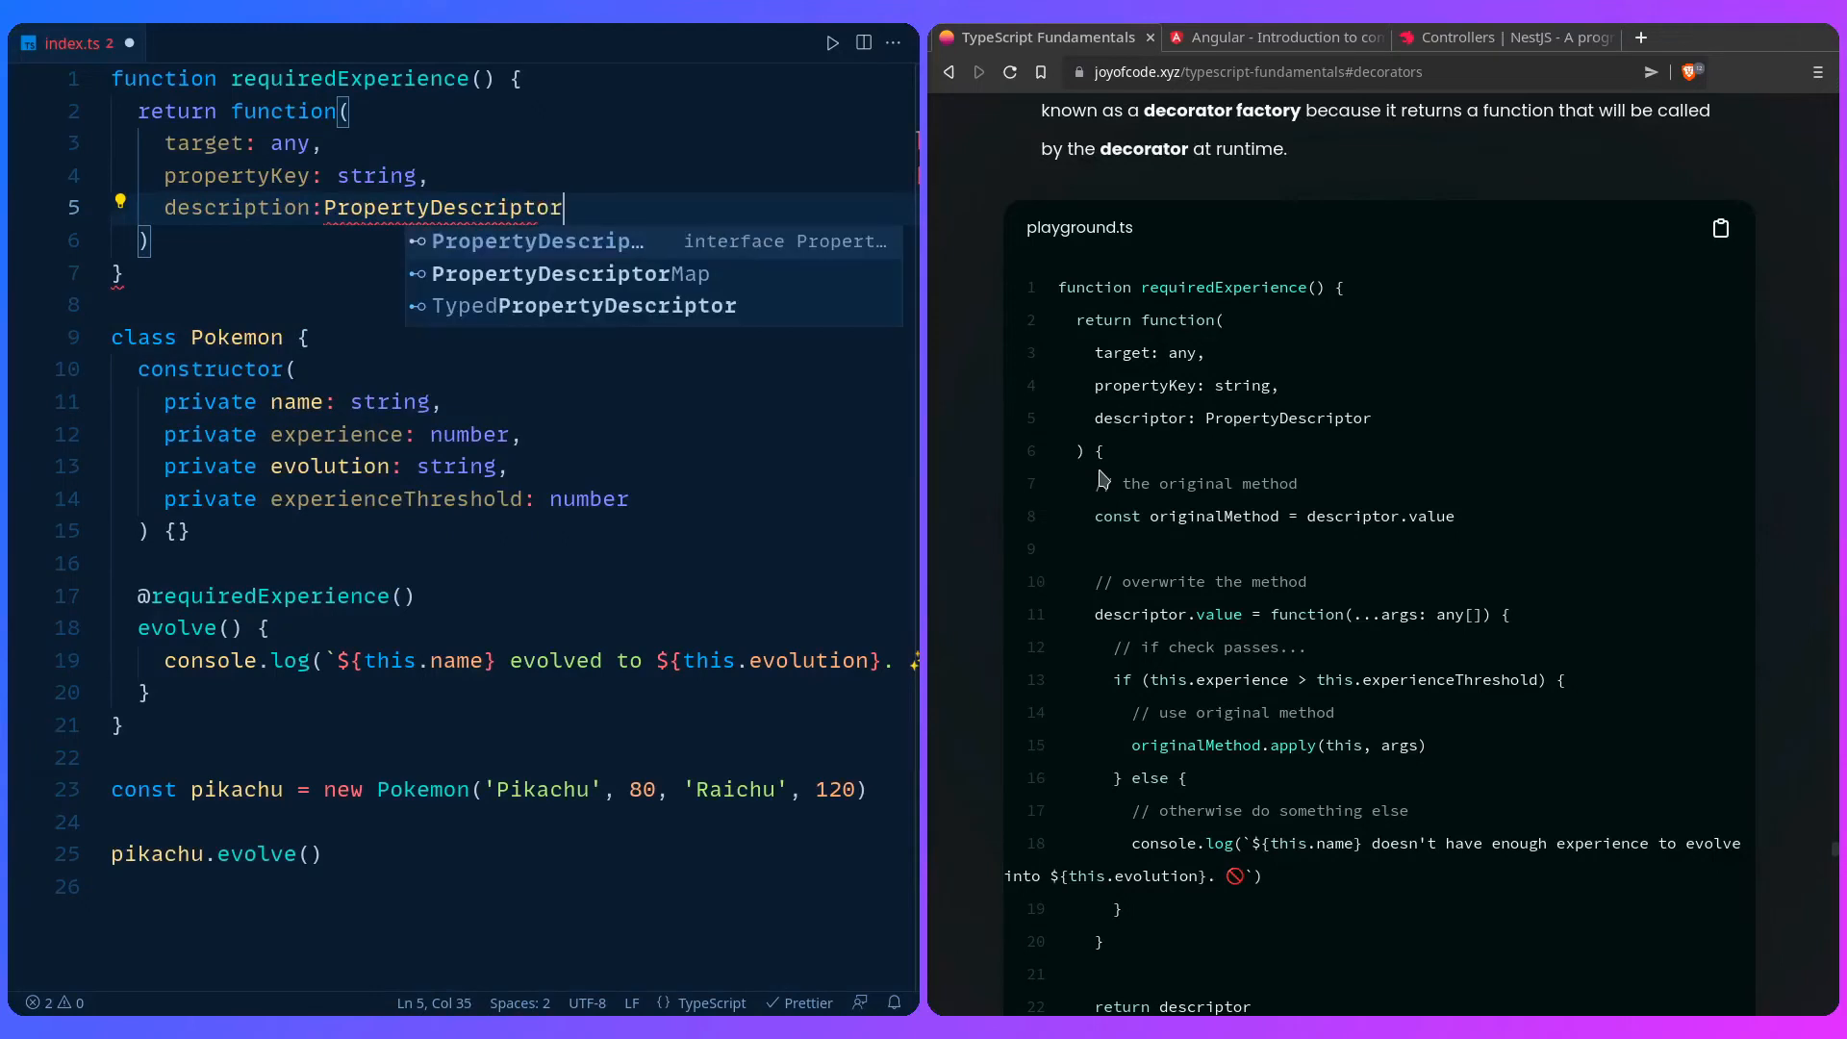
key("Escape")
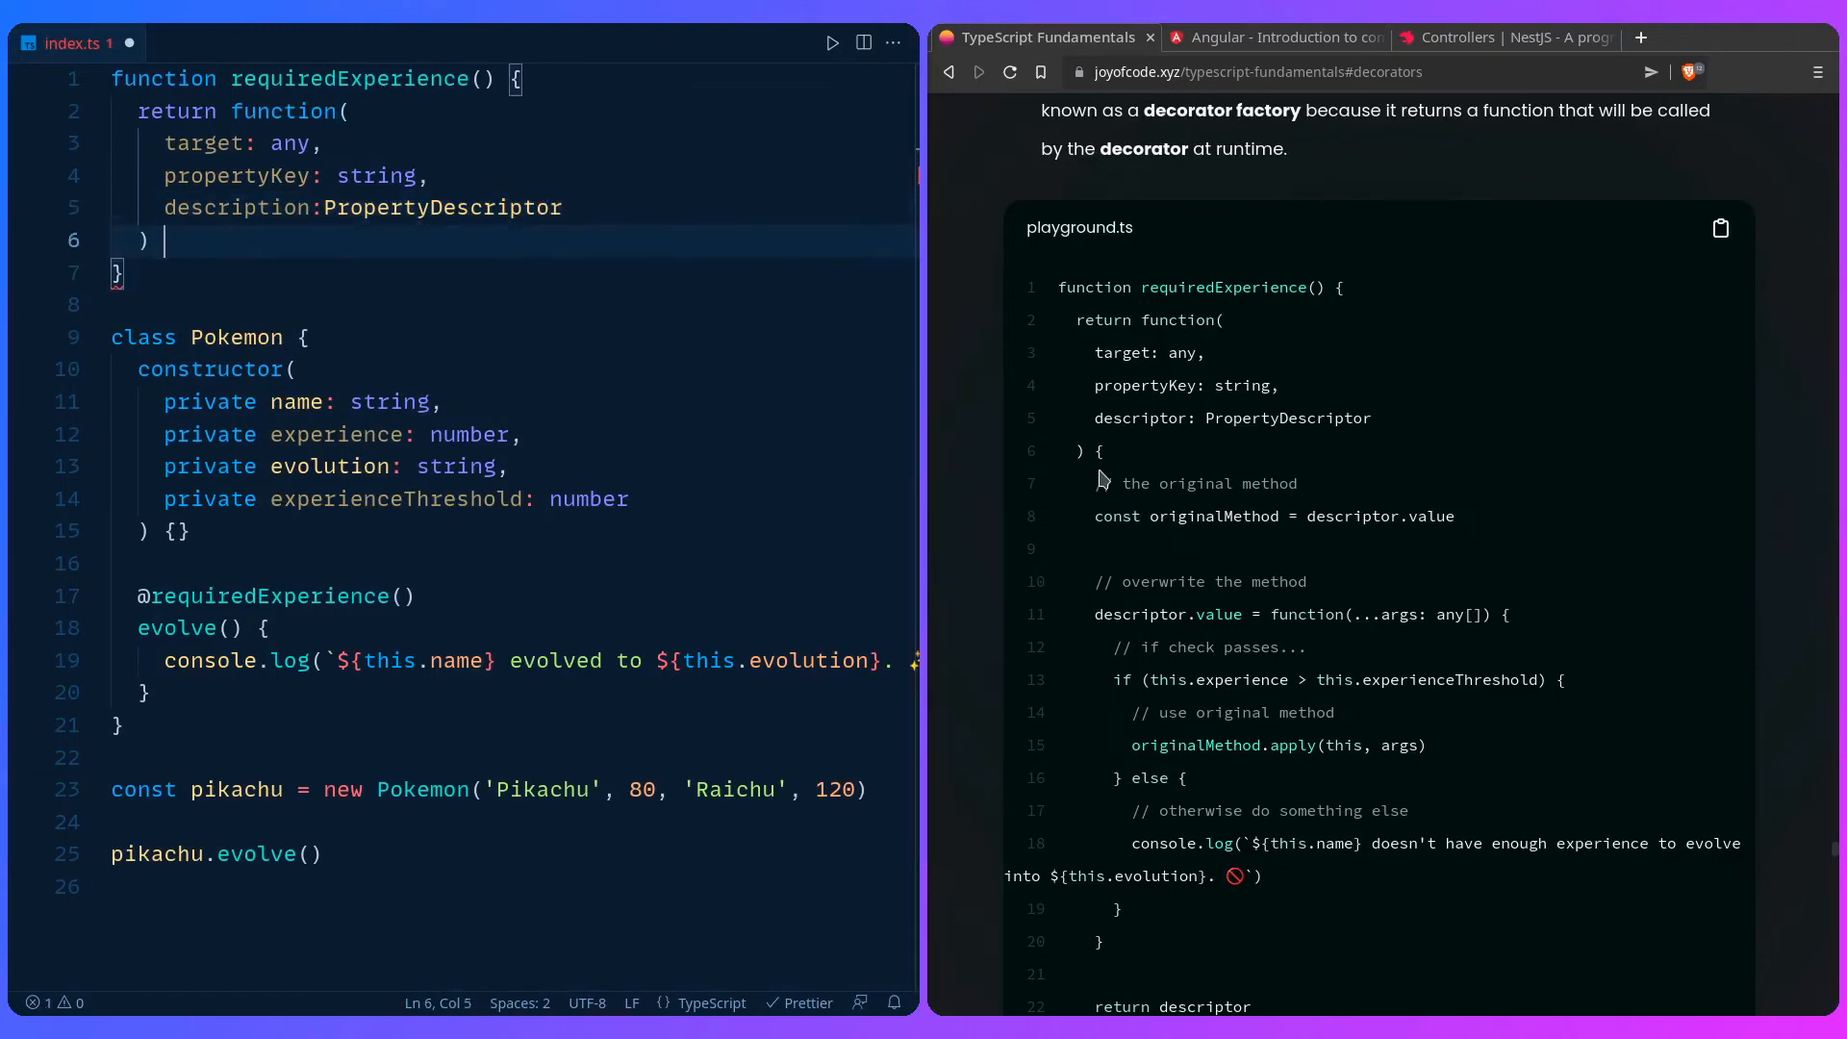
type("{")
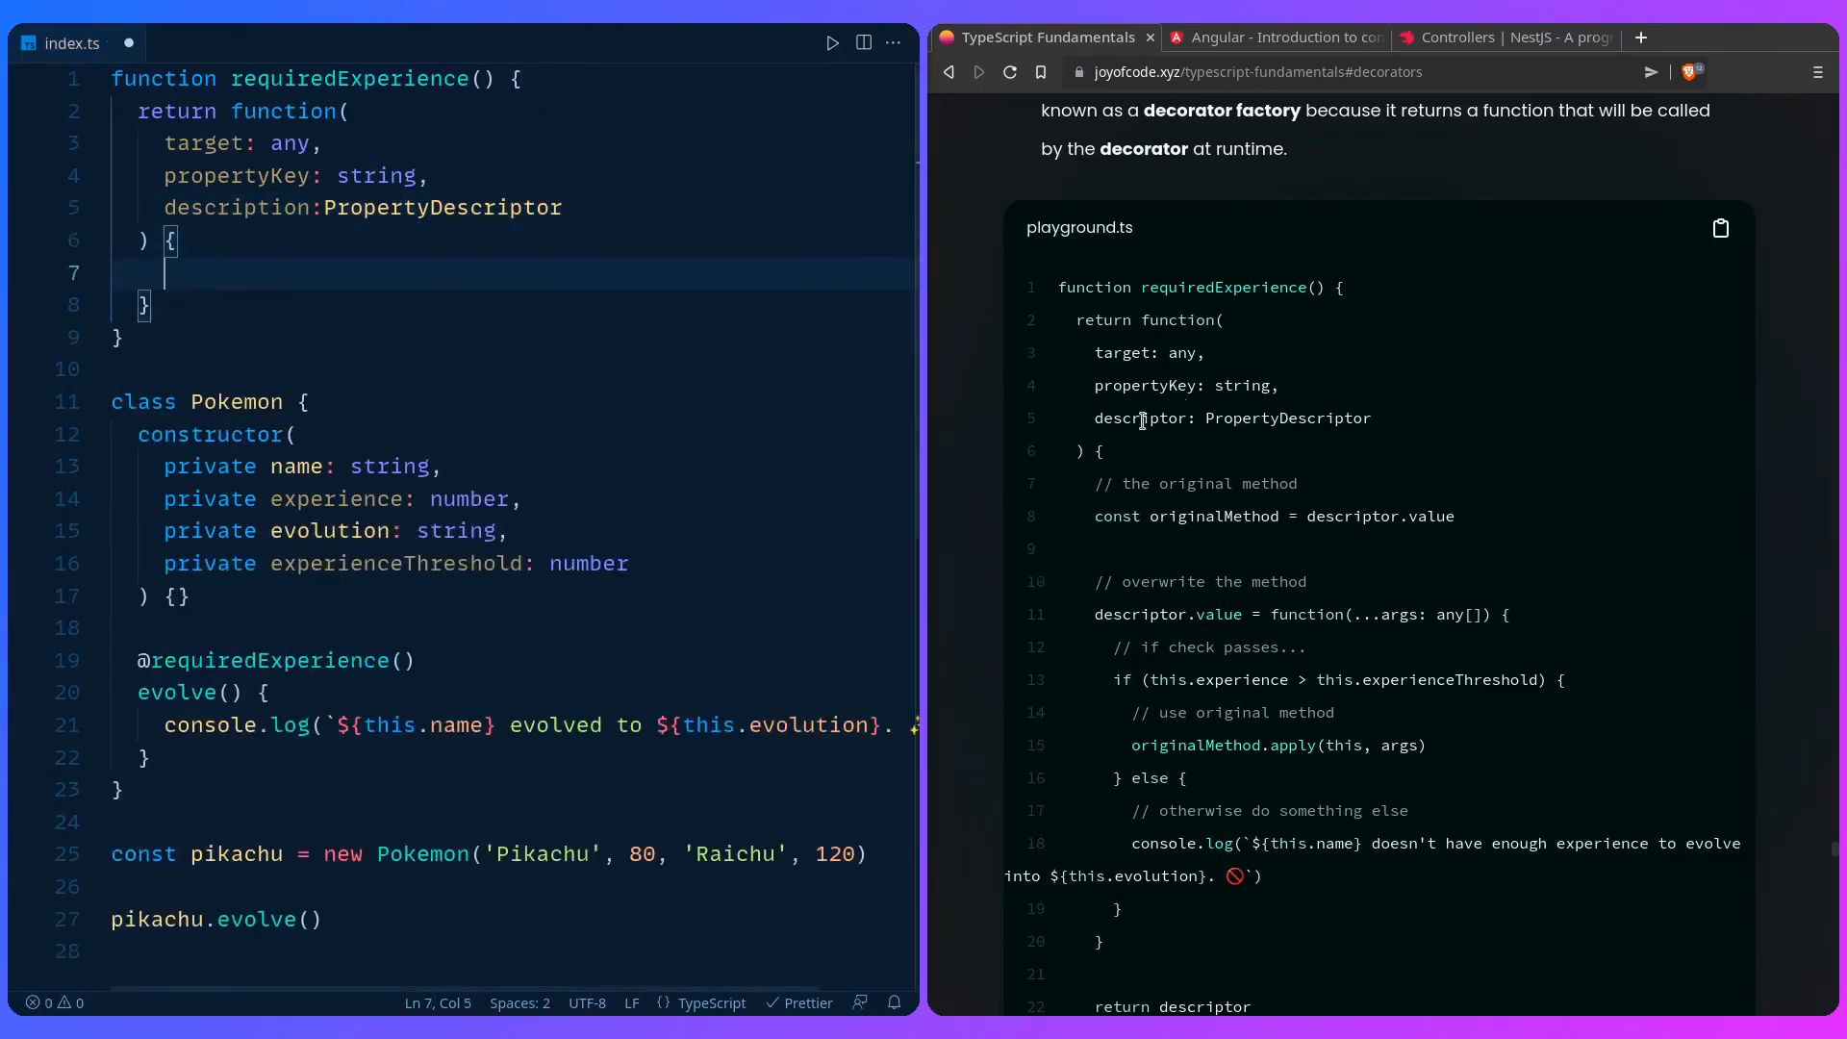
mouse_move(495, 354)
type("const")
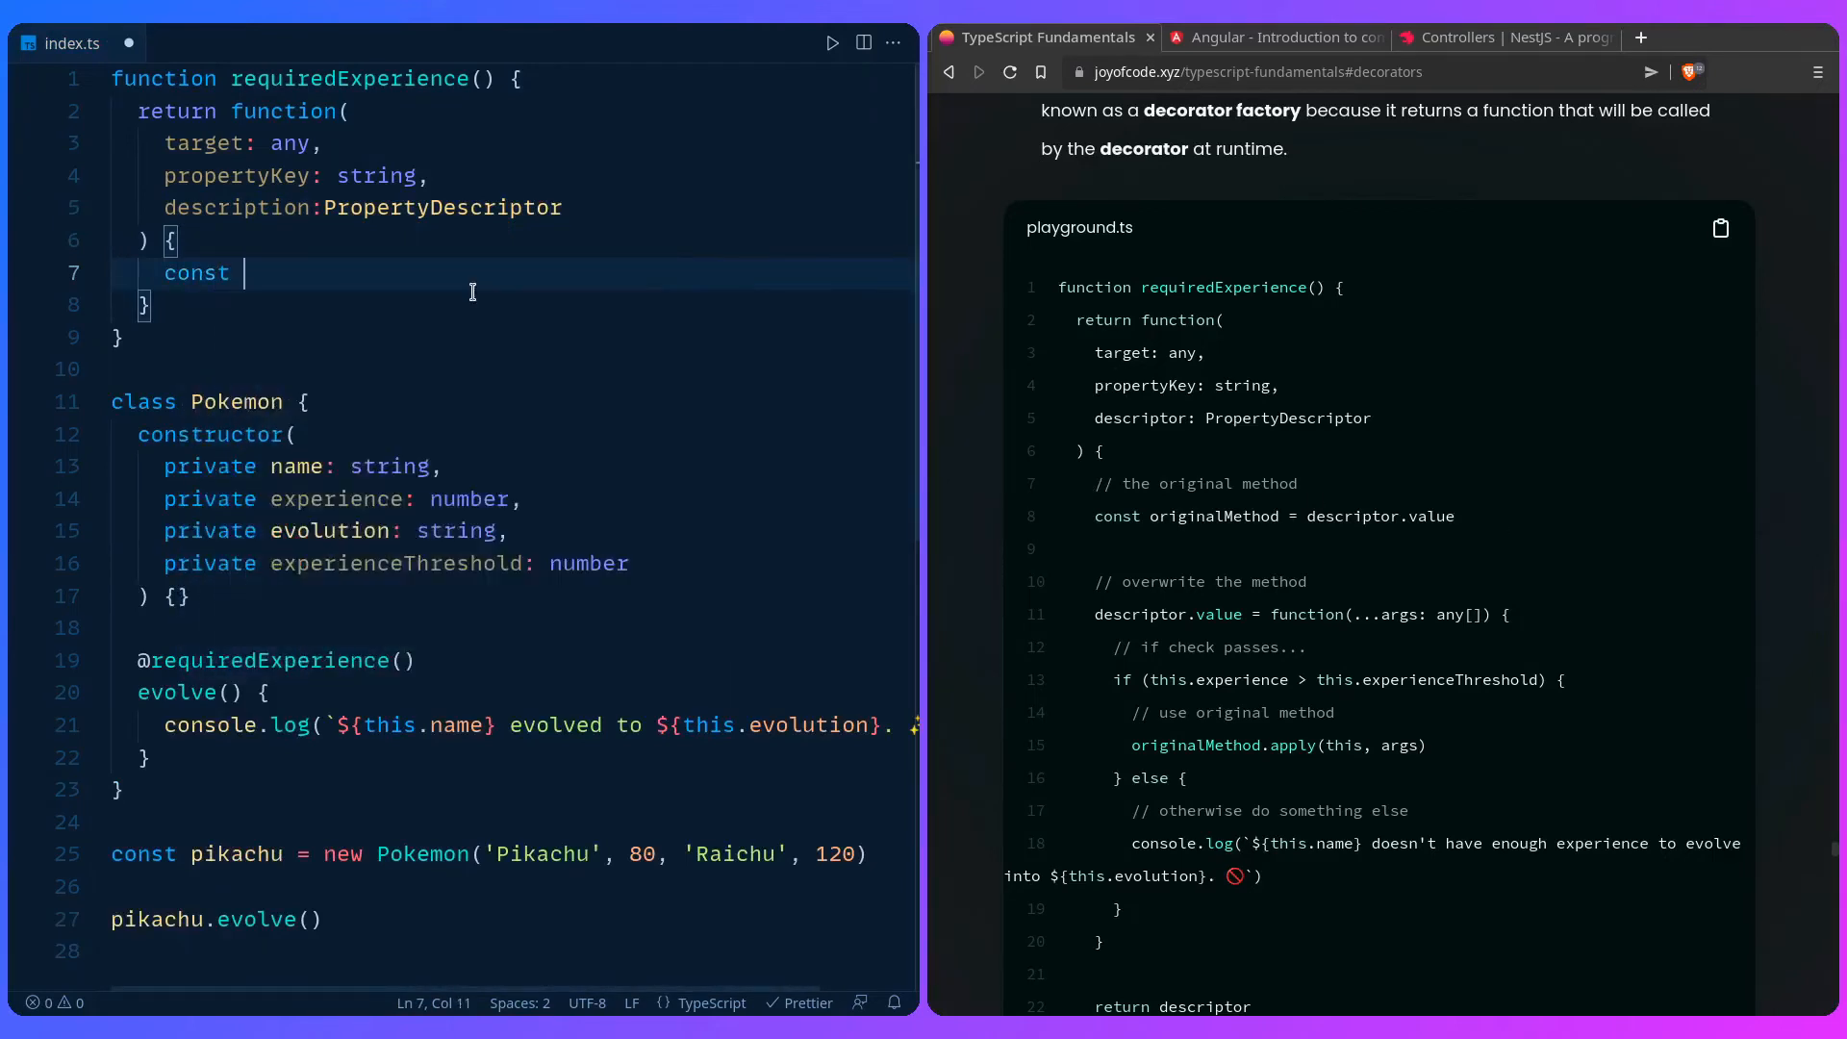
Step: Store descriptor.value as const originalMethod inside the inner function
type("originalMethod")
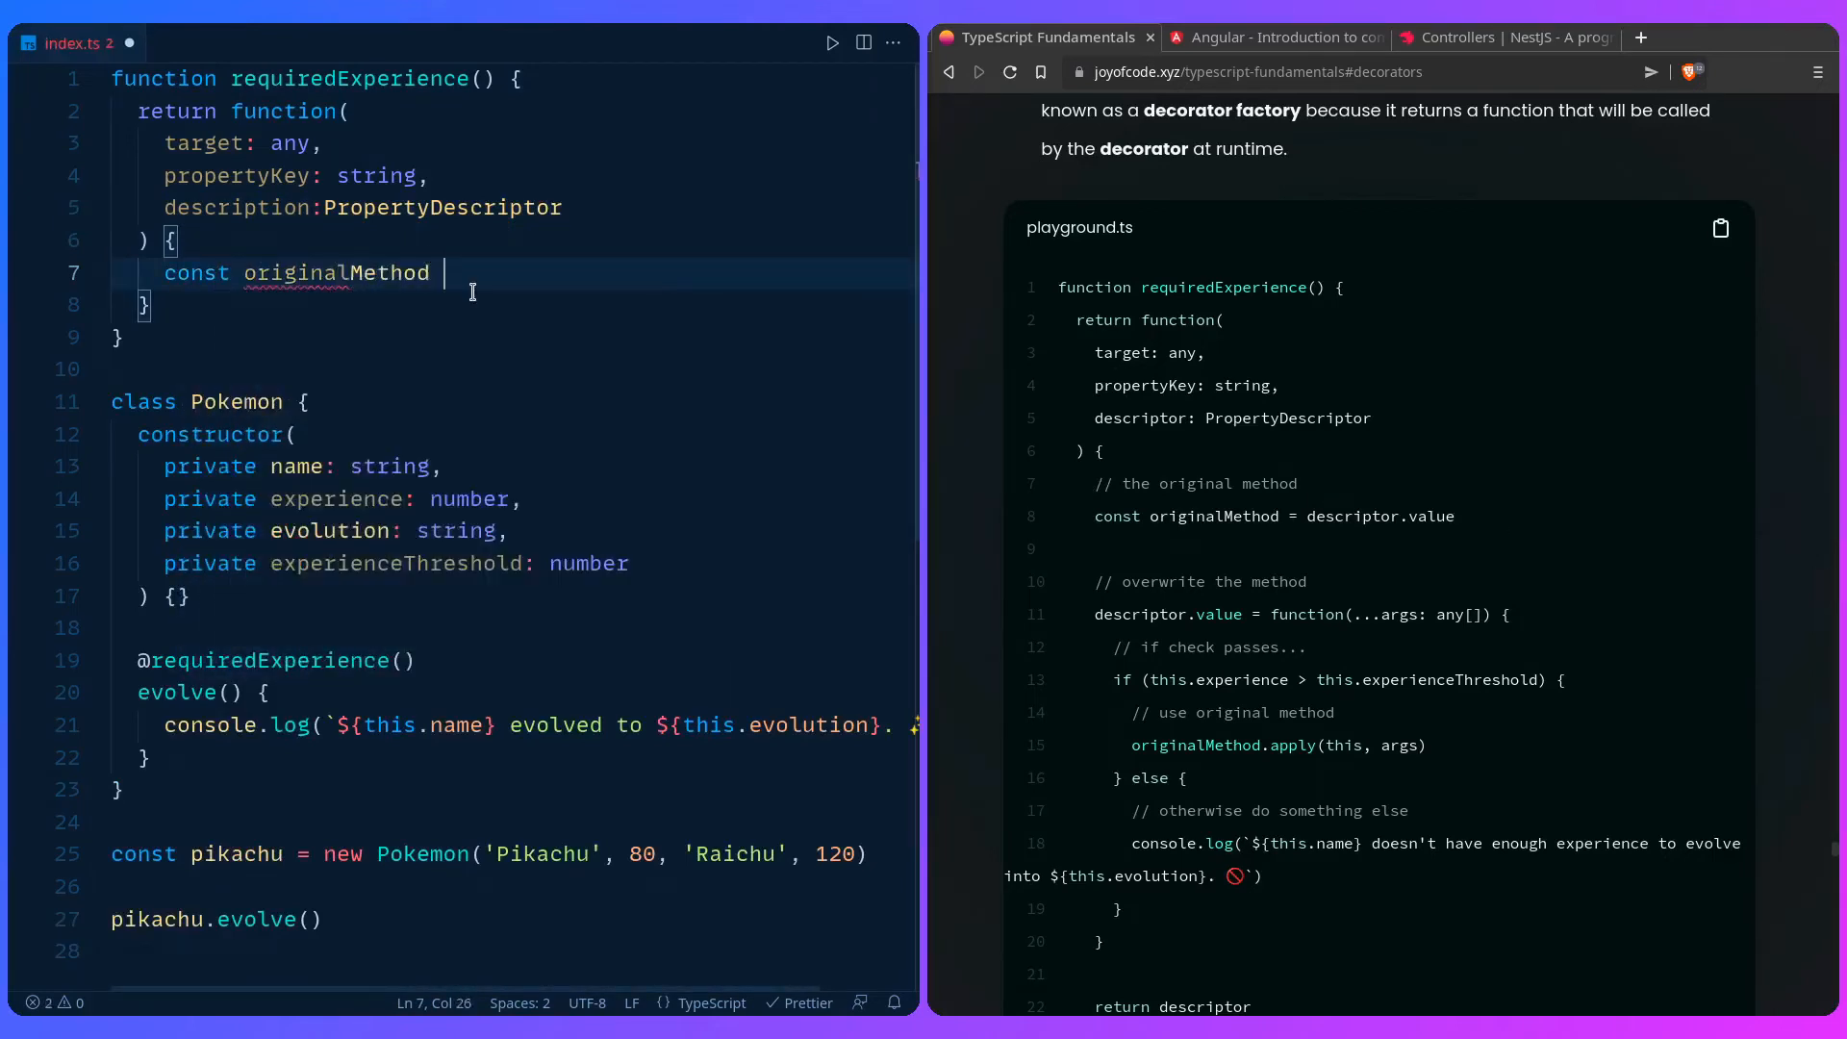
type("= descriptor")
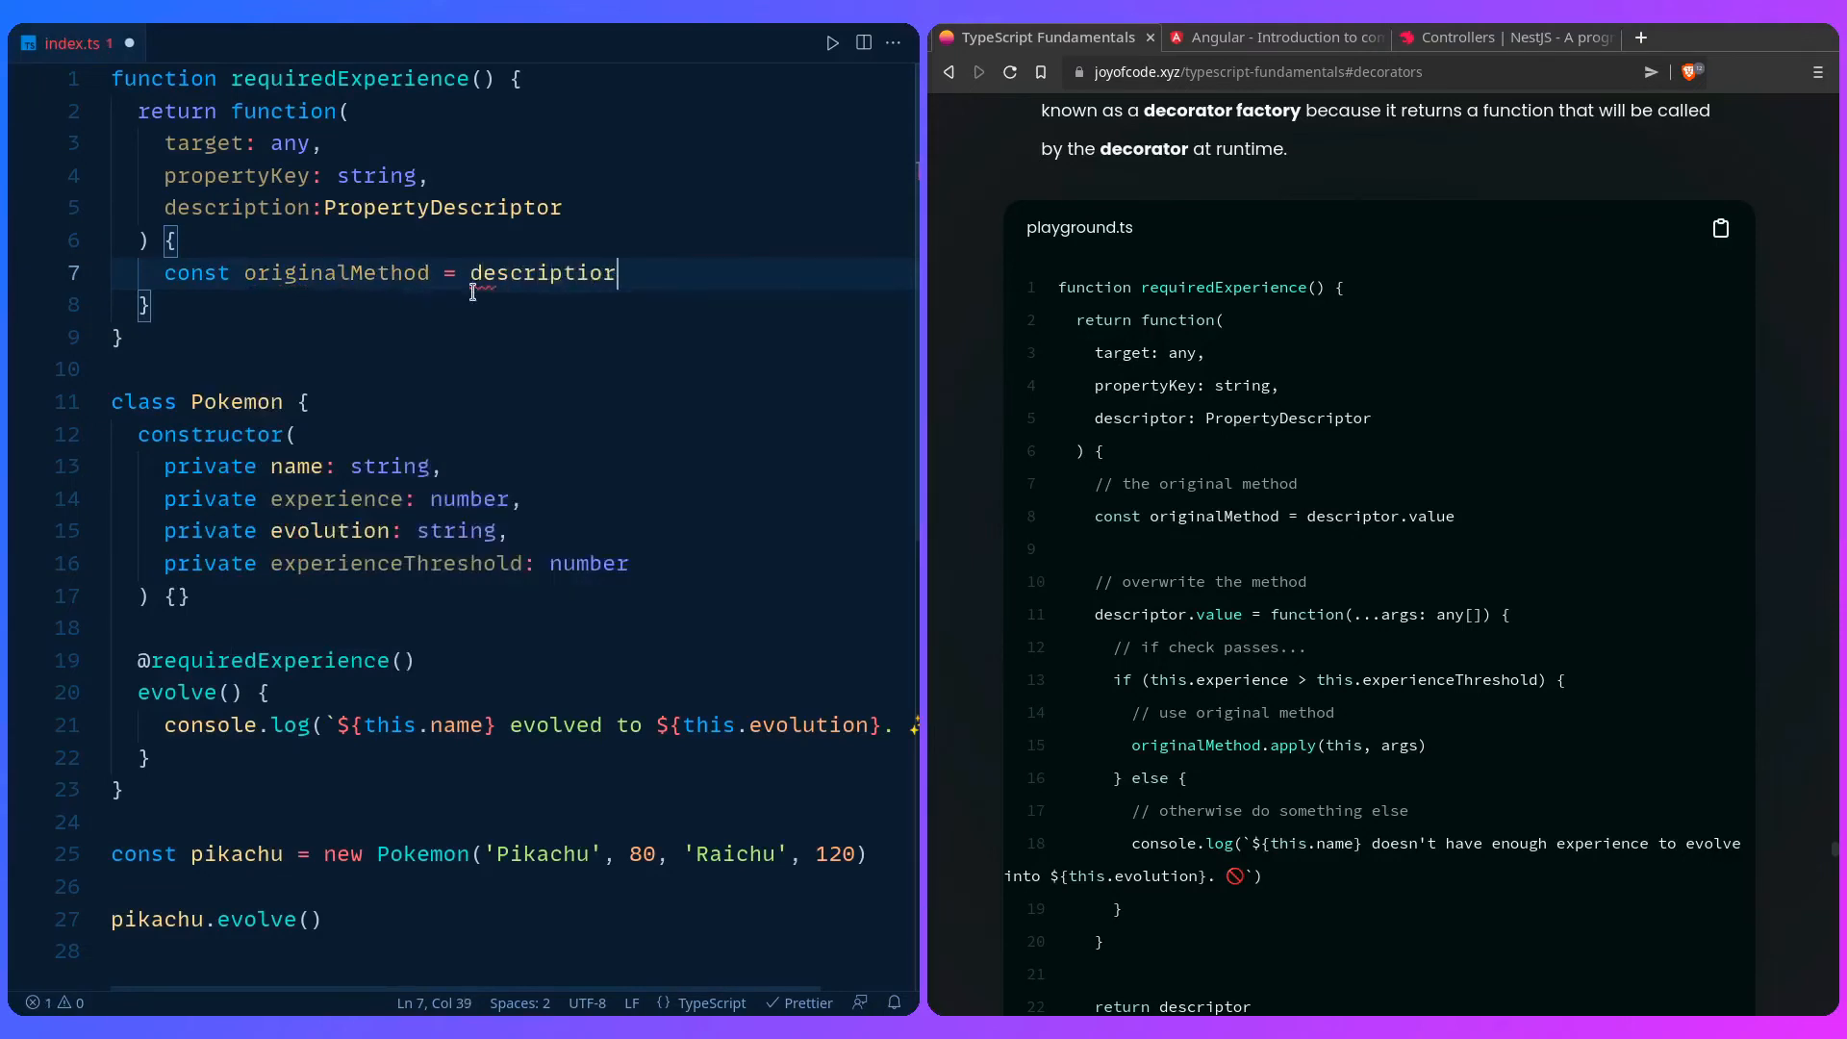
type(".")
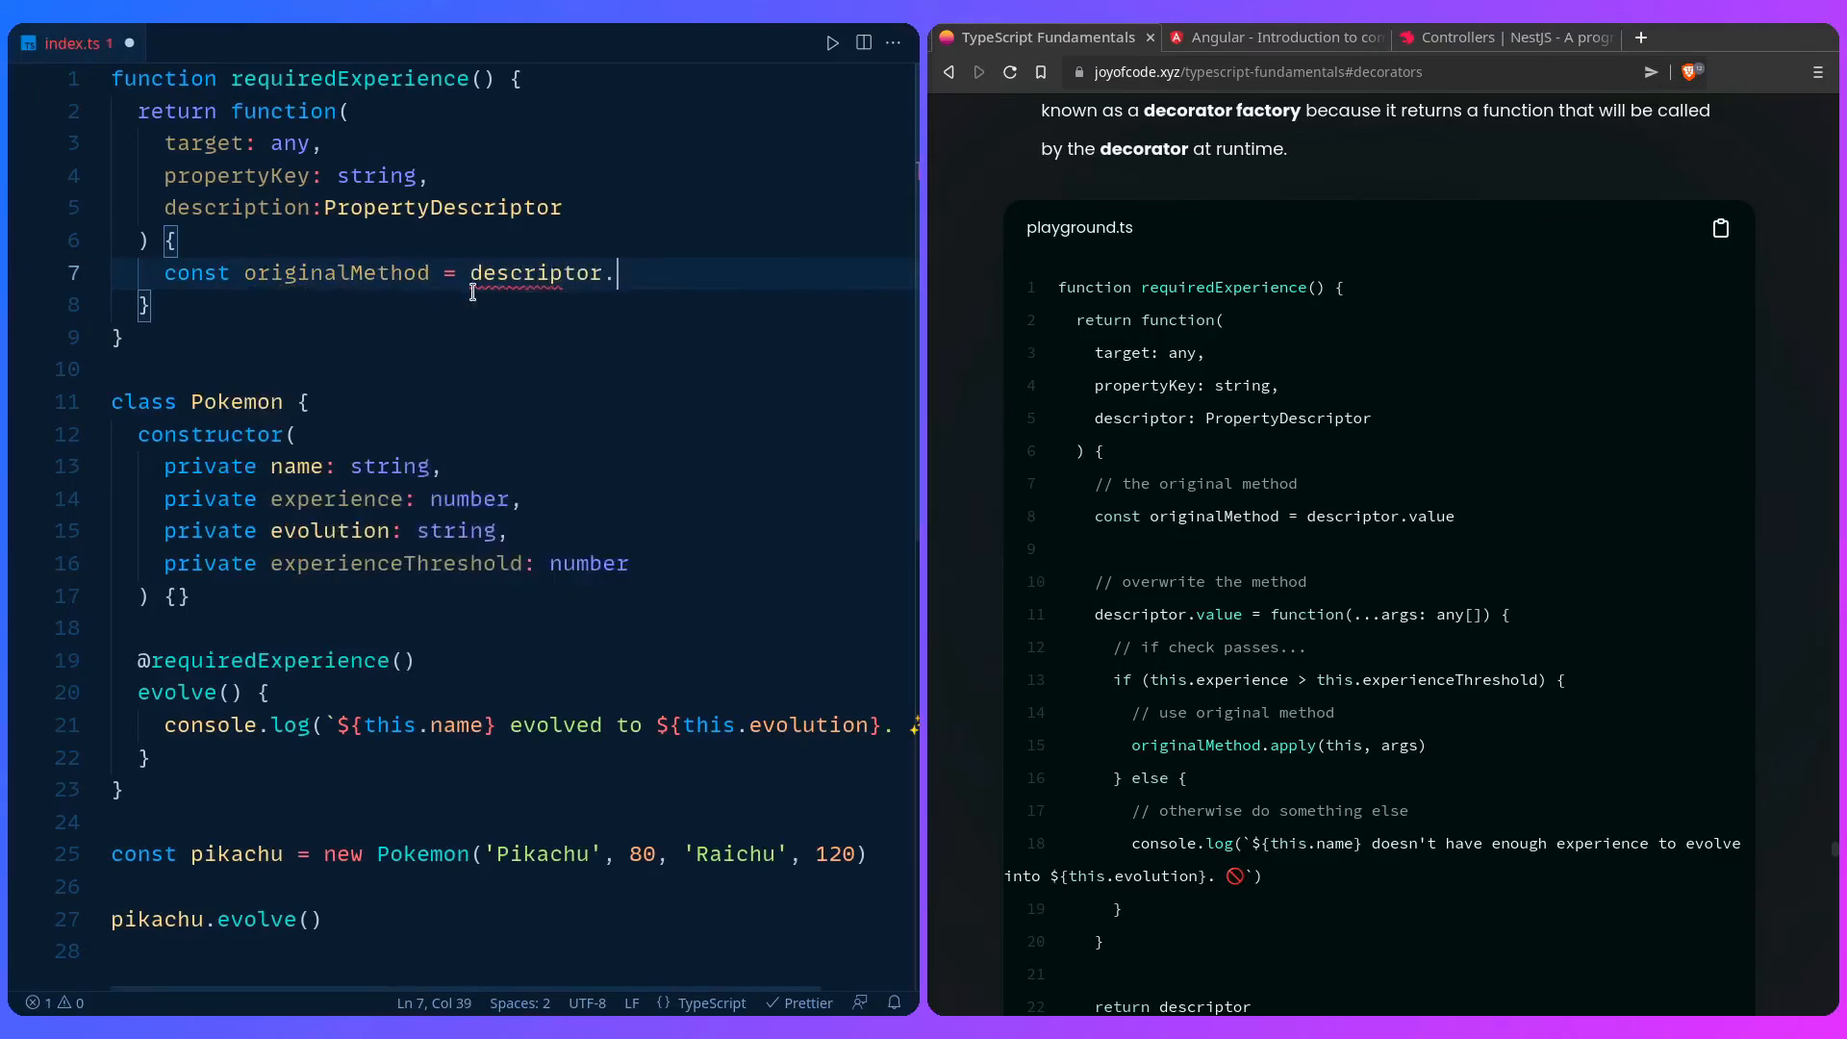
type("value")
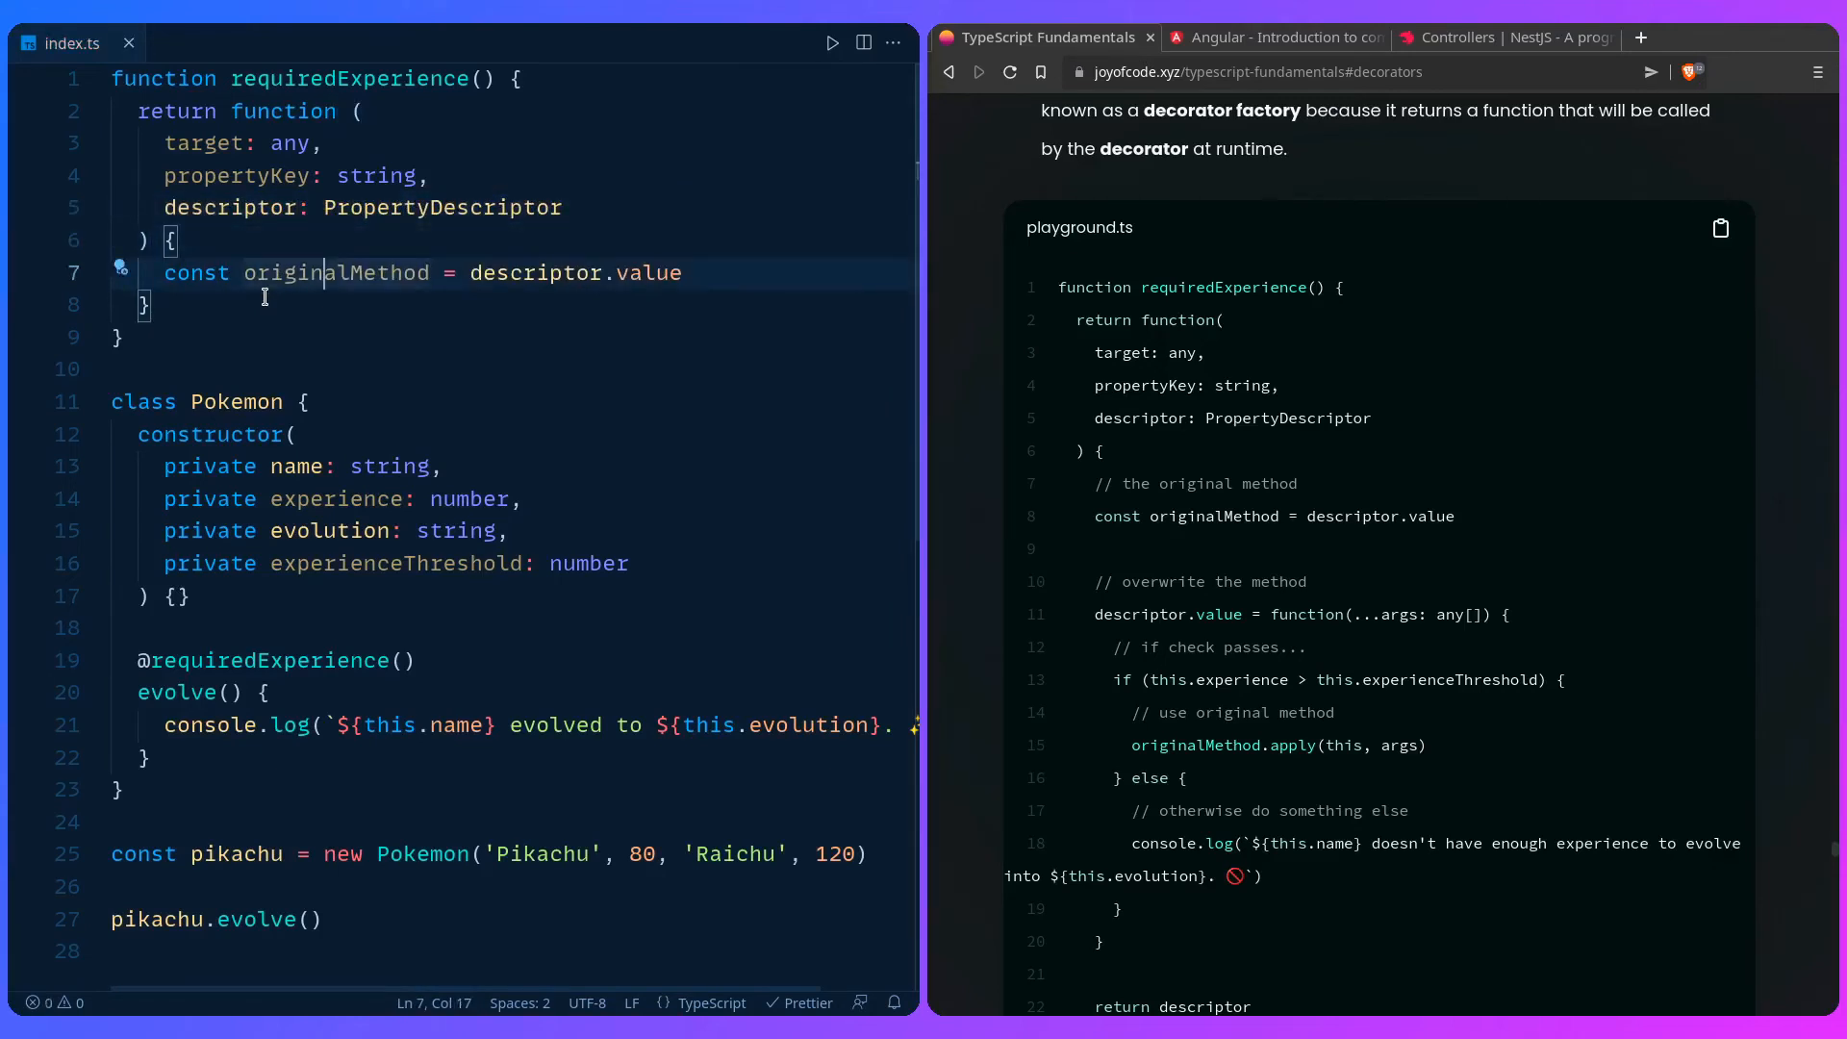
key("Enter")
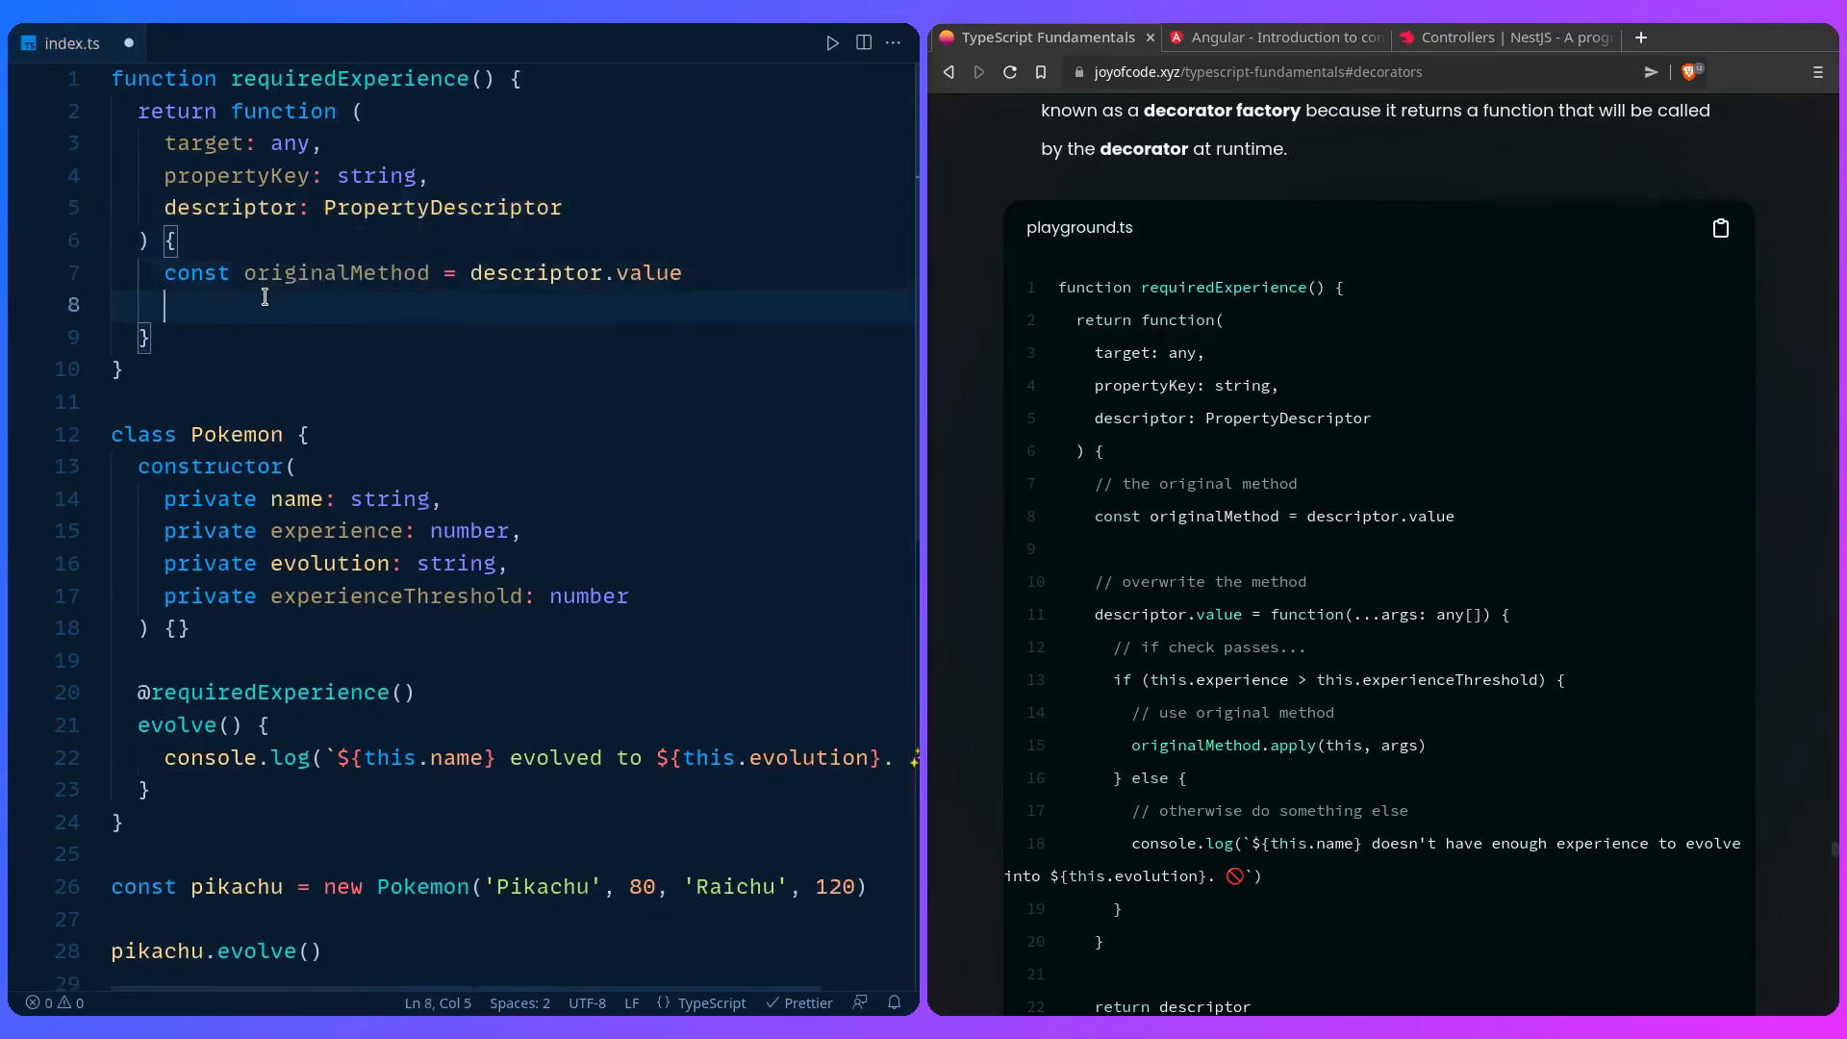
Step: Reassign descriptor.value to a new function taking ...args: any[]
type("descriptor.v")
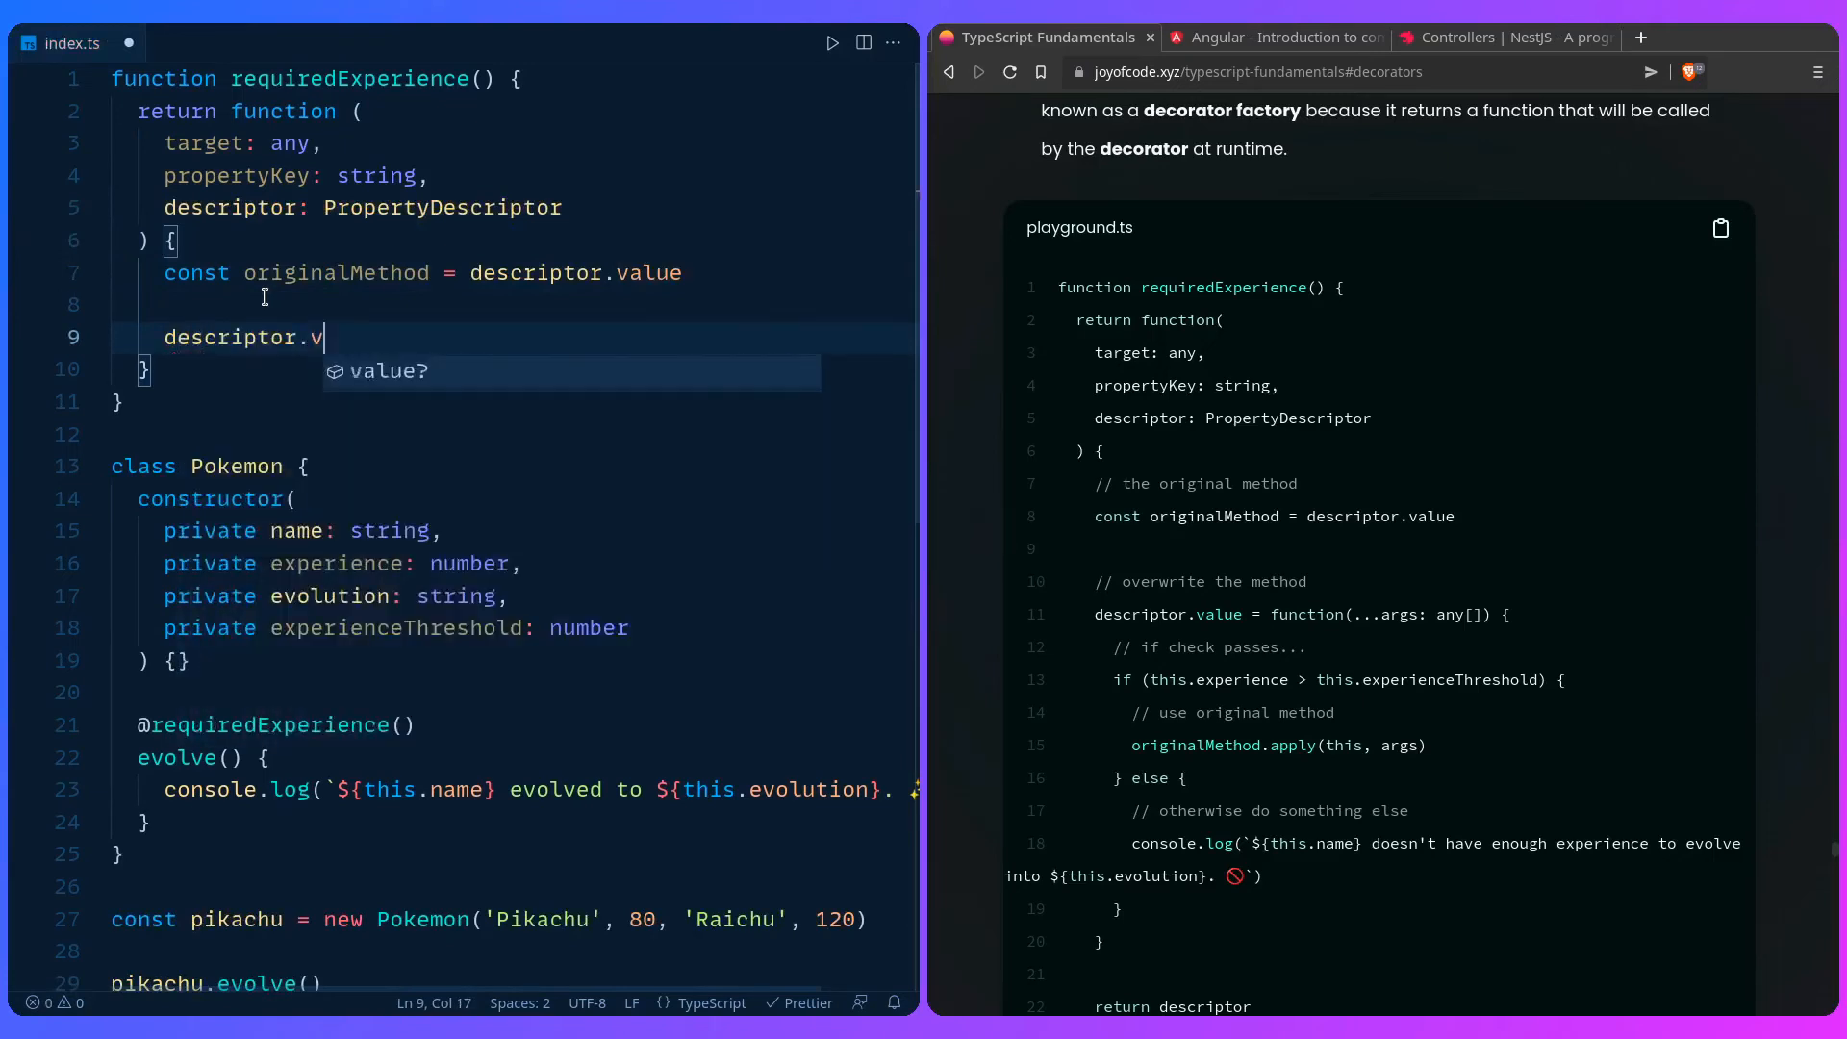
type("alue = function")
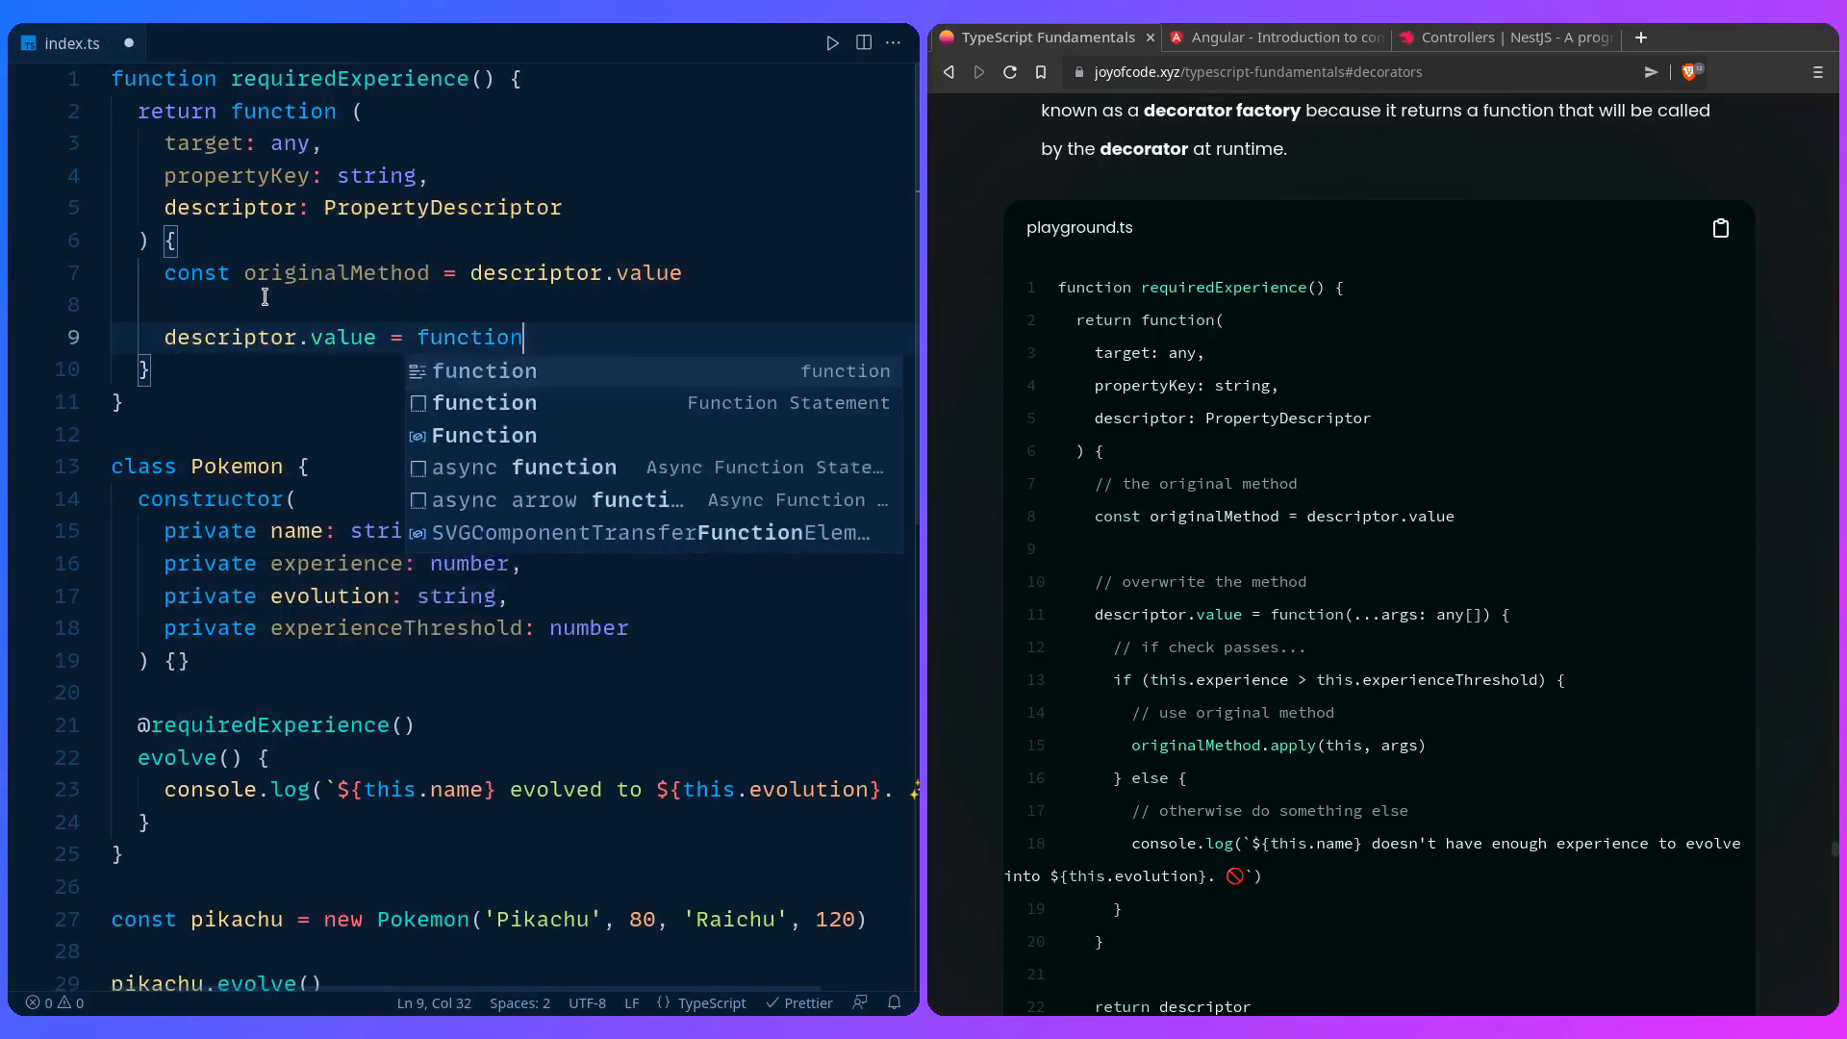
type("(...args)")
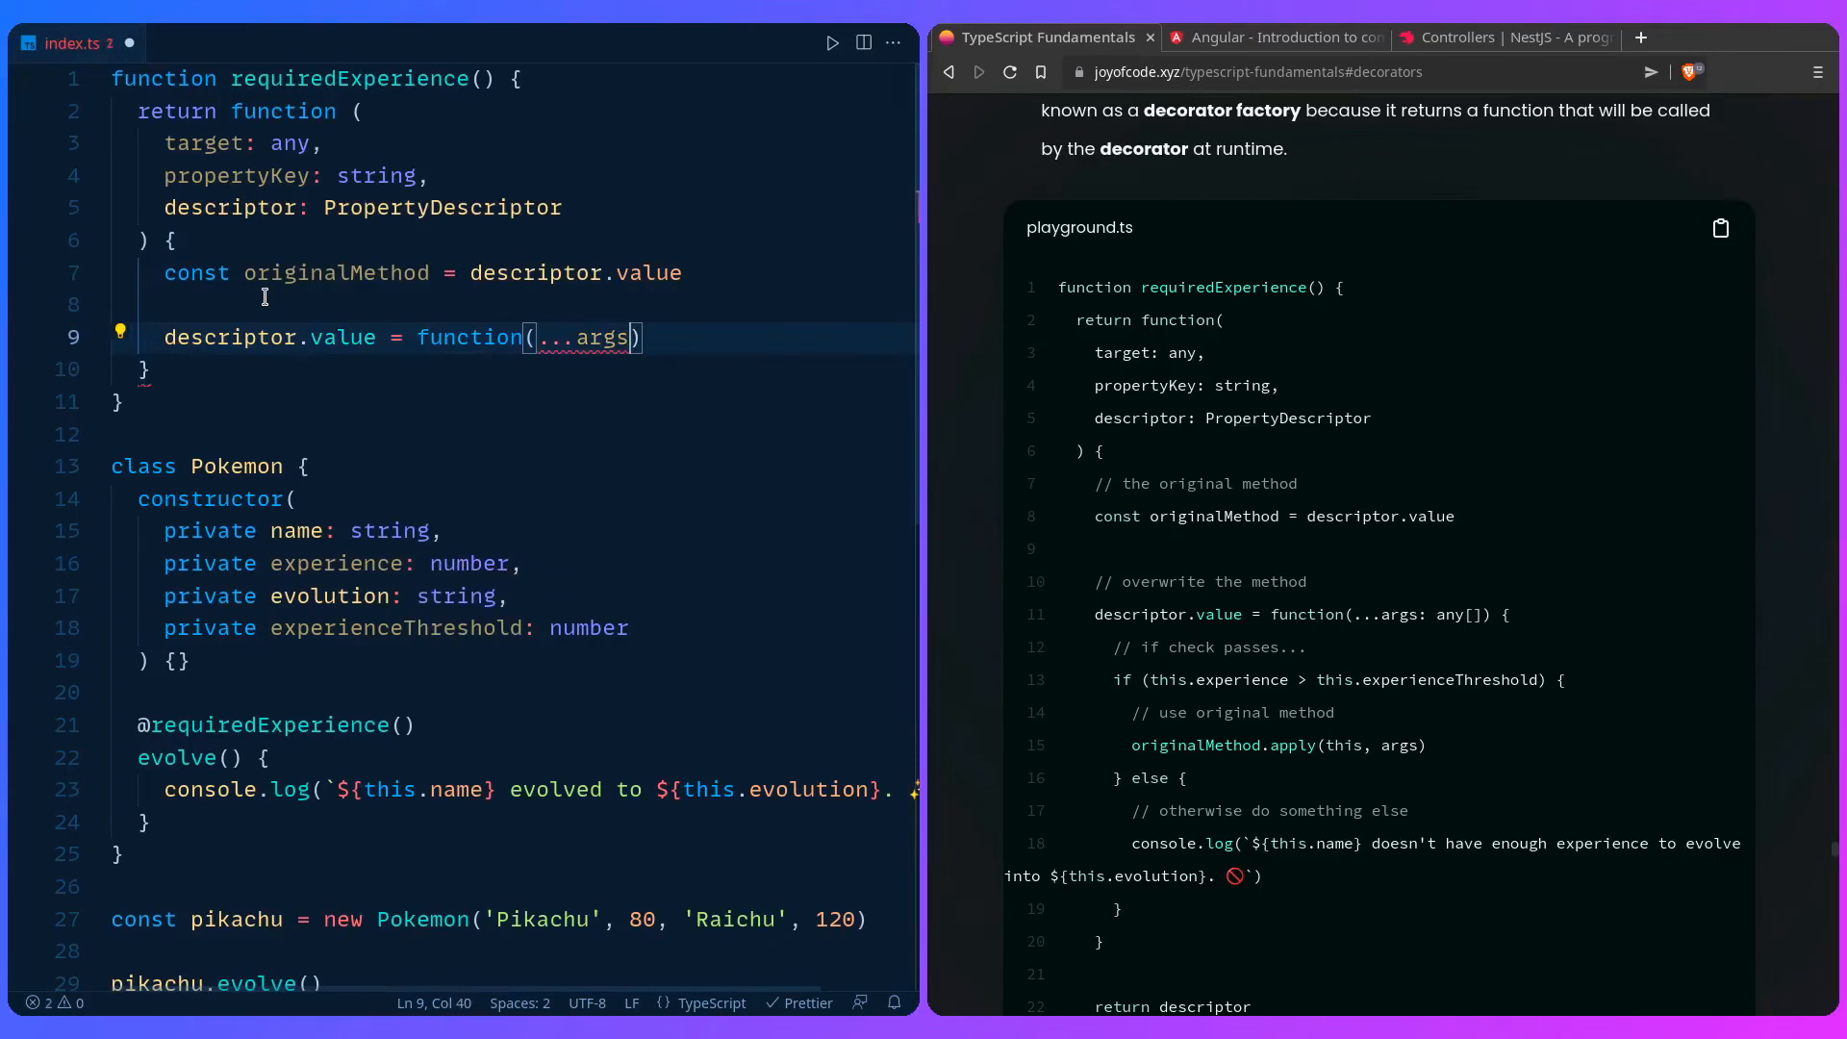
type(": any[]")
type("if (")
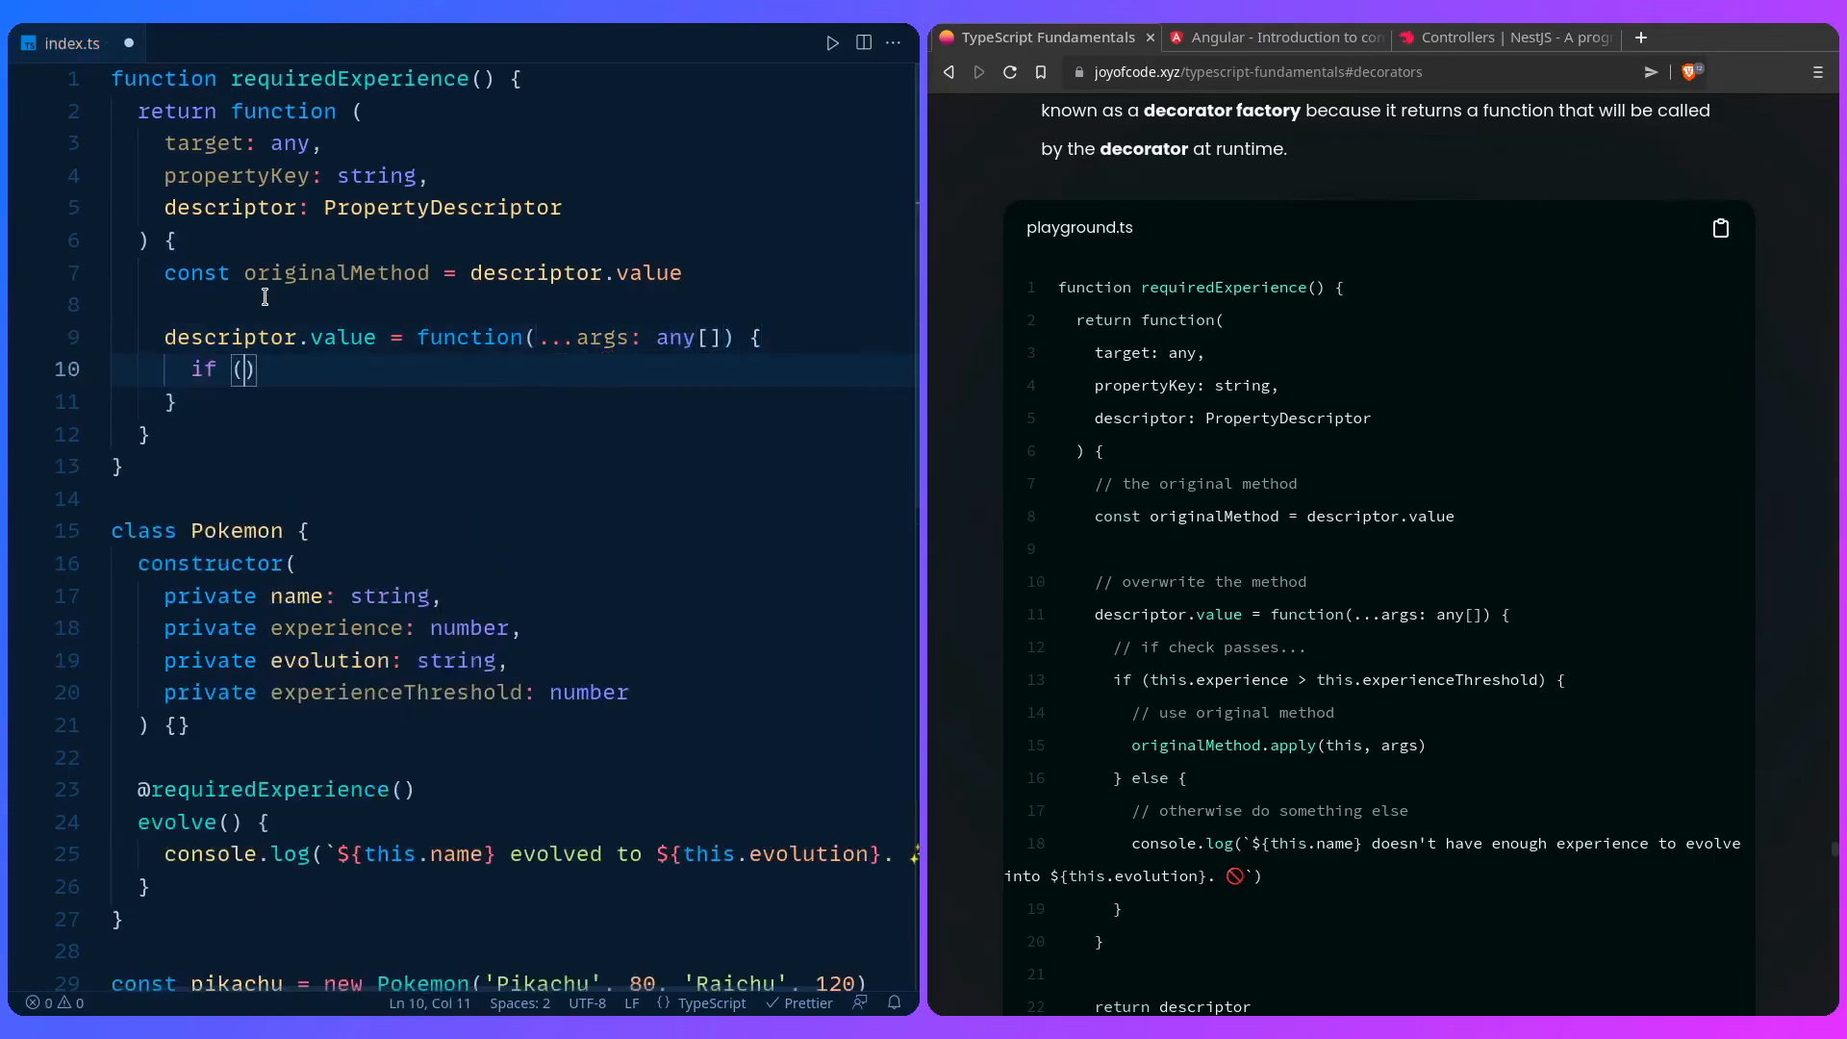
Step: Apply originalMethod(this, args) only if this.experience > this.experienceThreshold, and begin the else branch
type("this.experience > this.")
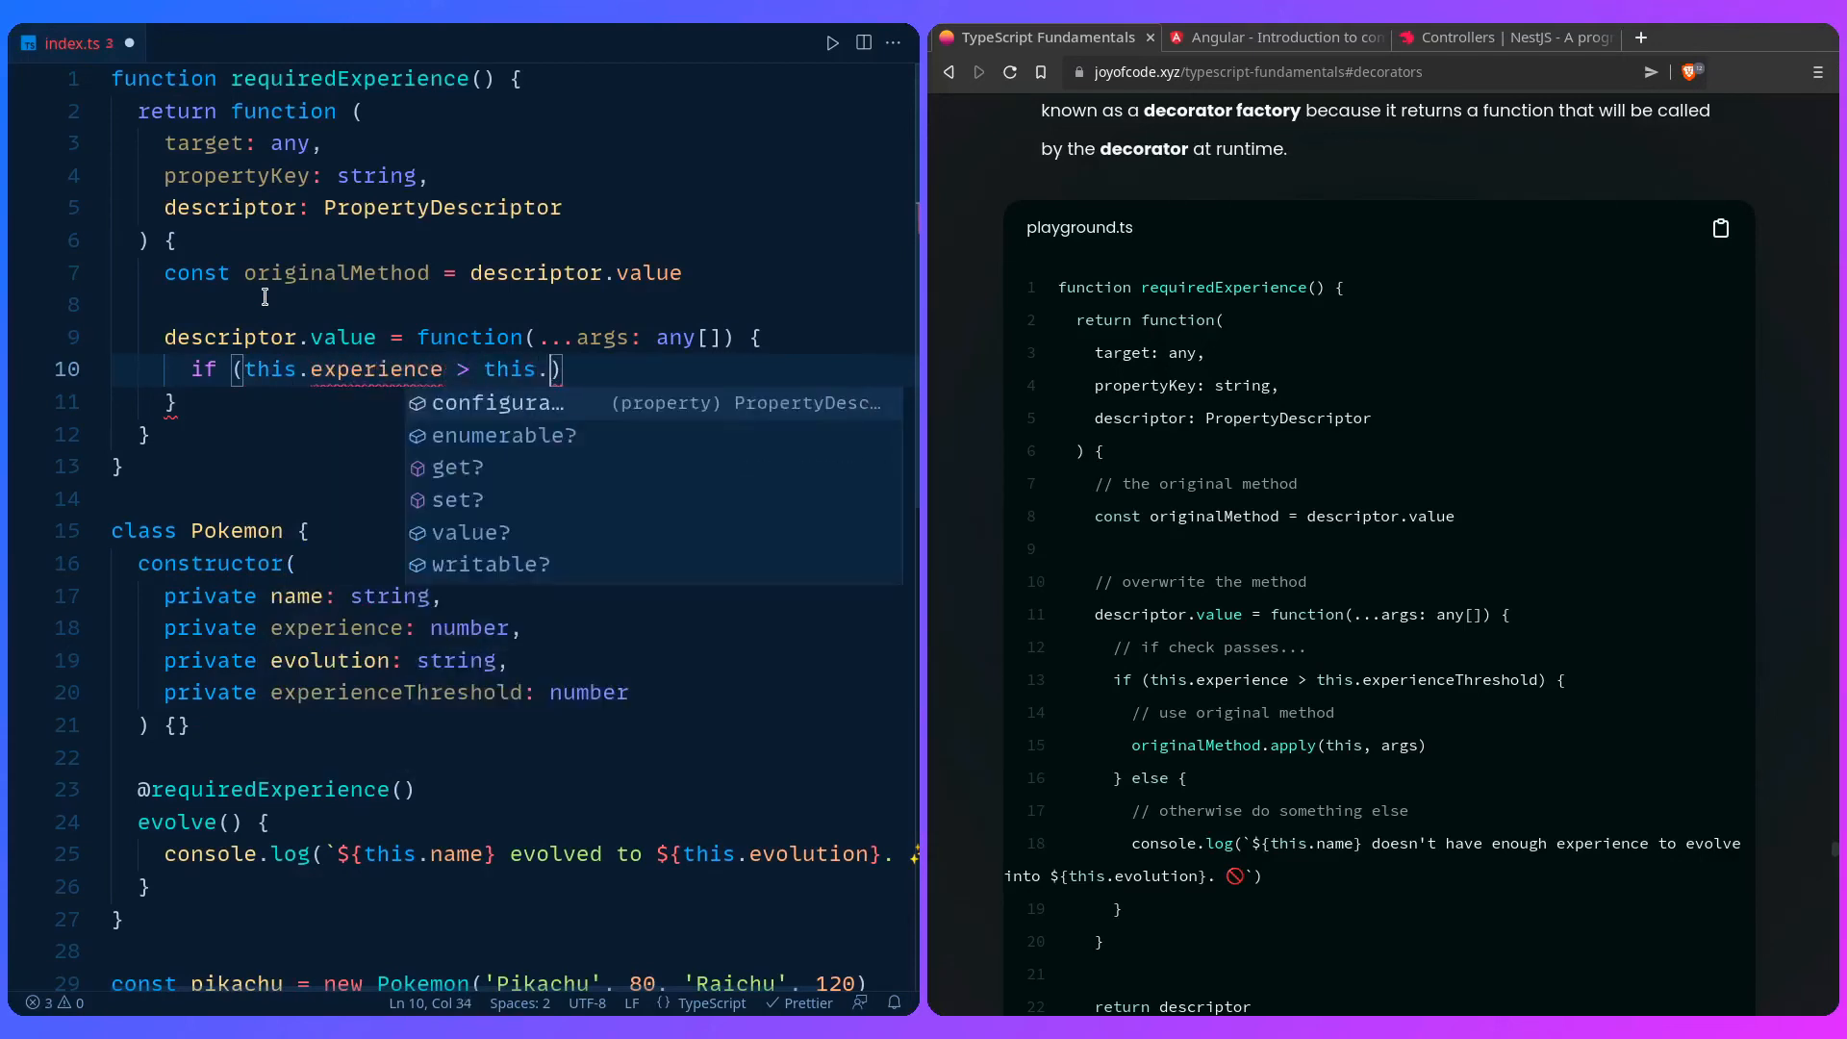
type("experience")
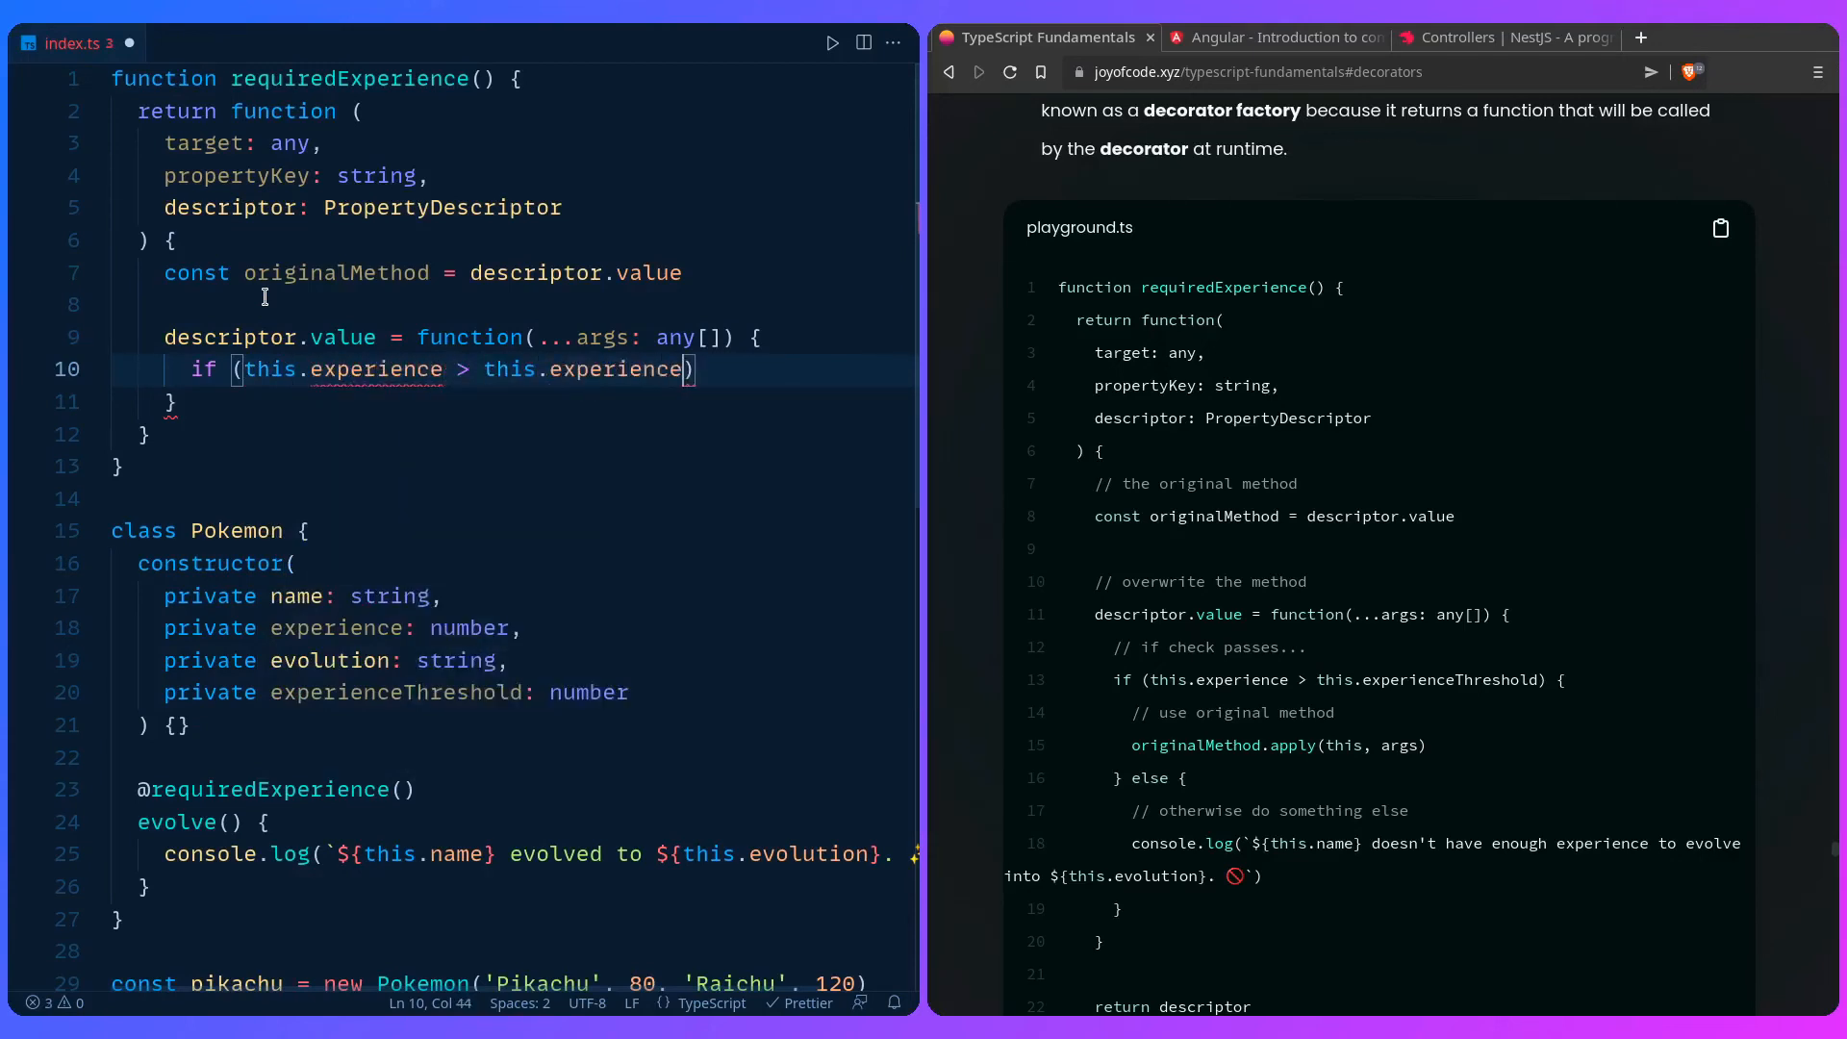
type("Threshold")
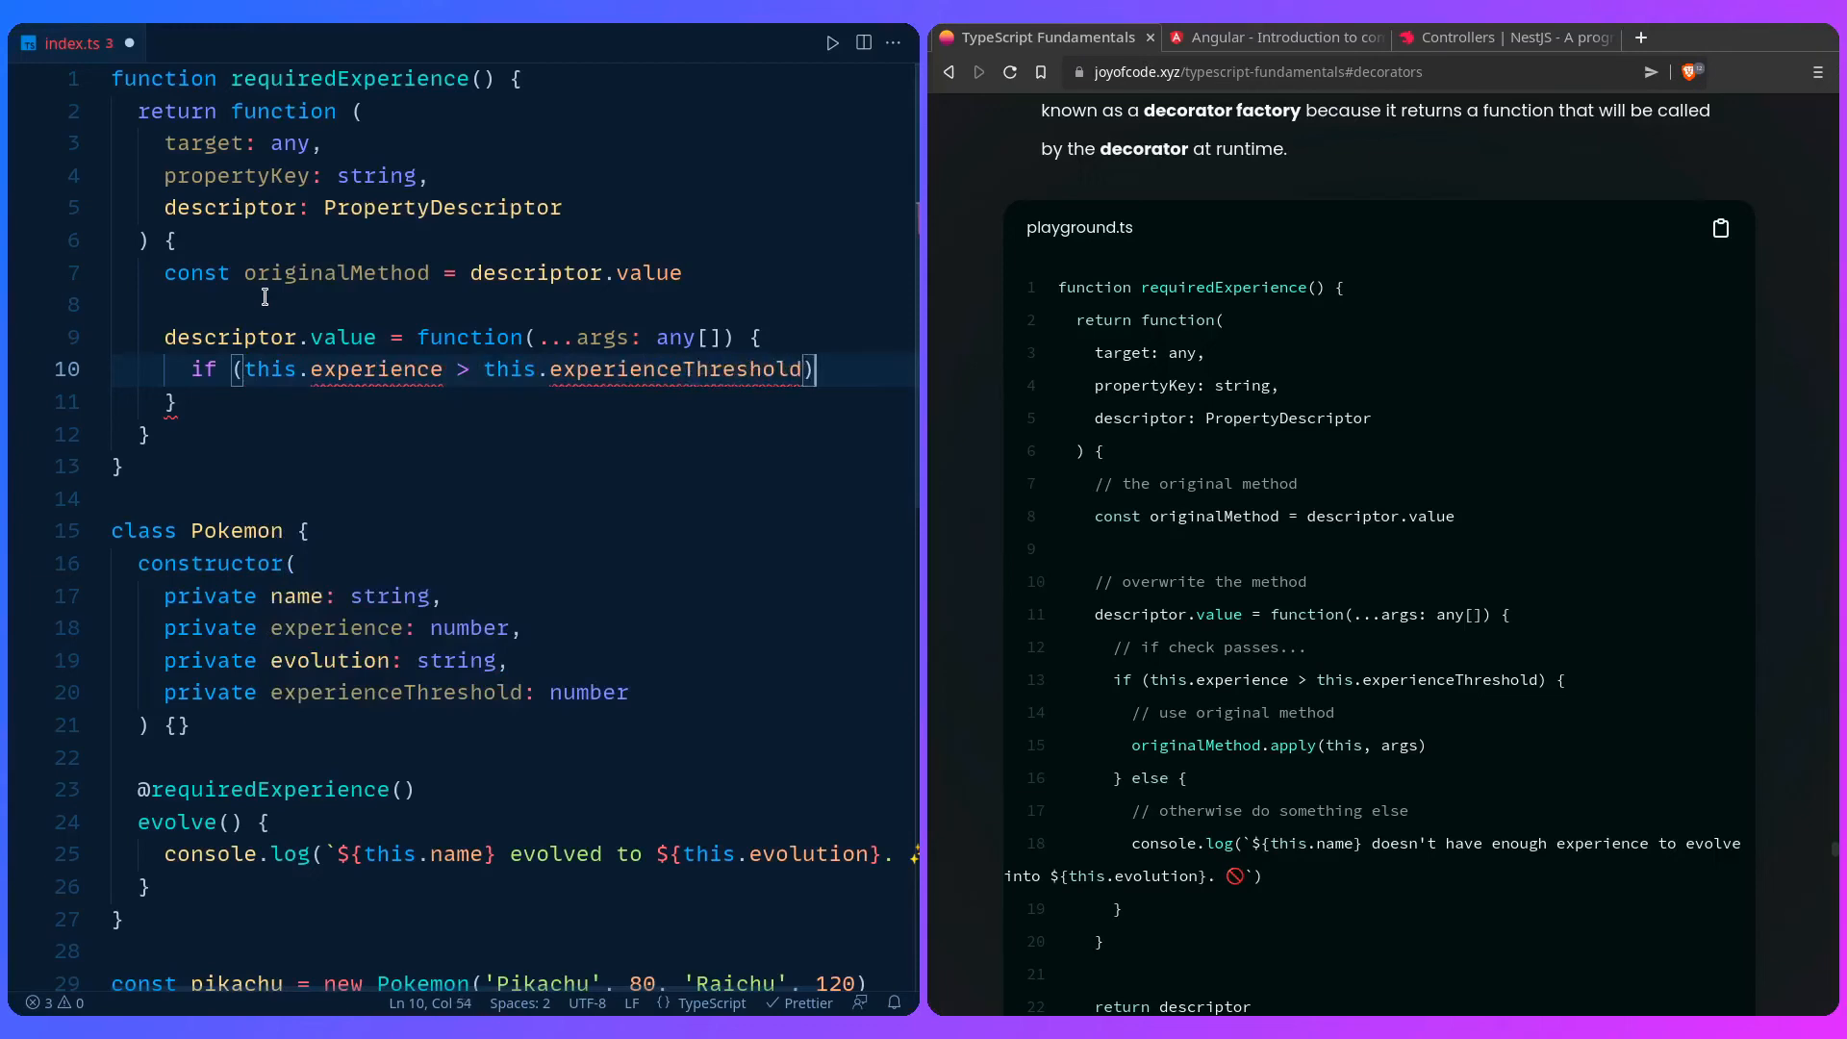
type("{}")
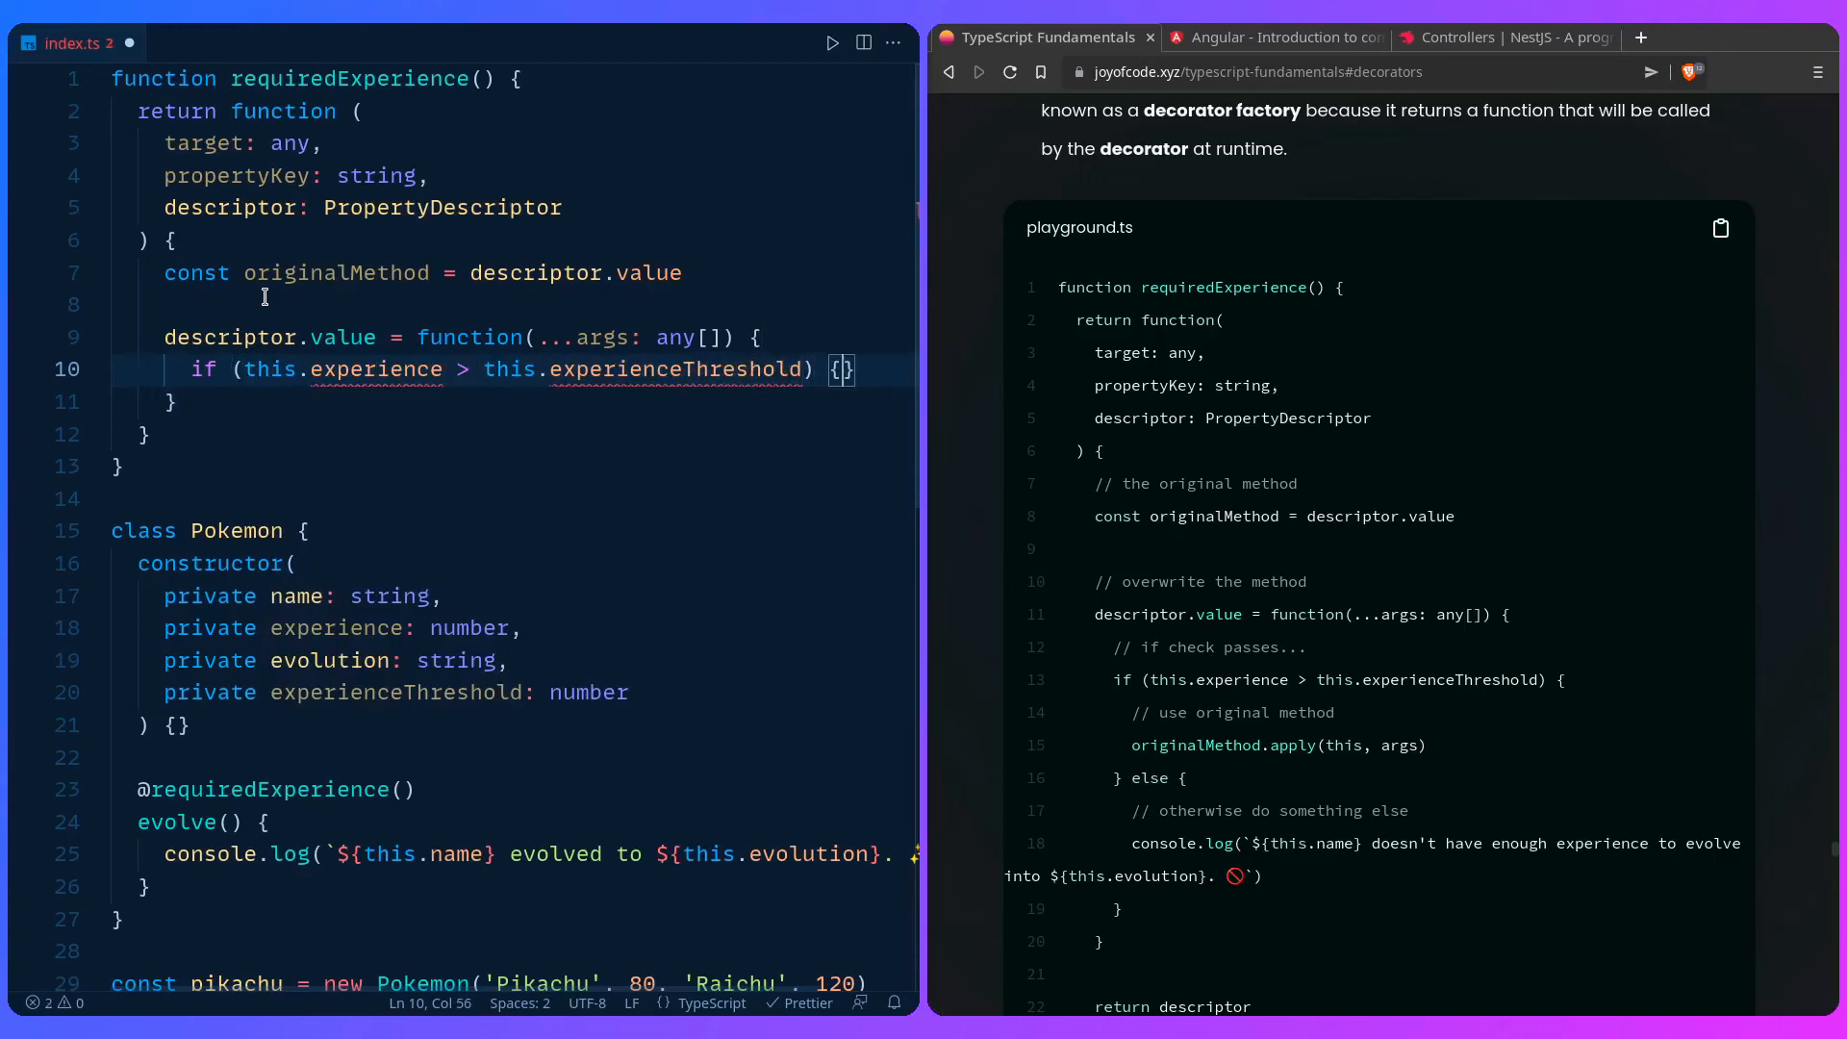
type("originalMethod")
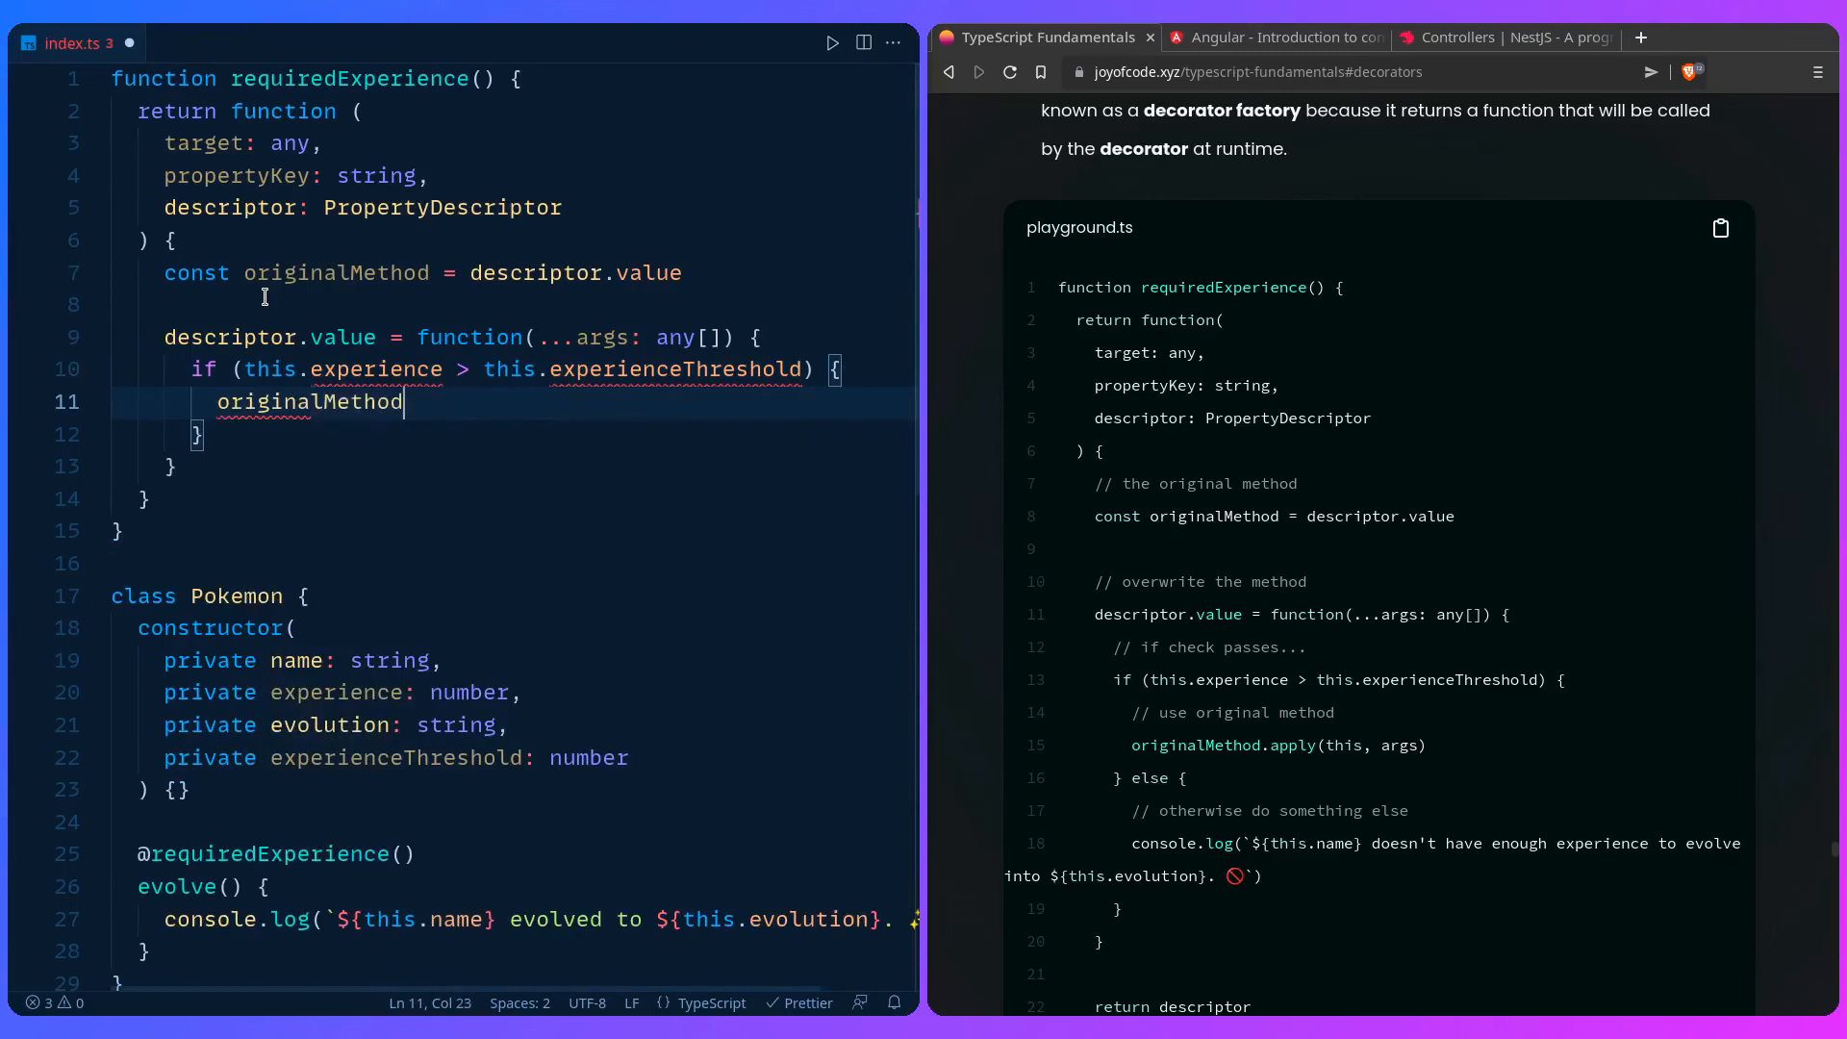
type(".apply(th")
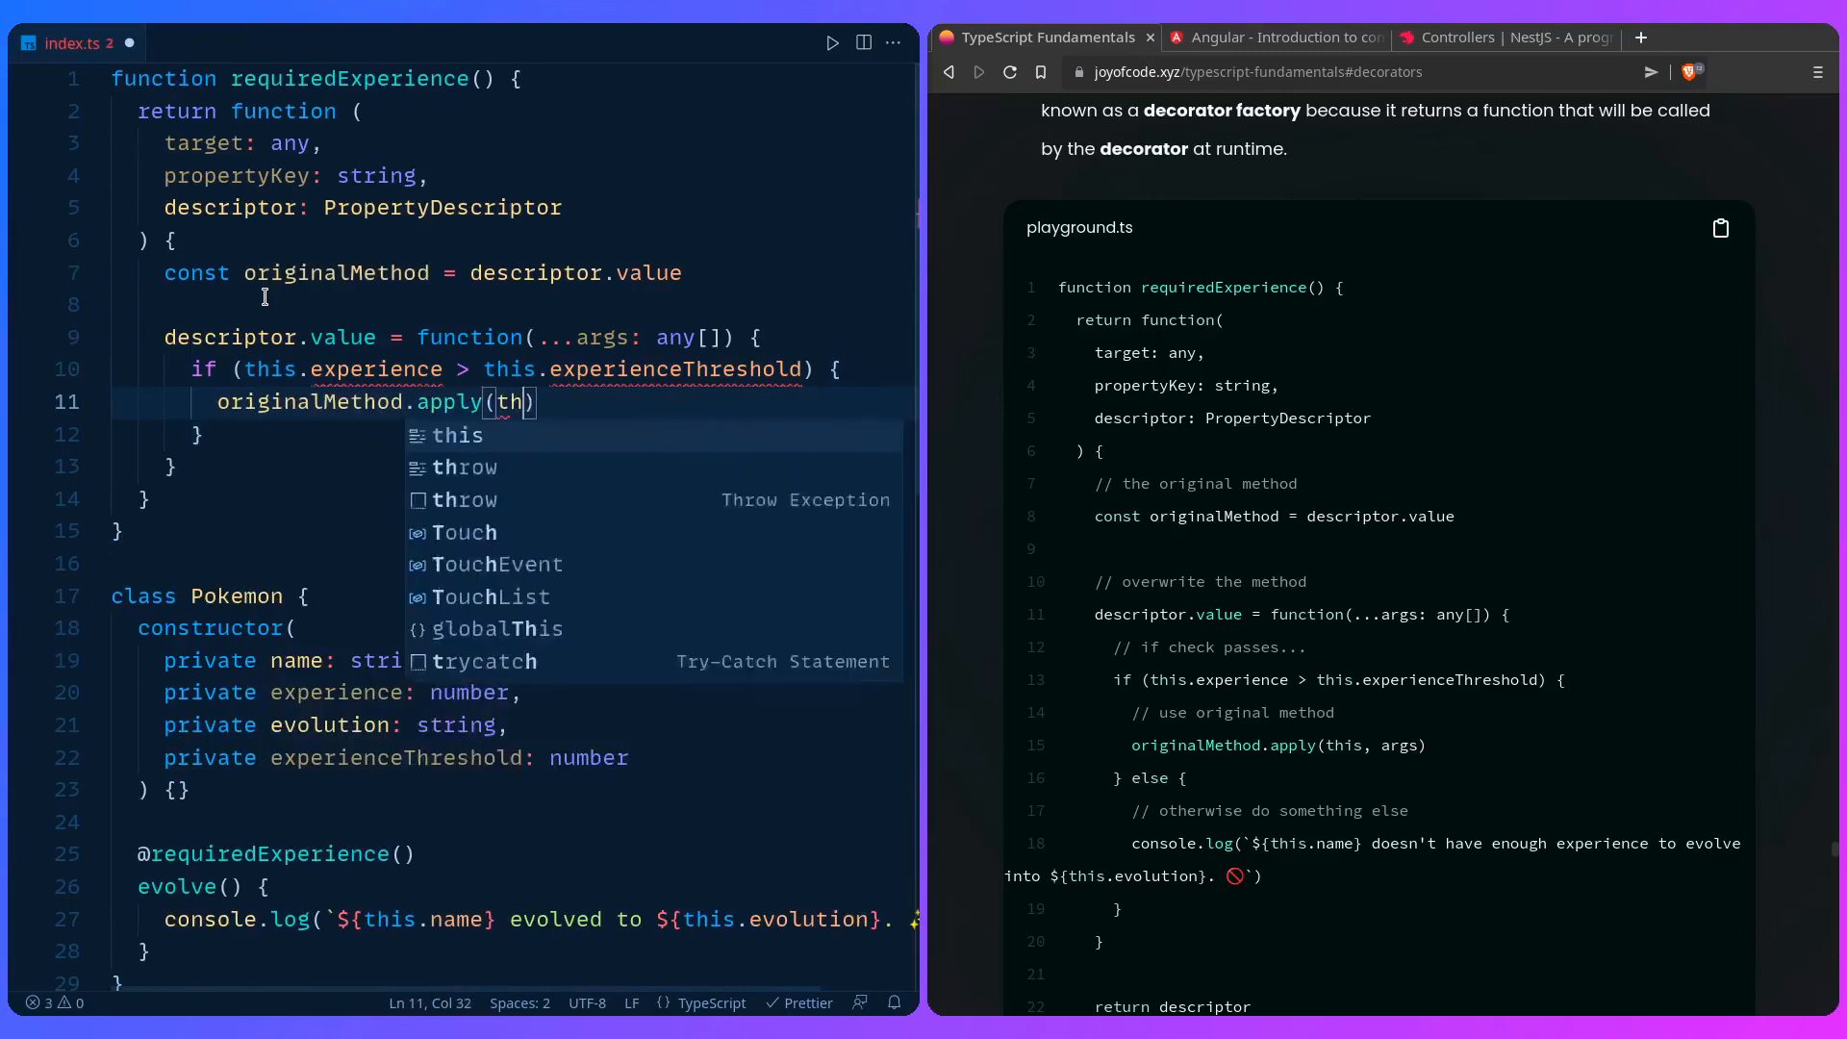
type("is, args")
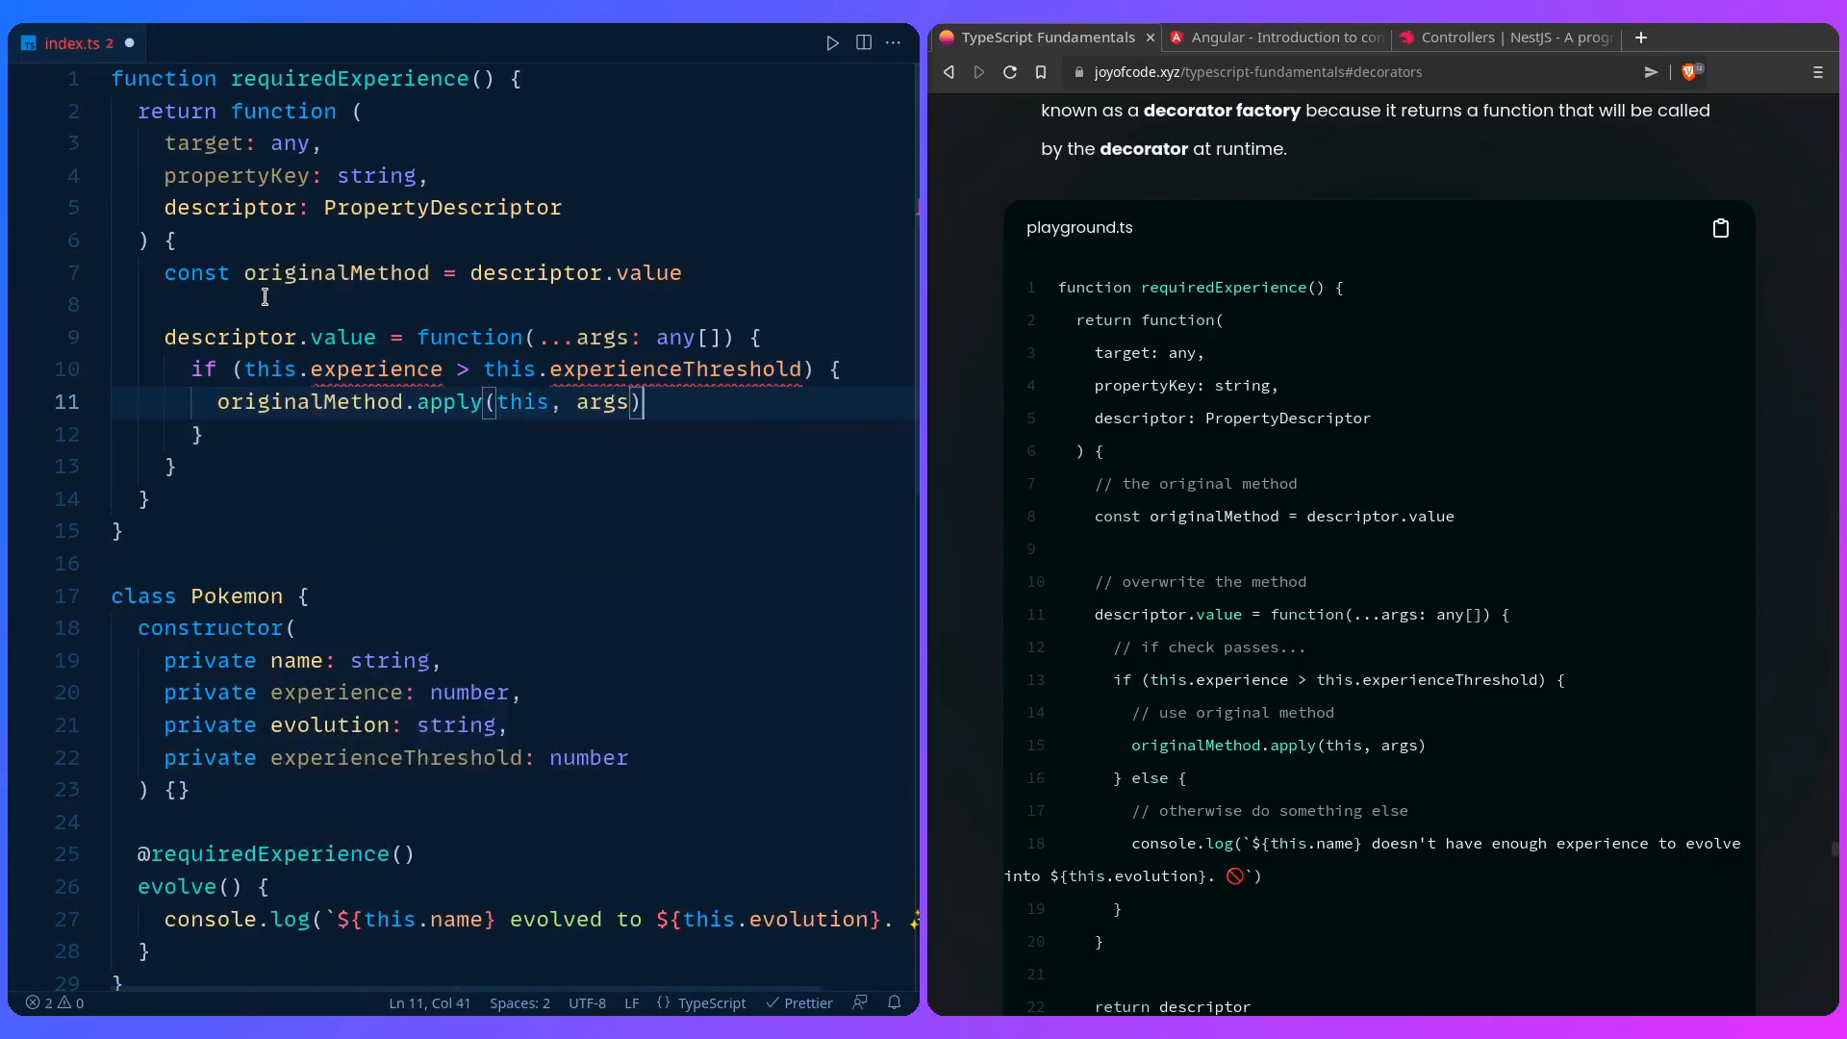
type("else {")
type("console.log(")
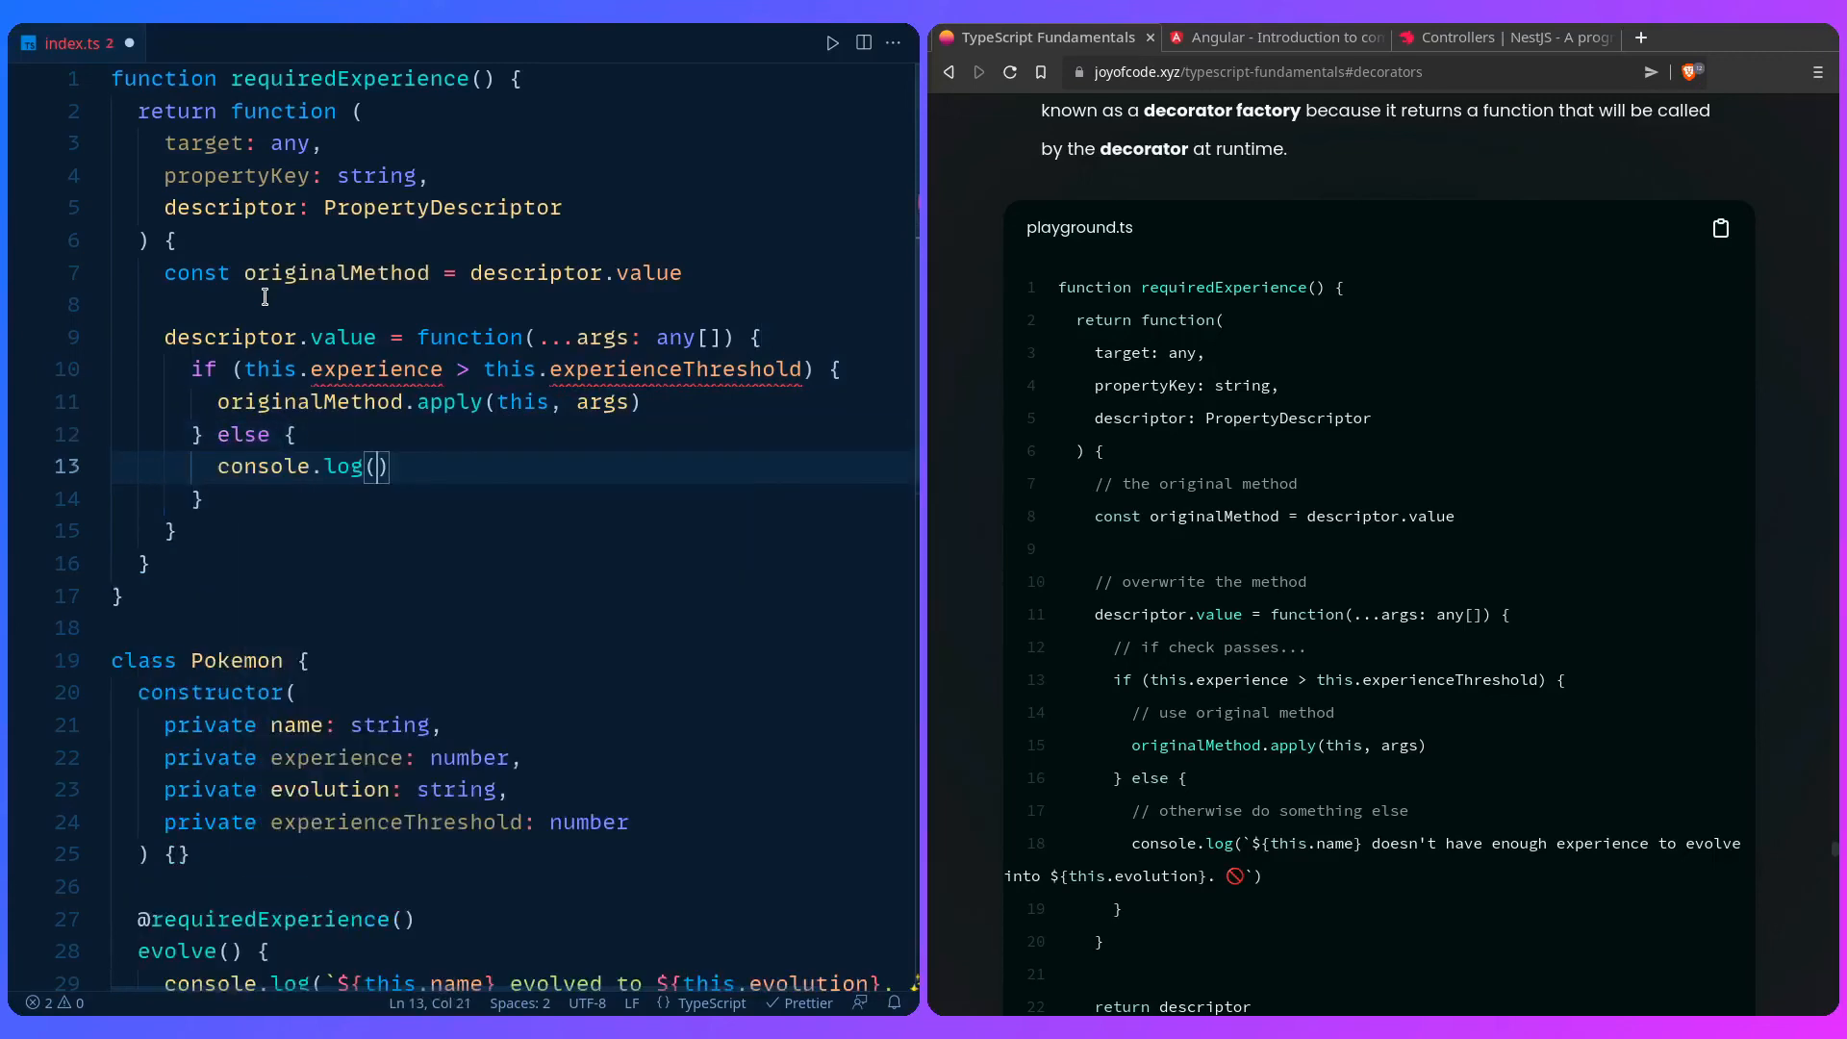
Step: Log the template message `${this.name} doesn't have enough experience to evolve into ${this.evolution}.`
type("`")
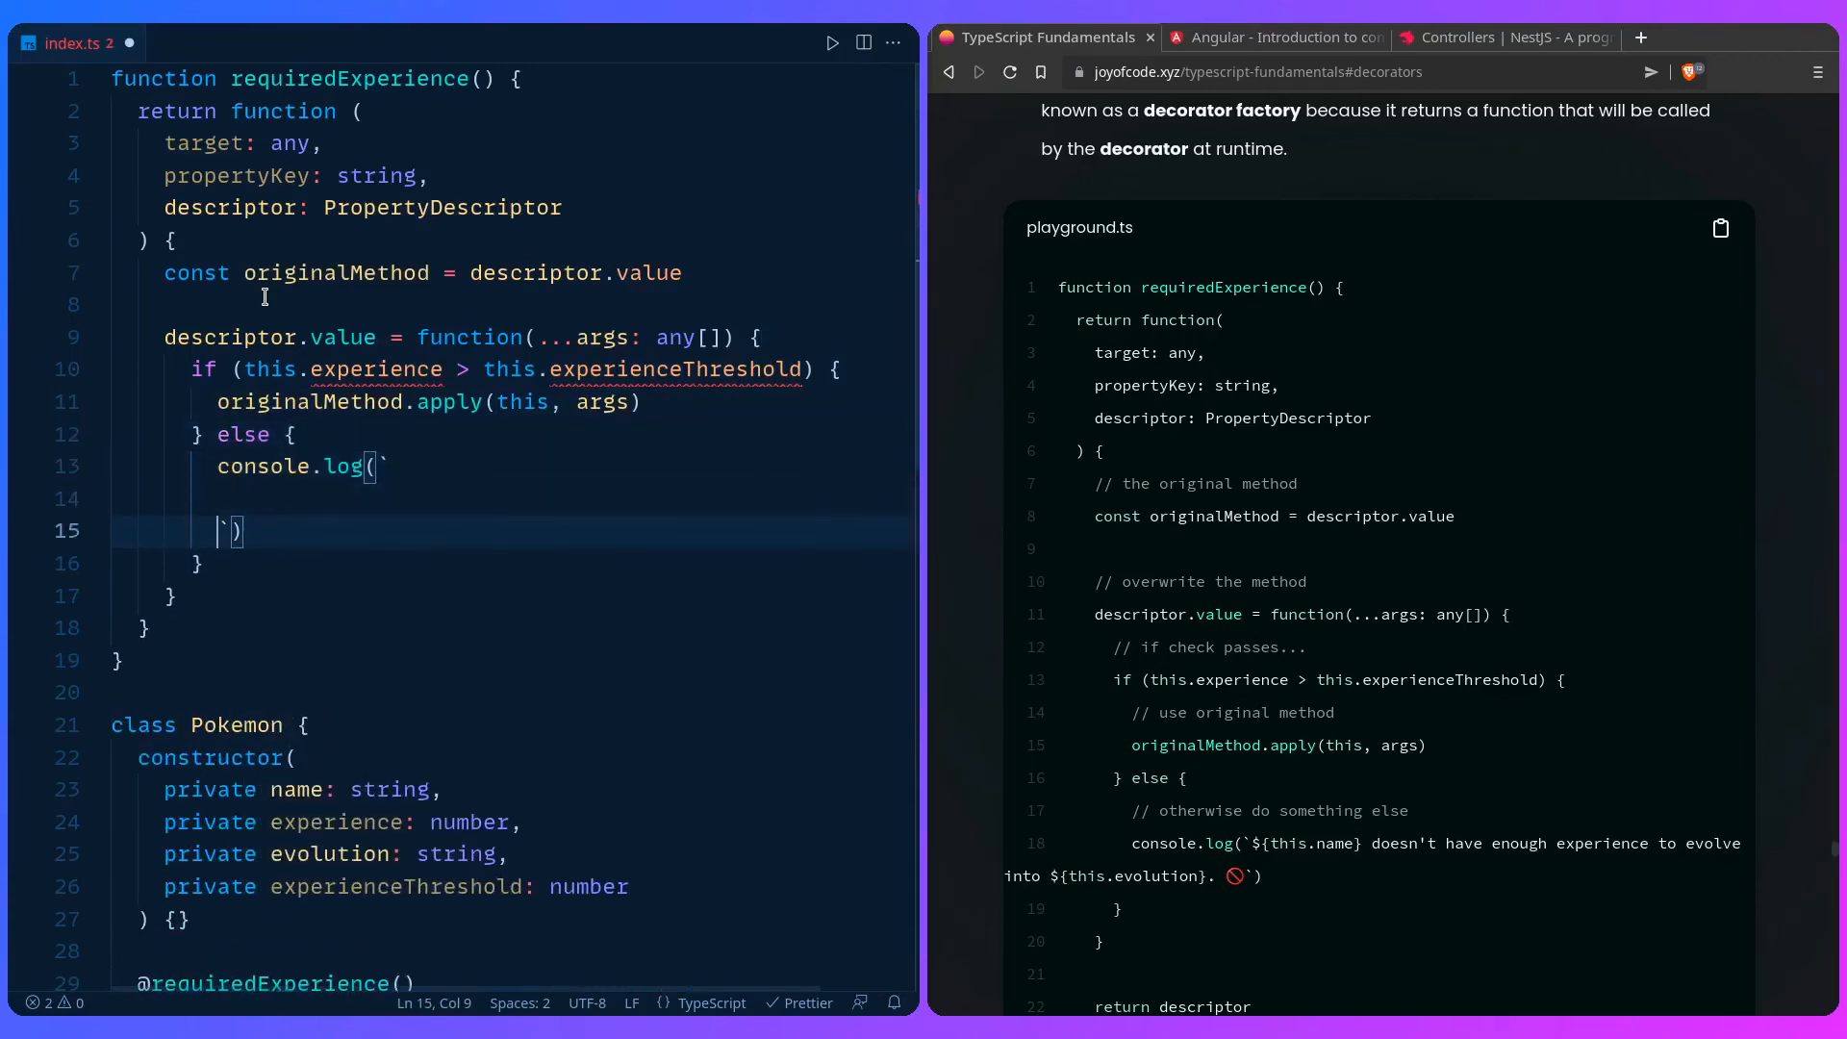
type("${this}")
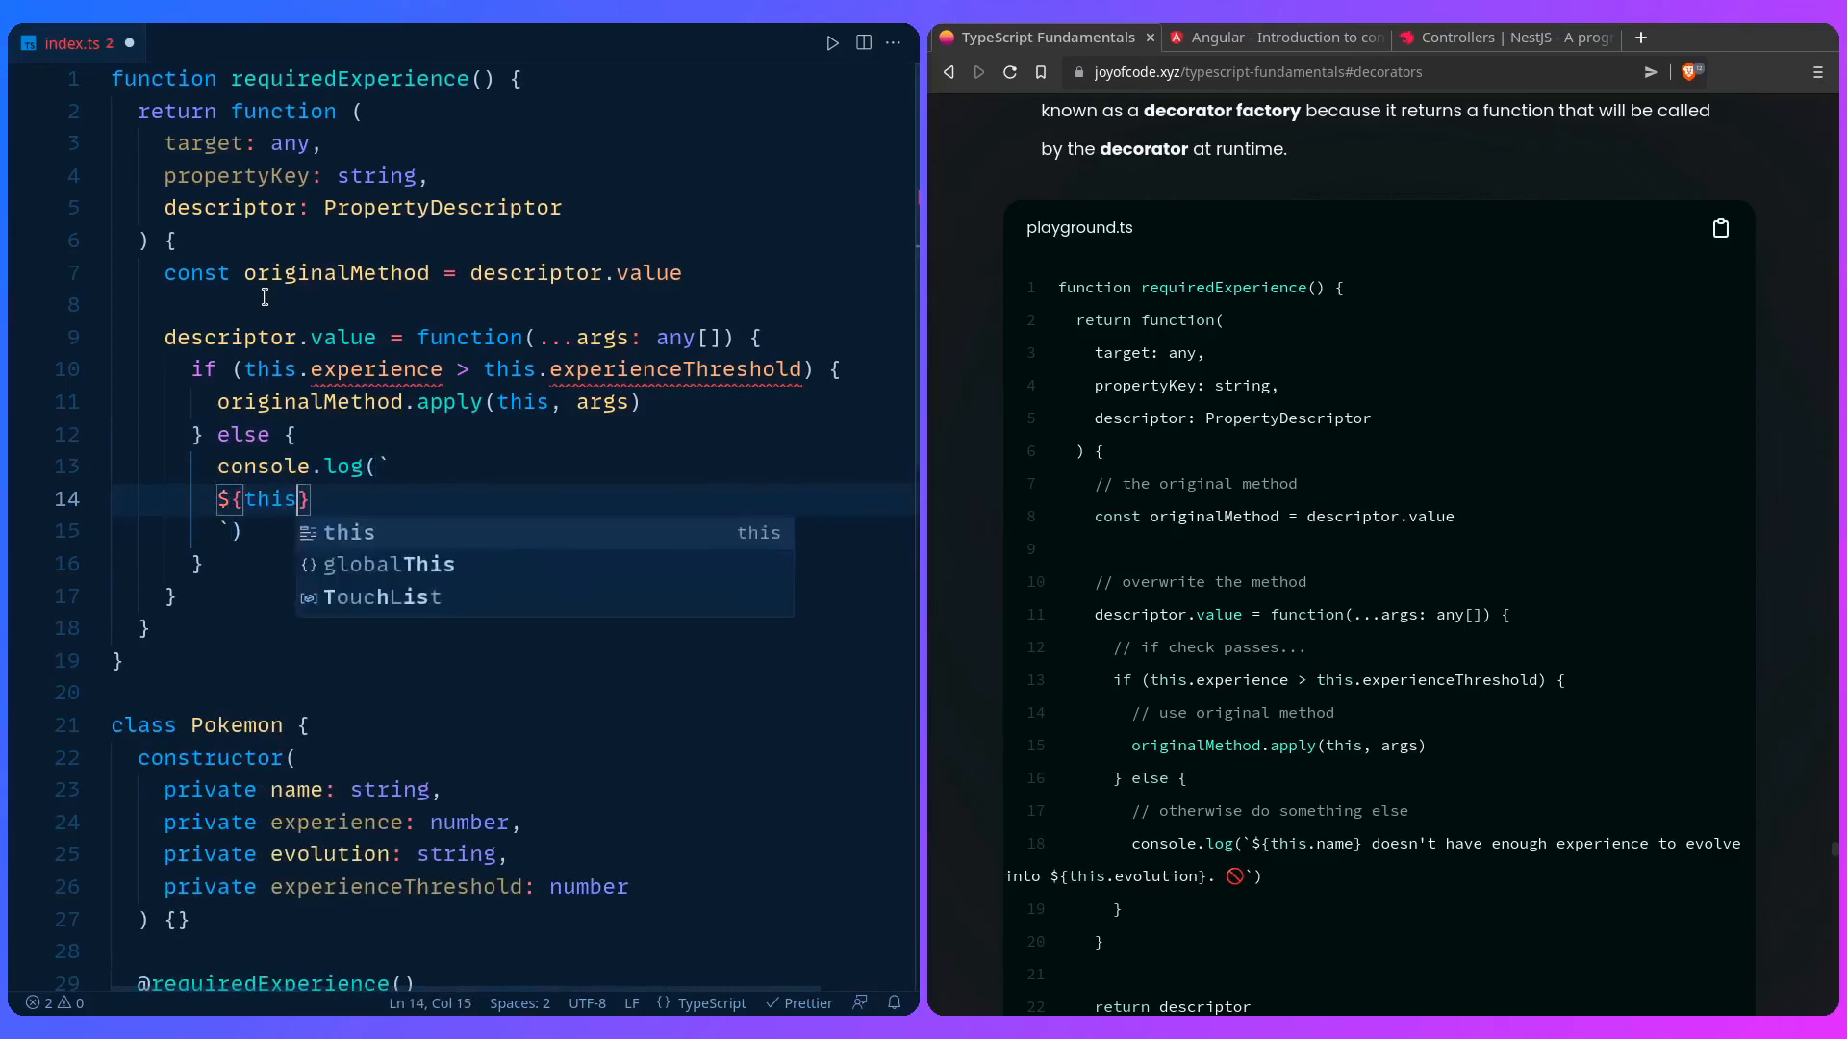
type(".name} doesn't")
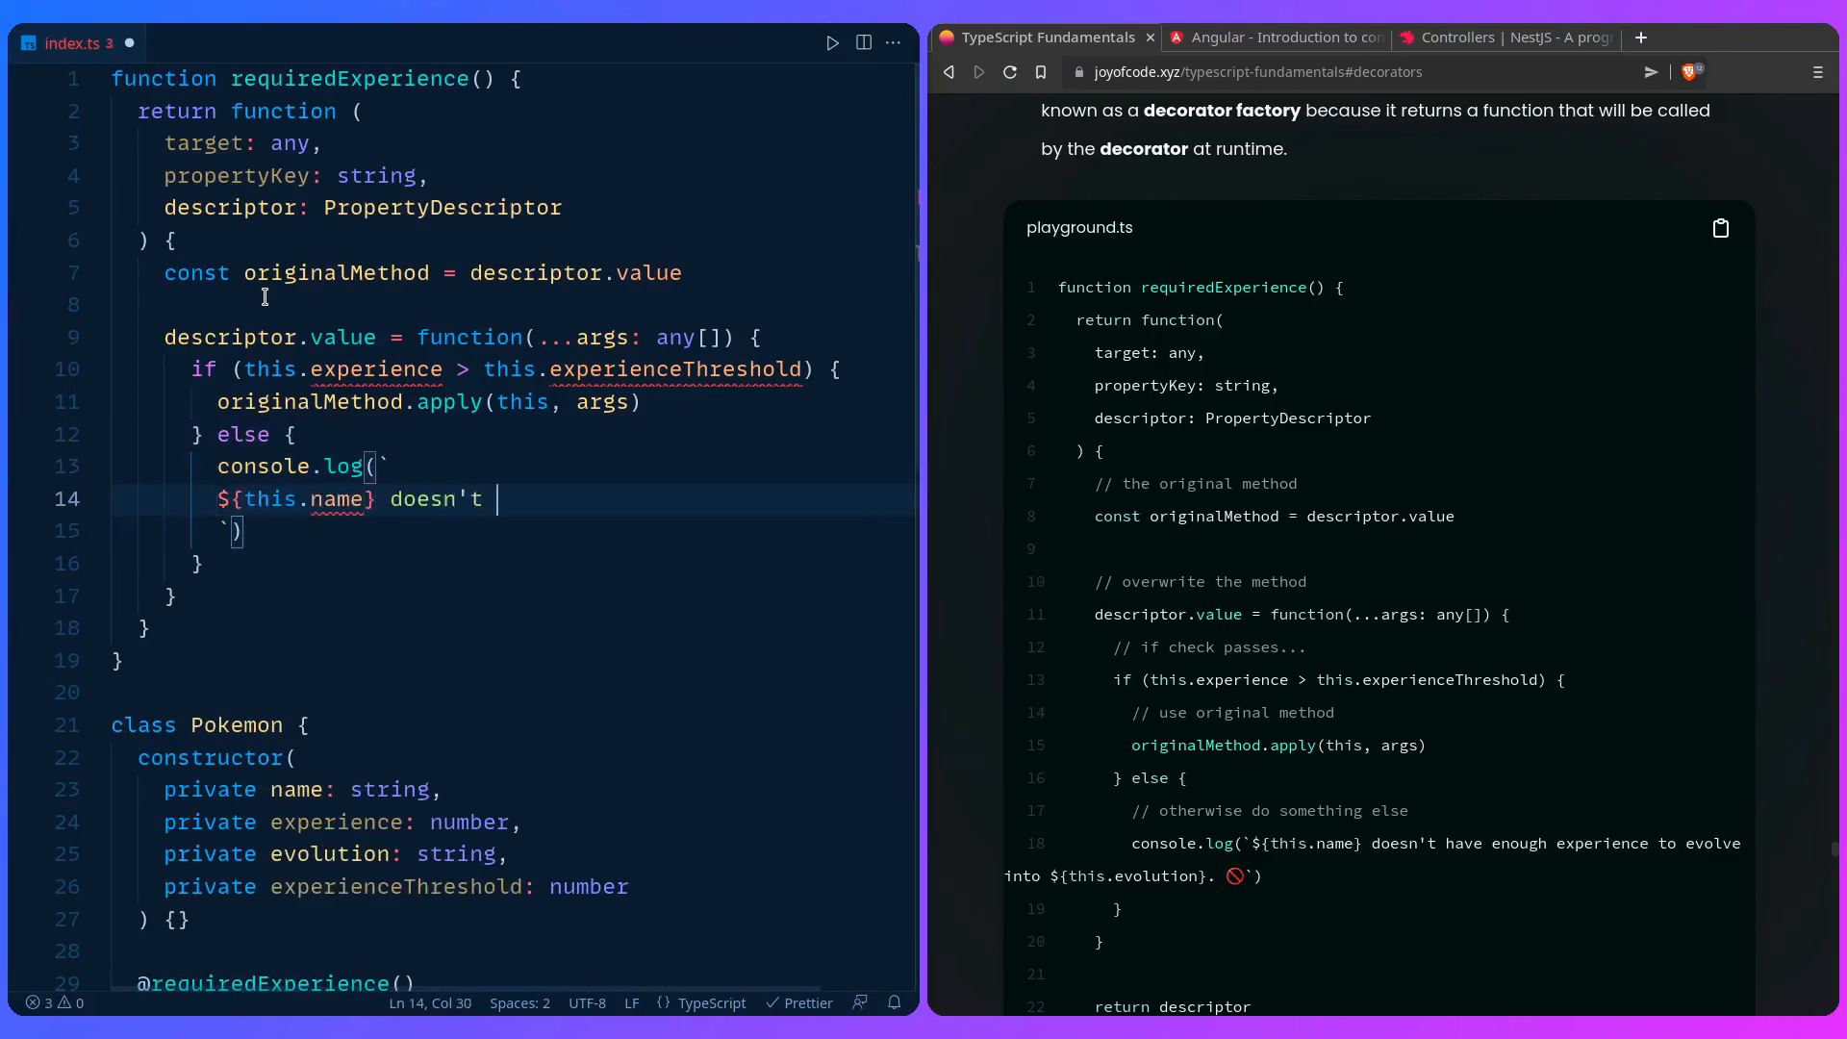
type("have")
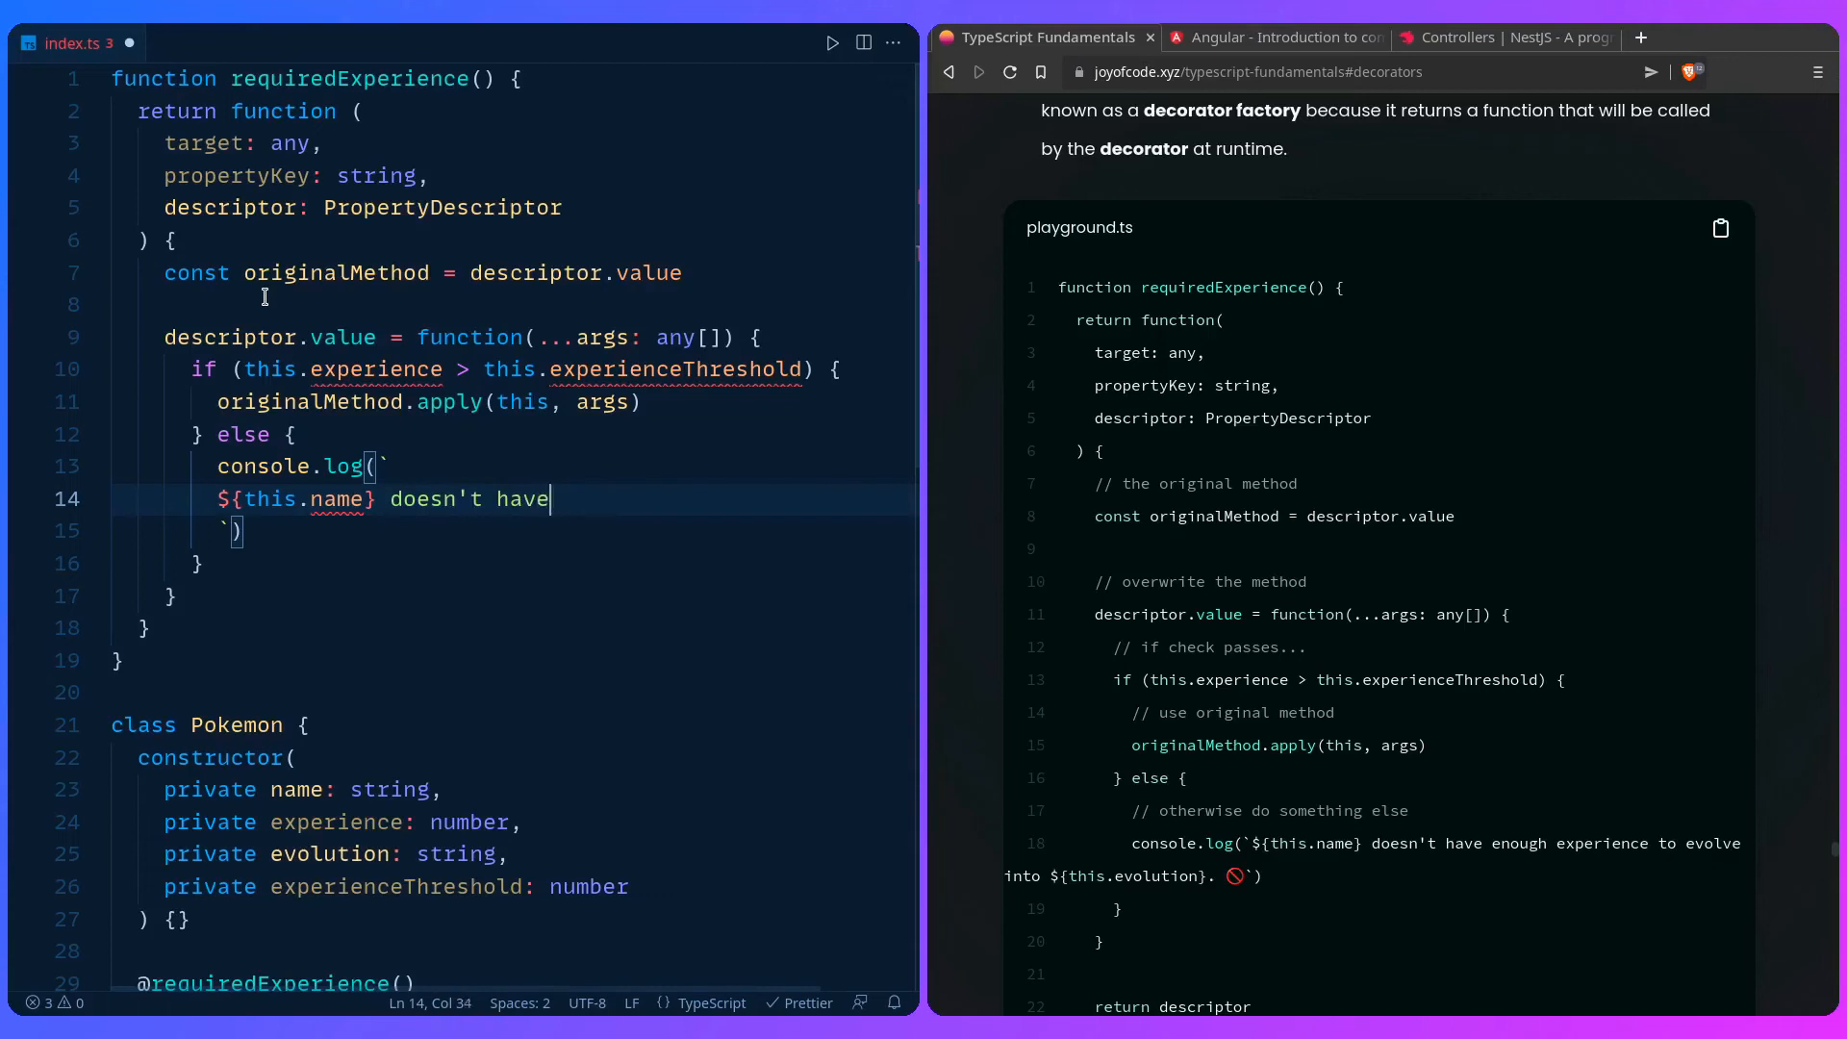
type("enough experience to evolve")
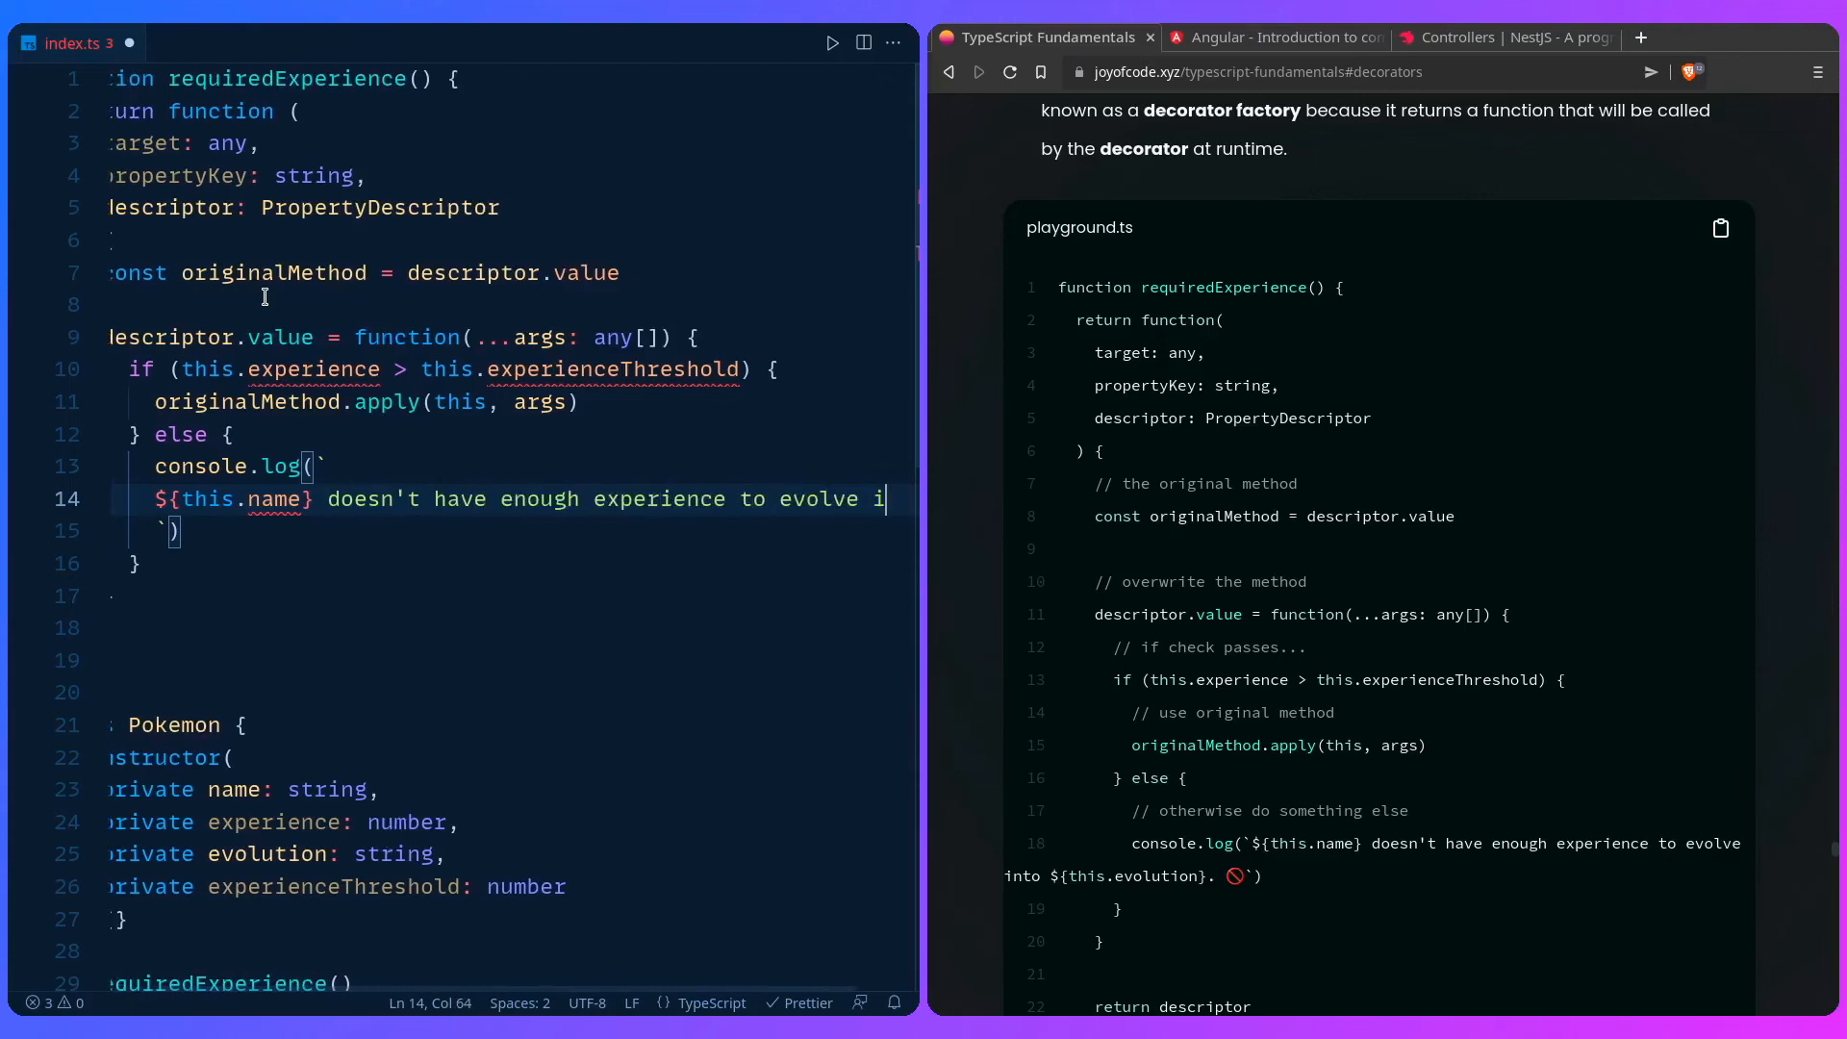
type("into ${this.evolution")
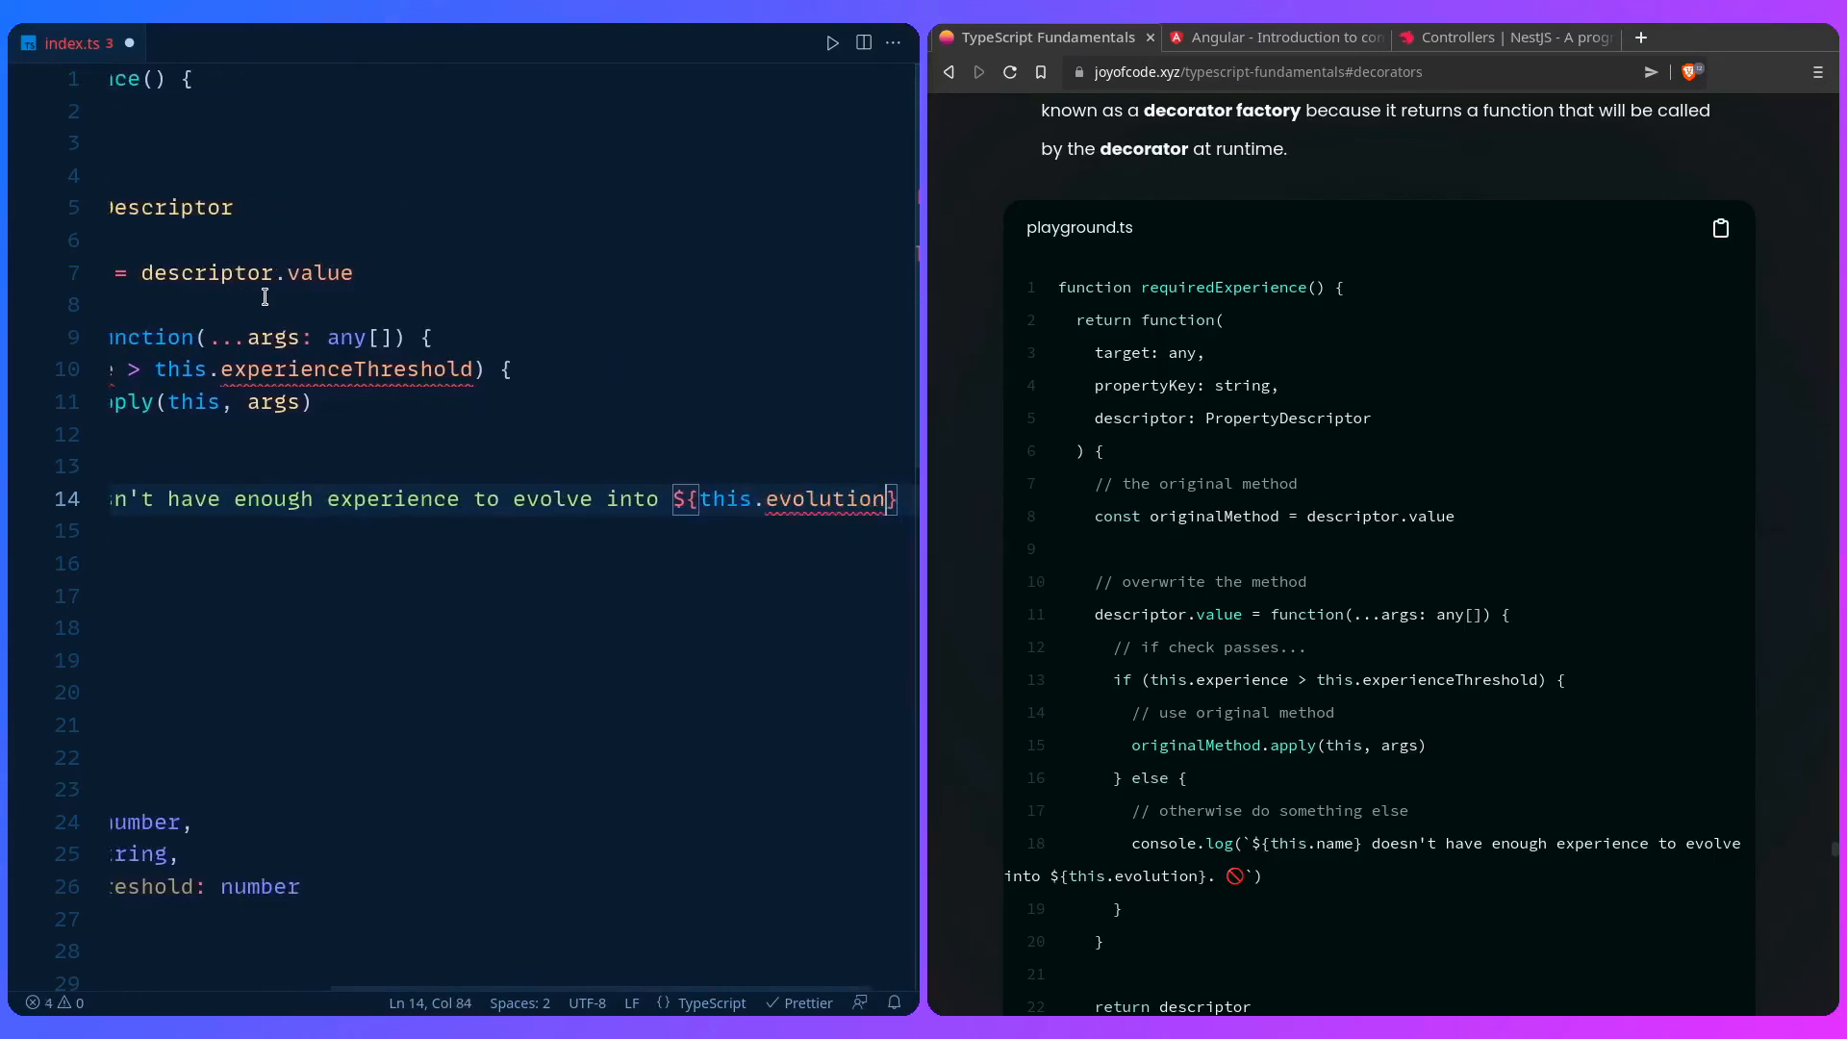
type("}.")
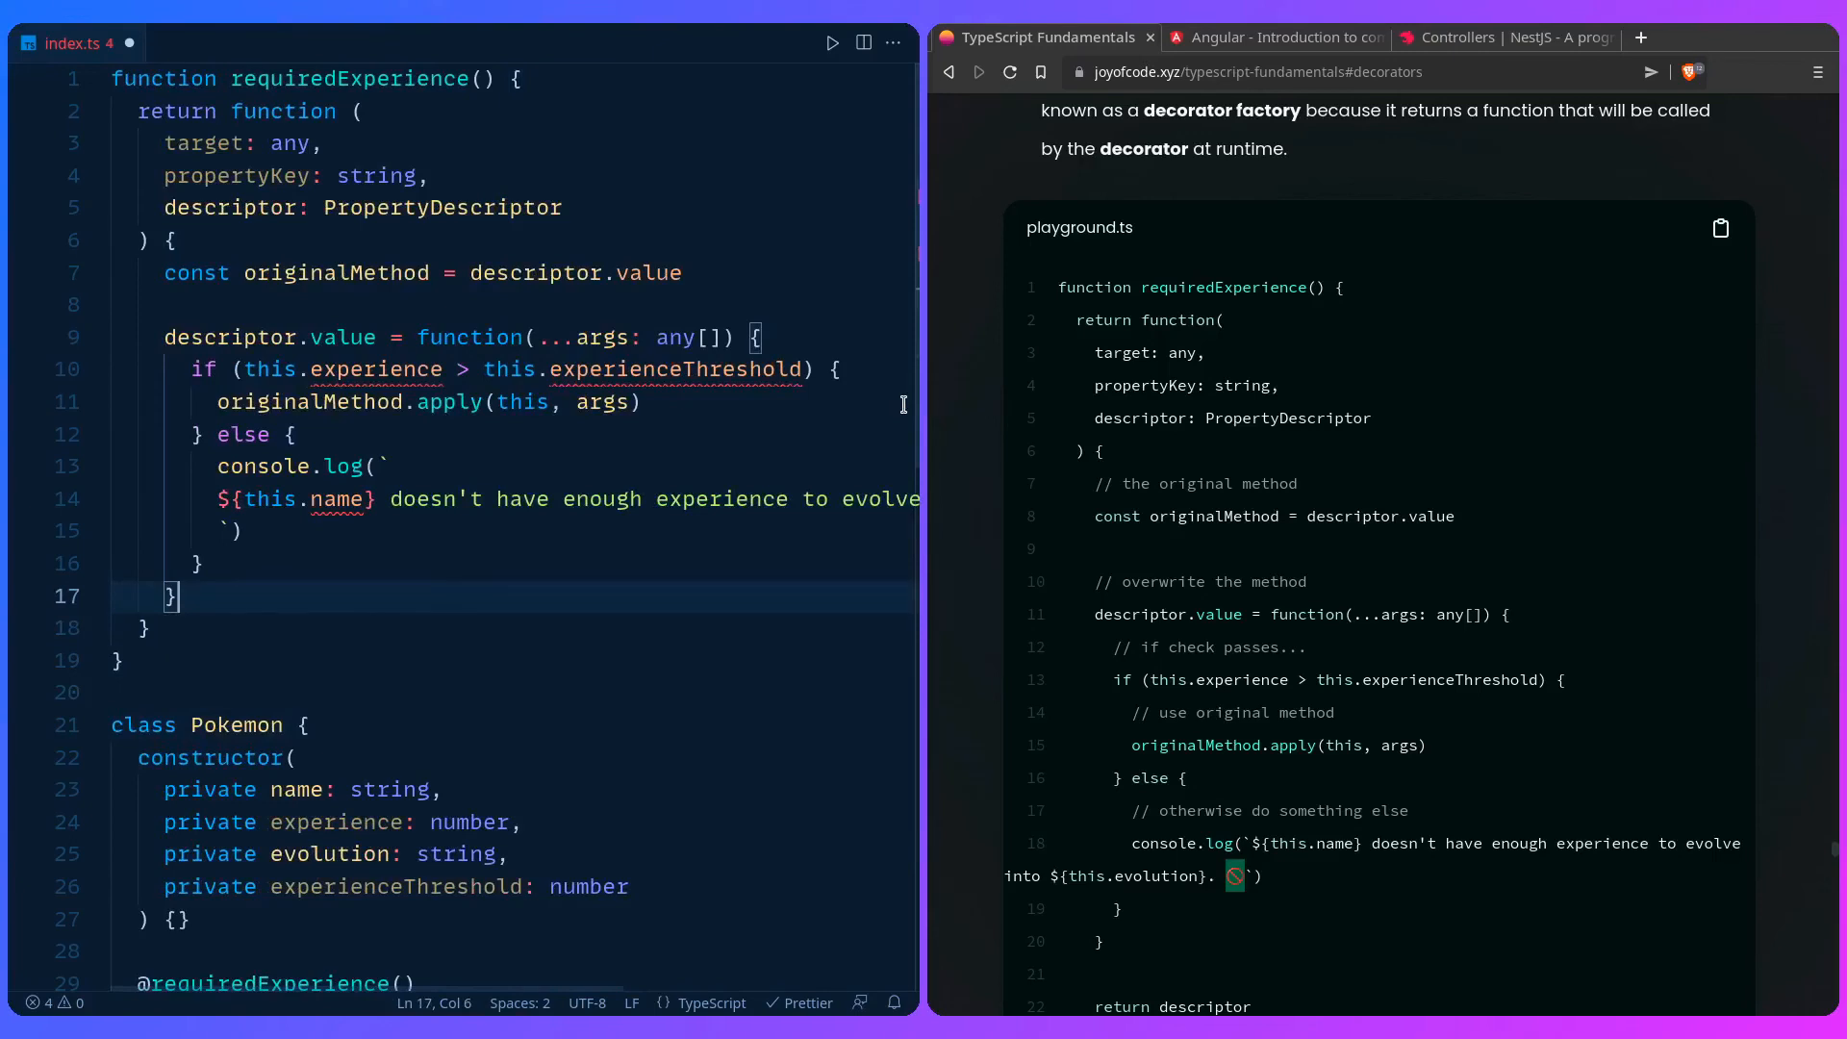
scroll("down", 3)
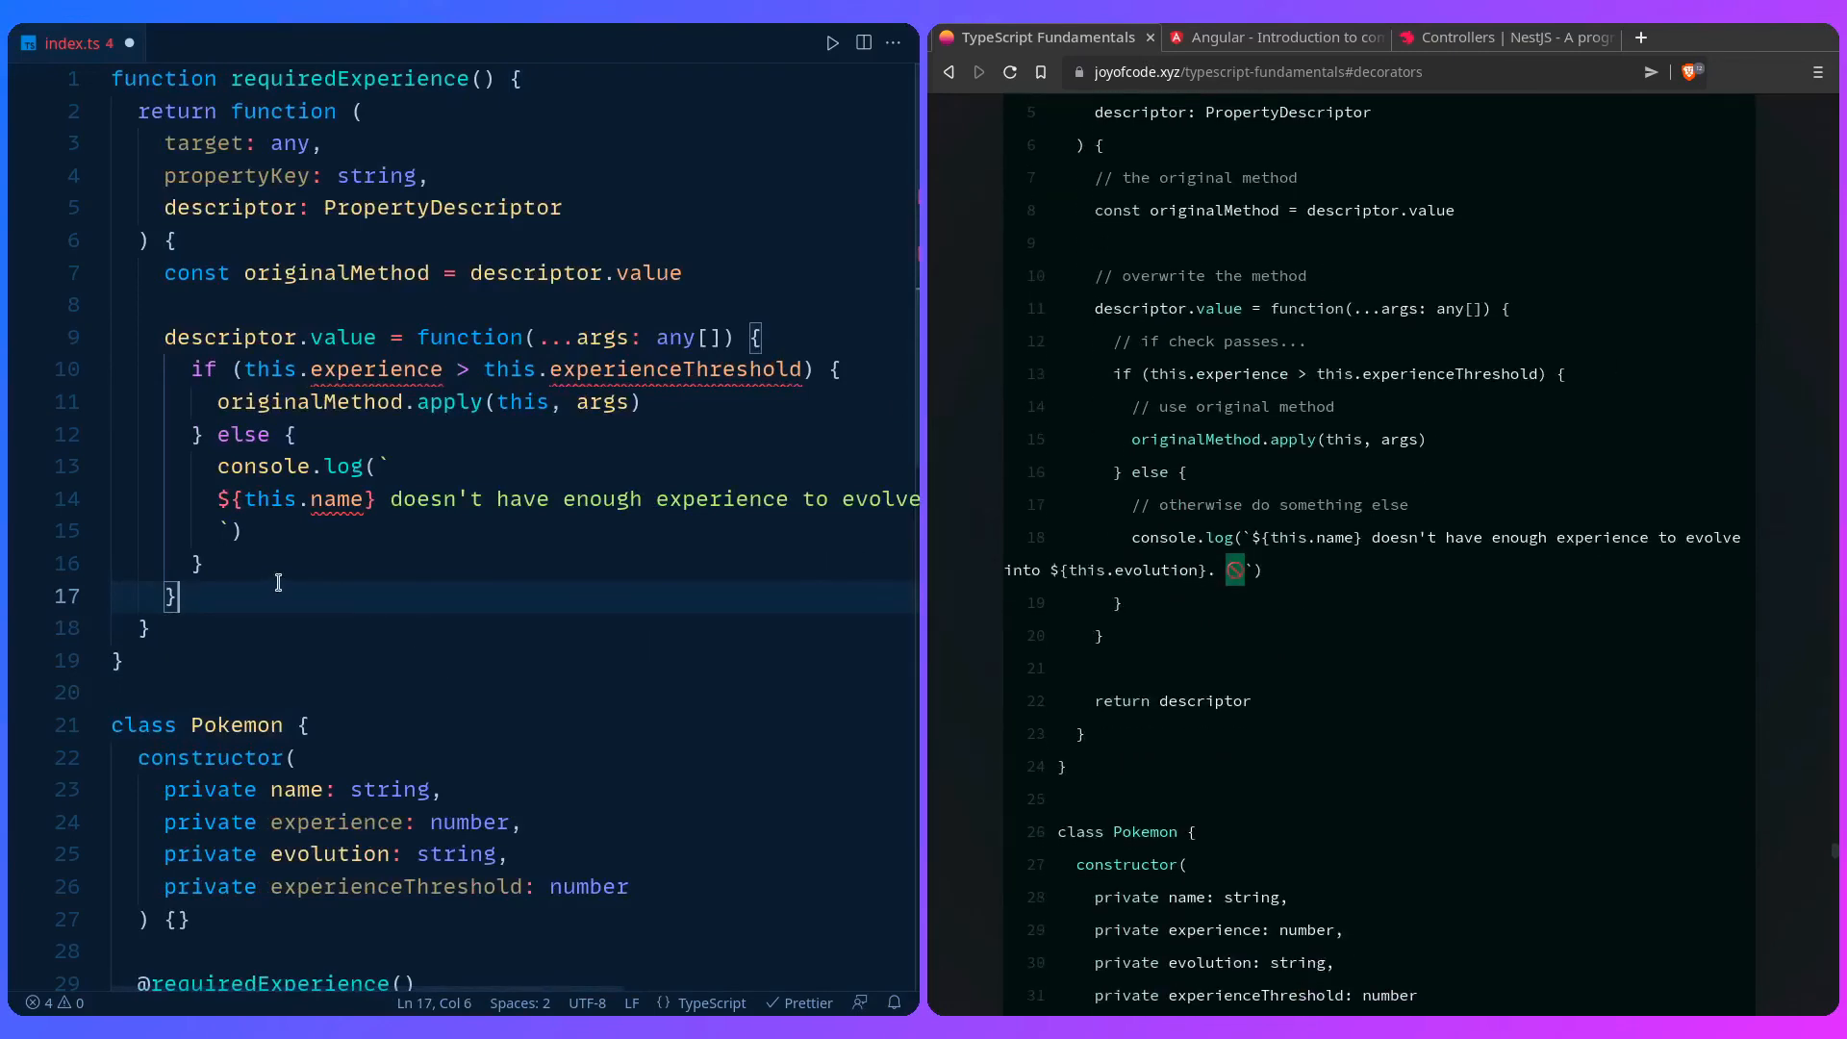
type("return descriptor")
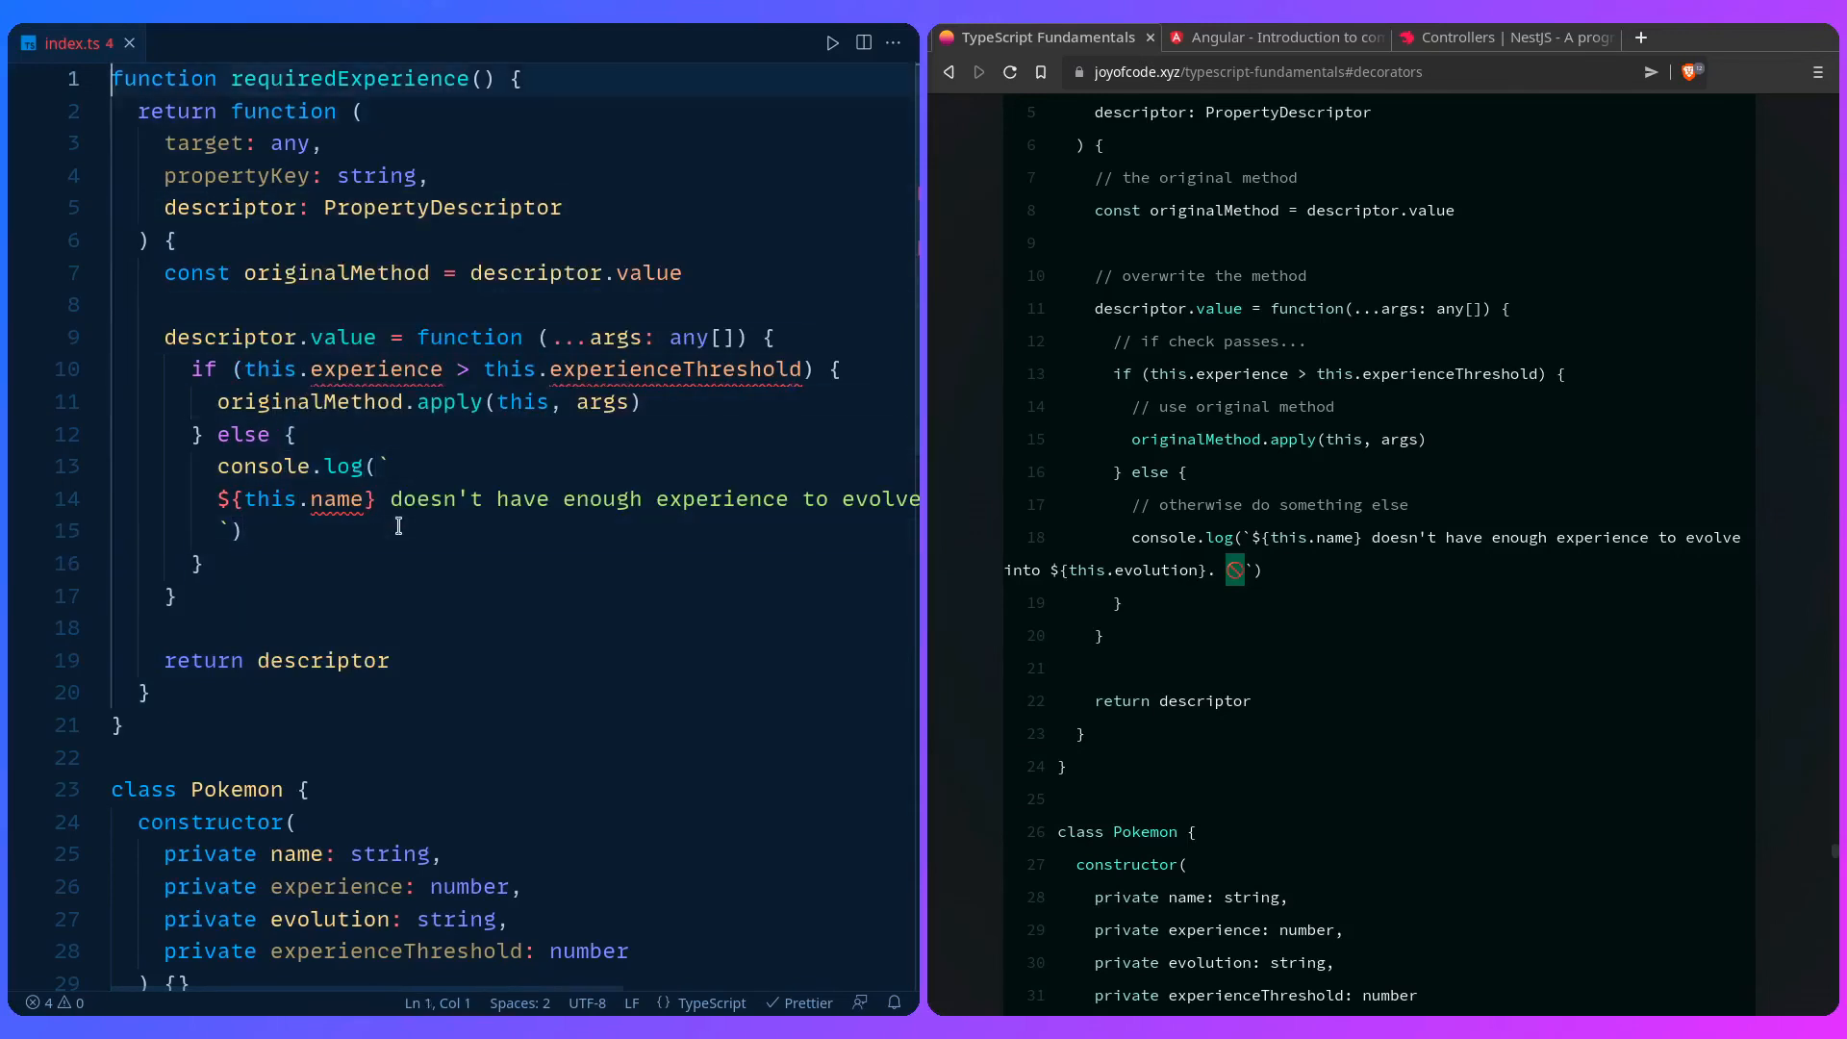
type("//")
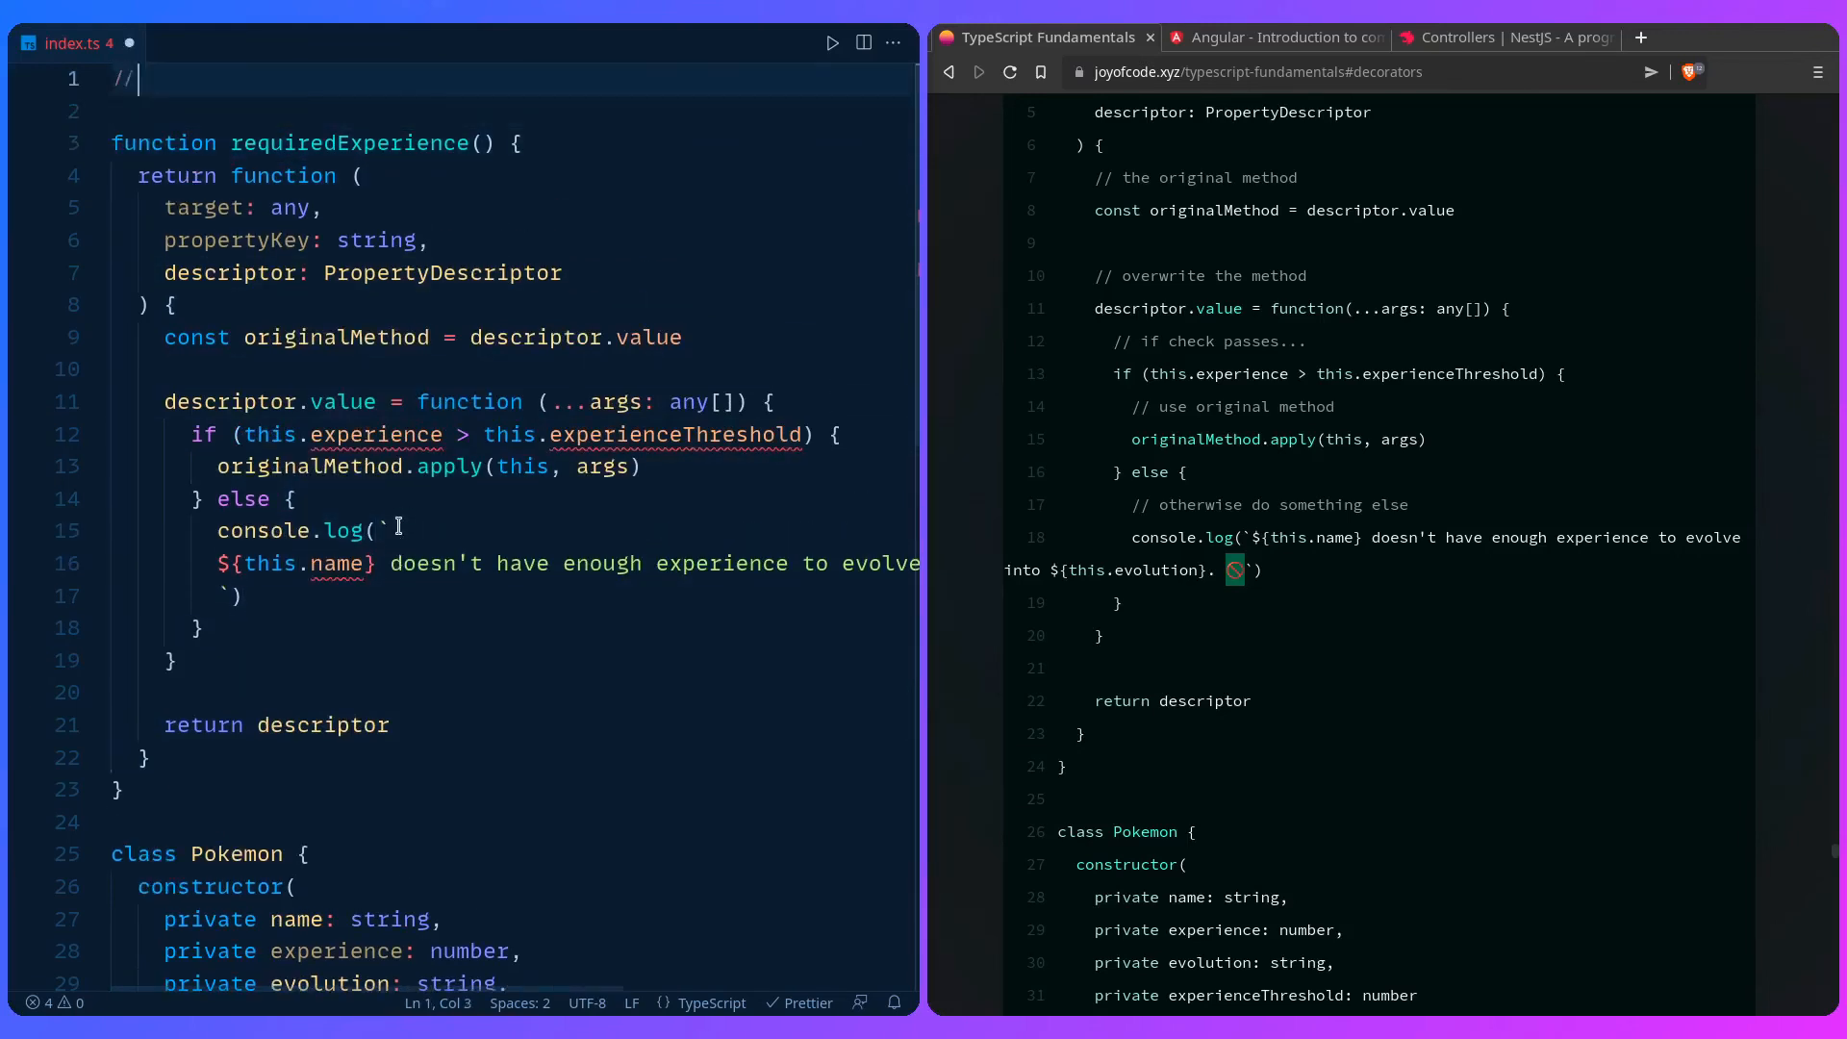
type("@ts")
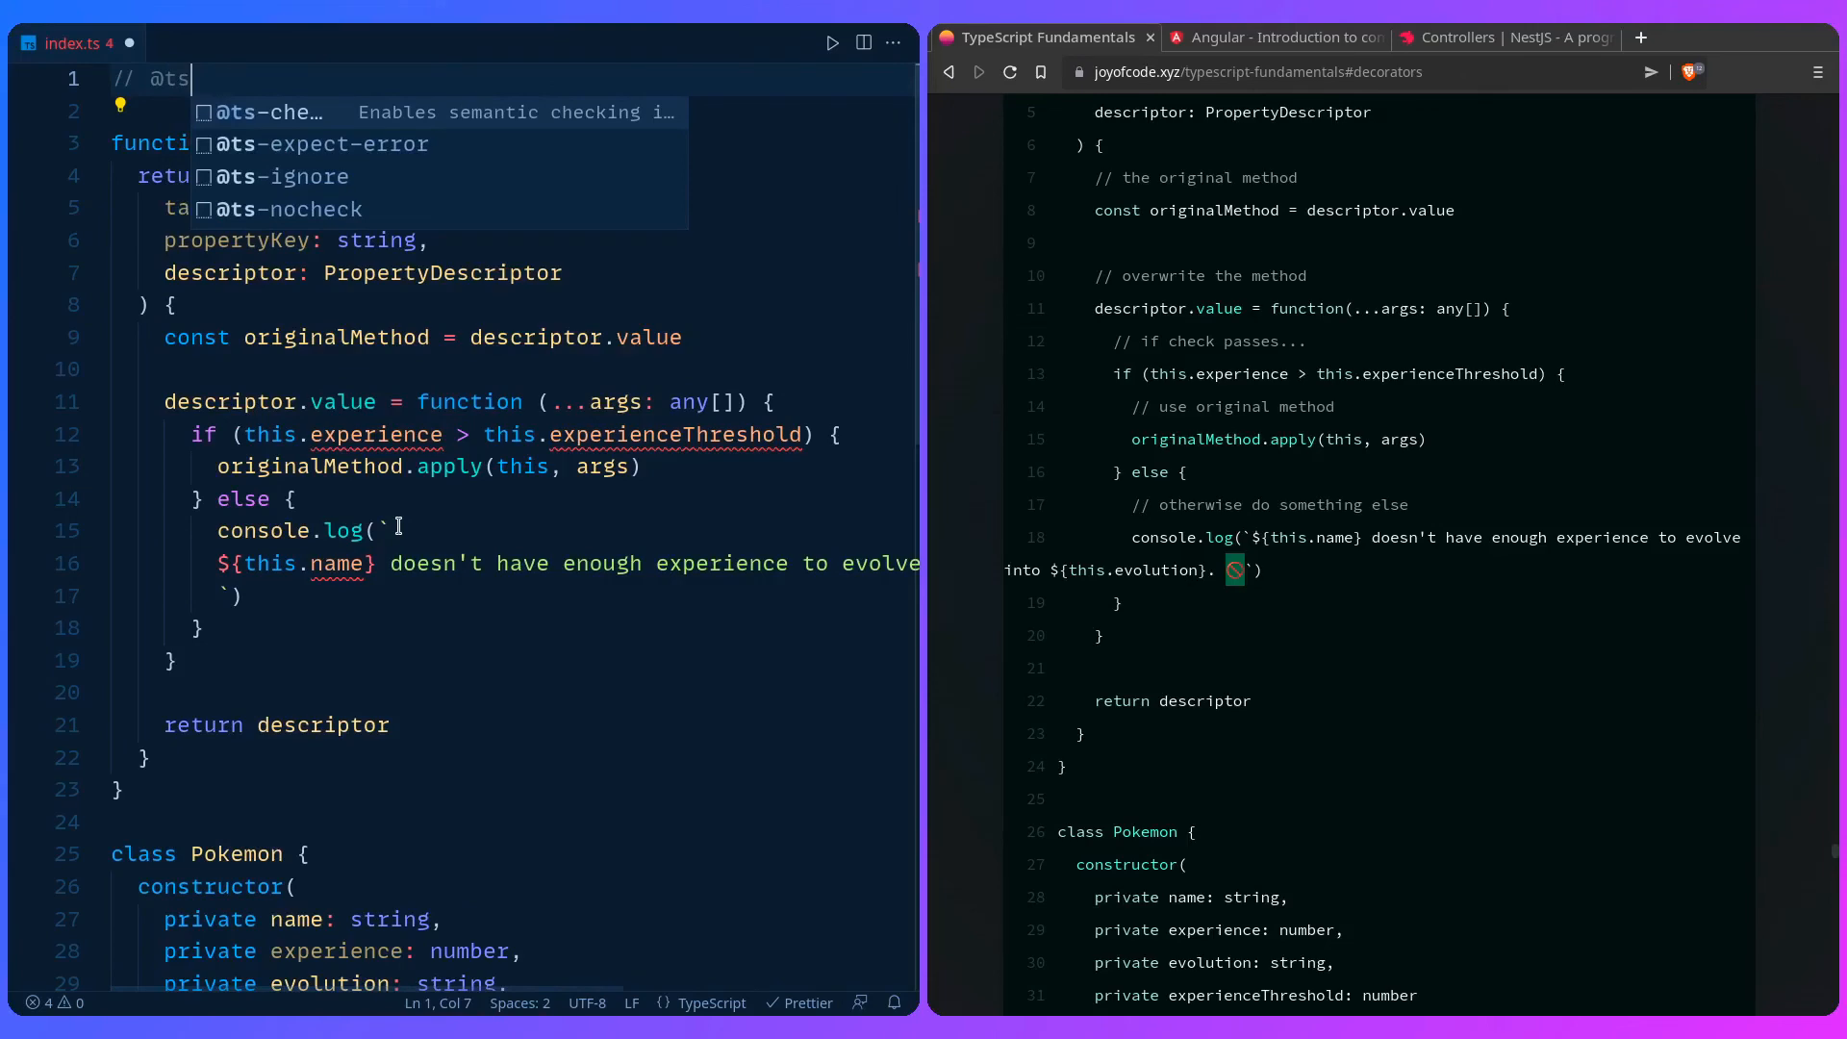
left_click(277, 209)
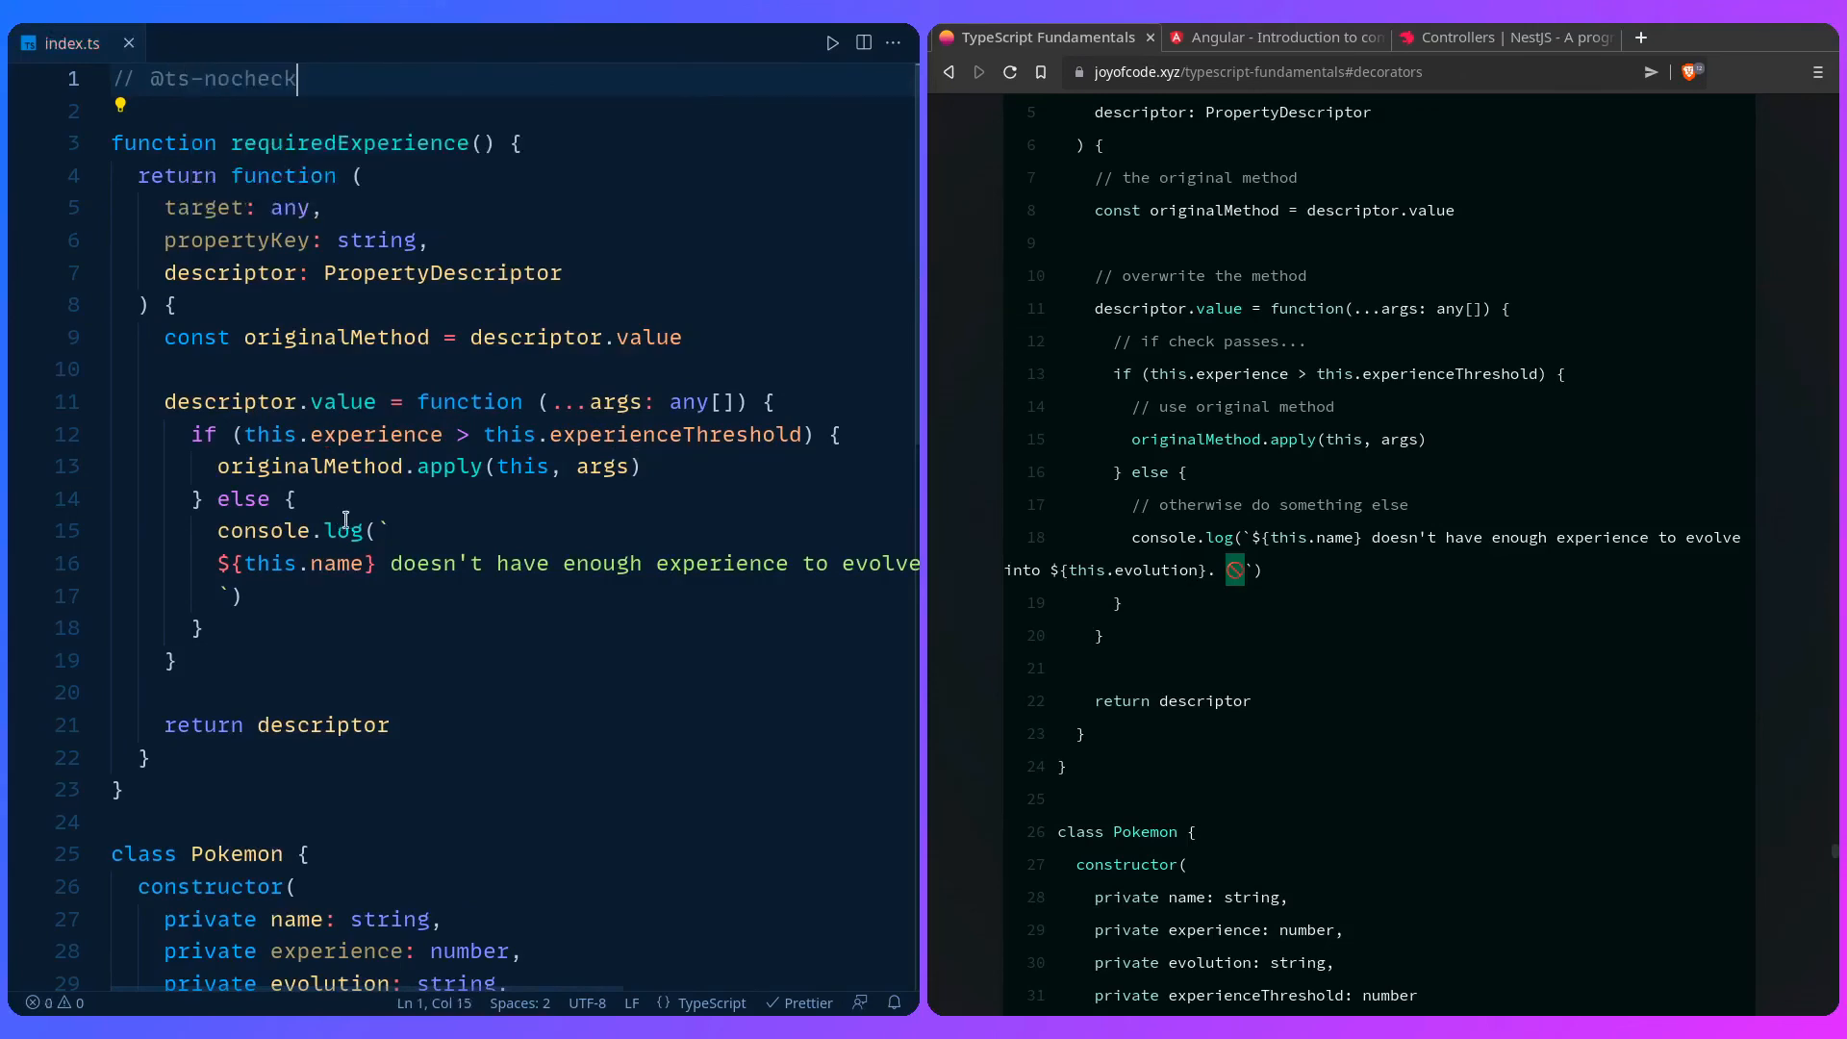
scroll("down", 3)
type("npx ts-node .")
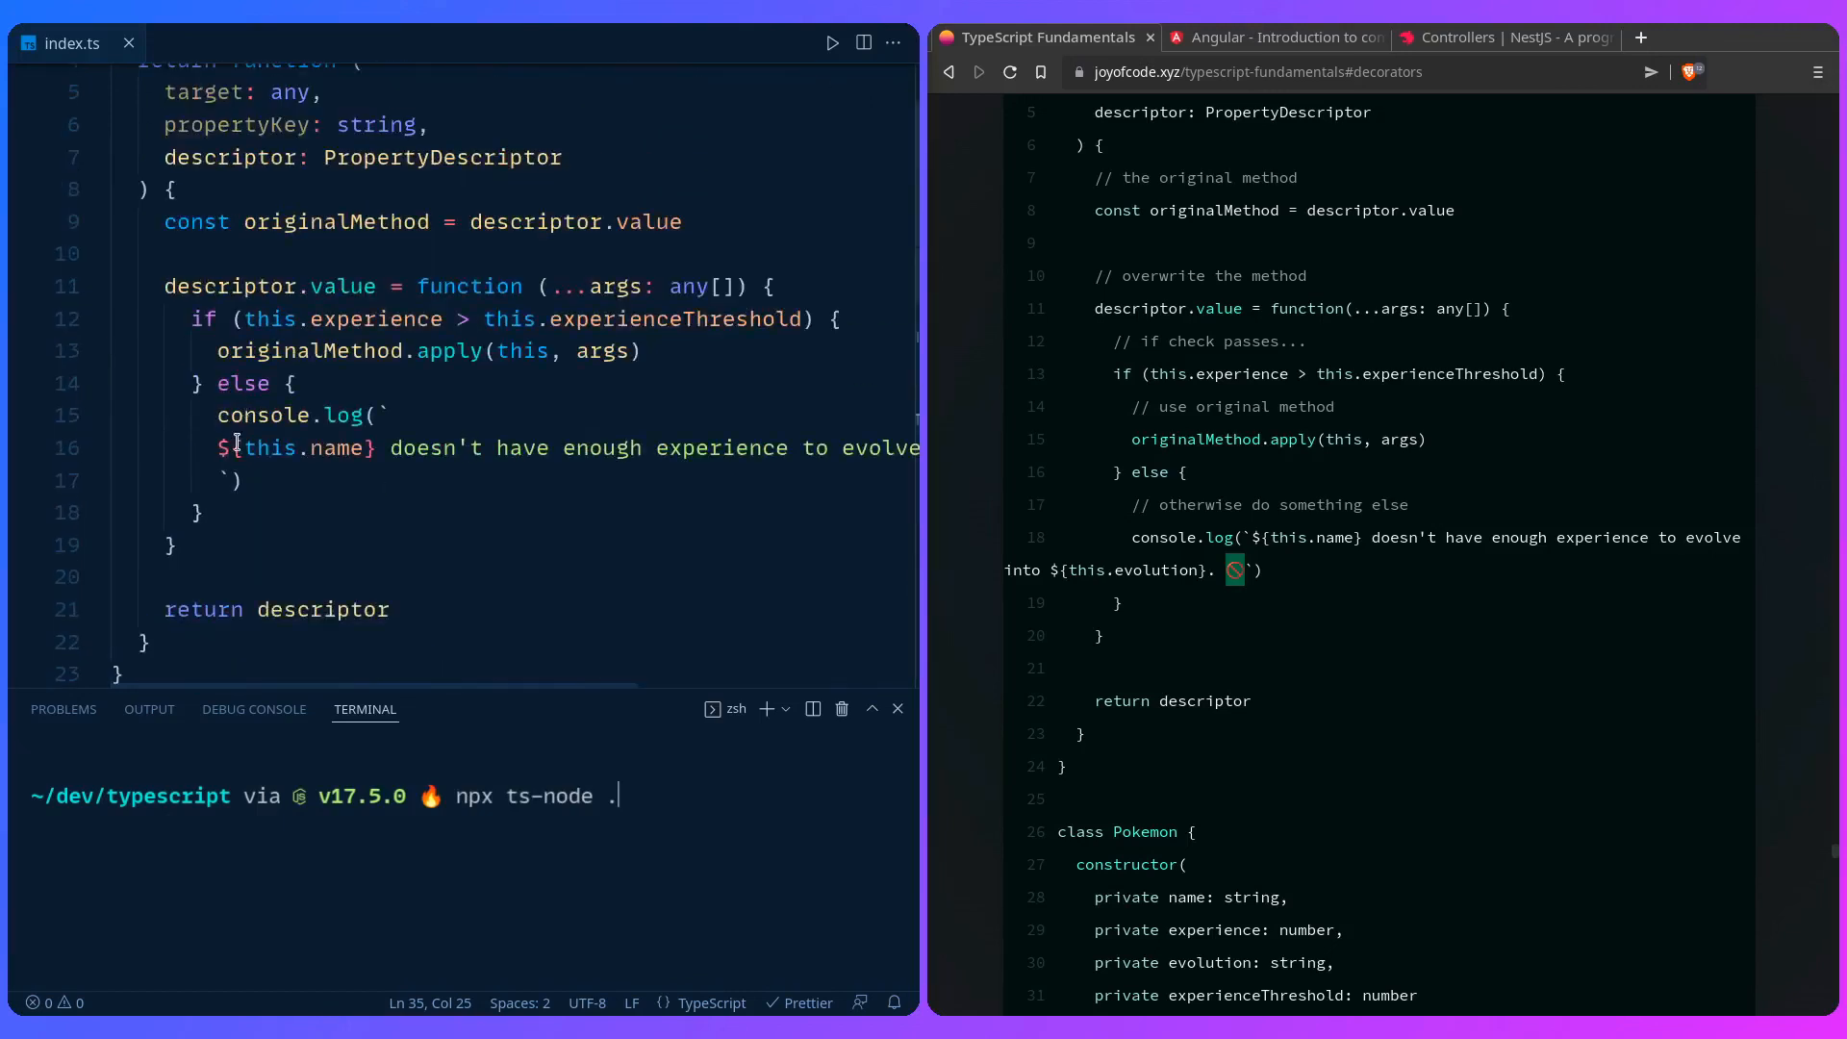
Step: Run npx ts-node . so the terminal prints Pikachu doesn't have enough experience to evolve into Raichu
scroll("down", 3)
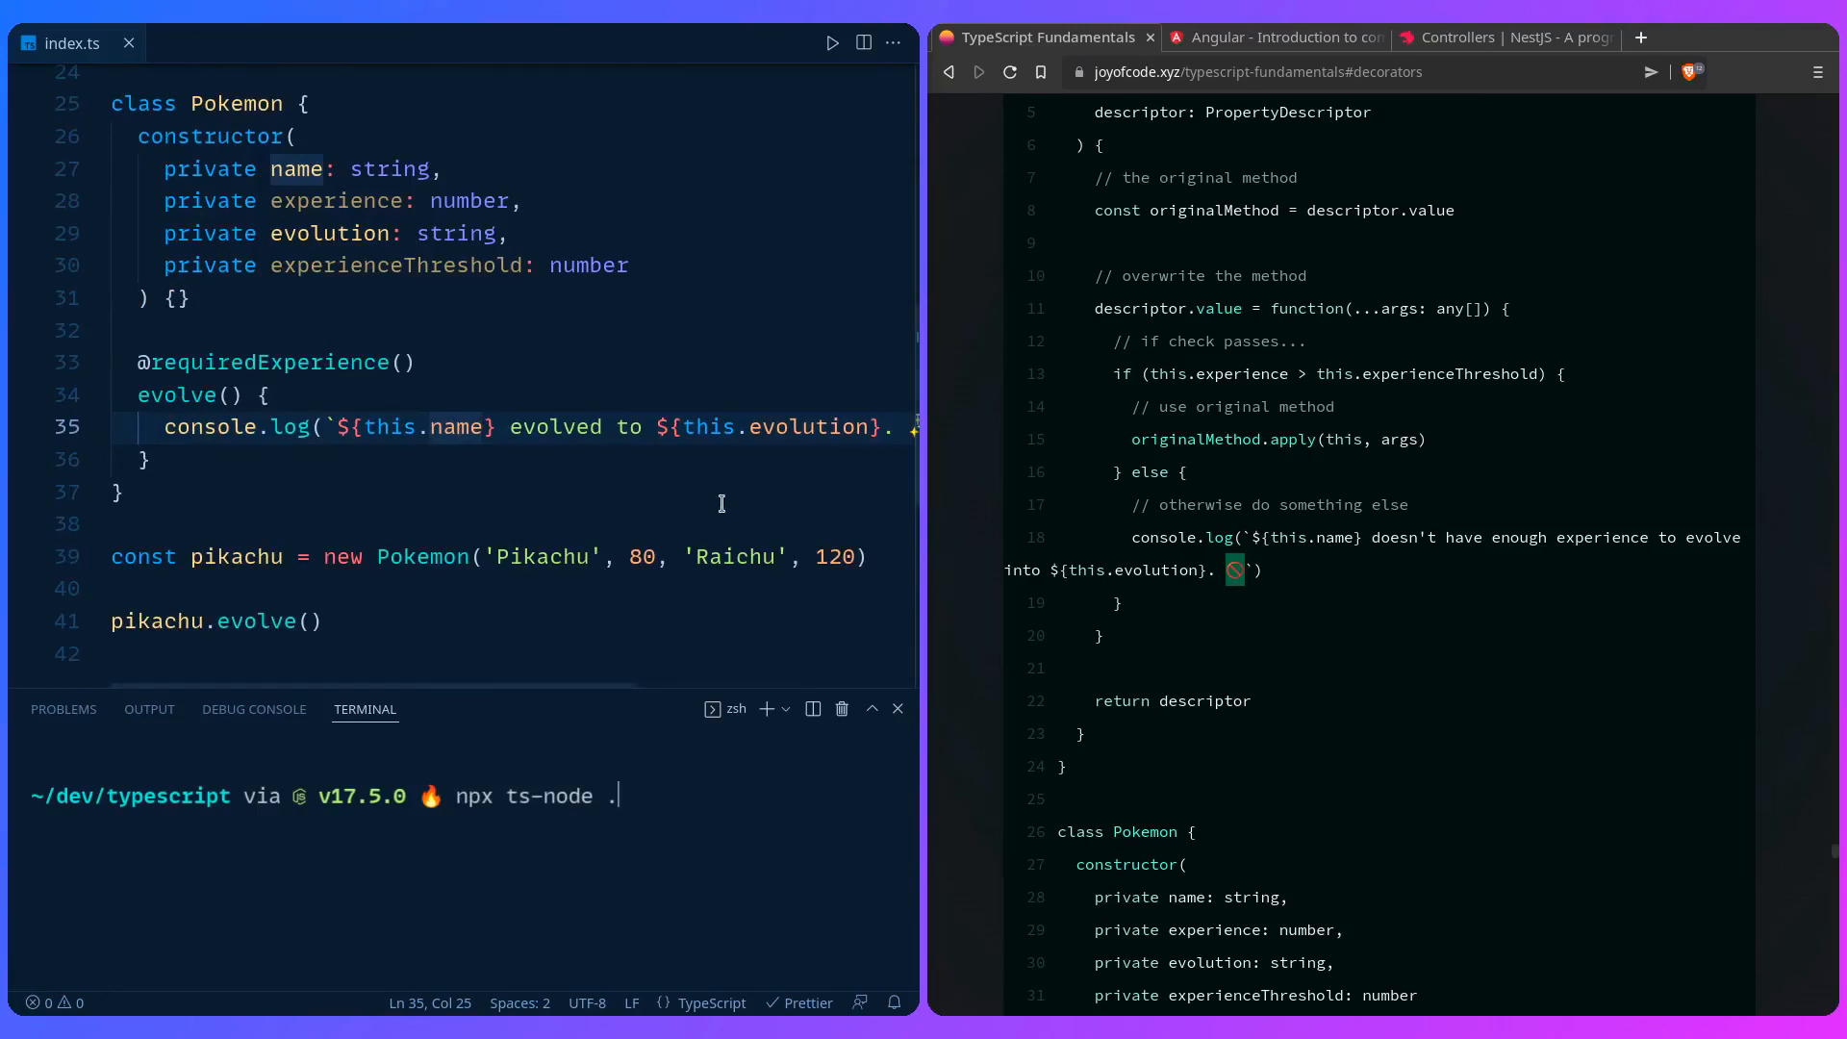
key("Enter")
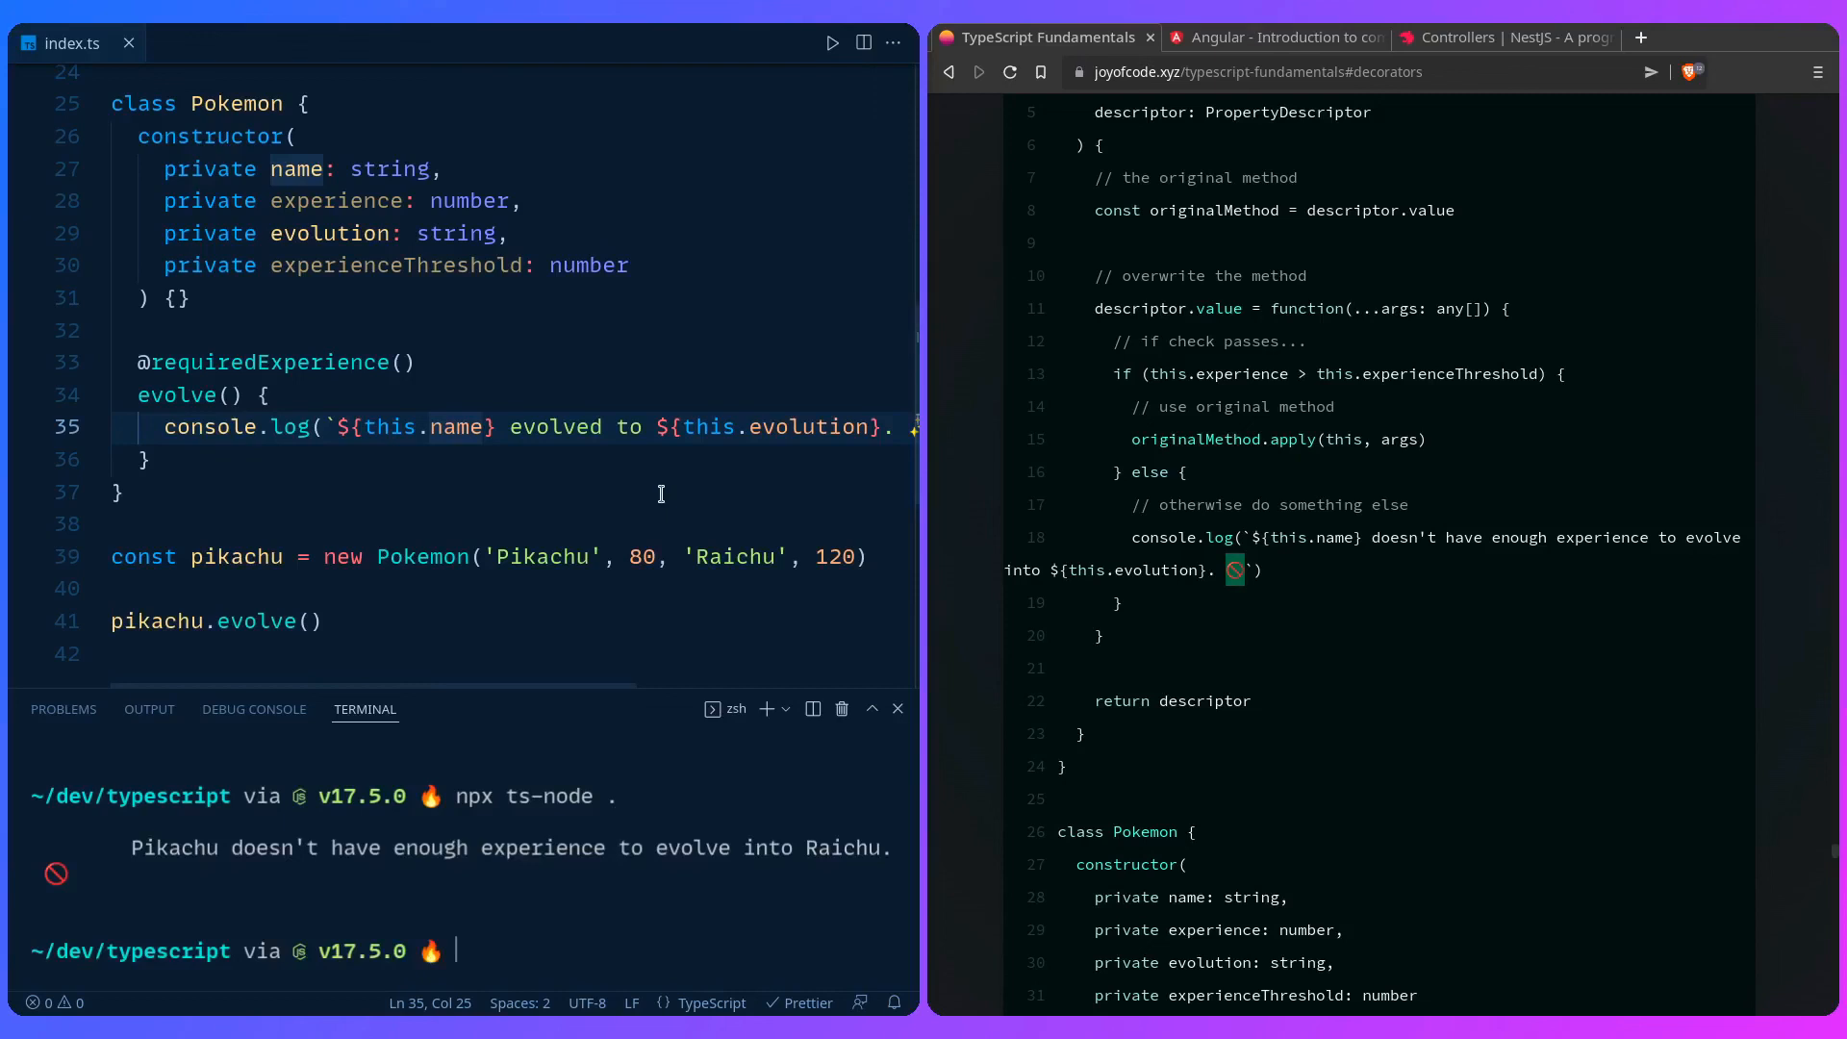
scroll("down", 3)
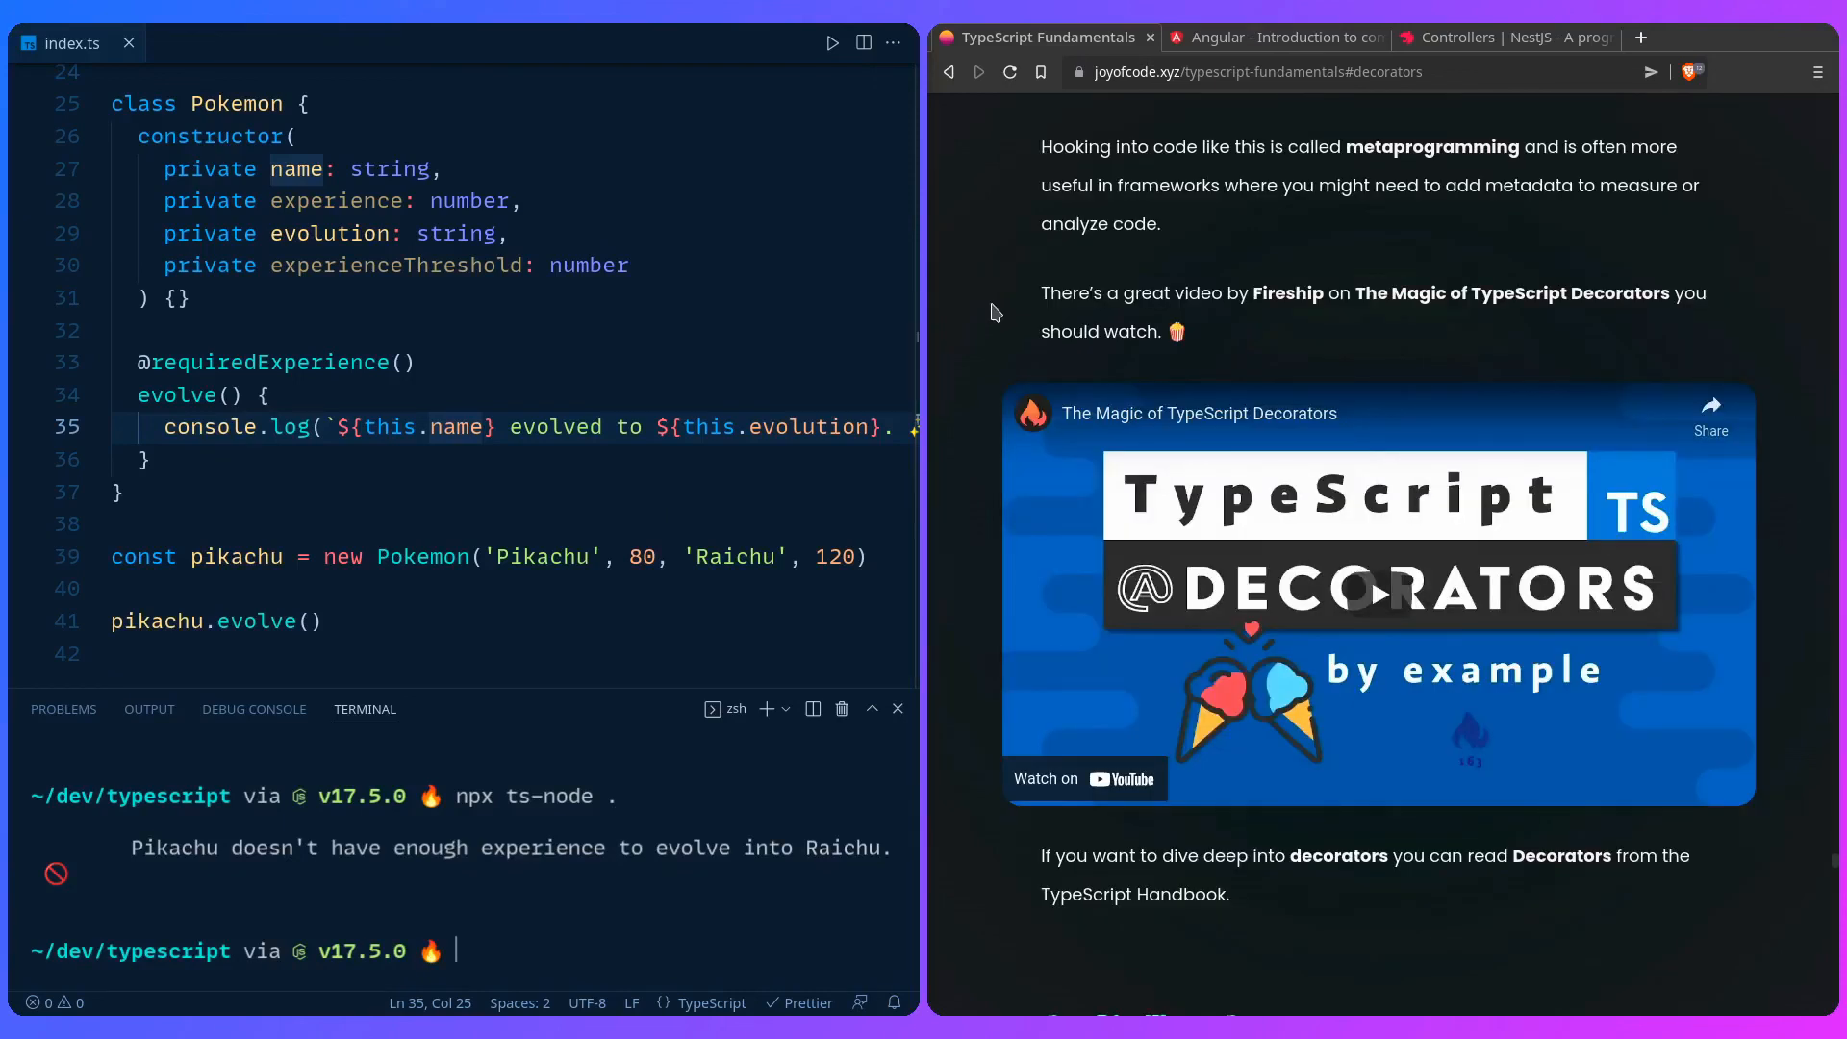